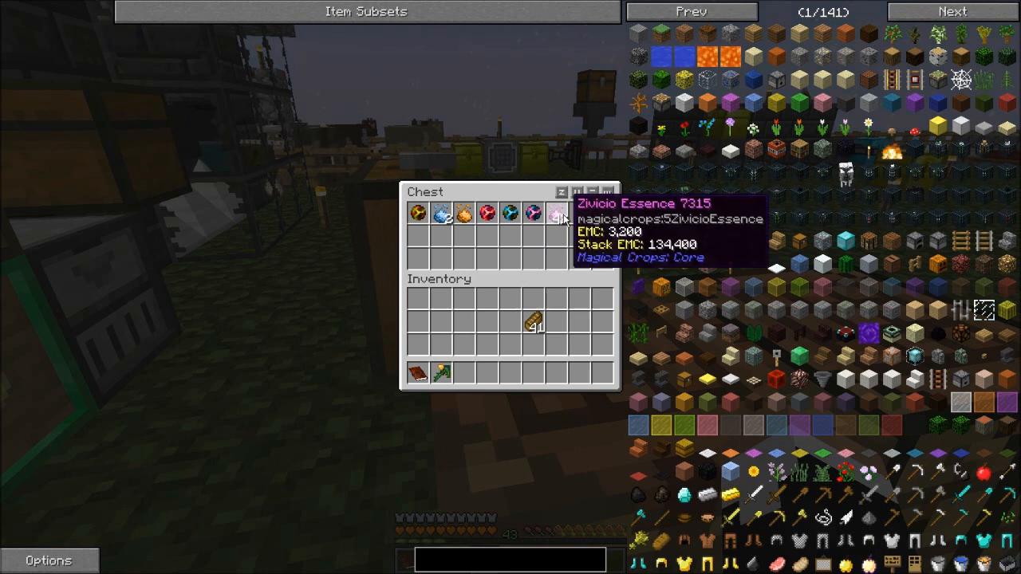
Step: Close the Magical Crops essence chest and walk to the Infinite Water block
key("Escape")
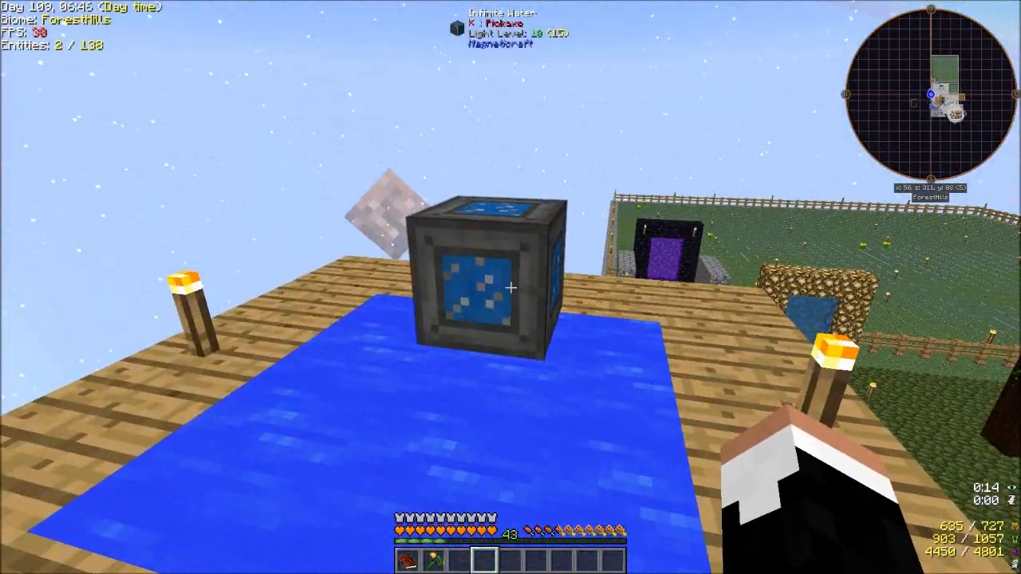
mouse_move(510, 287)
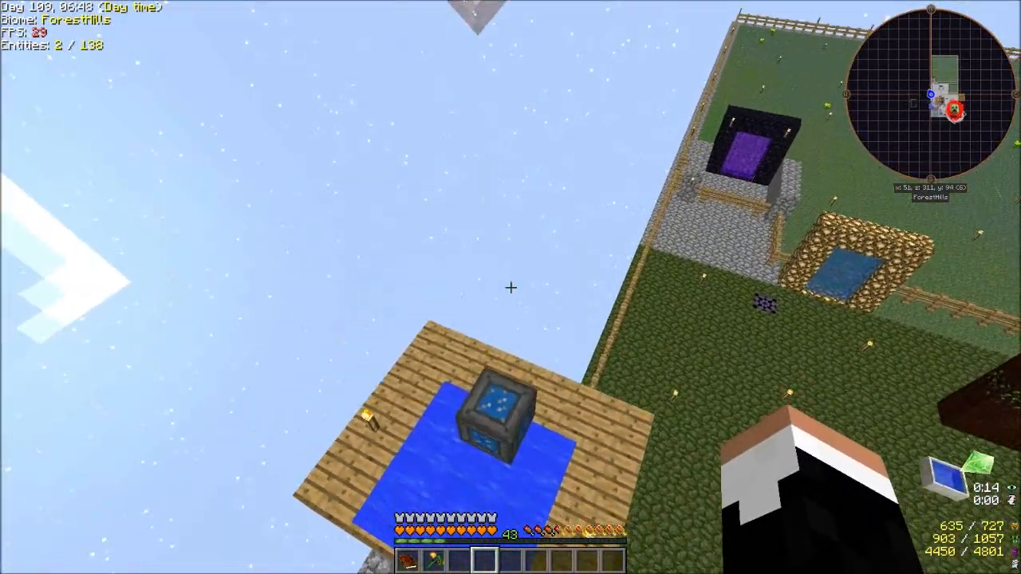
Step: Search NEI for 'infinit' to find the Tungsten Ingot-centred crafting recipe
key("e")
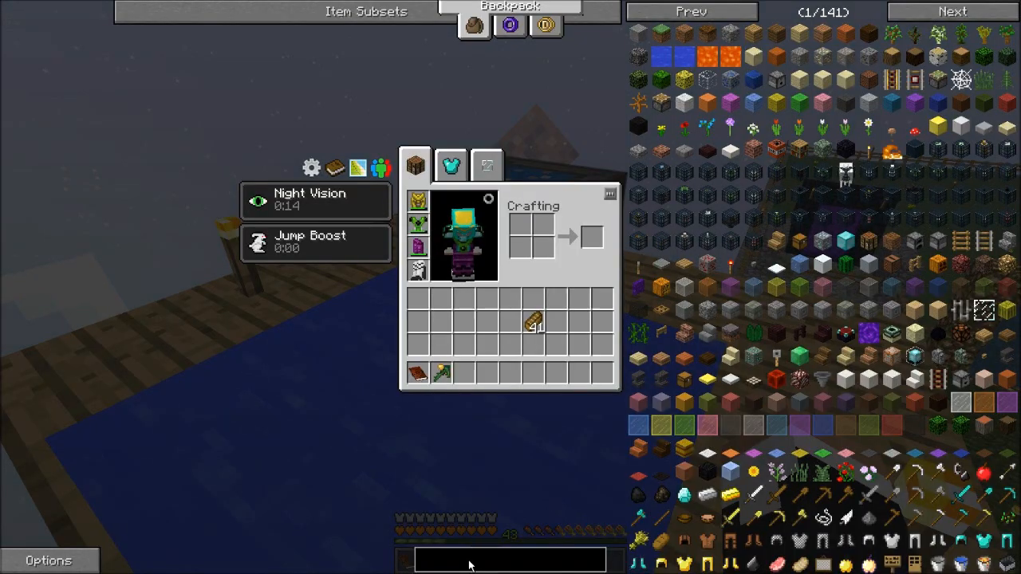
type("infinite")
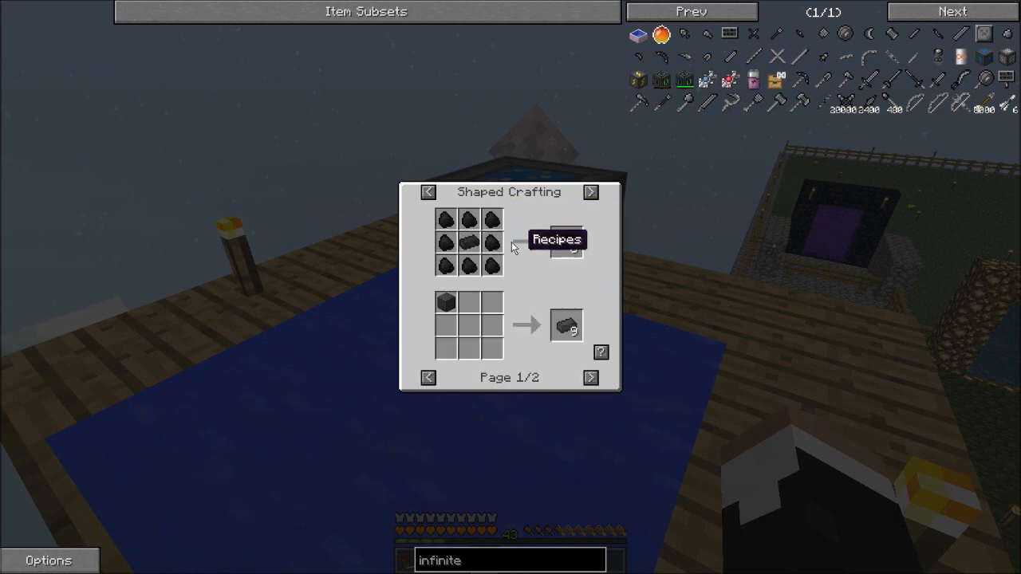
mouse_move(464, 257)
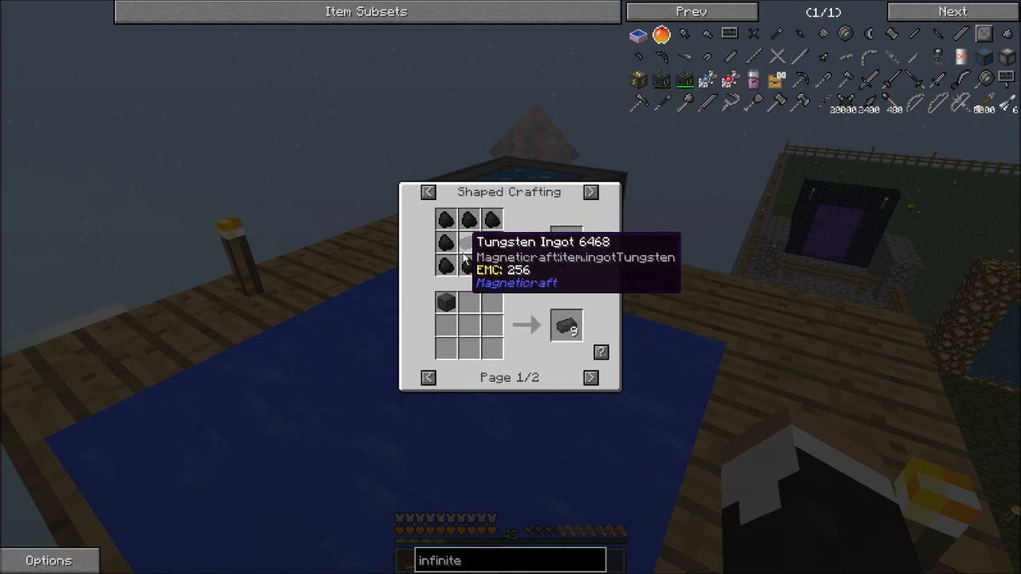
Step: Exit the NEI recipe screen and fly past the Infinite Water block around the base
key("Escape")
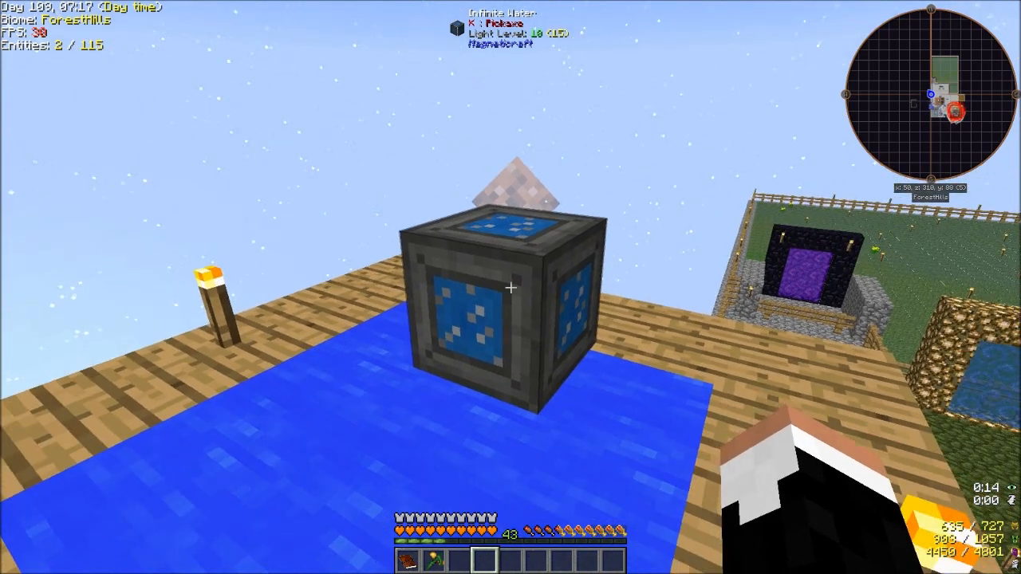
mouse_move(511, 287)
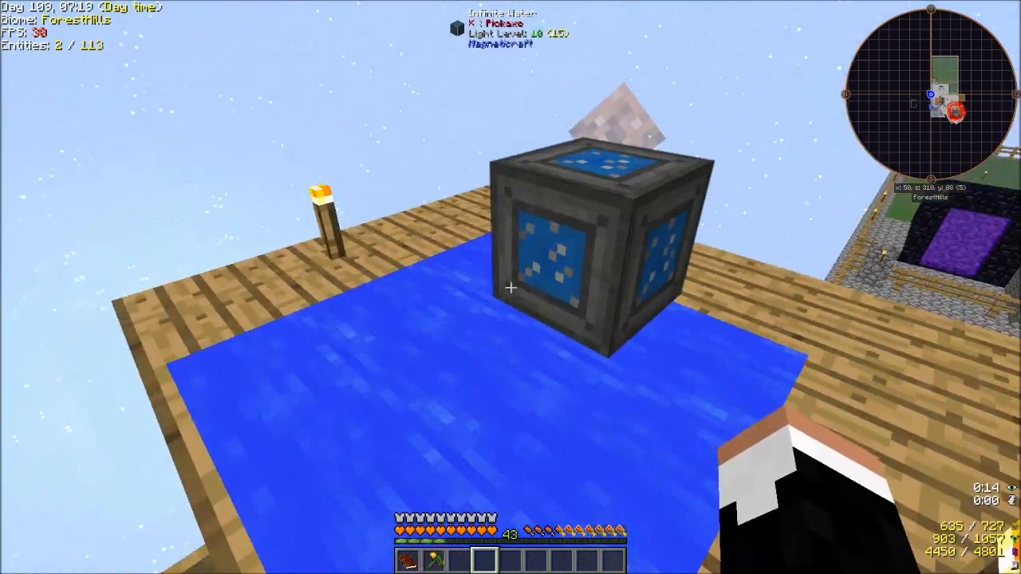
mouse_move(510, 287)
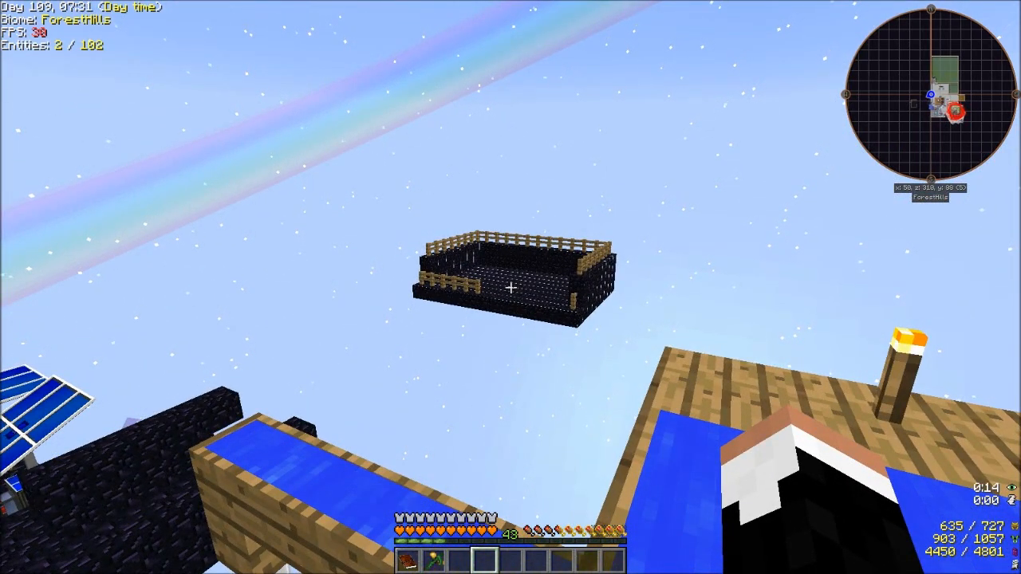
mouse_move(511, 288)
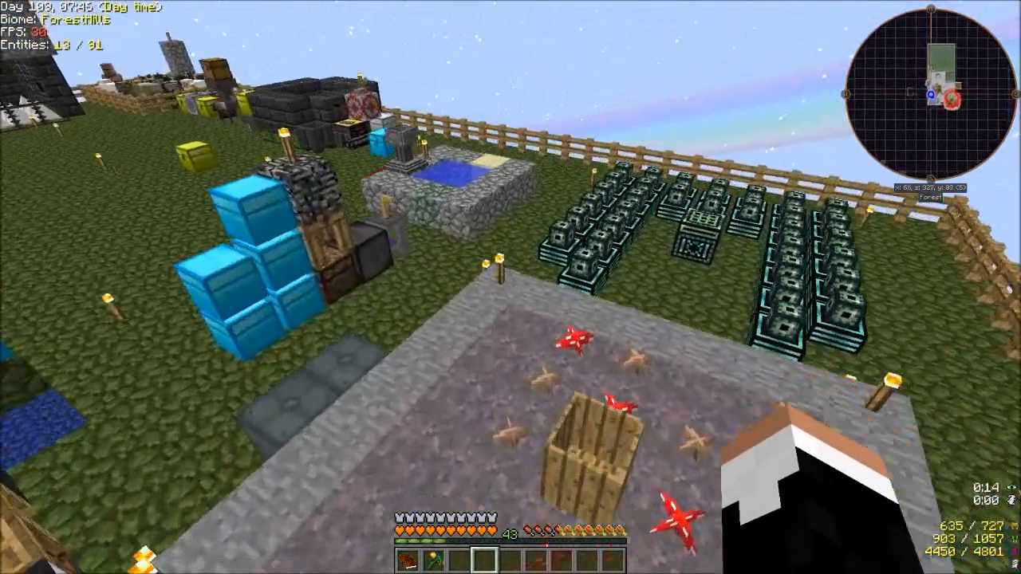
mouse_move(510, 287)
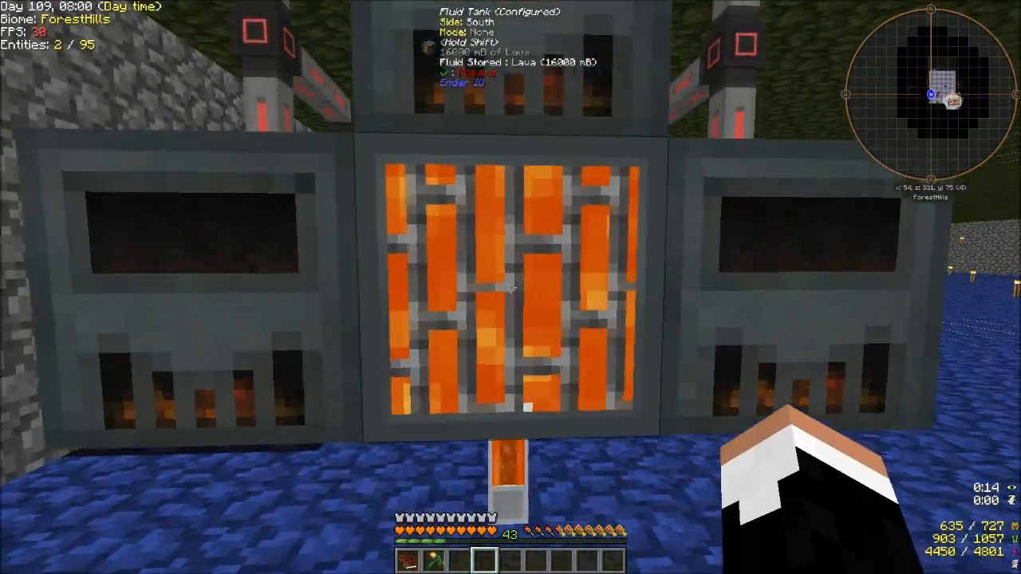
mouse_move(510, 287)
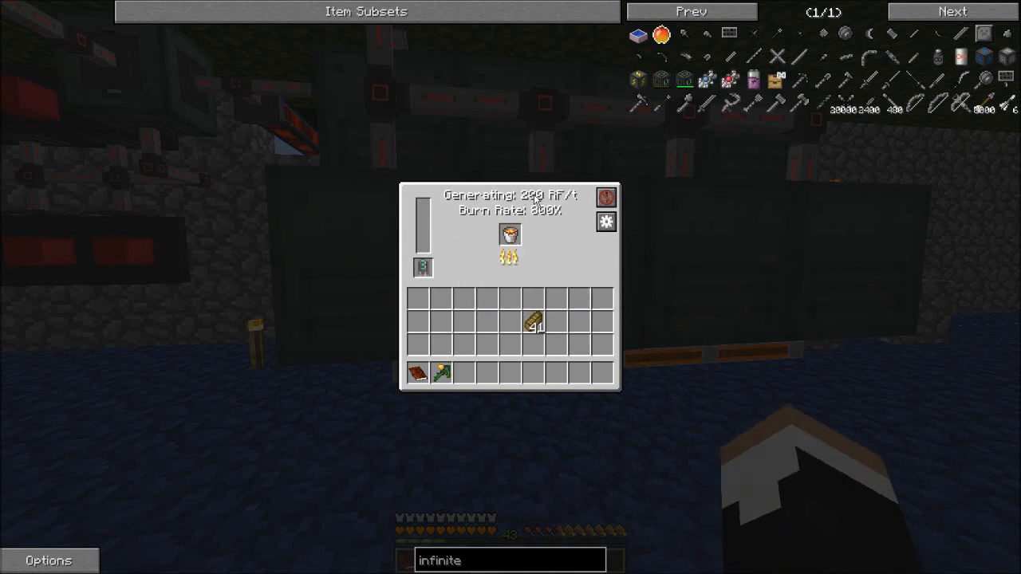
mouse_move(507, 234)
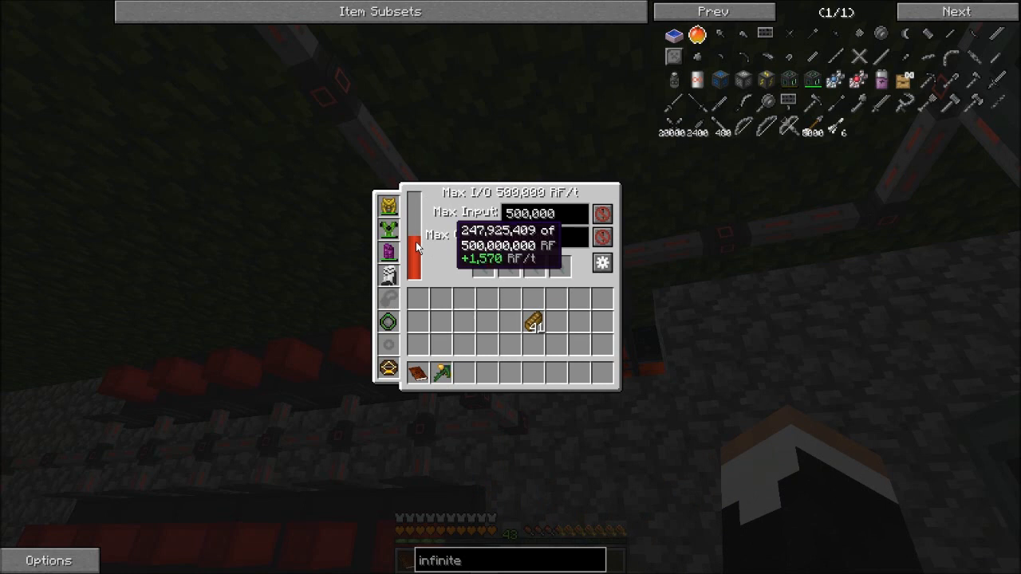
Step: Check the energy storage readout and Crusher window, then open the ore chest
key("Escape")
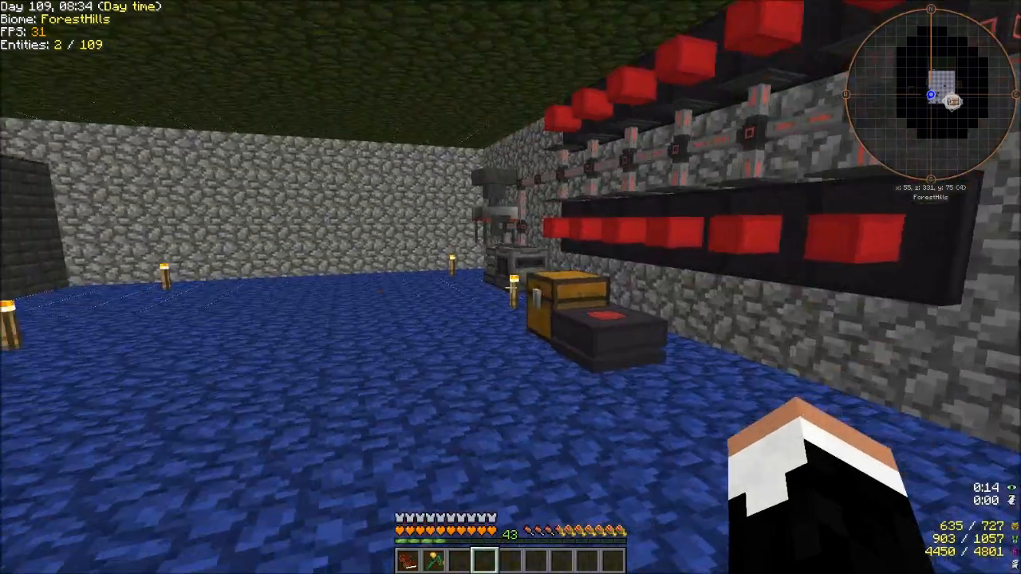
mouse_move(511, 287)
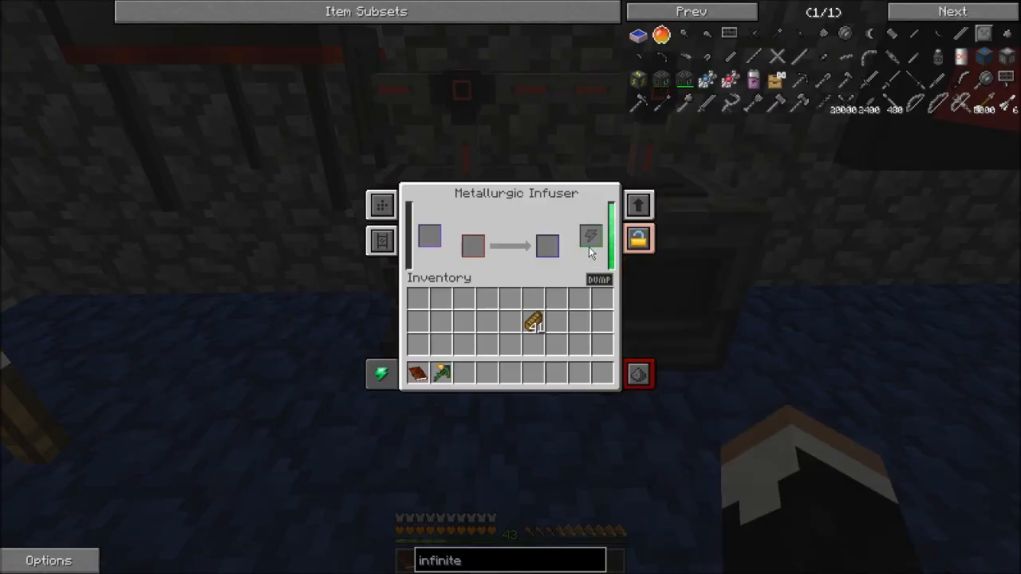
left_click(590, 235)
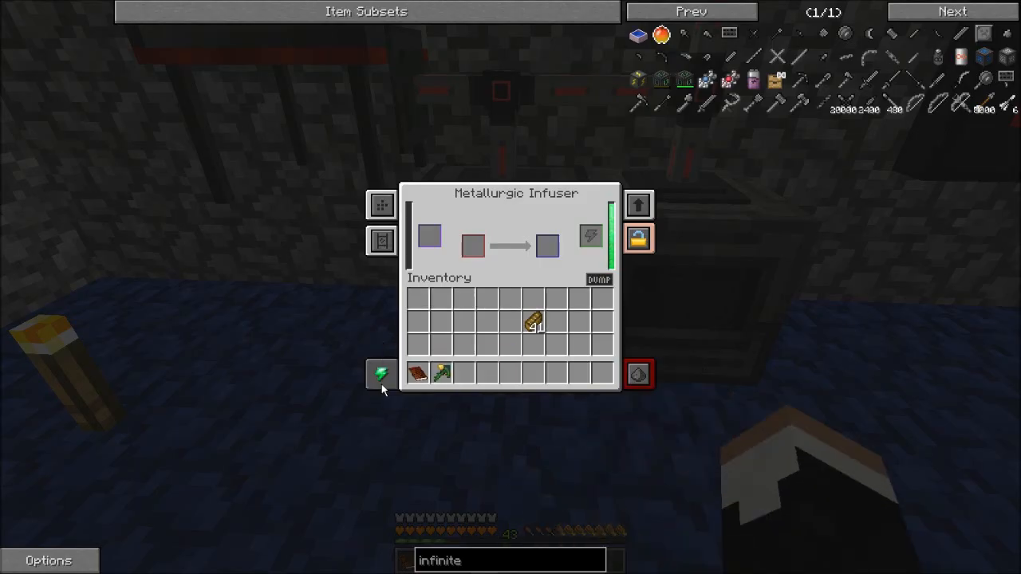
mouse_move(384, 385)
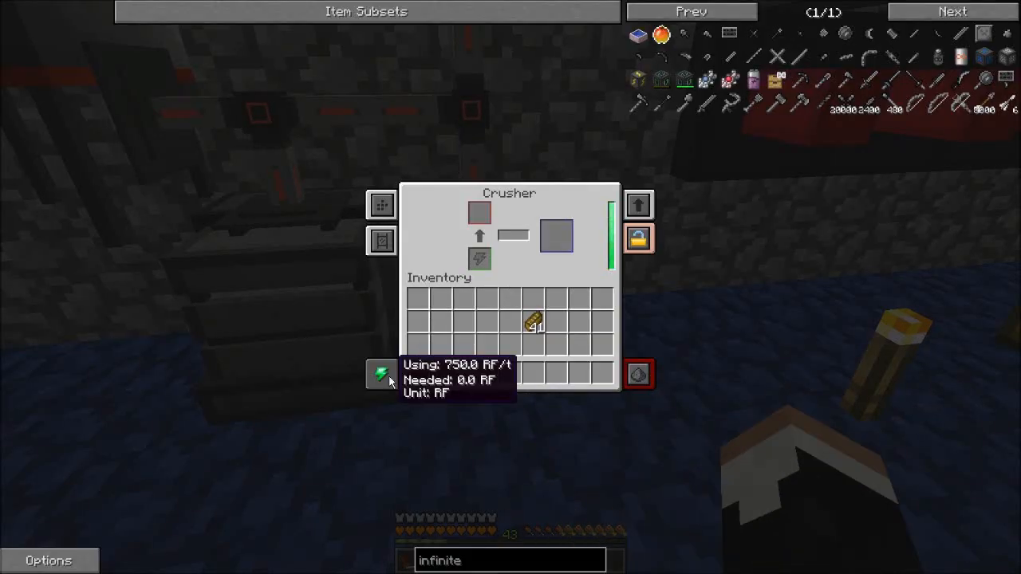
key("Escape")
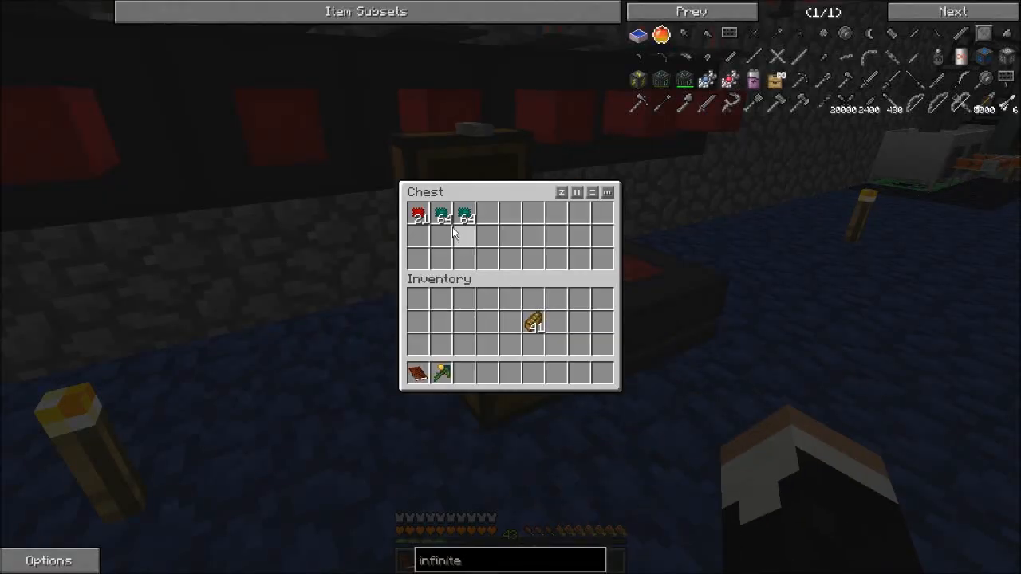
Step: Inspect the alloy furnace, both coke ovens and the large storage chest
key("Escape")
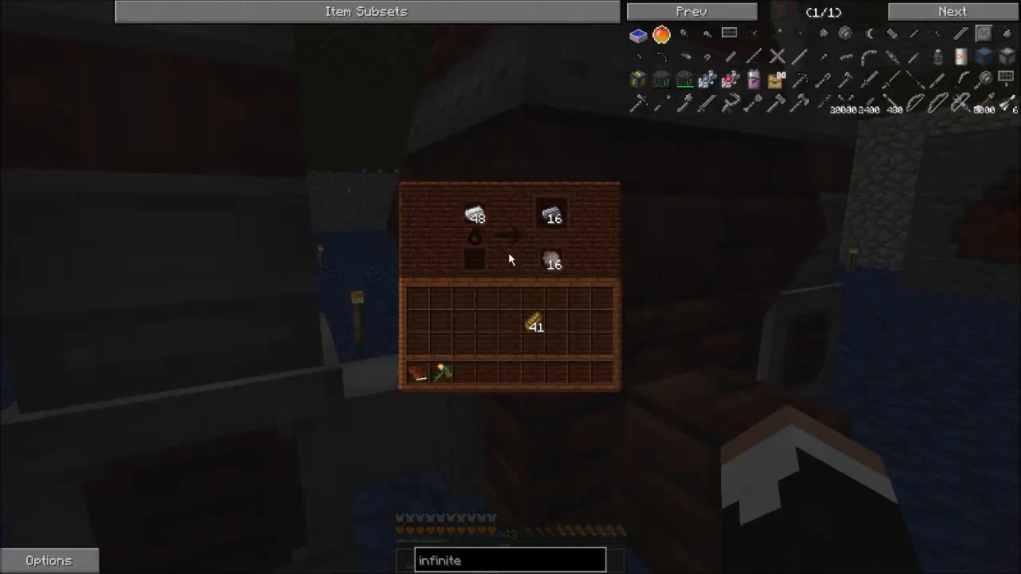
key("Escape")
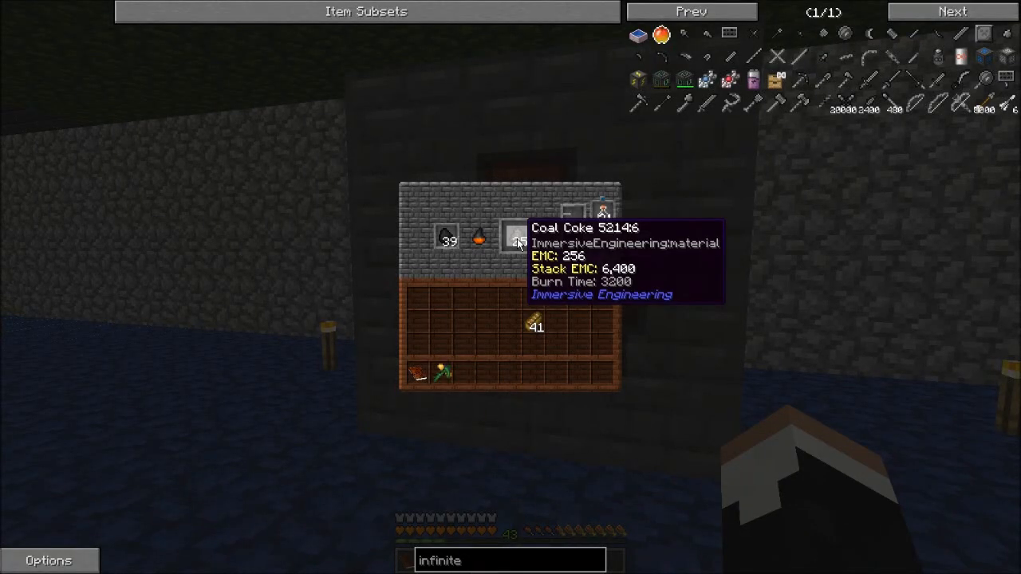
key("Escape")
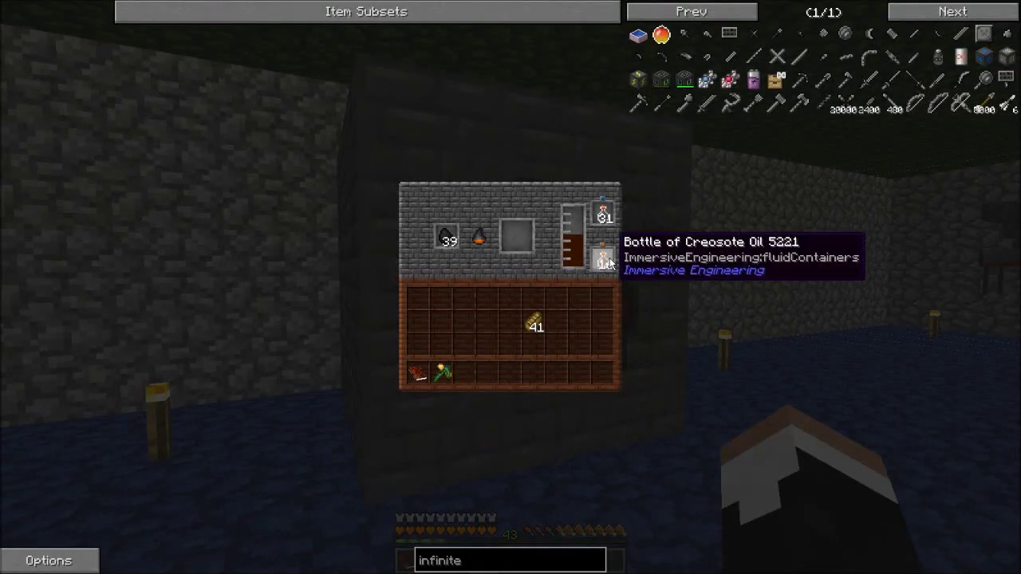
key("Escape")
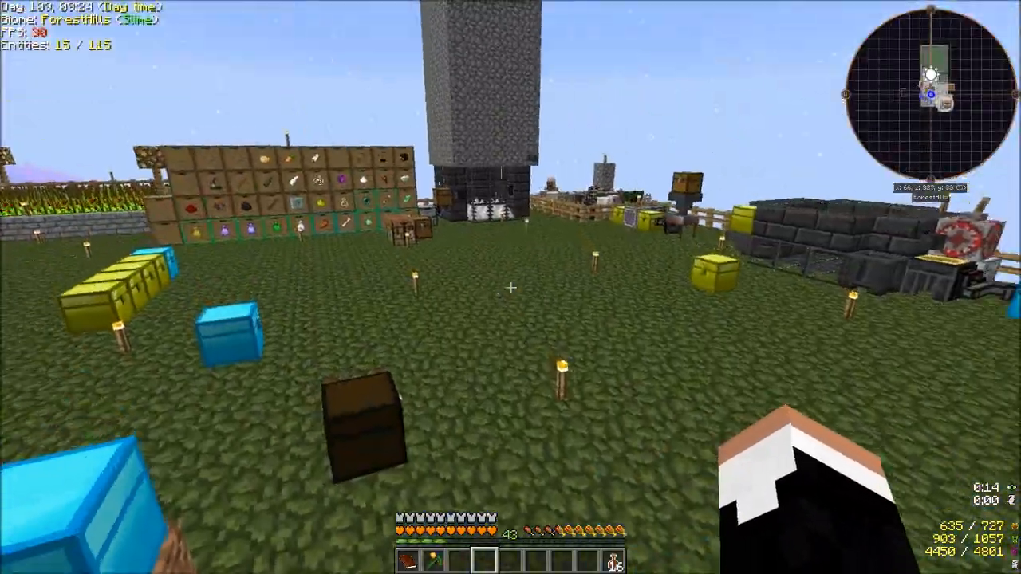
key("e")
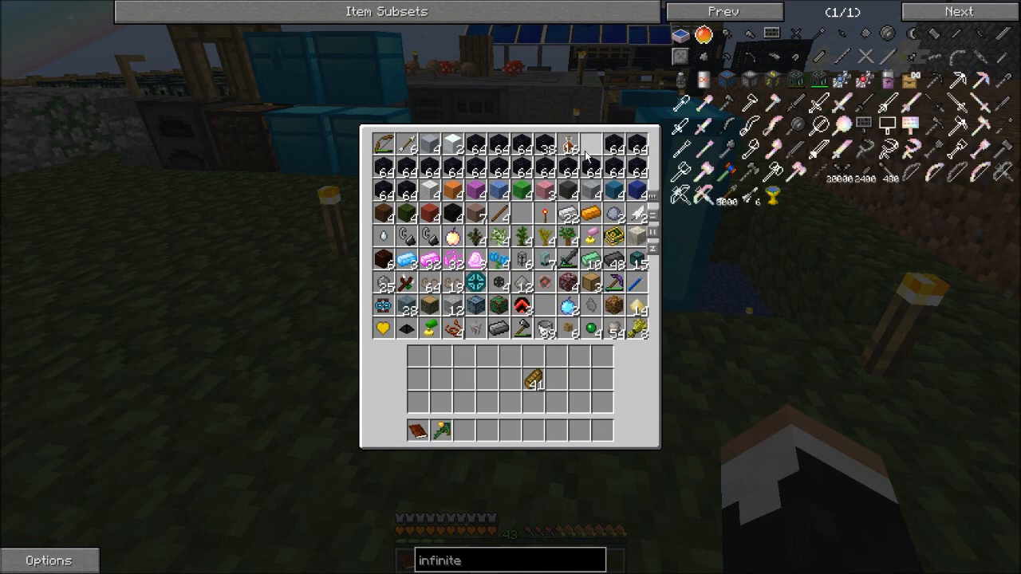
key("Escape")
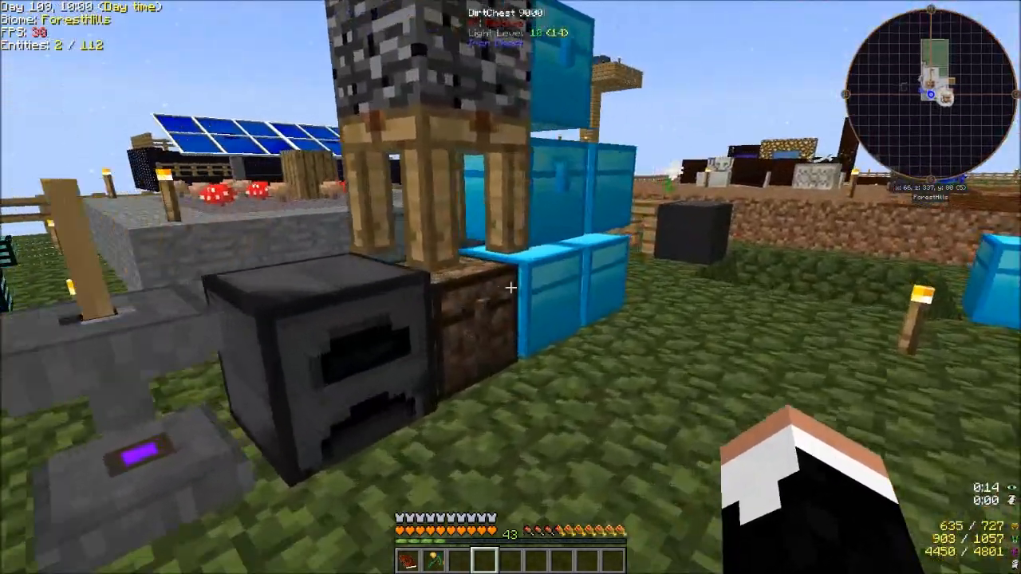
mouse_move(511, 287)
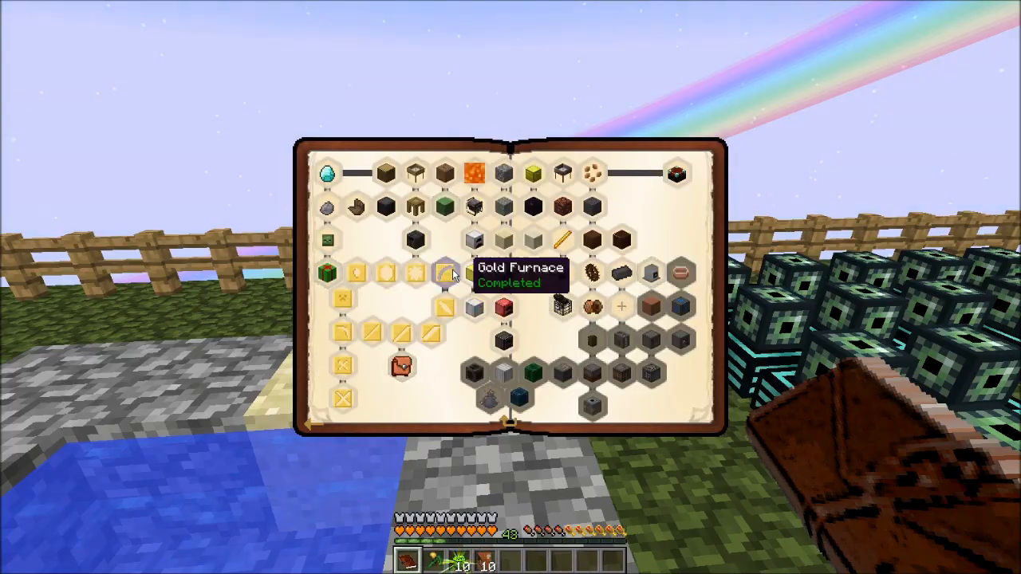
Step: Close the quest book, player inventory and compressed chest
key("escape")
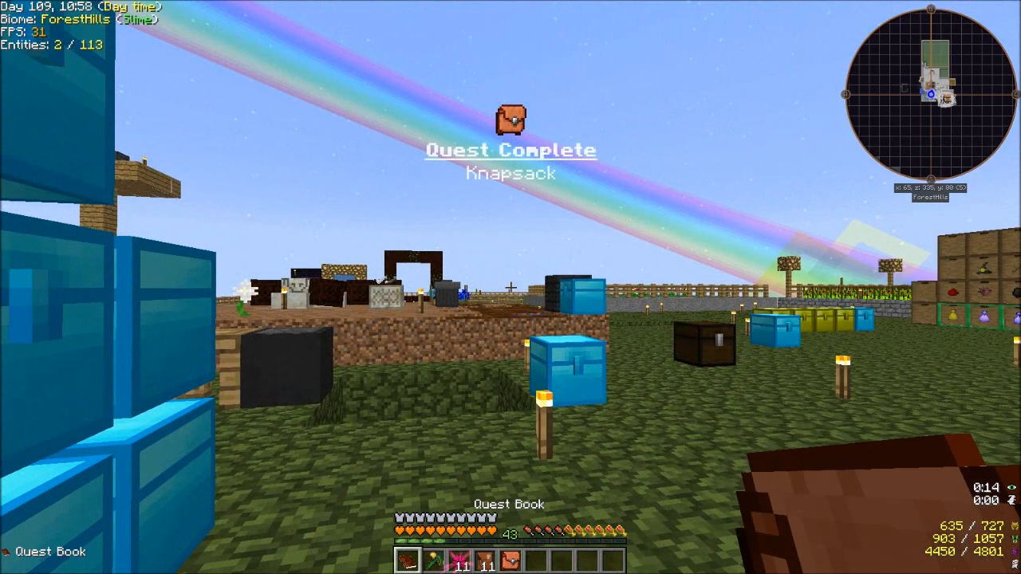
left_click(513, 118)
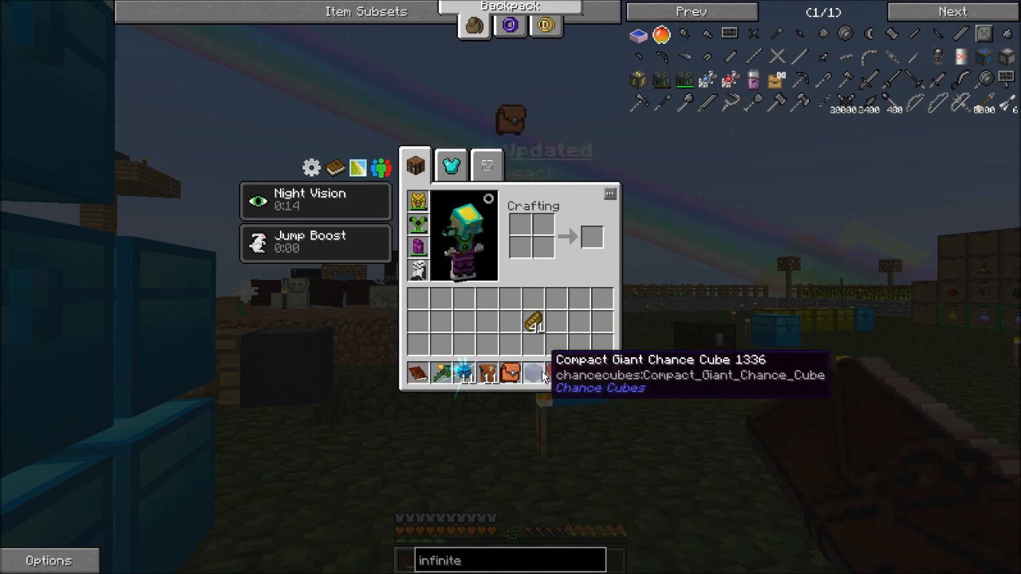
key("Escape")
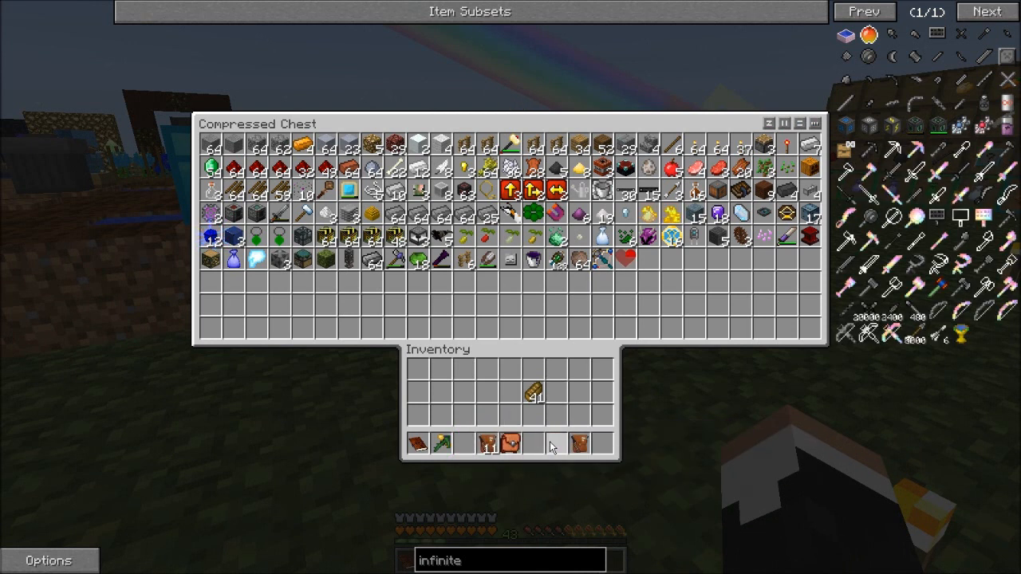
key("Escape")
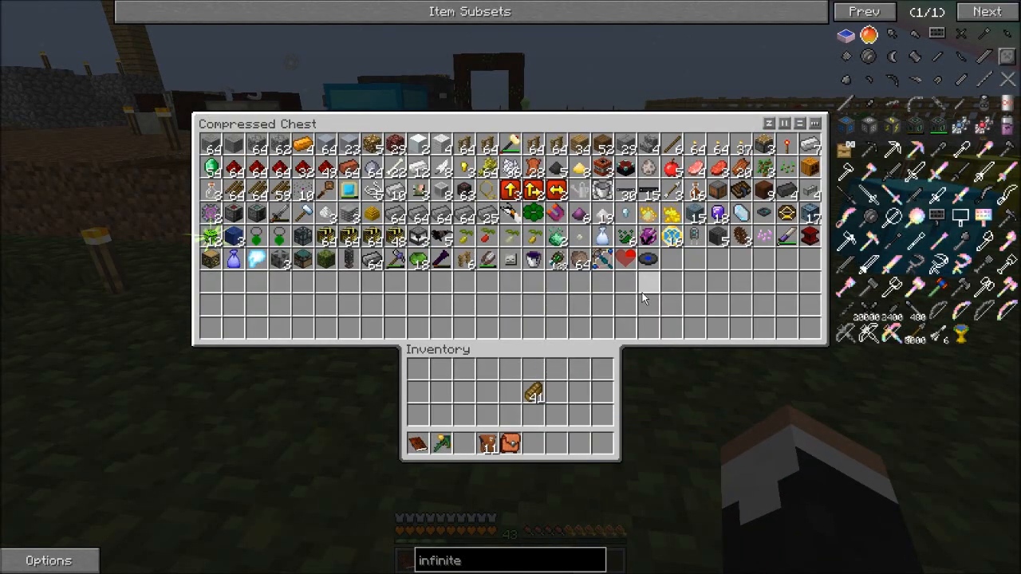
key("Escape")
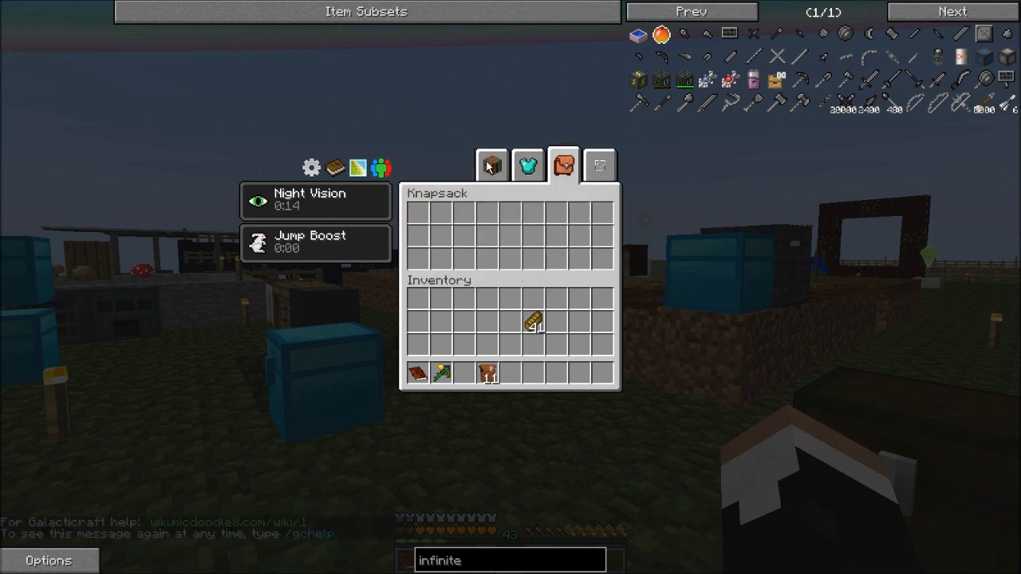
Step: Close the empty knapsack and dismiss the Plain Reward preview
key("Escape")
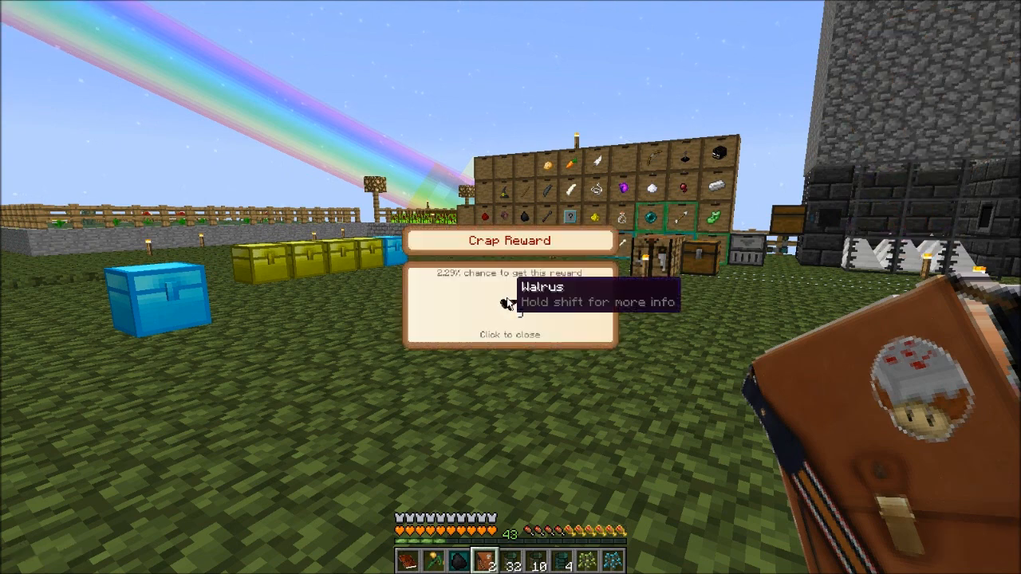
left_click(507, 304)
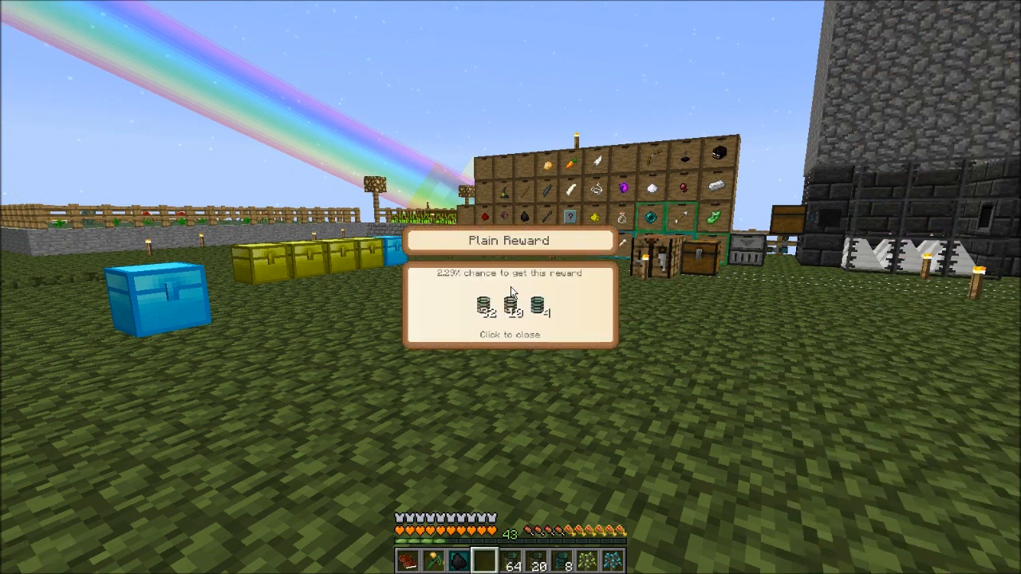
left_click(511, 337)
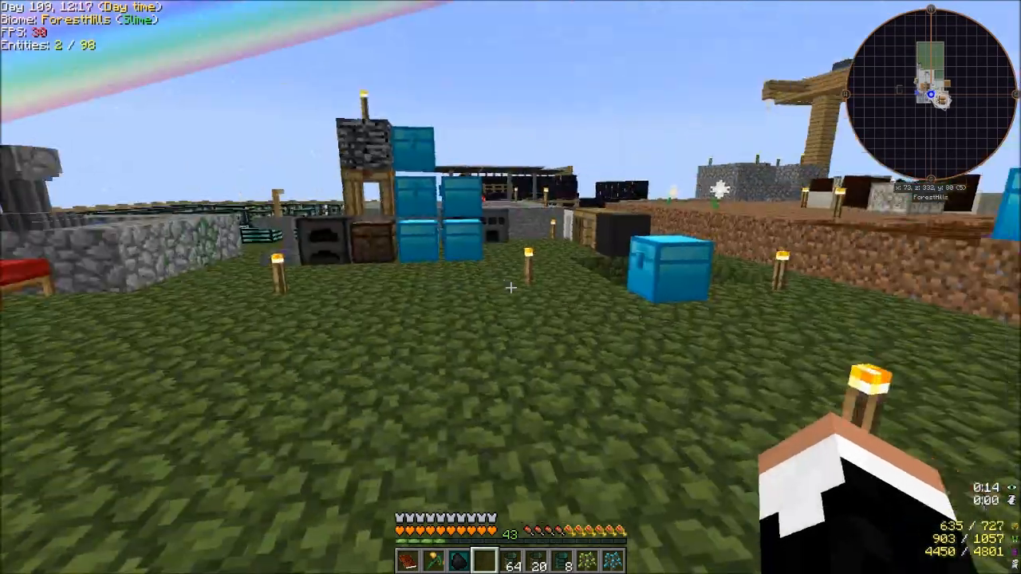
Step: Browse the Alpha and Delta quest chapters, then search NEI for 'metall'
key("e")
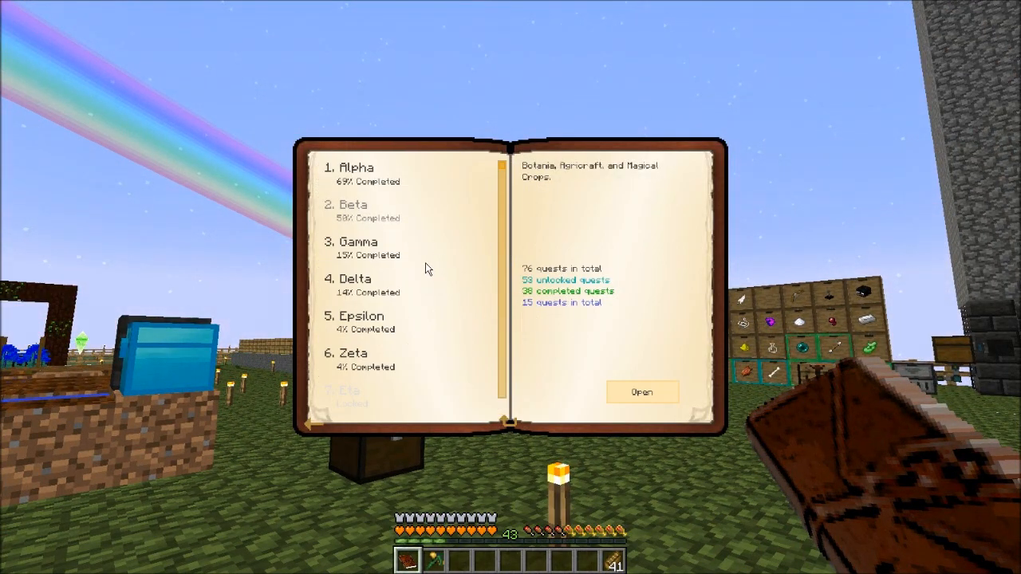
scroll("down", 3)
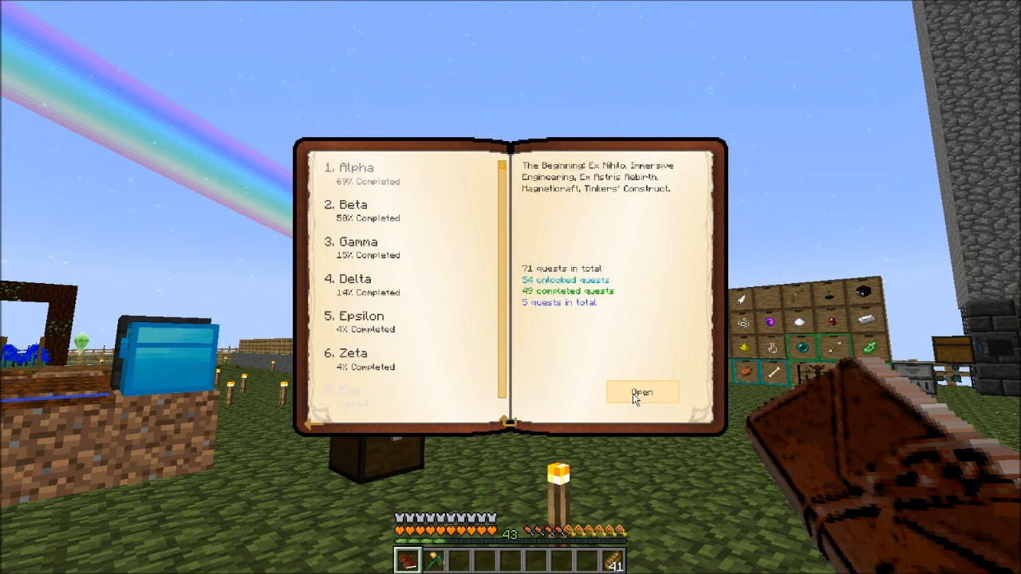
left_click(642, 392)
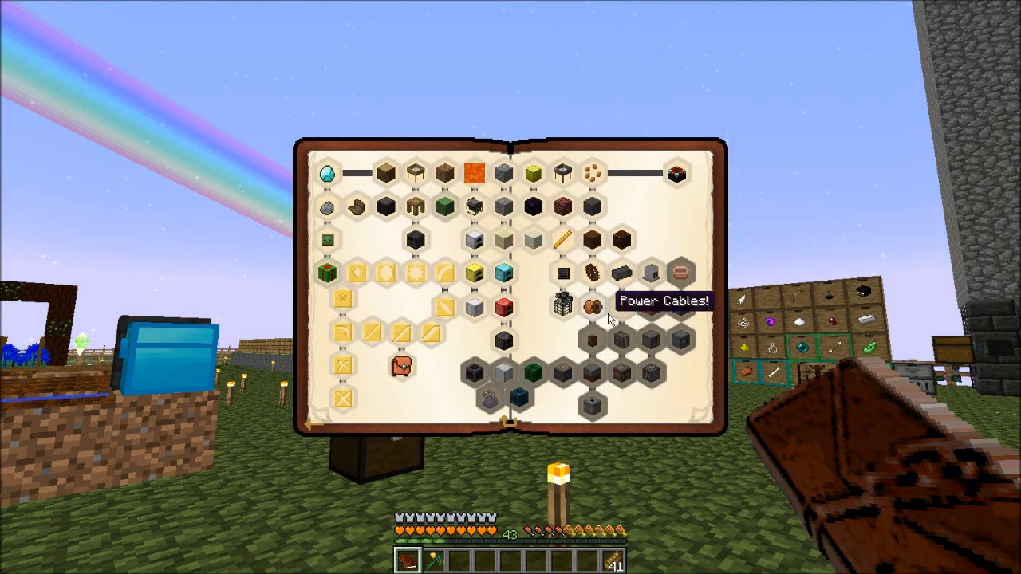
key("Escape")
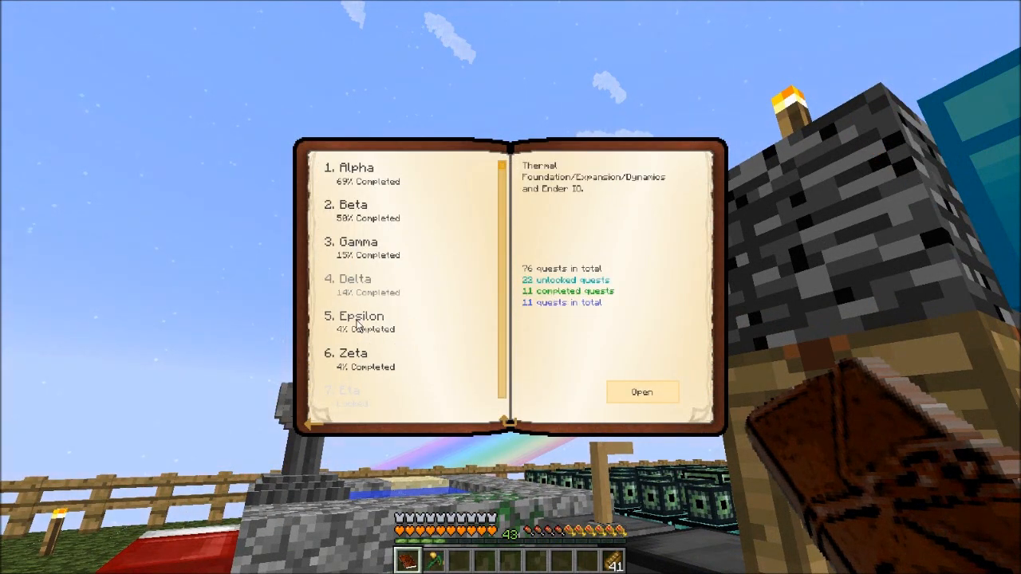
left_click(642, 391)
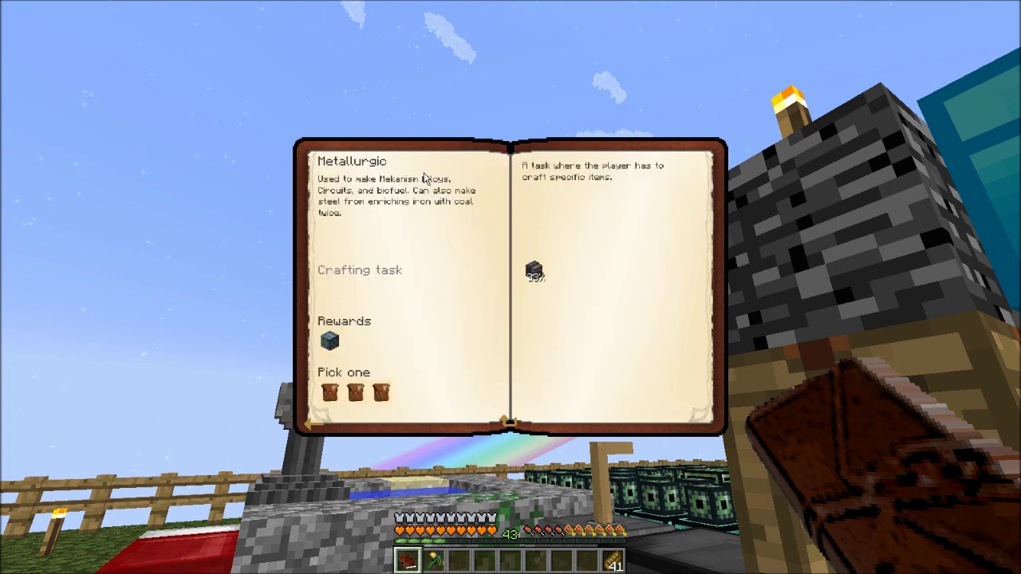
mouse_move(533, 275)
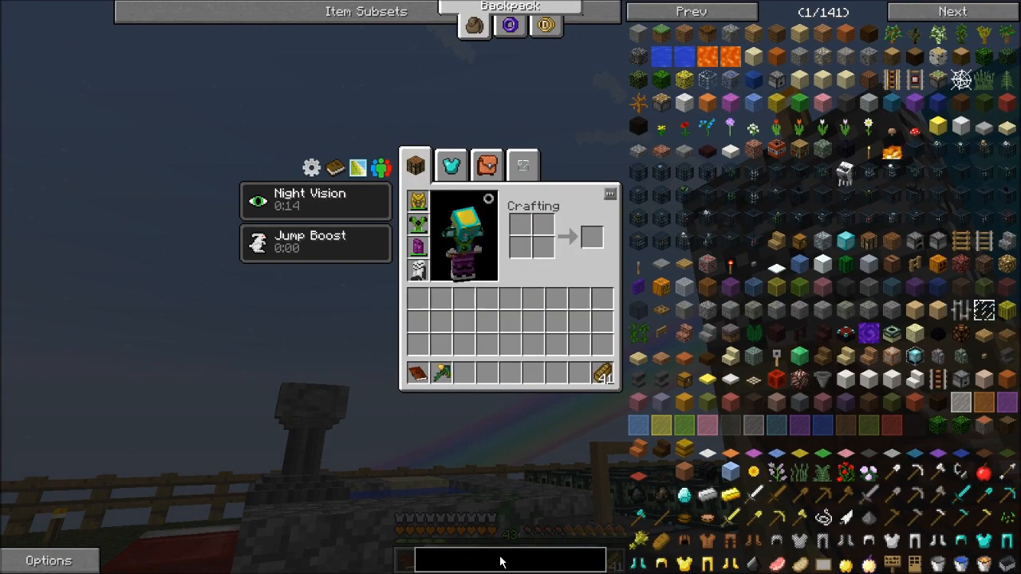
type("metall")
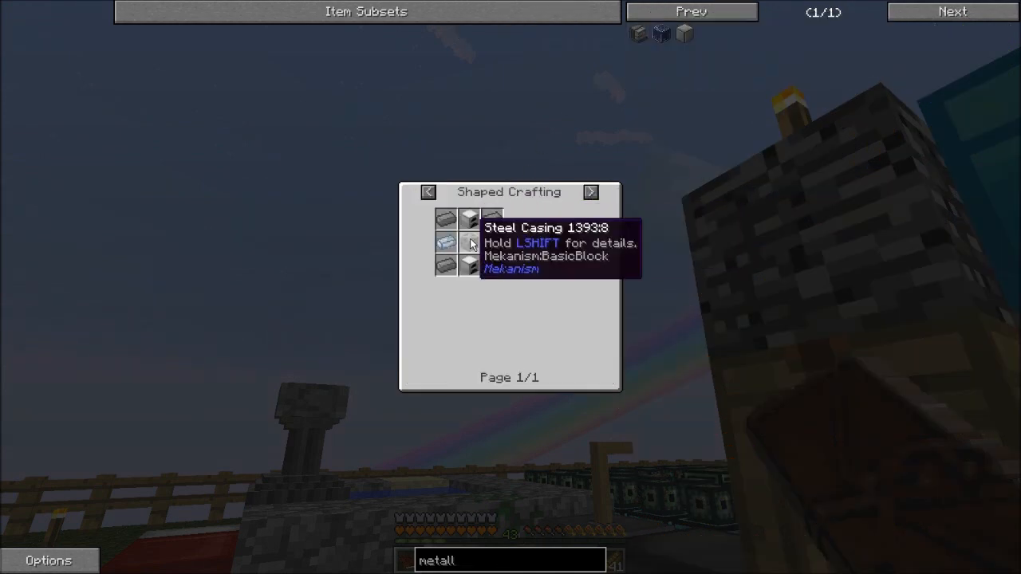
mouse_move(496, 269)
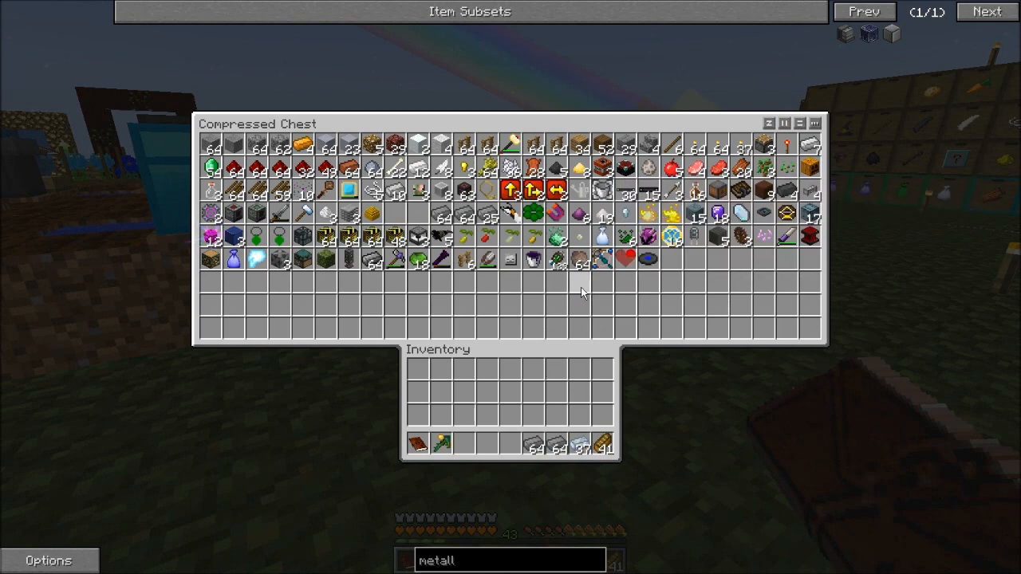
Step: Search the compressed chest for 'st', take Steel Casings, then close it
type("stee")
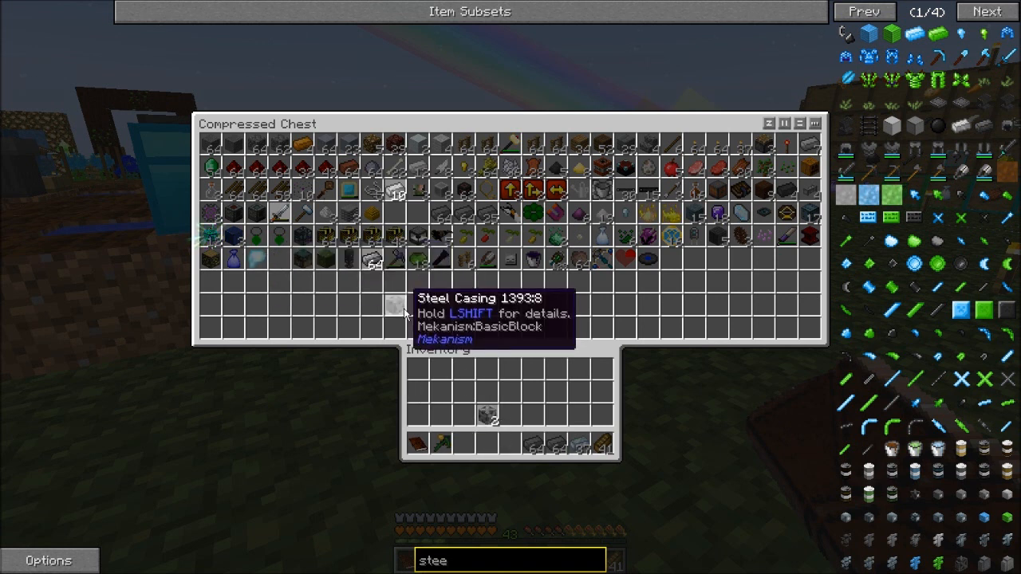
key("ESCAPE")
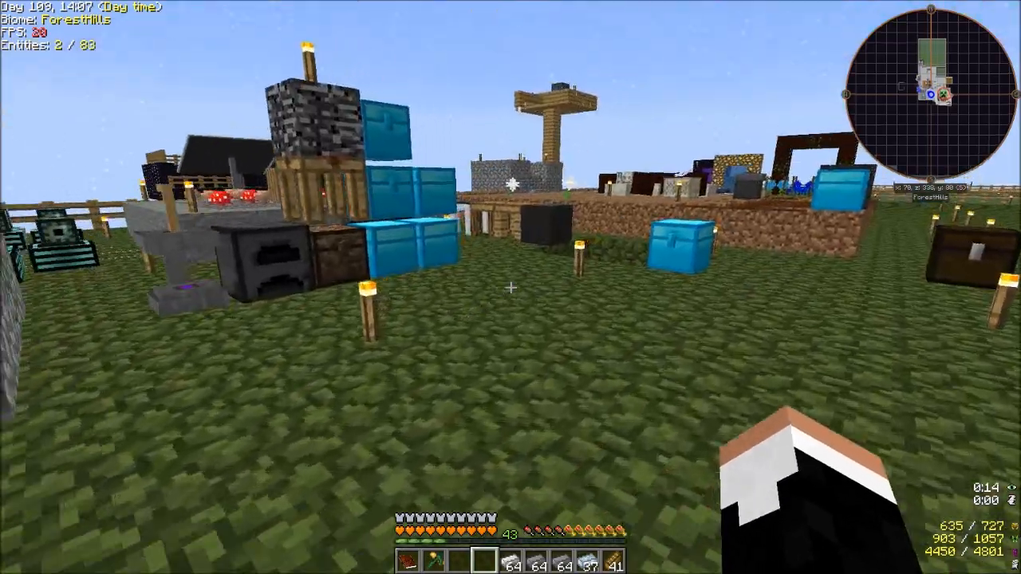
key("e")
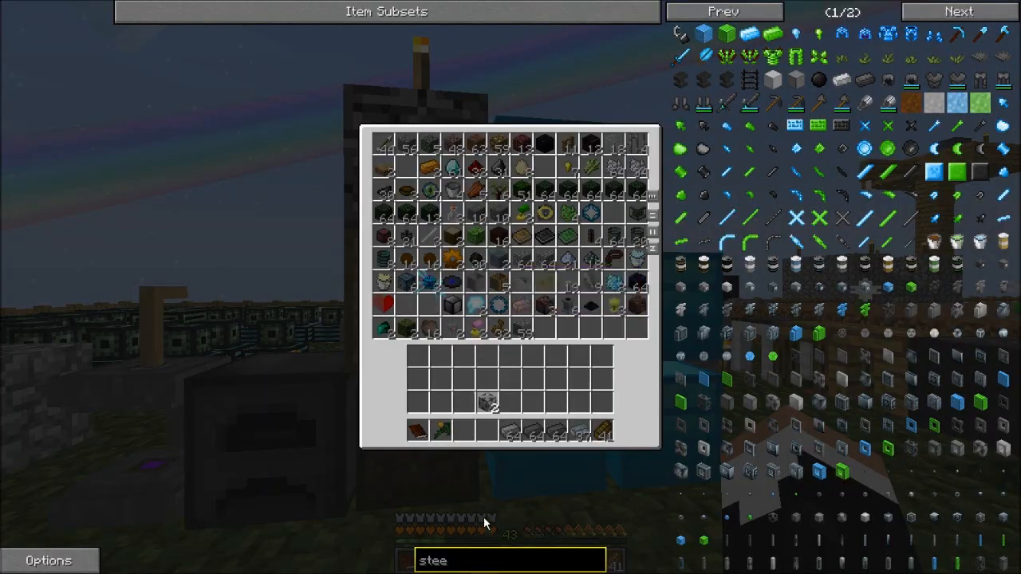
Step: Search 'furnac' and pull Compressed Iron Ingots and other materials into the inventory
type("furnac")
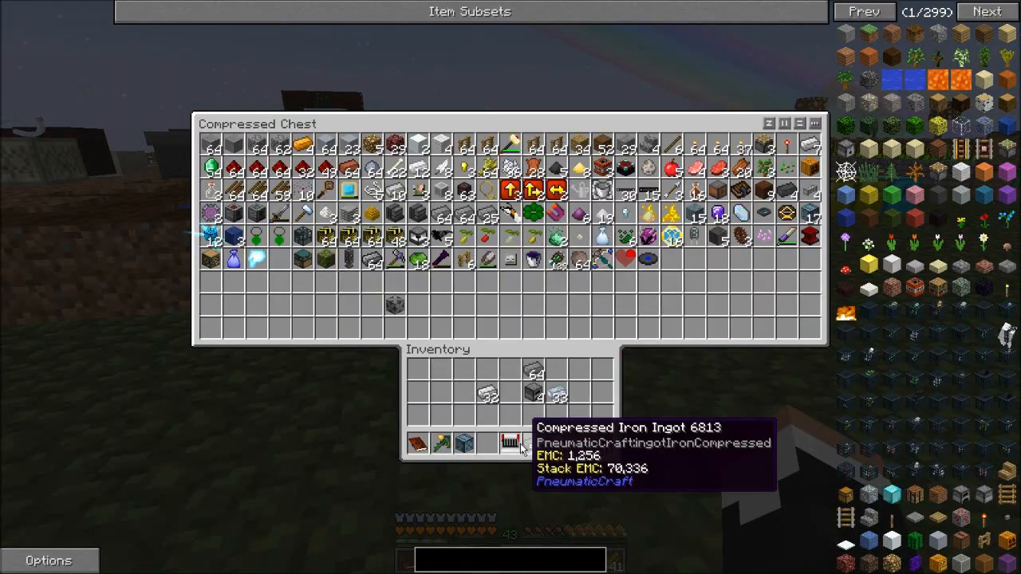
mouse_move(461, 459)
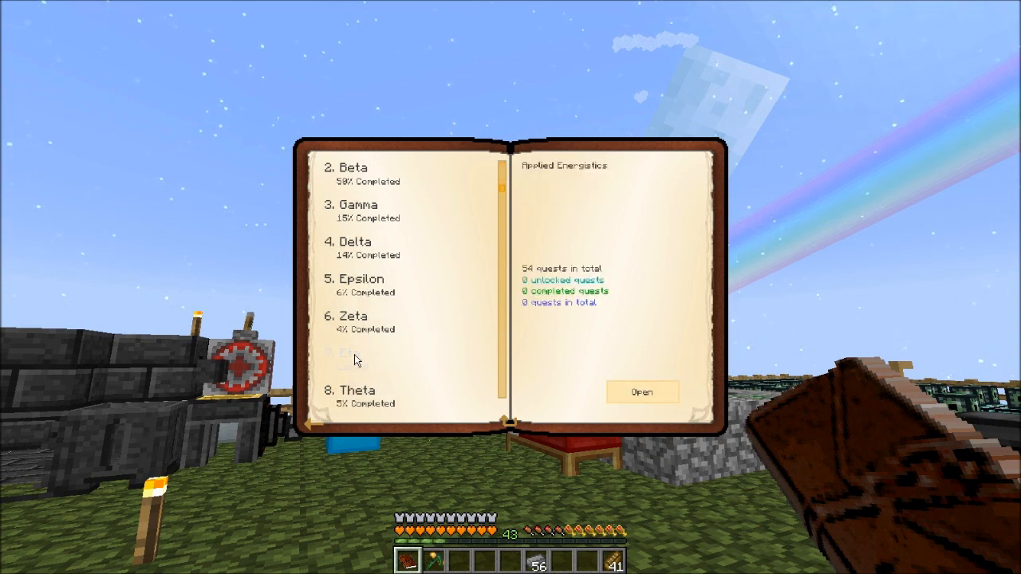
Step: Review the Applied Energistics chapter and inscriber recipe, then return to the world
left_click(643, 391)
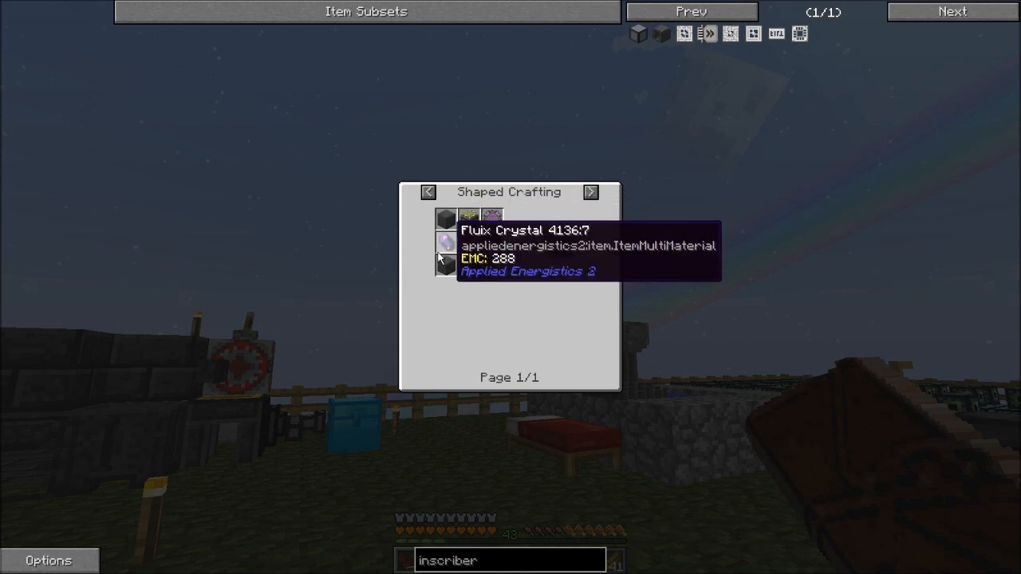
key("ESCAPE")
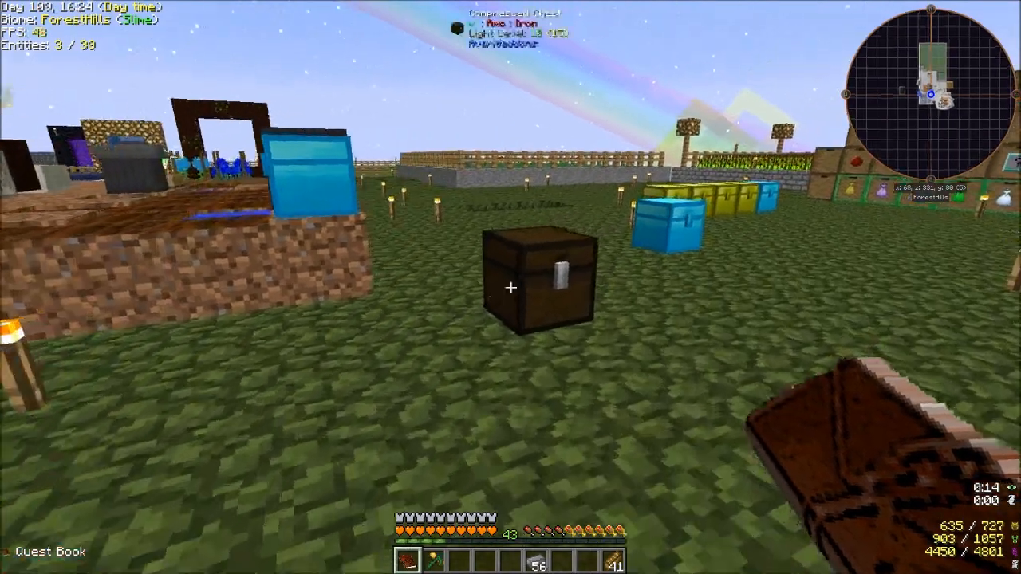
Step: Take obsidian from the Compressed Chest and view the Enriched Upgrade quest's requirements
left_click(511, 287)
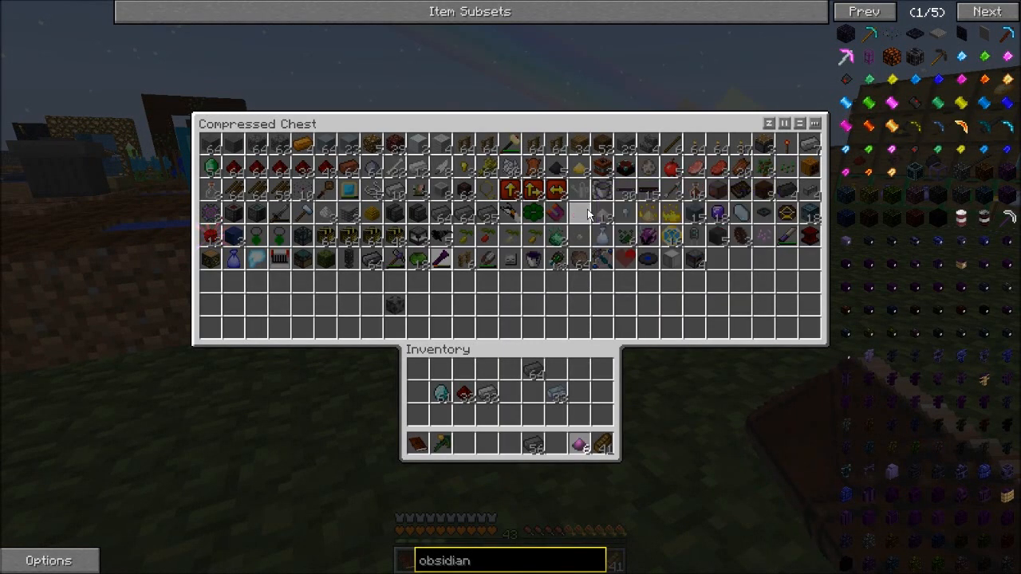
key("Escape")
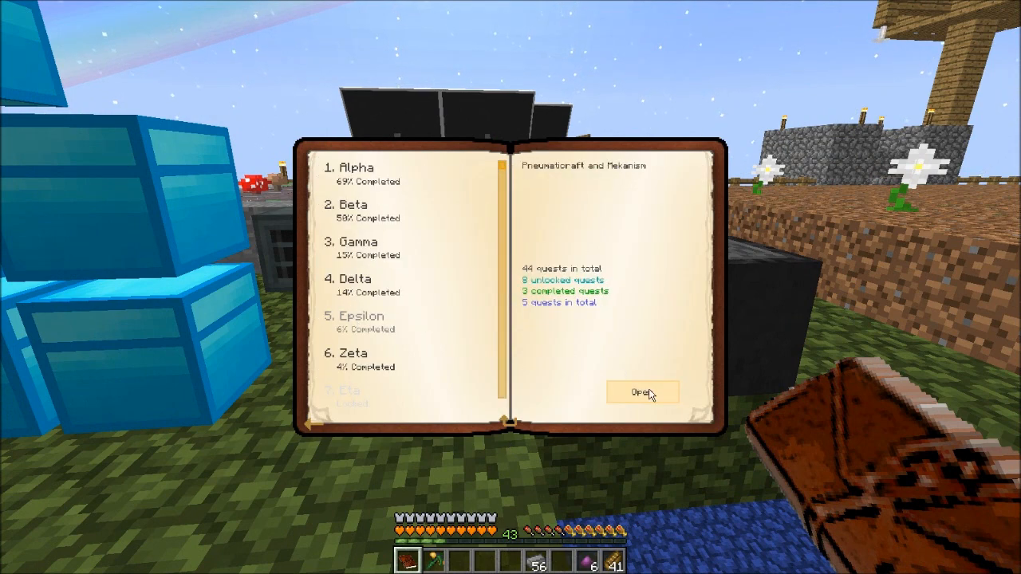
left_click(642, 392)
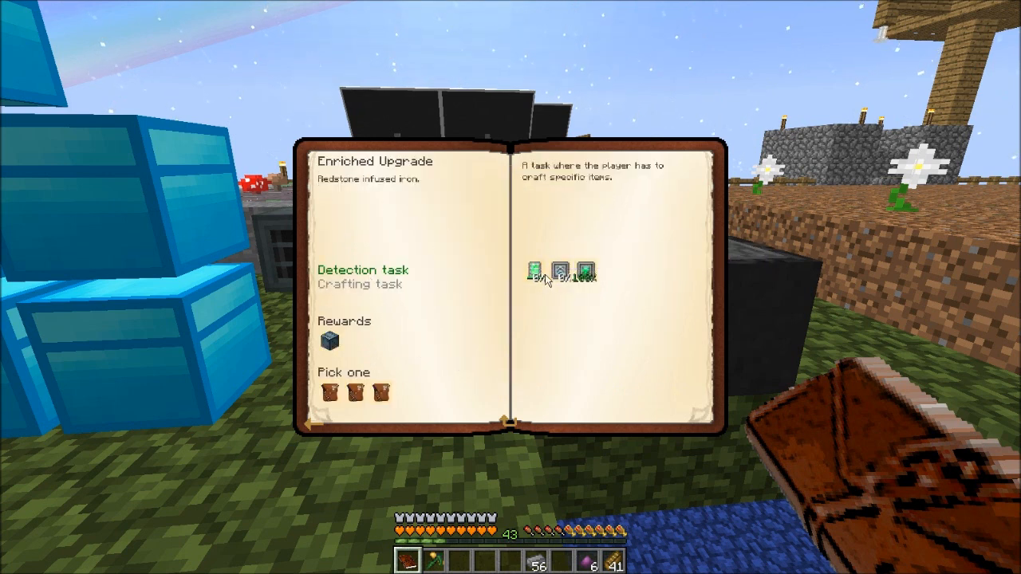
mouse_move(560, 269)
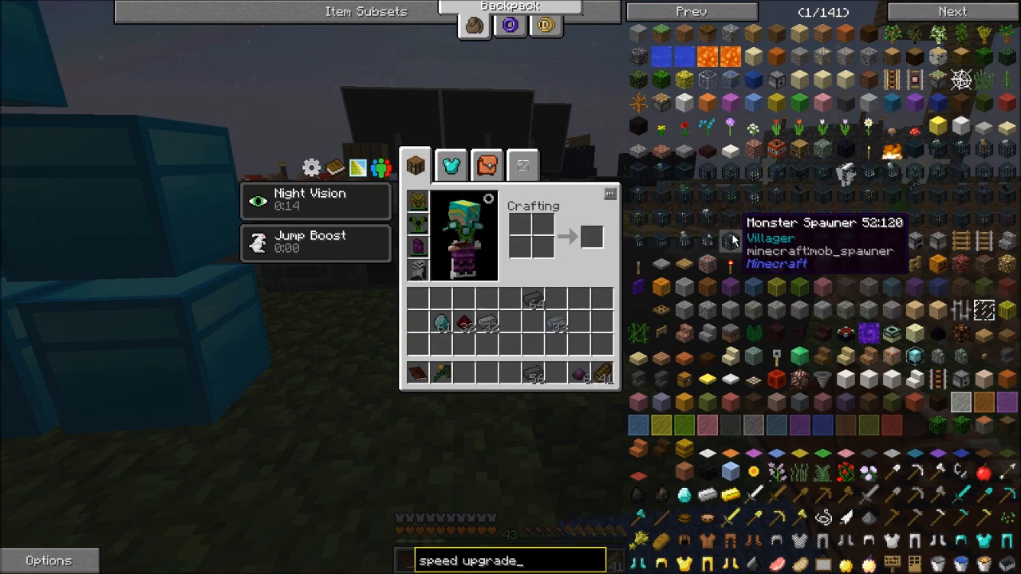
mouse_move(632, 39)
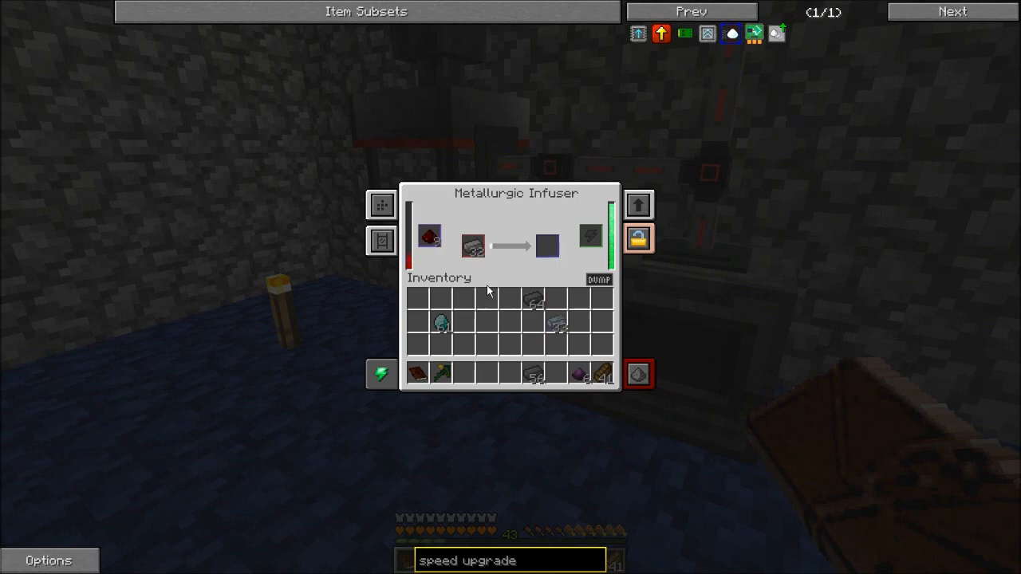
Step: Load redstone and 32 iron ingots into the Metallurgic Infuser so it starts processing
key("Escape")
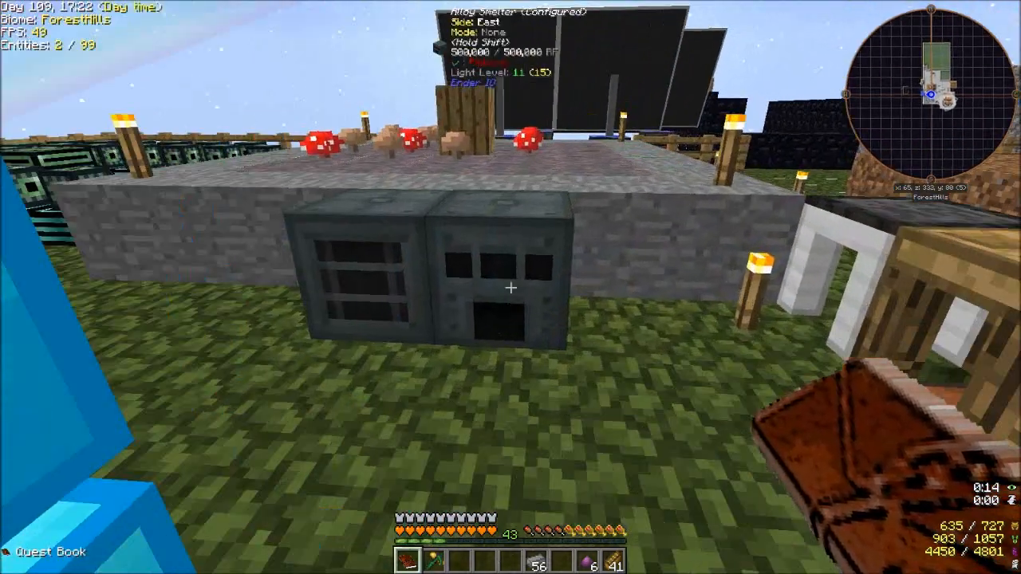
right_click(511, 288)
type("glass")
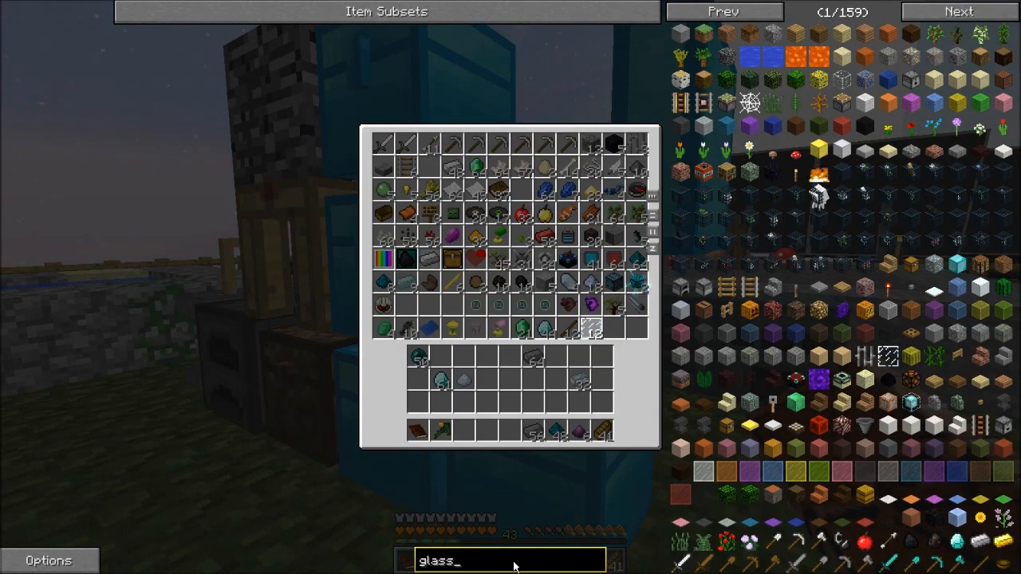
Step: Put glass from storage into the Crafting Station and collect the Metallurgic Infuser's four outputs
key("Escape")
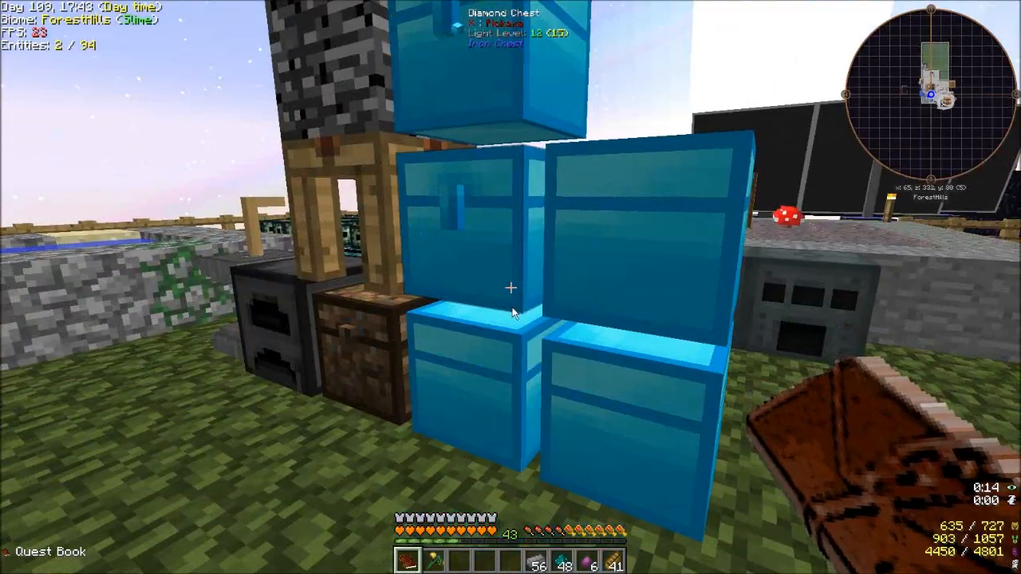
key("e")
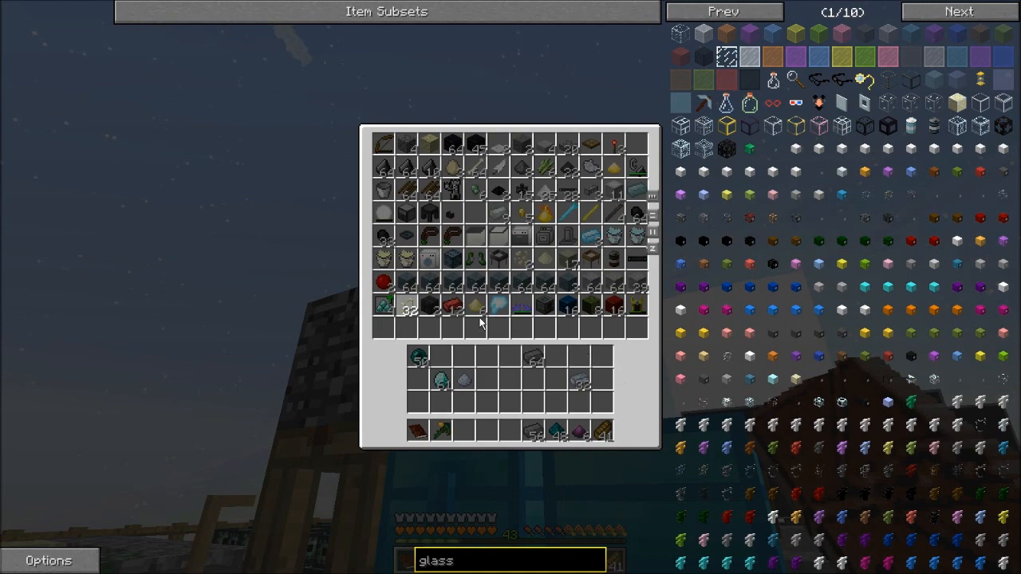
mouse_move(614, 152)
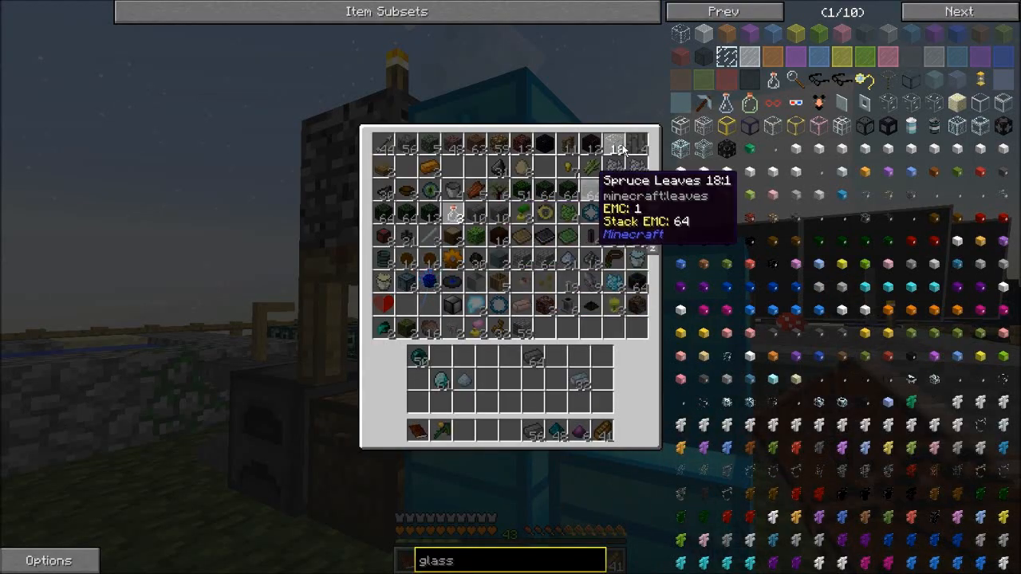
key("Escape")
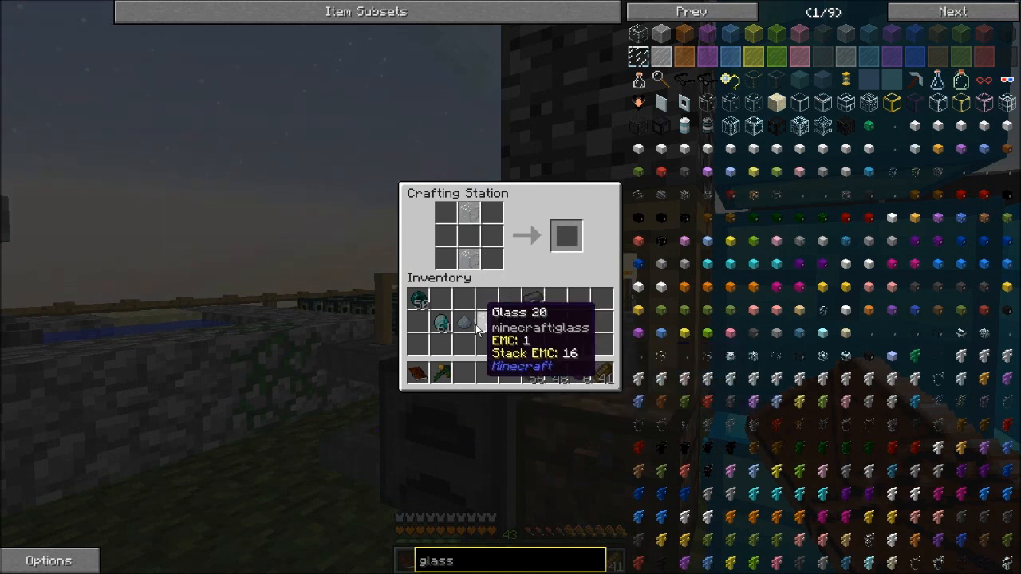
key("Escape")
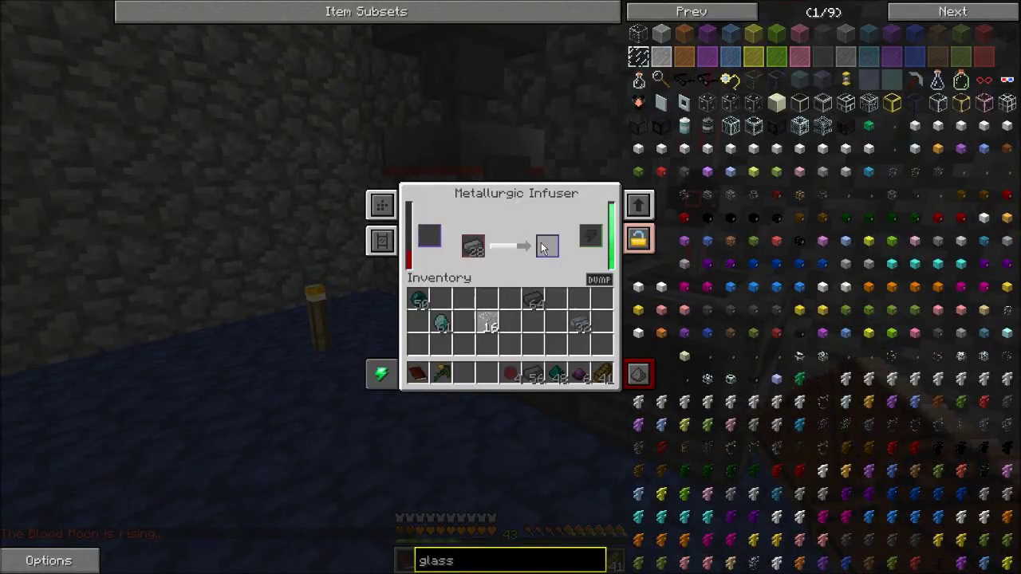
key("Escape")
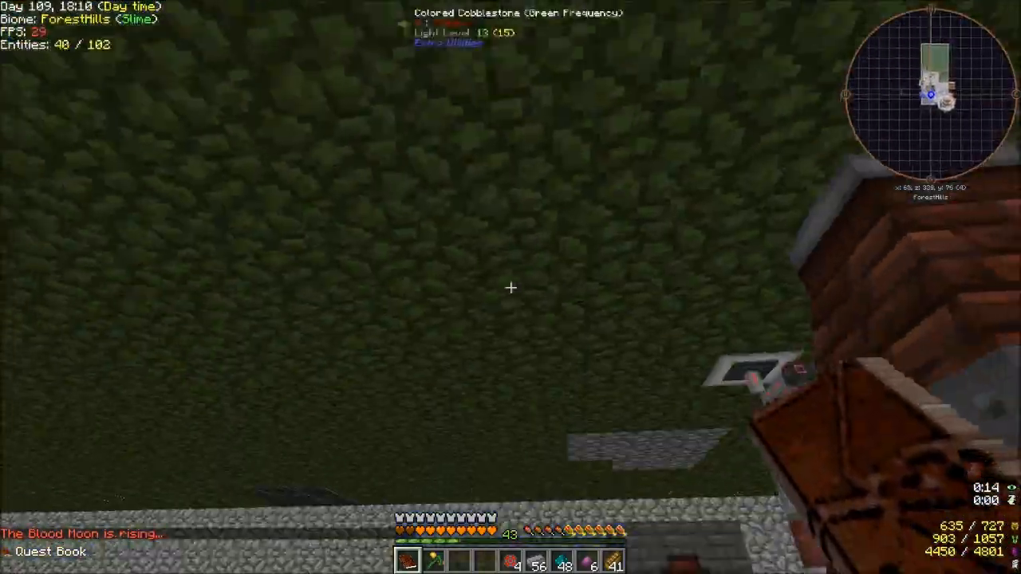
mouse_move(511, 287)
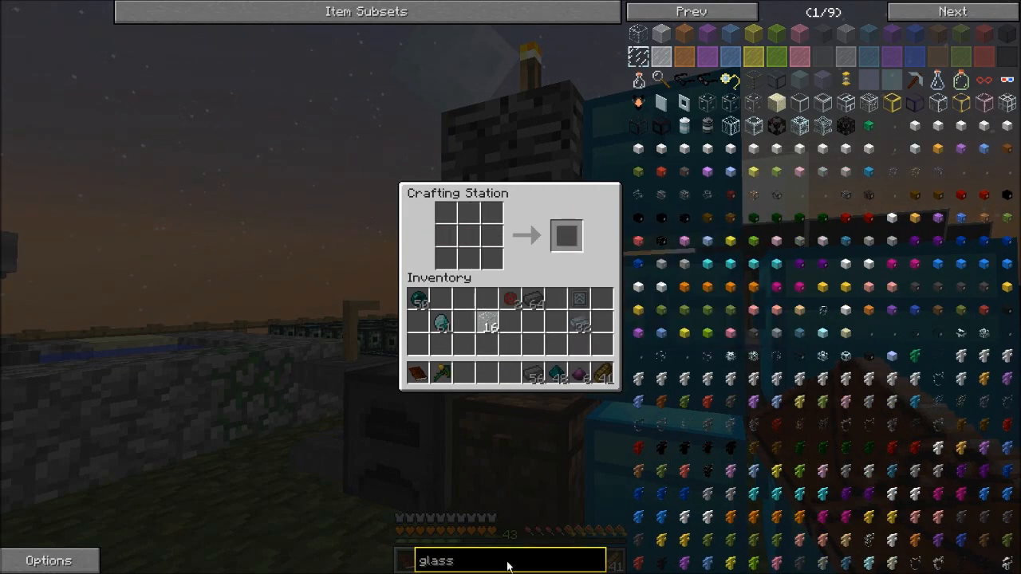
type("tablet")
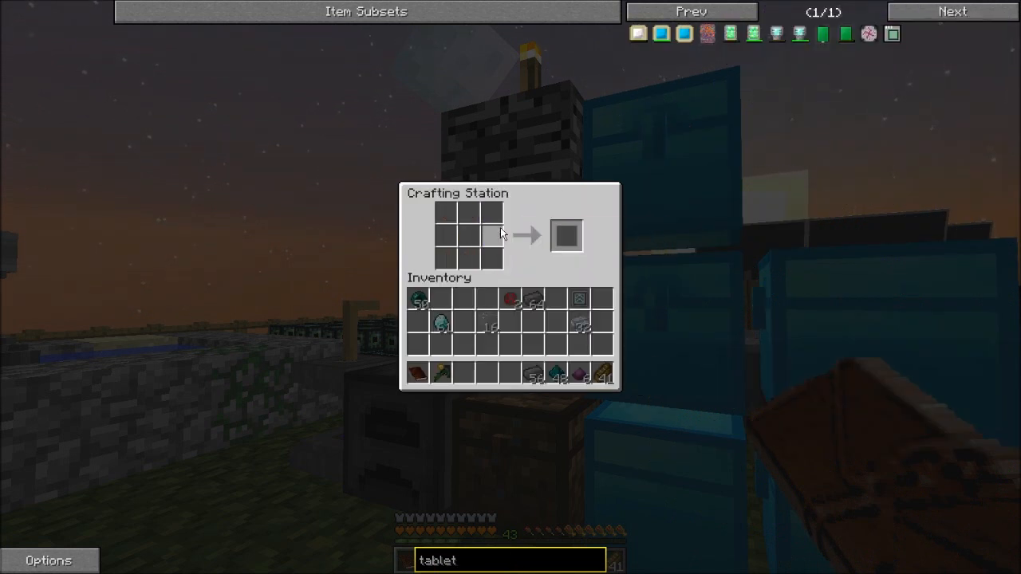
Step: Close the Crafting Station and Compressed Chest, then read the Enriched Upgrade and Elite Alloy quests
key("Escape")
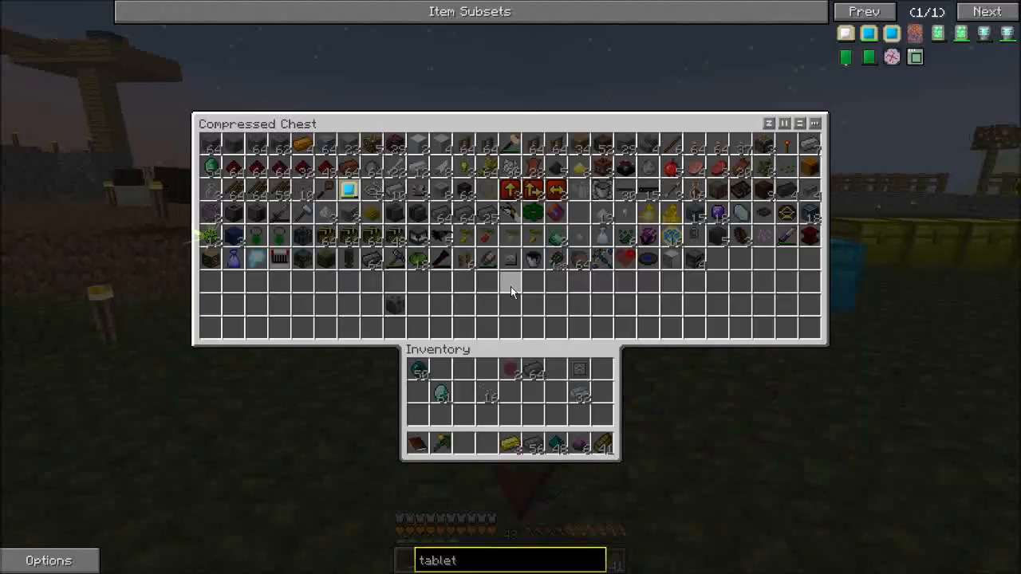
mouse_move(302, 181)
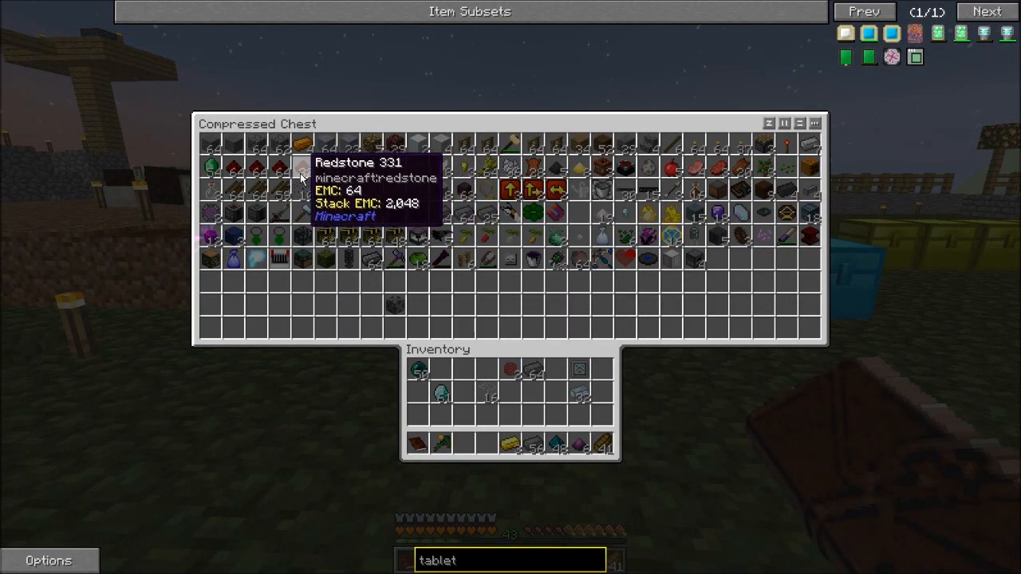
key("Escape")
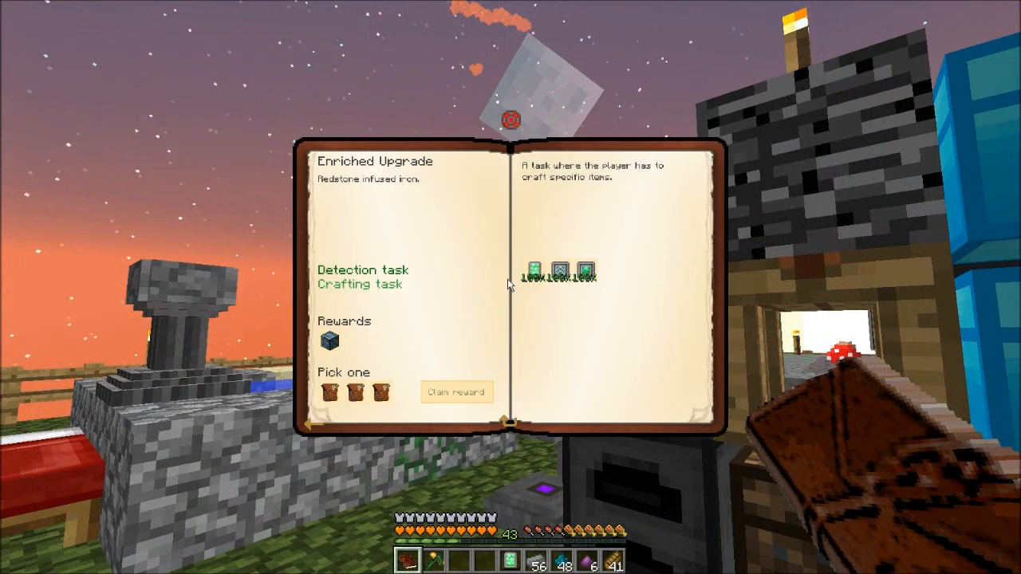
mouse_move(362, 400)
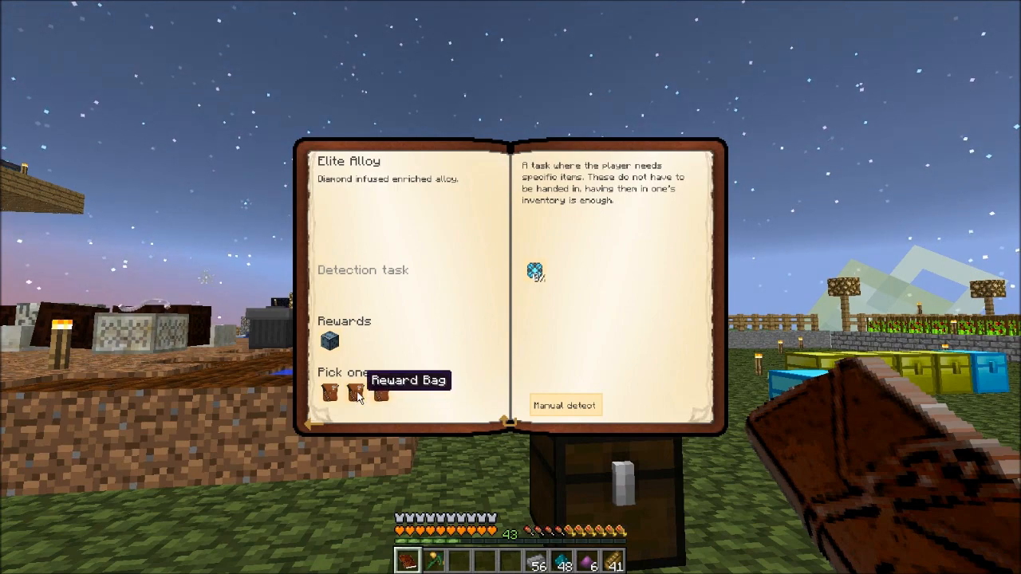
mouse_move(532, 275)
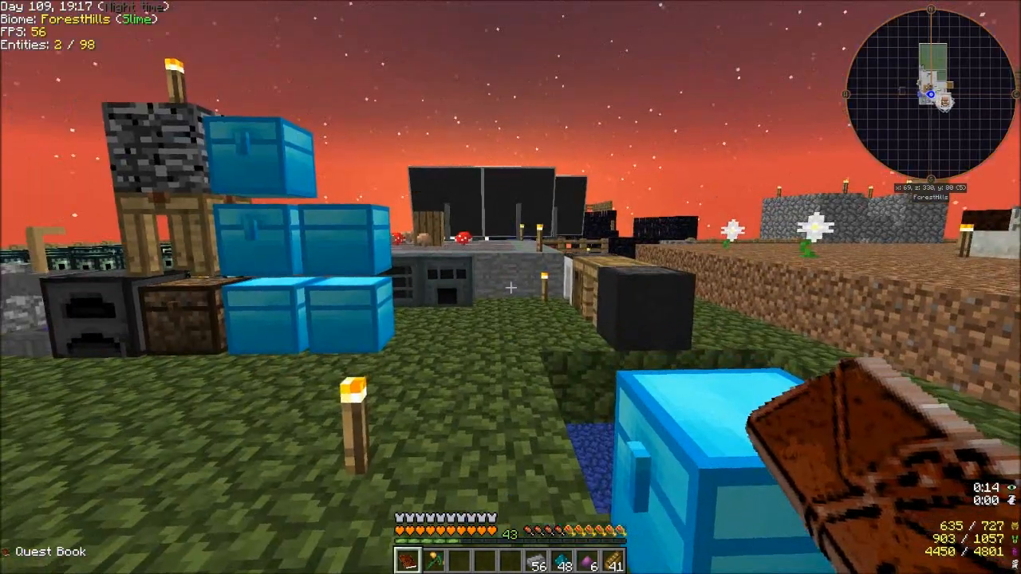
mouse_move(510, 287)
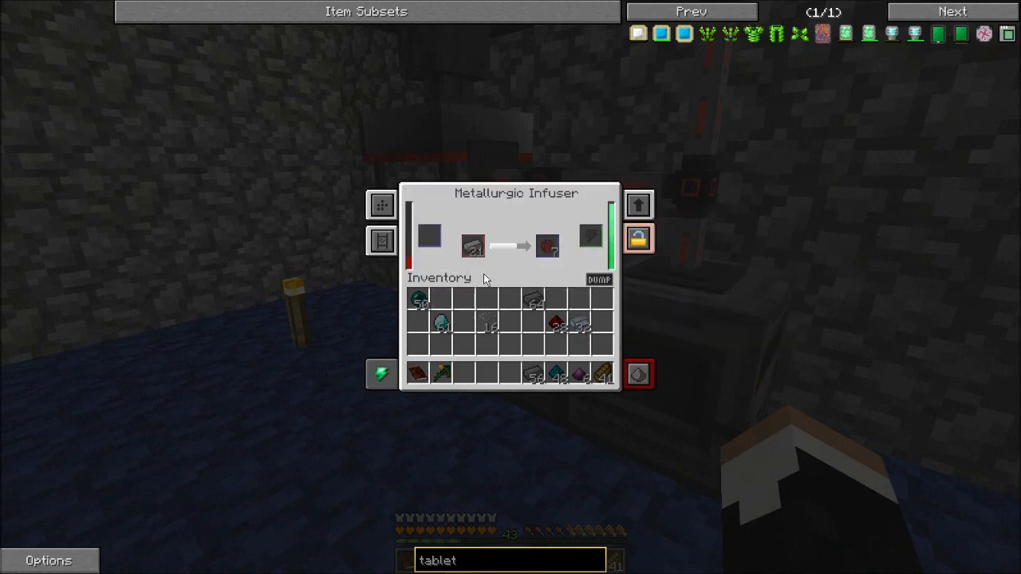
mouse_move(383, 375)
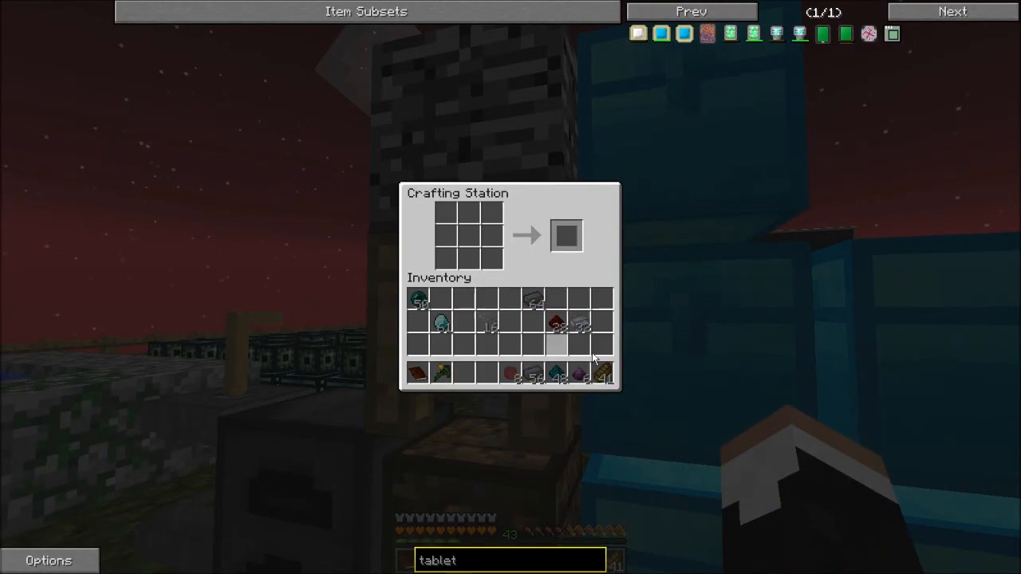
Step: Check the Crafting Station and machines, then move Enriched Alloy from the Metallurgic Infuser to inventory
key("Escape")
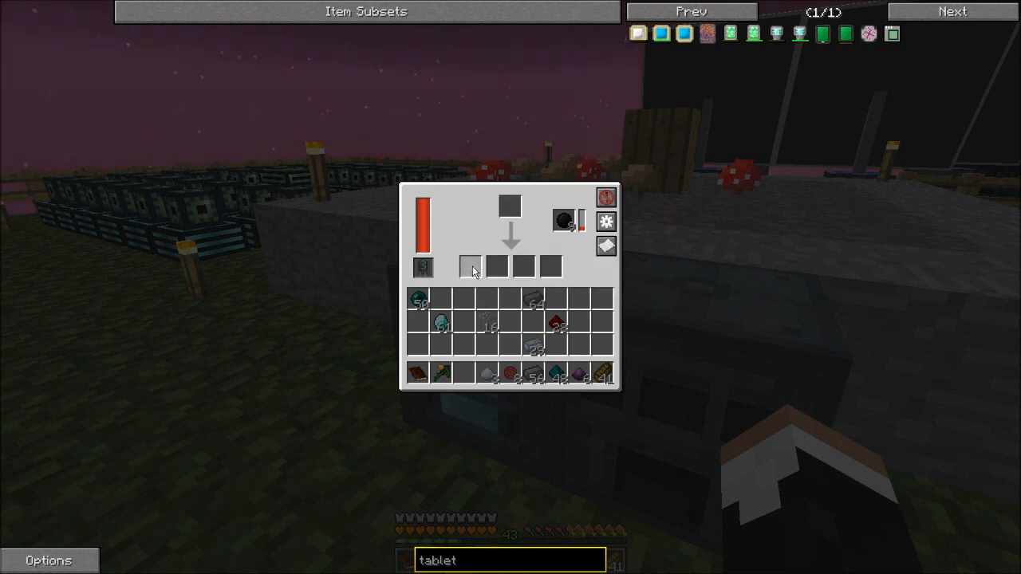
key("Escape")
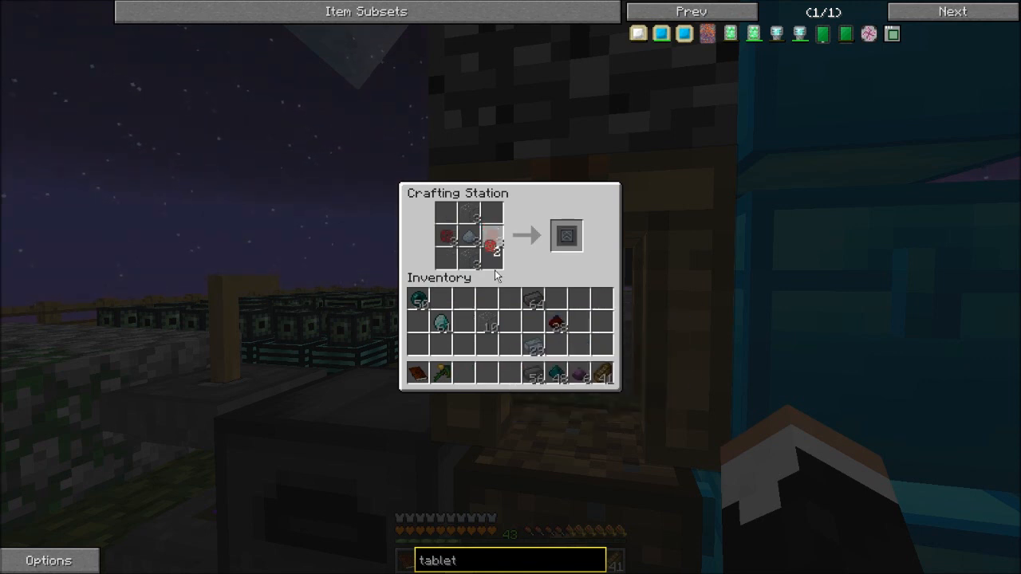
key("Escape")
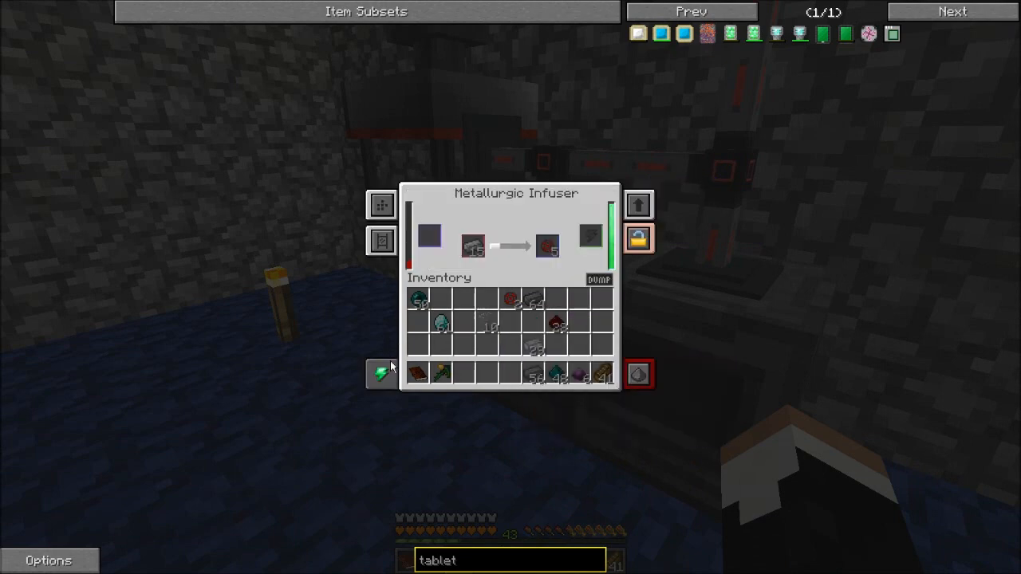
mouse_move(389, 370)
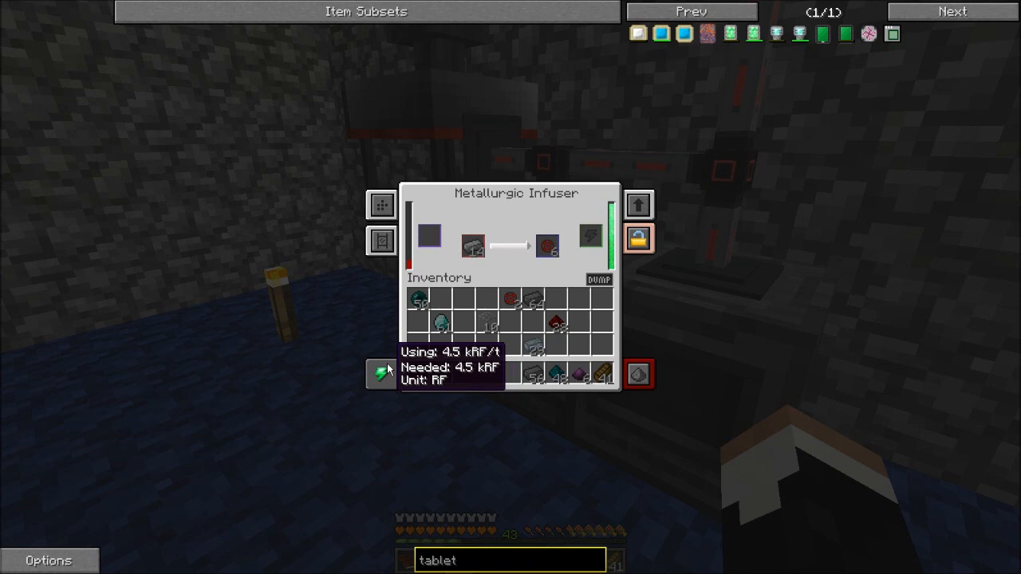
mouse_move(548, 252)
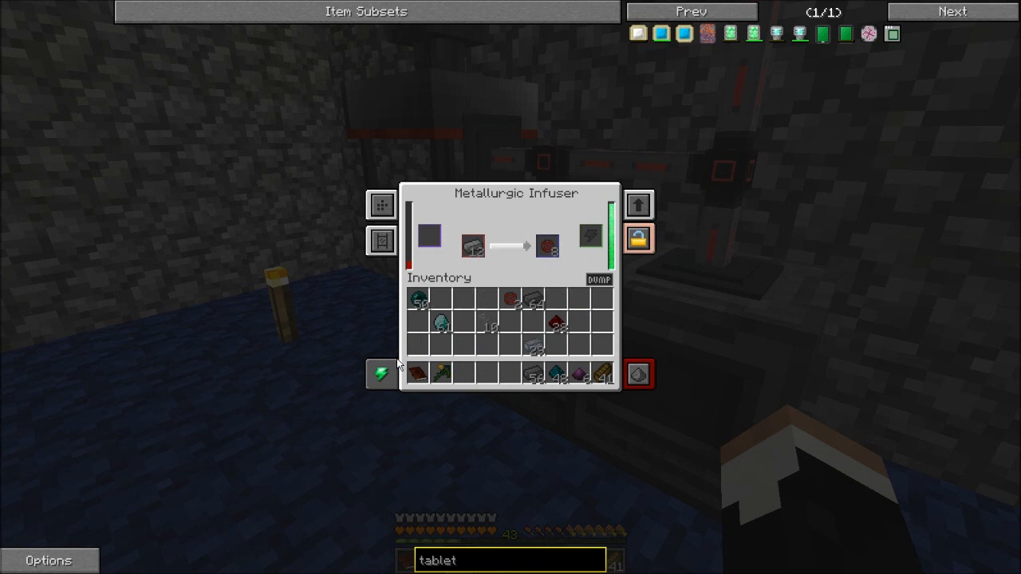
key("Escape")
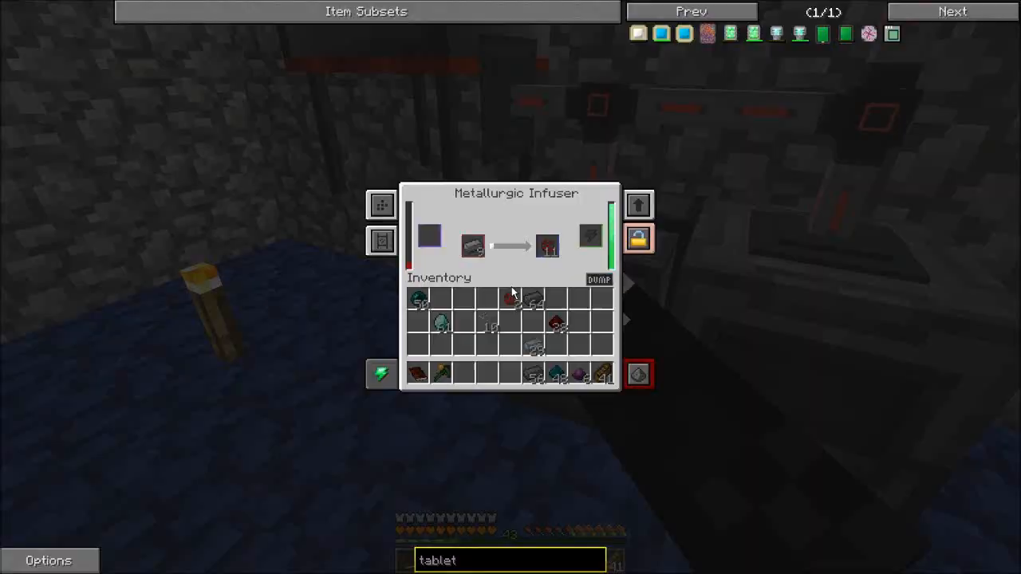
mouse_move(512, 309)
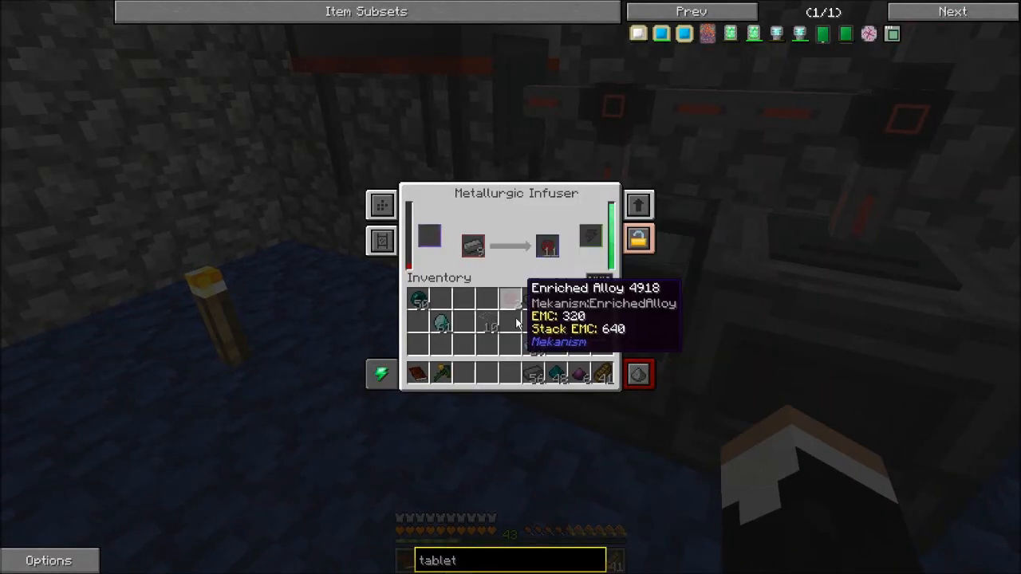
key("Escape")
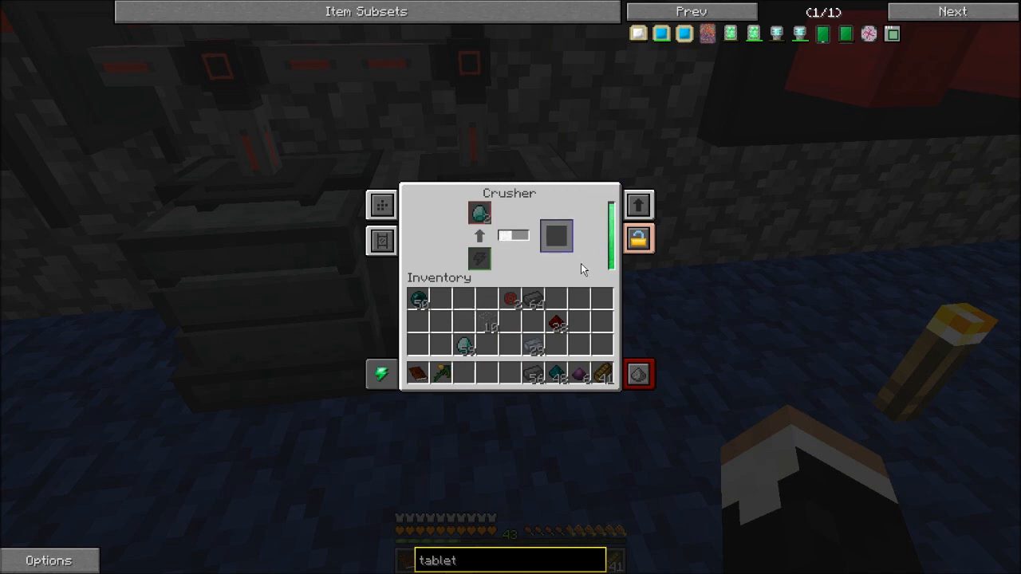
mouse_move(763, 139)
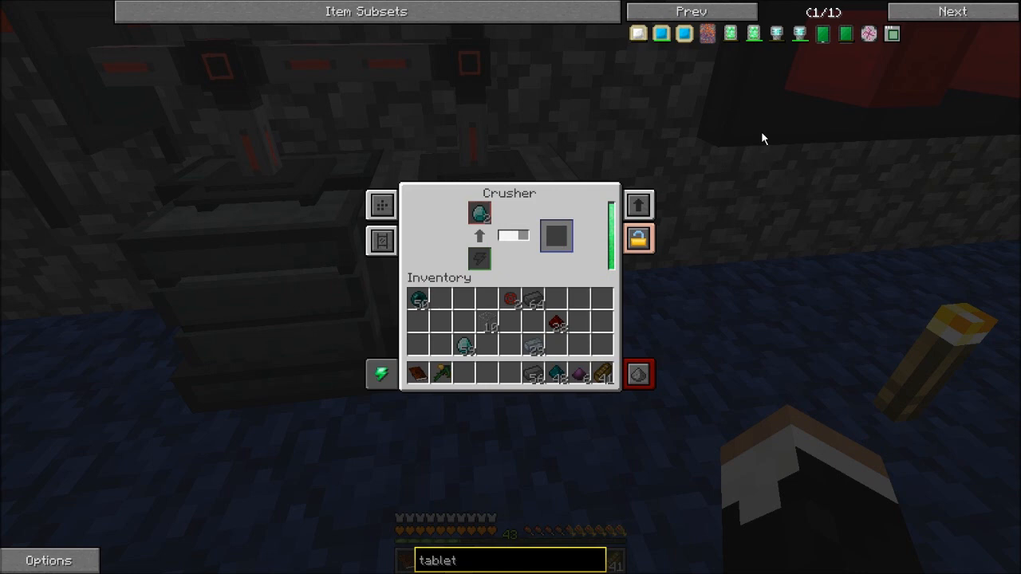
mouse_move(773, 39)
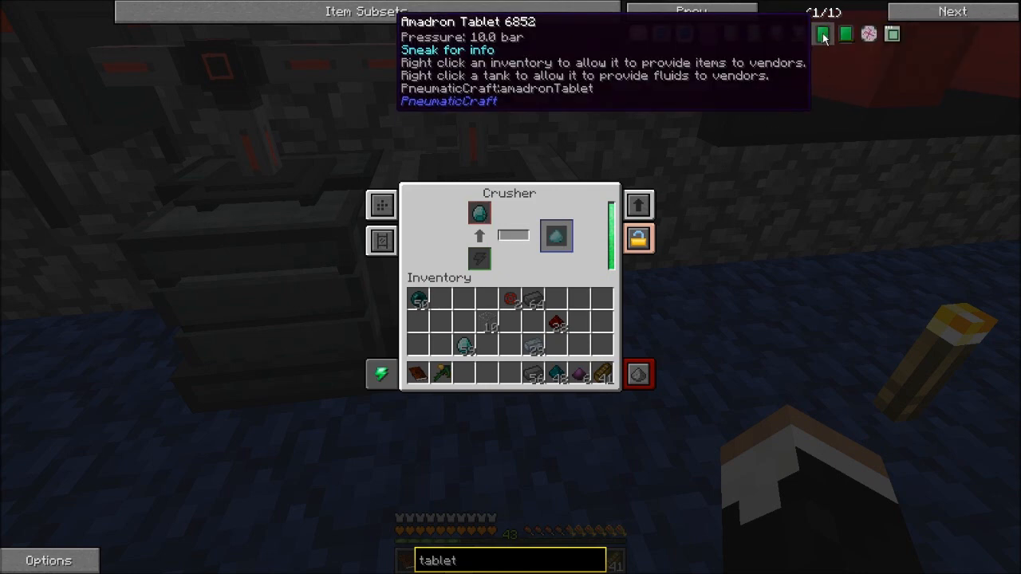
mouse_move(804, 86)
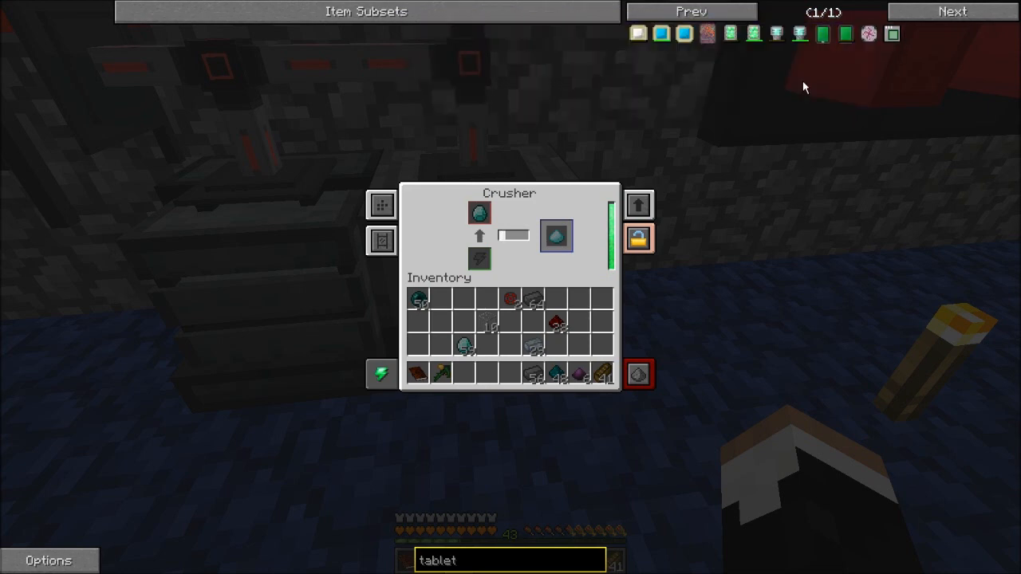
Step: Take the diamond dust from the Crusher's output slot
left_click(555, 236)
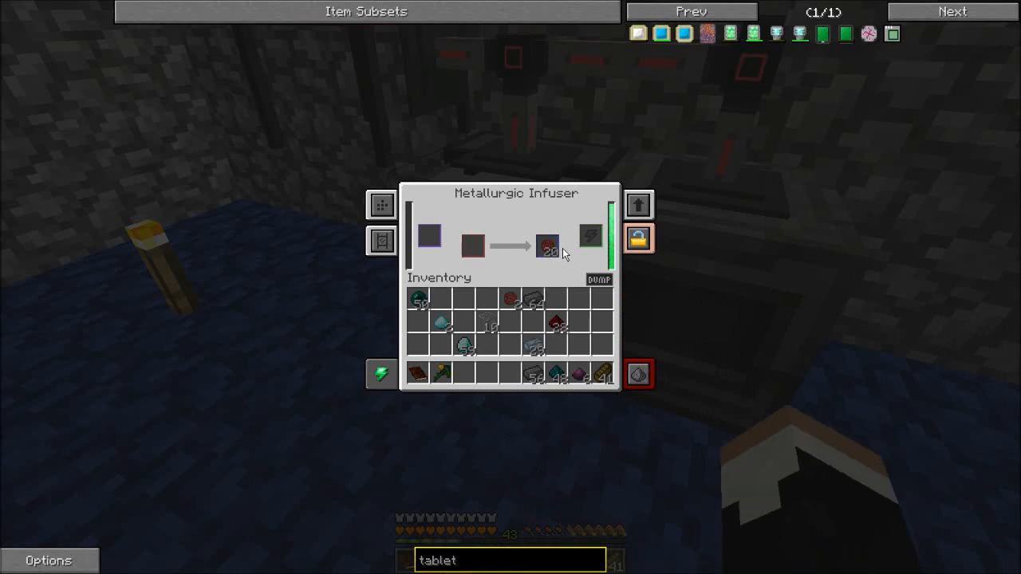
Step: Move the 20 Enriched Alloy from the Metallurgic Infuser into the inventory
key("Escape")
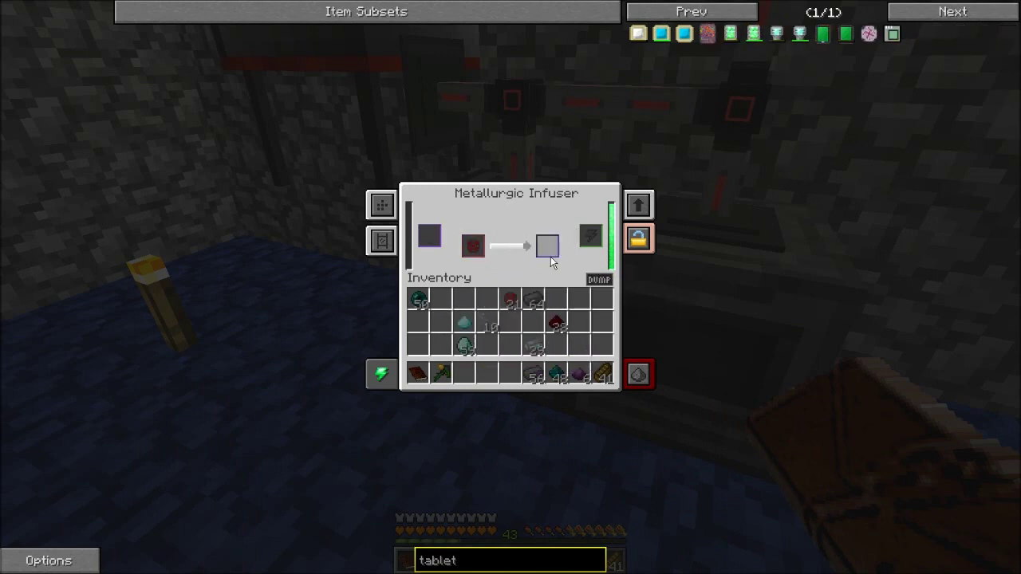
key("Escape")
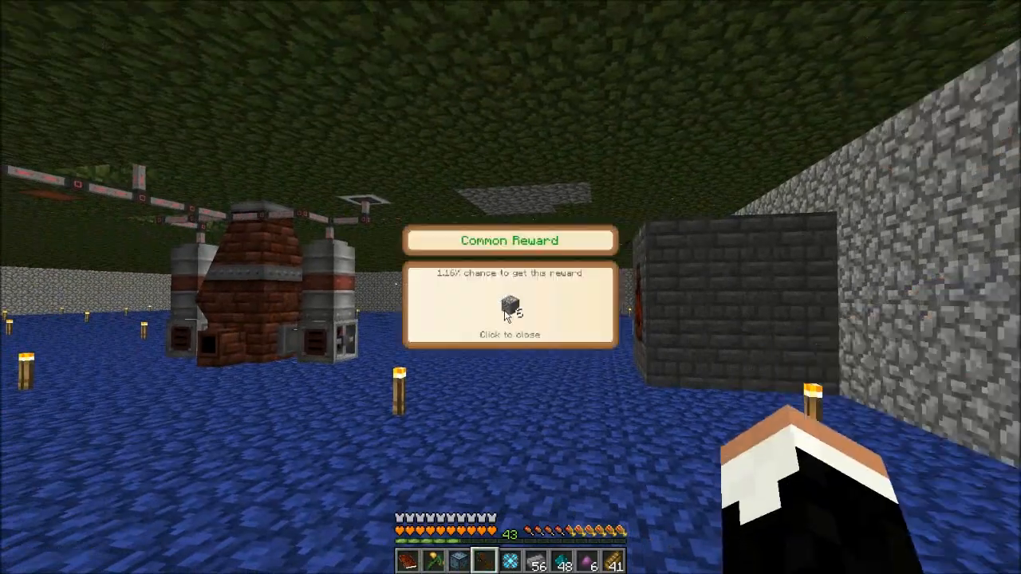
Step: Dismiss the reward notice, fetch an Atomic Alloy from the chest, and claim the Ultimate Alloy reward
left_click(510, 335)
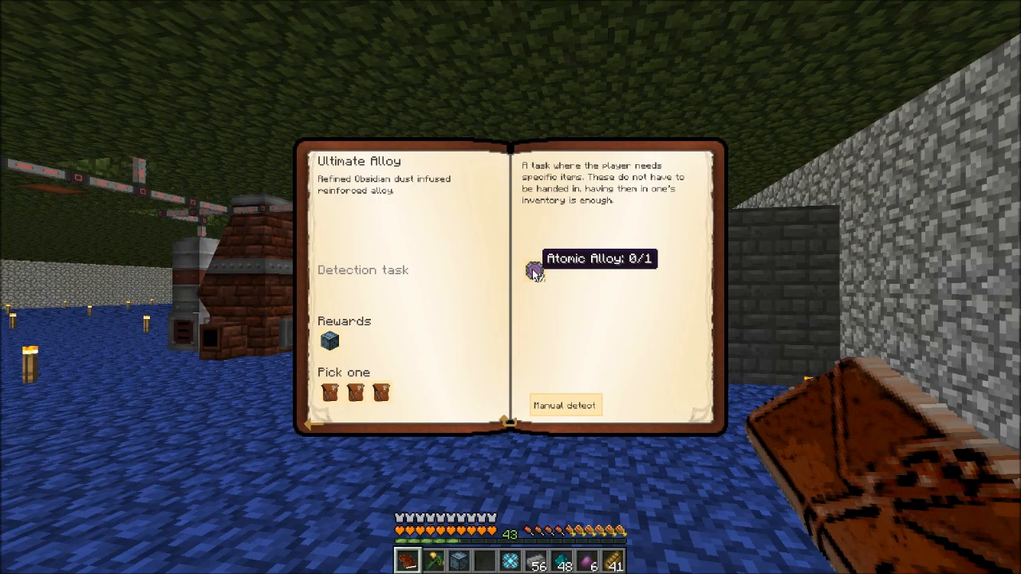
key("ESCAPE")
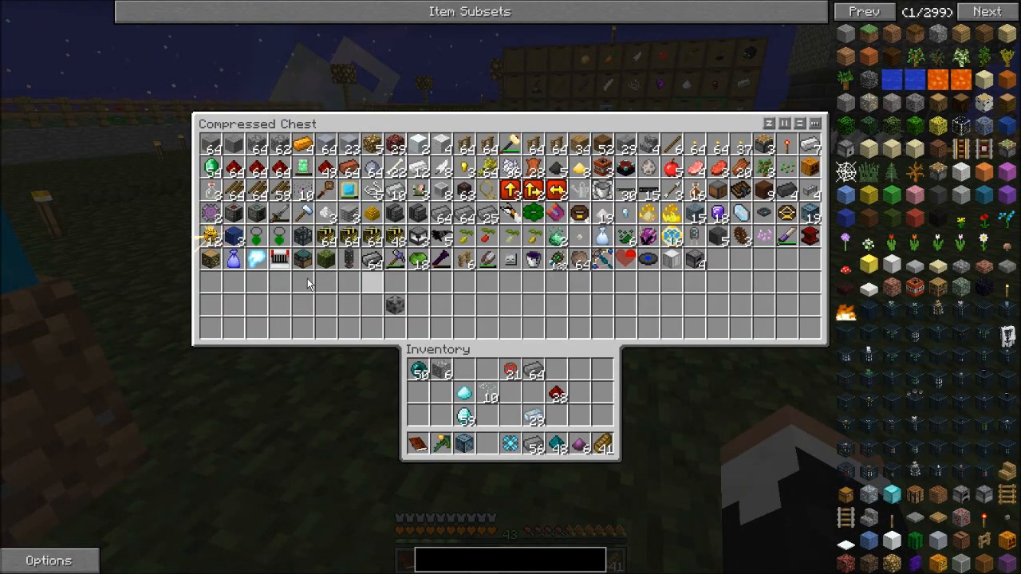
key("Escape")
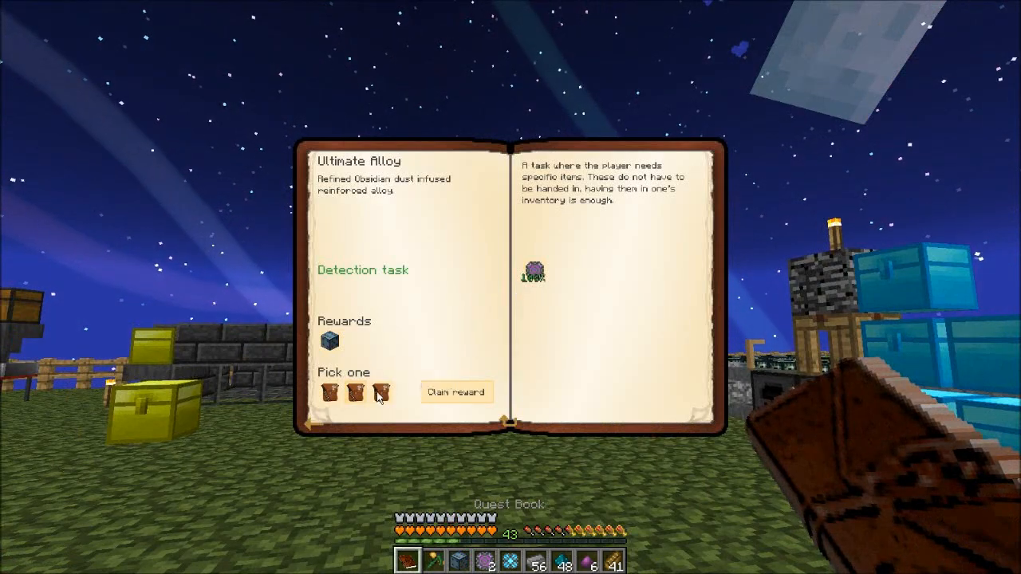
left_click(457, 392)
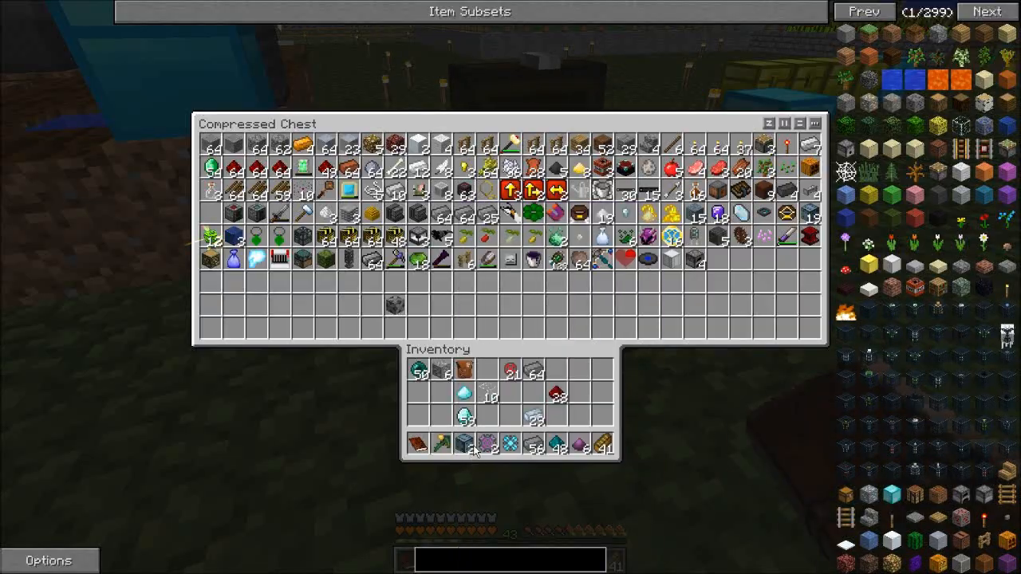
key("Escape")
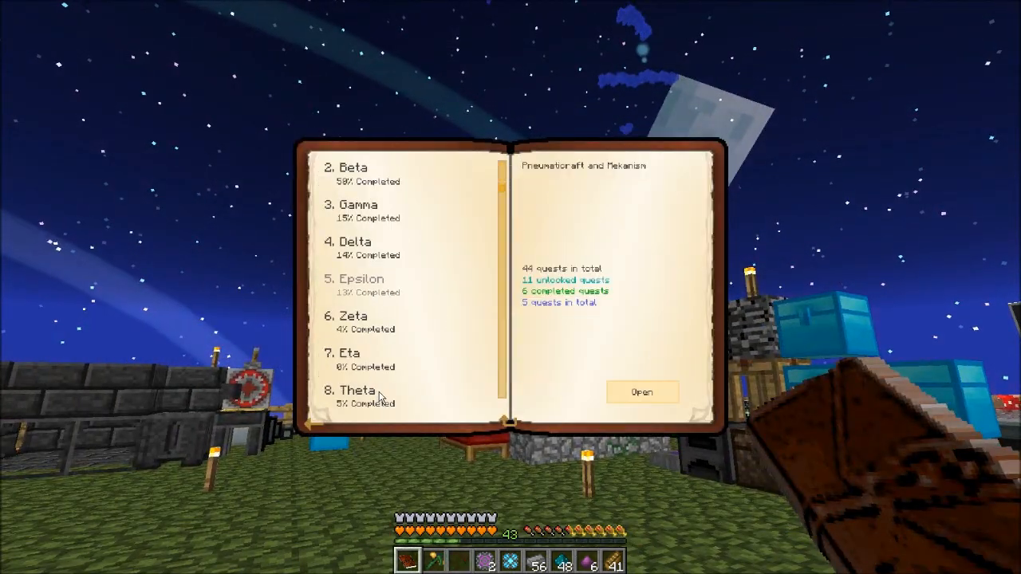
left_click(346, 352)
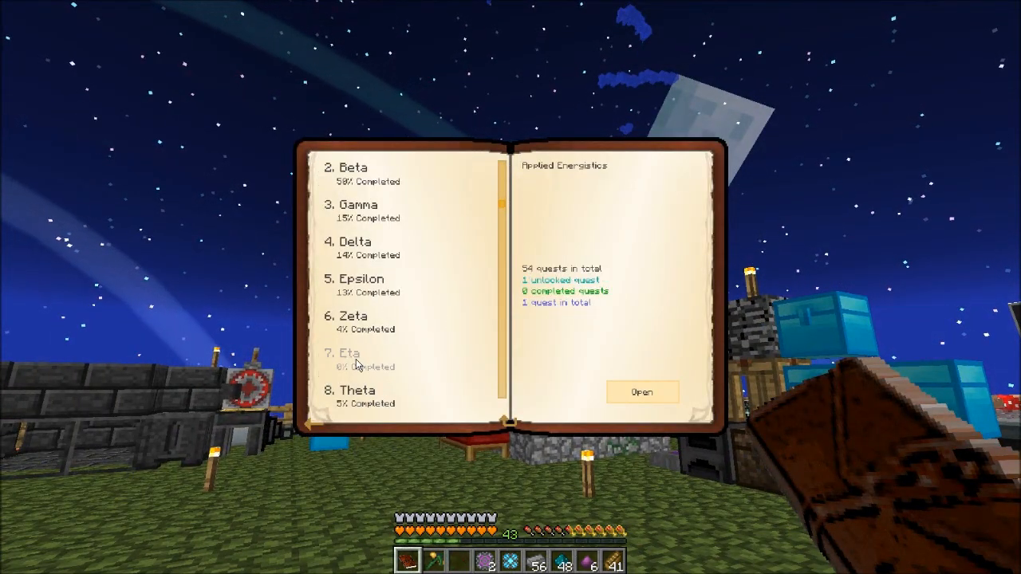
left_click(642, 391)
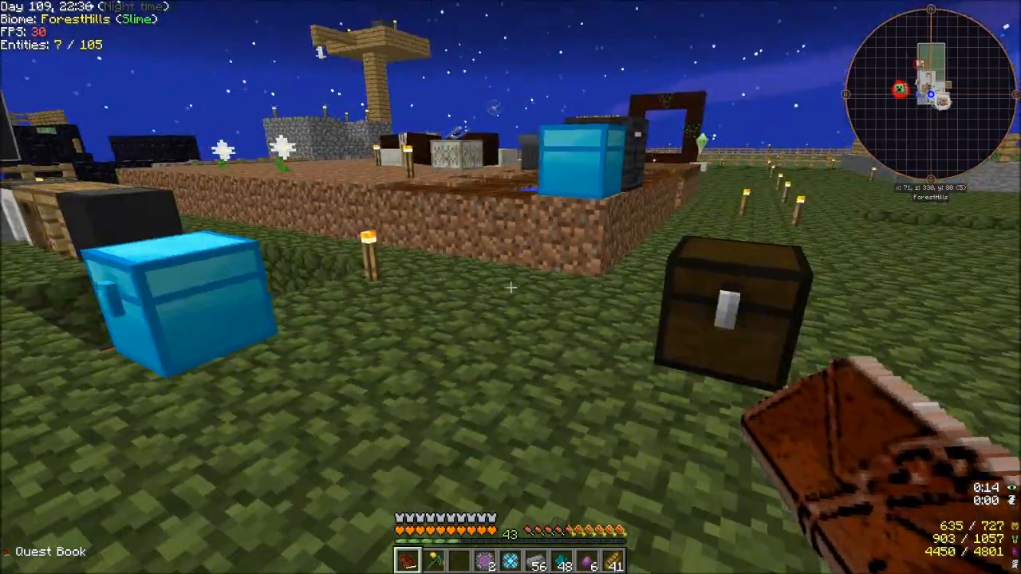
key("e")
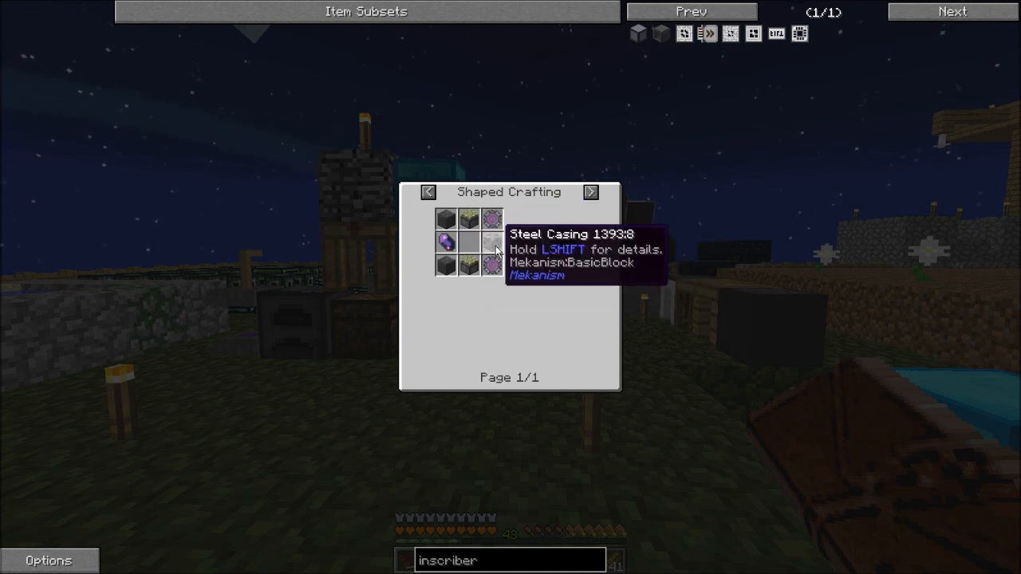
Step: Search the storage chests and take an empty bucket and a stack of Sky Stone Dust
key("Escape")
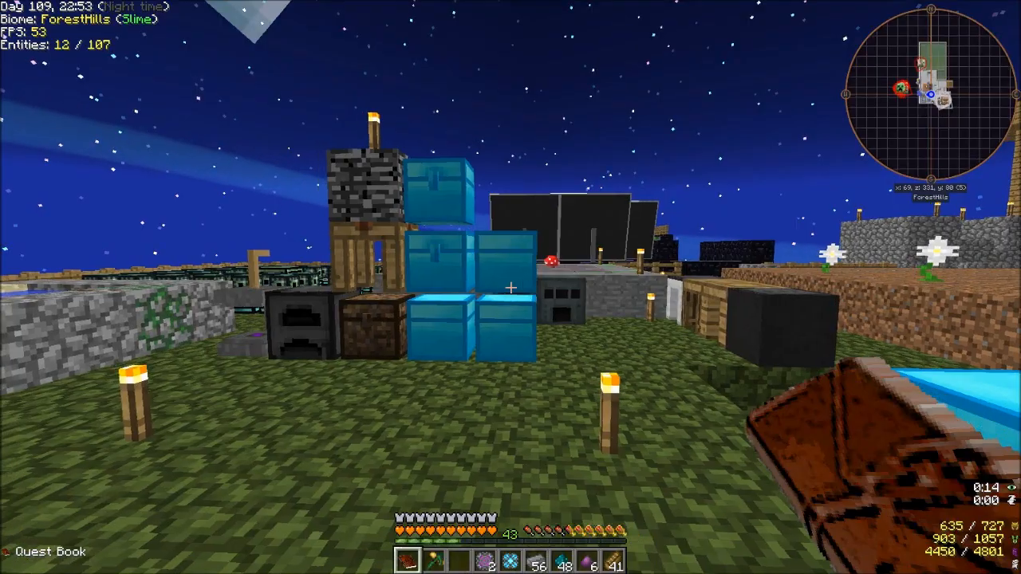
key("e")
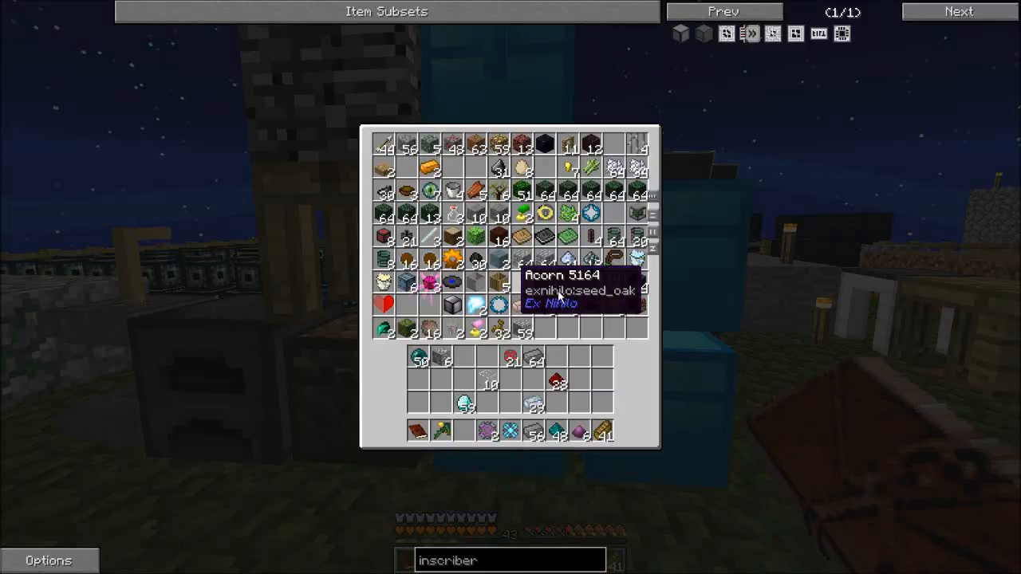
mouse_move(587, 356)
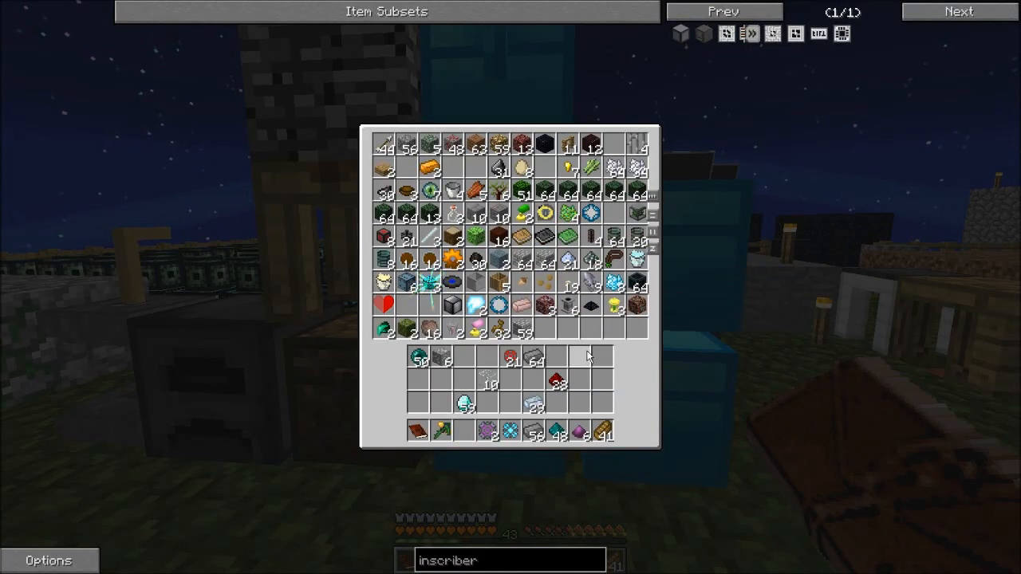
mouse_move(473, 320)
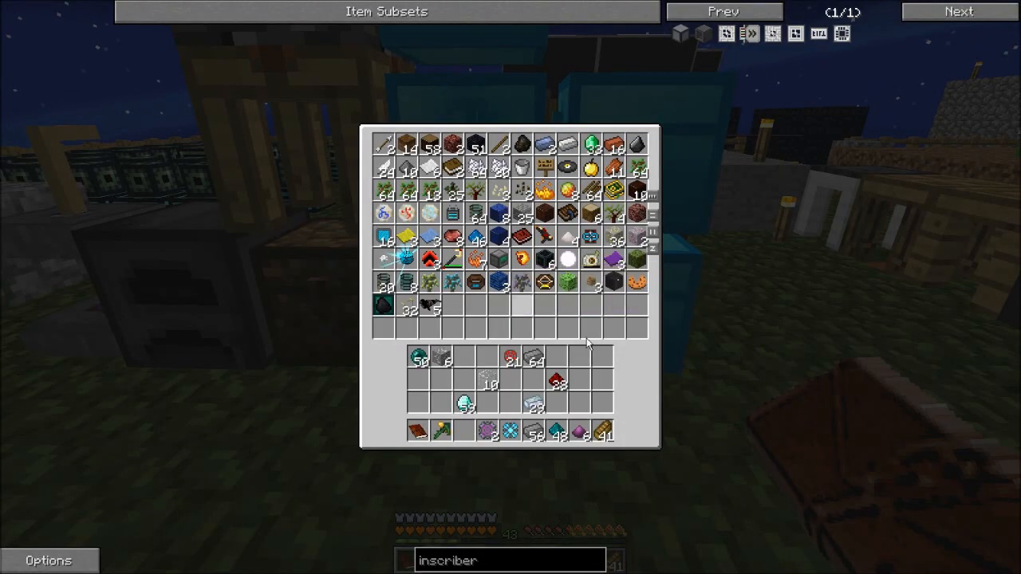
key("Escape")
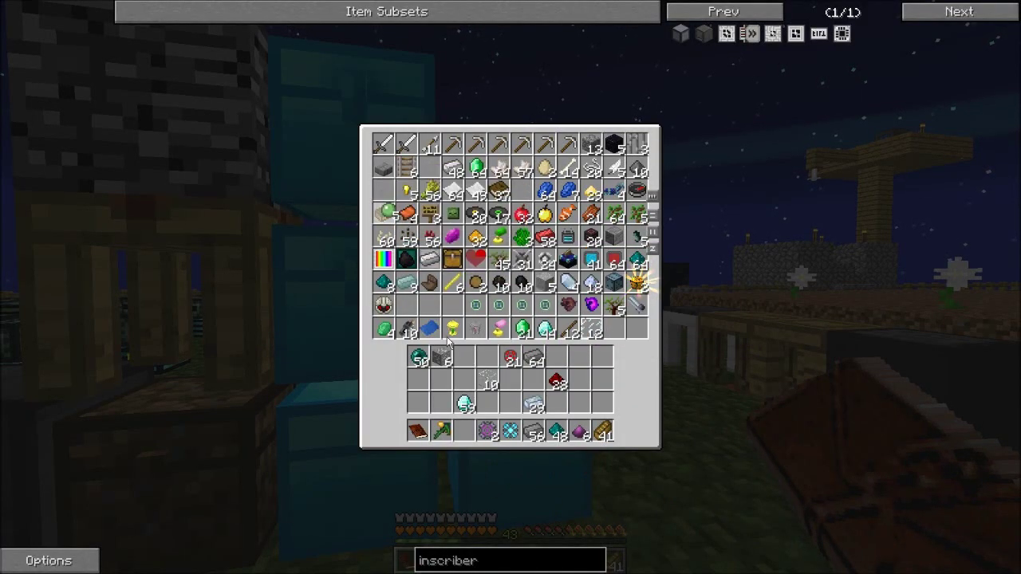
mouse_move(383, 191)
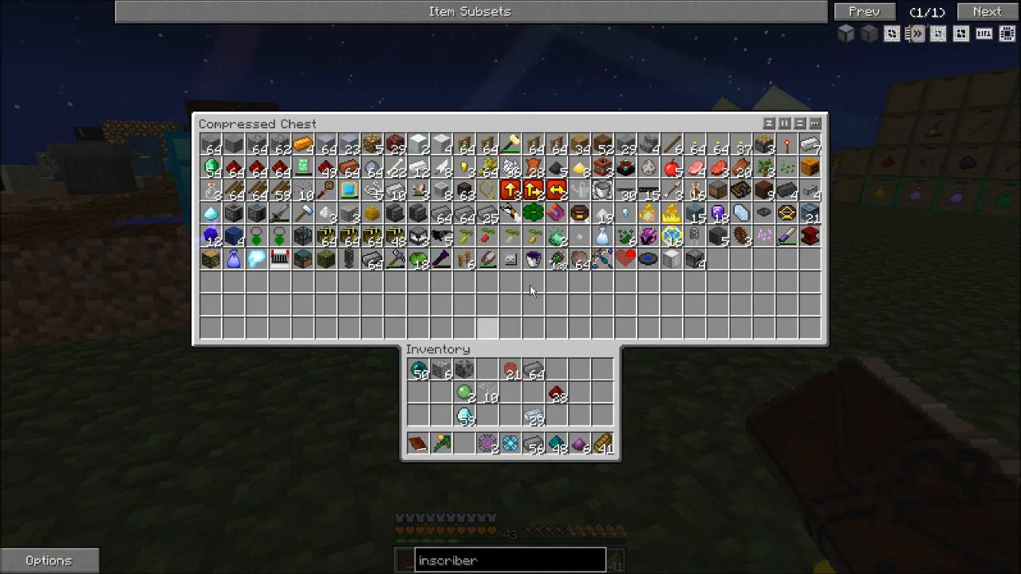
key("Escape")
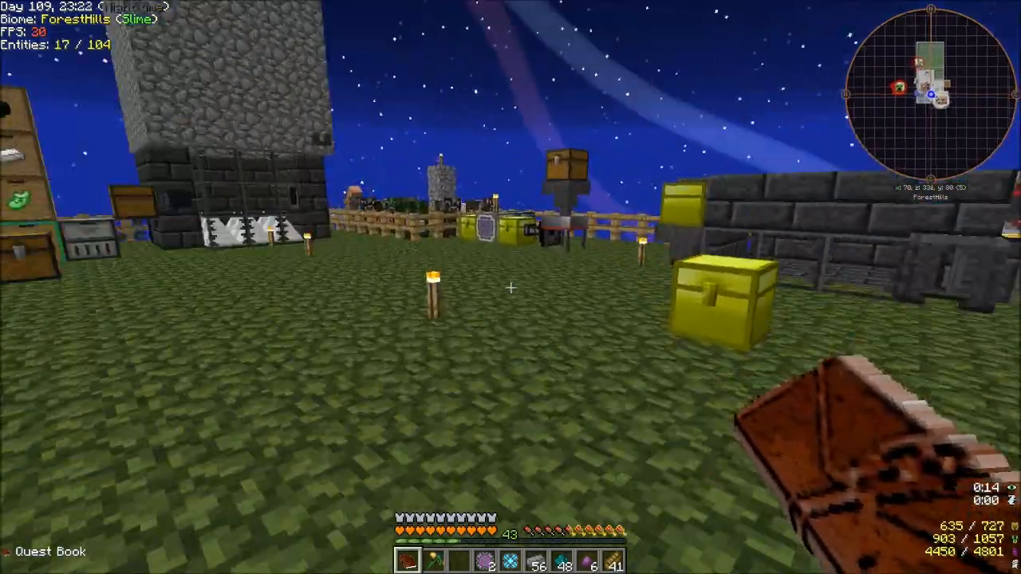
key("e")
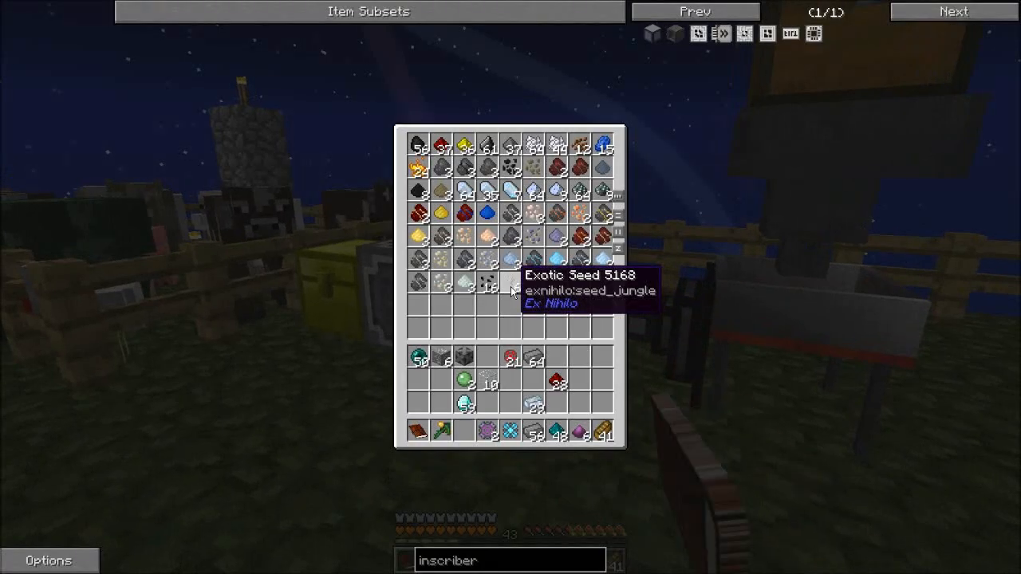
mouse_move(578, 194)
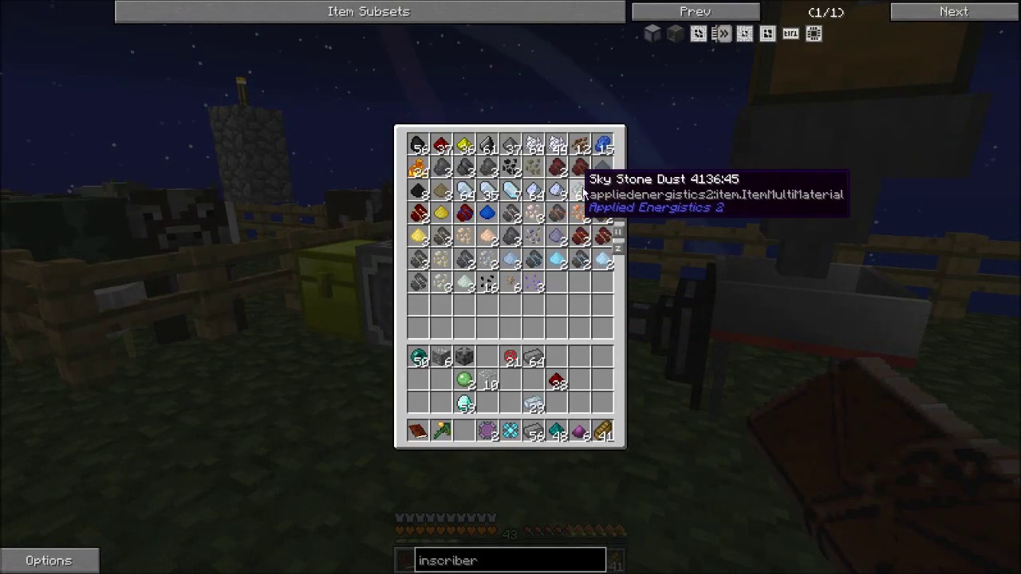
key("Escape")
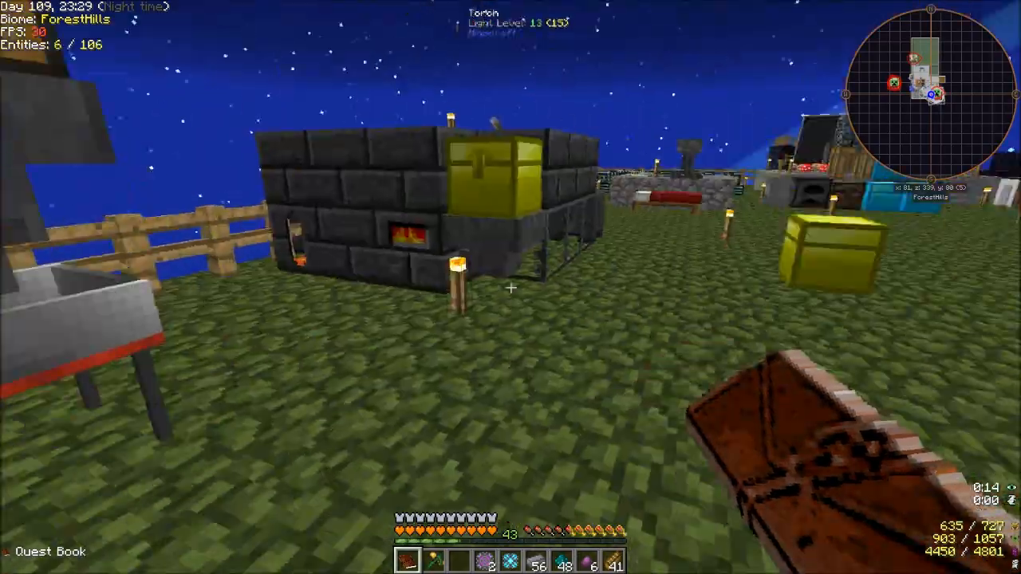
key("e")
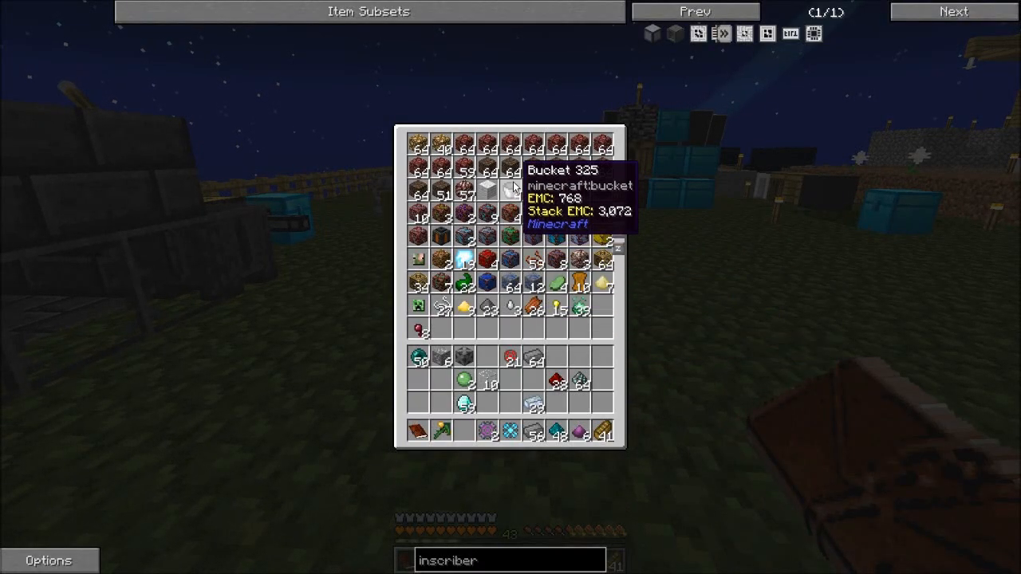
key("Escape")
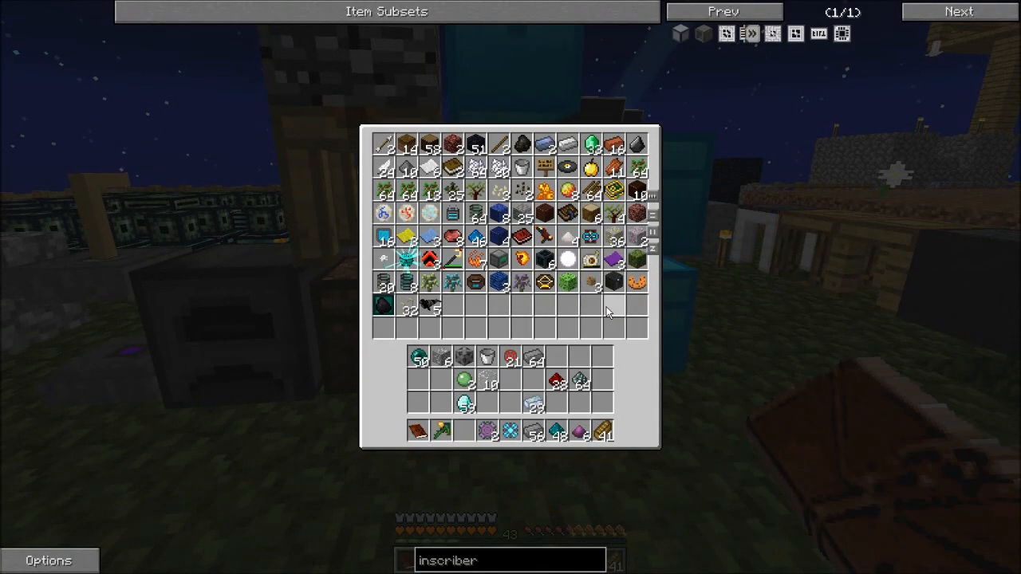
key("Escape")
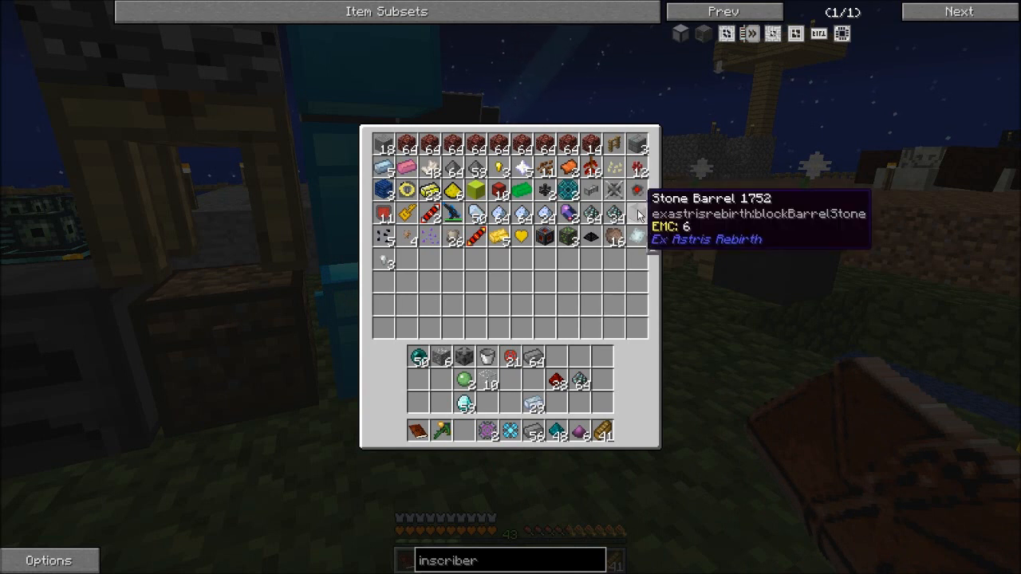
key("Escape")
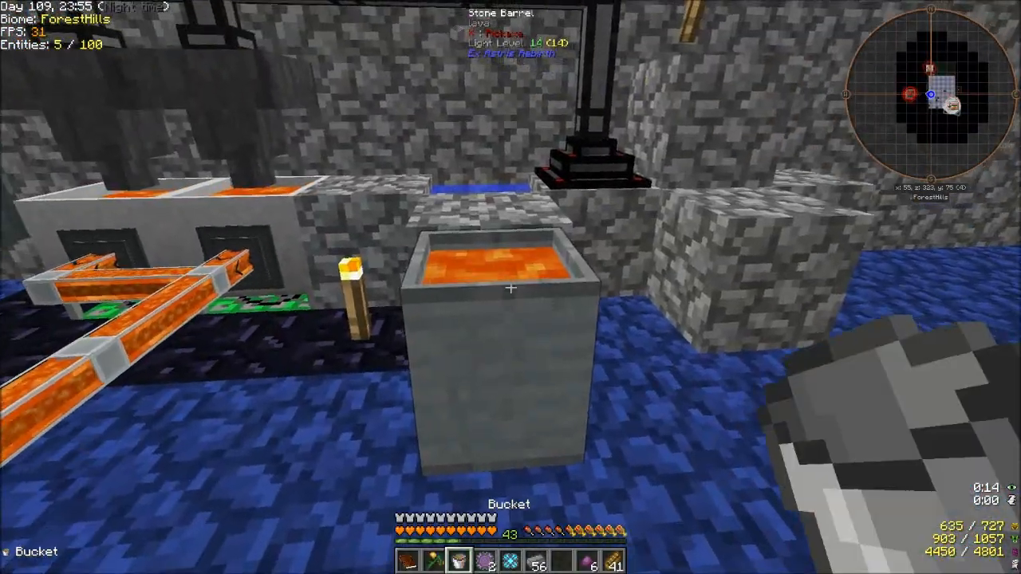
Step: Bucket the lava out of the stone barrel and look up black stone's Grindstone recipe
key("e")
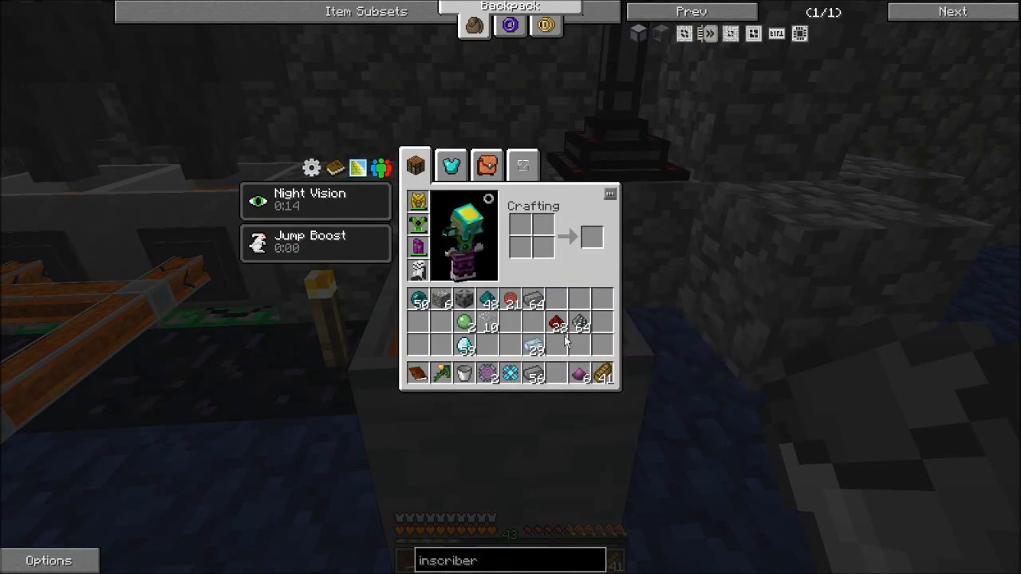
key("Escape")
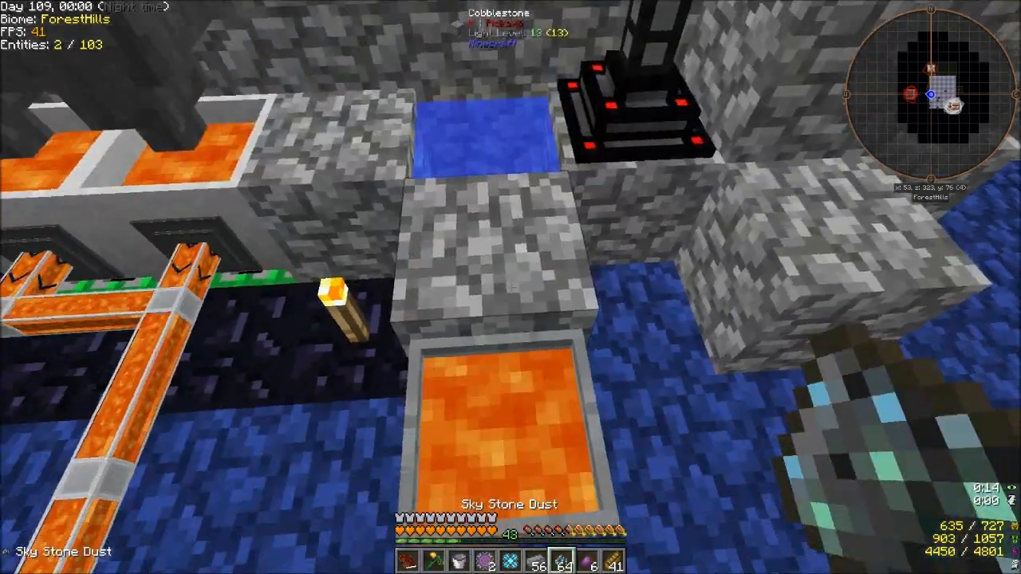
mouse_move(511, 287)
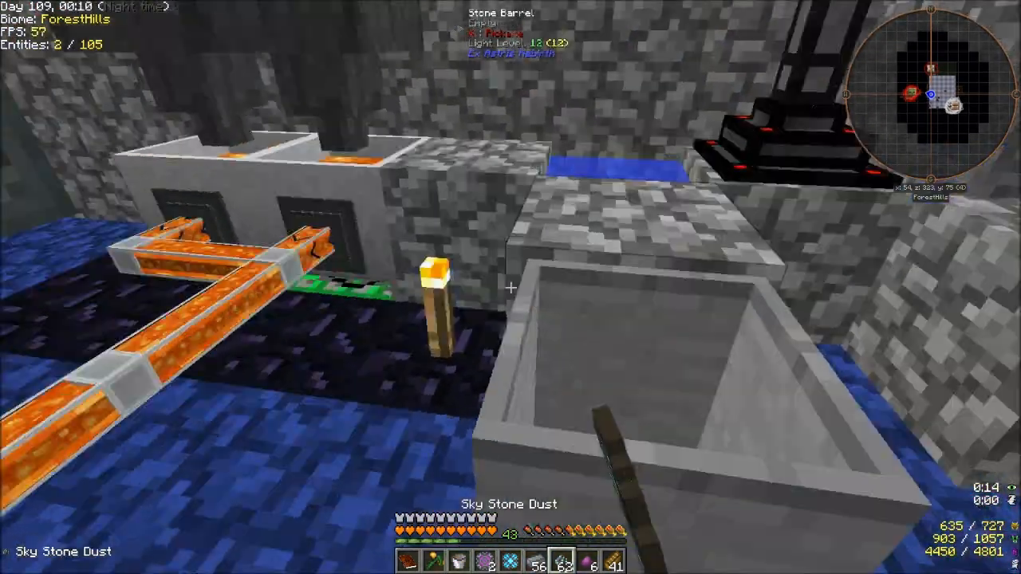
key("e")
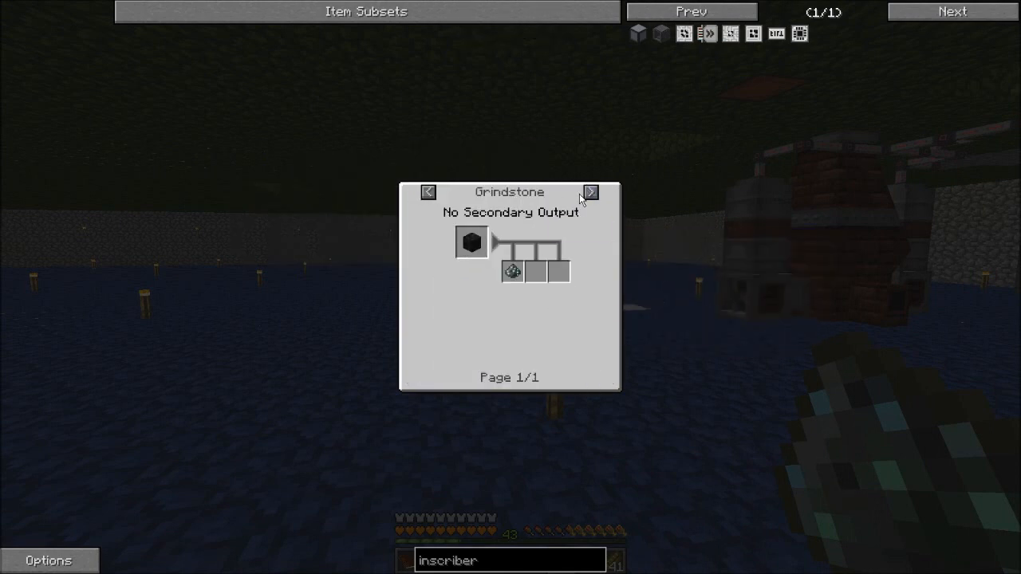
left_click(590, 192)
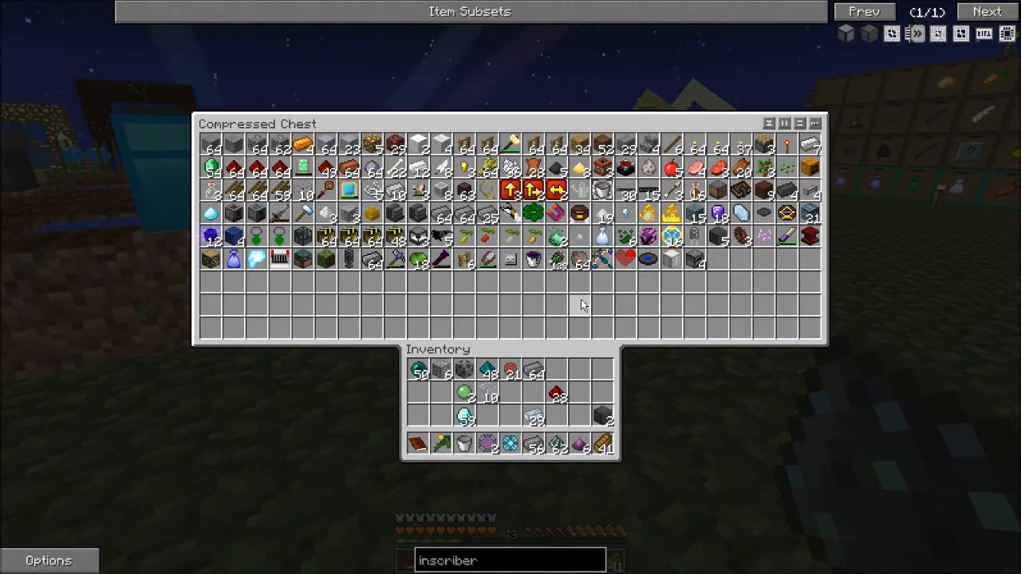
mouse_move(648, 325)
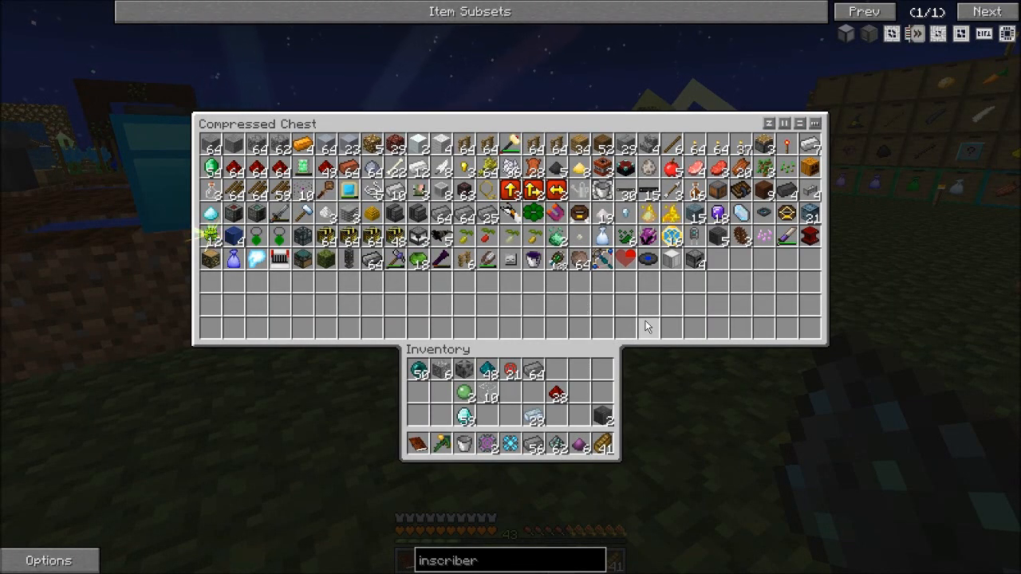
Step: Search the storage chests and item browser for 'fluix' and take two fluix crystals
key("Escape")
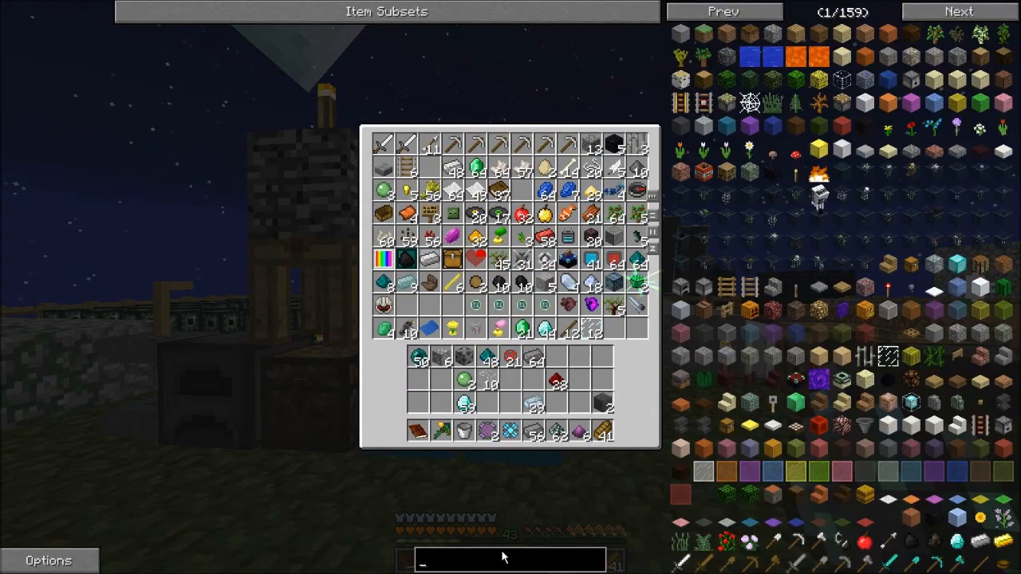
type("fluix")
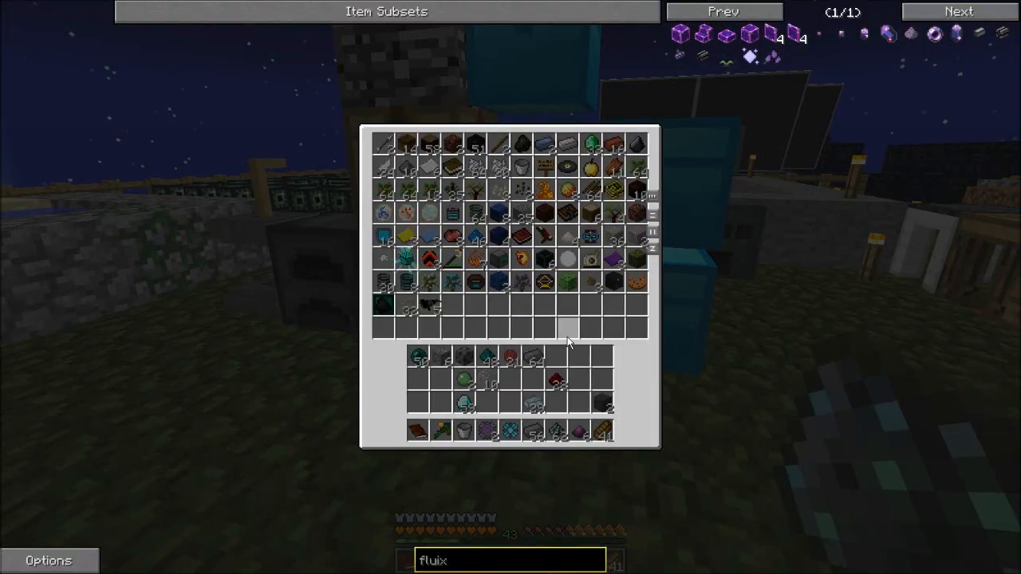
key("Escape")
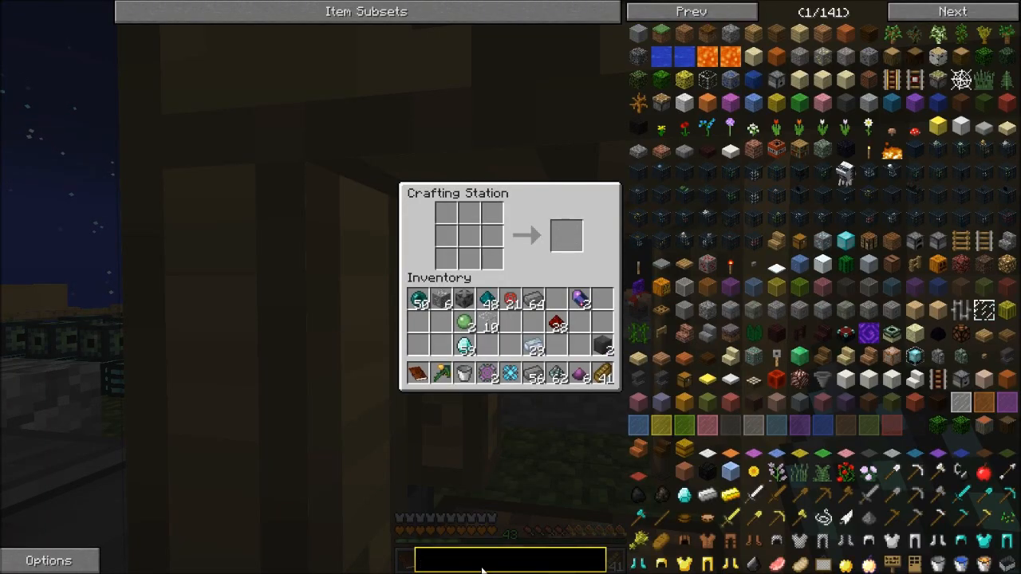
Step: Gather ingredients from the chests and view the Inscriber recipe via an 'inscriber' NEI search
type("inscriber")
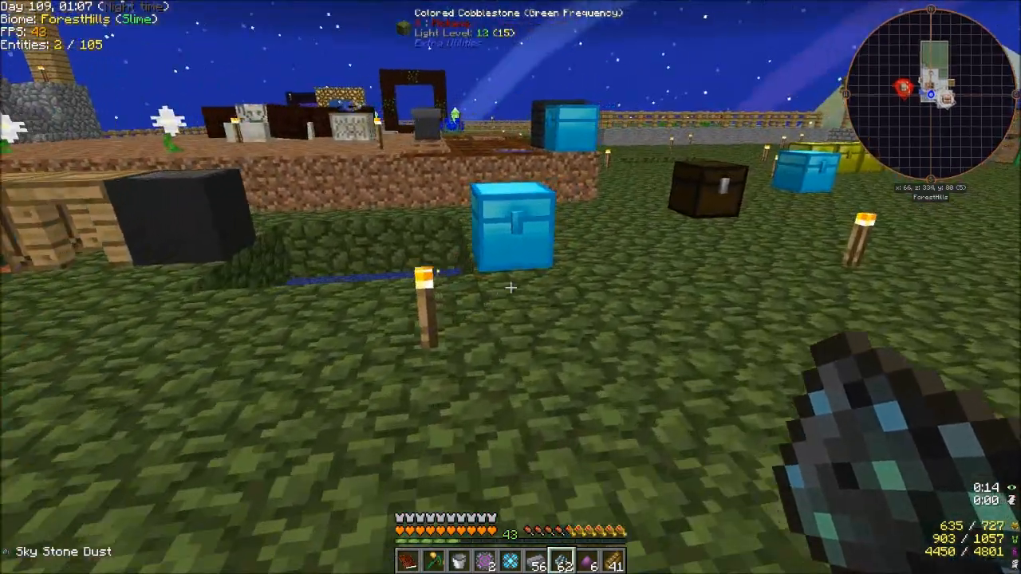
key("e")
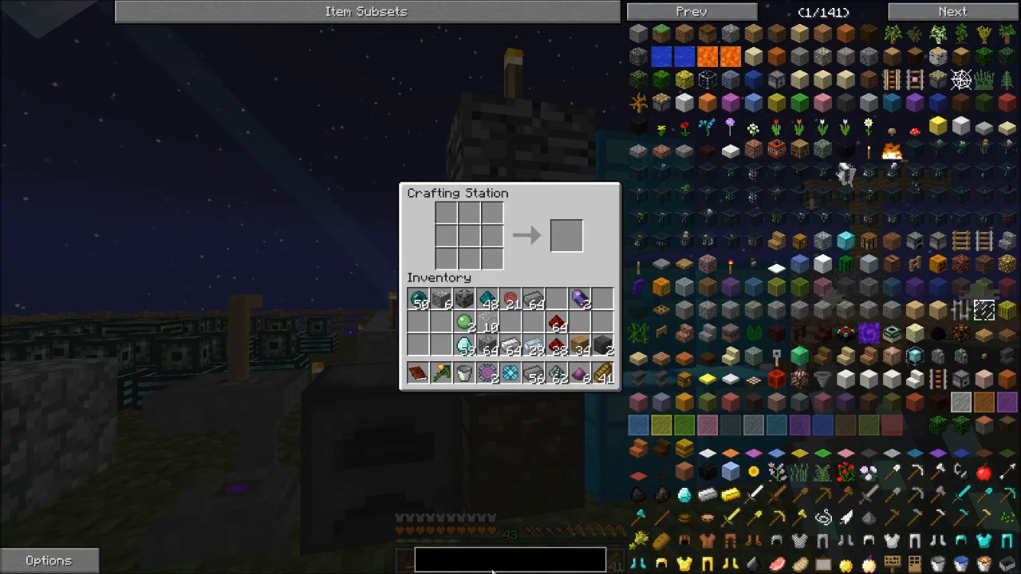
type("inscriber")
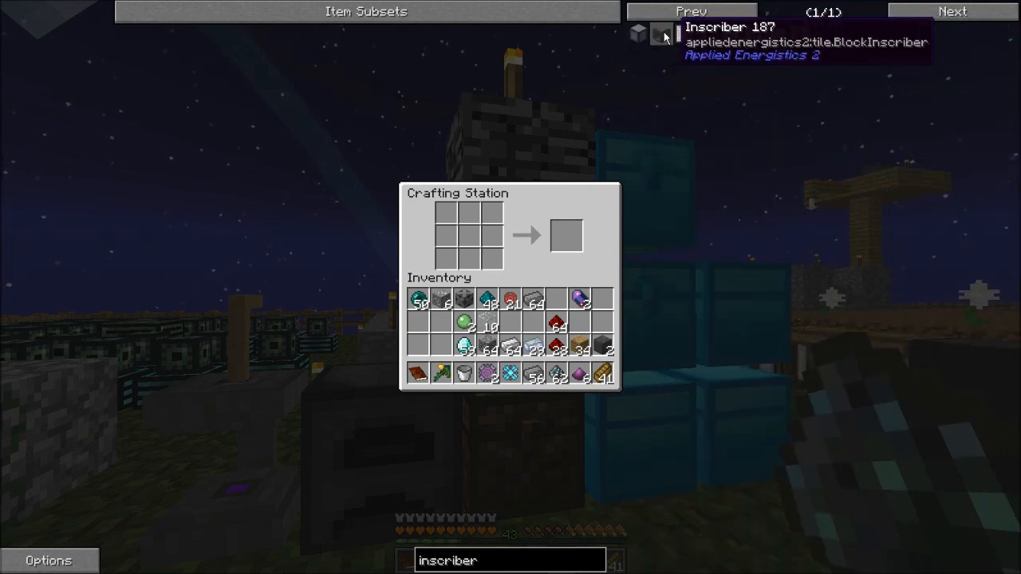
left_click(640, 35)
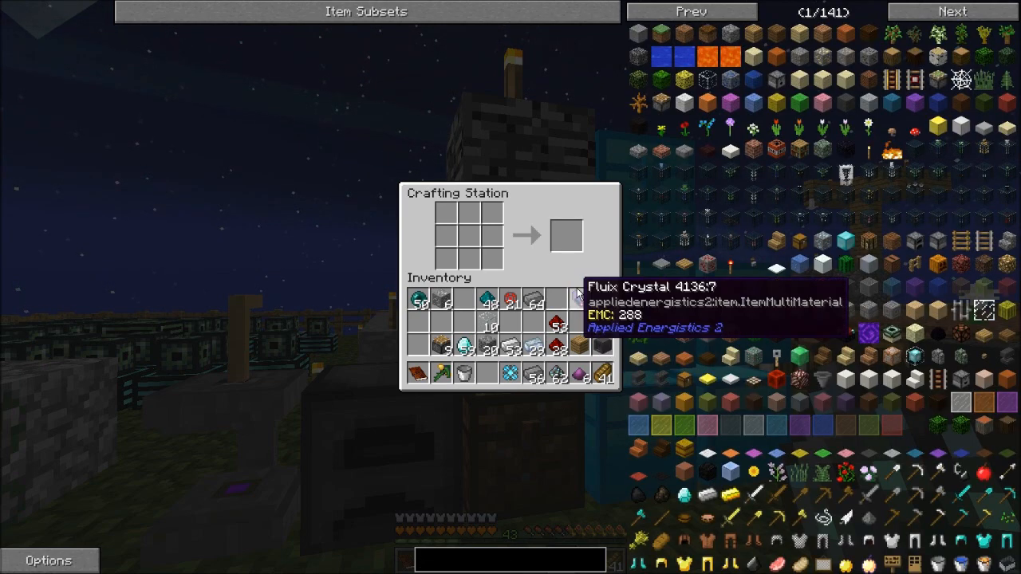
key("Escape")
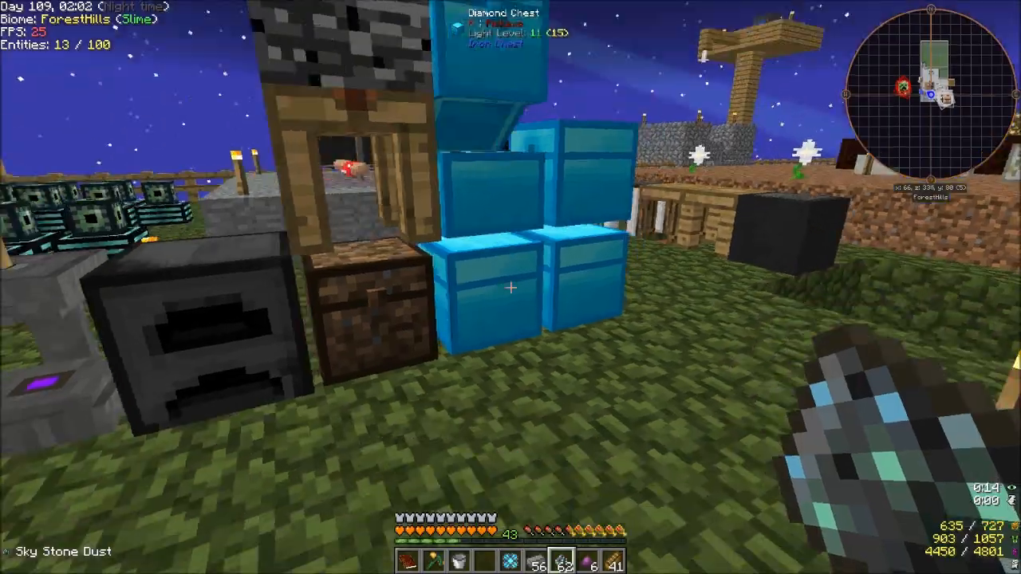
Step: Drop crystal seeds one by one into the water pool beside the bed
key("e")
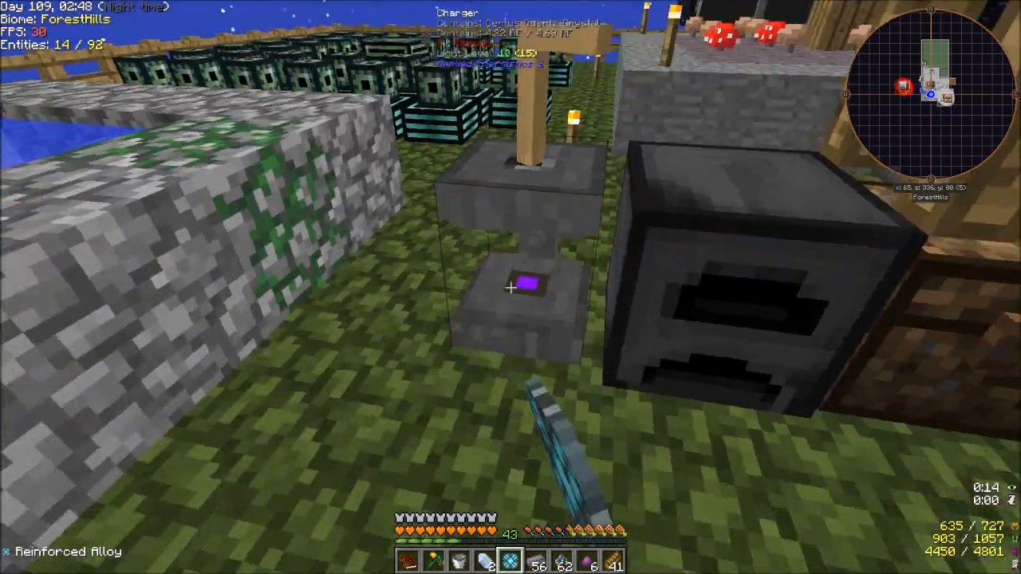
mouse_move(510, 287)
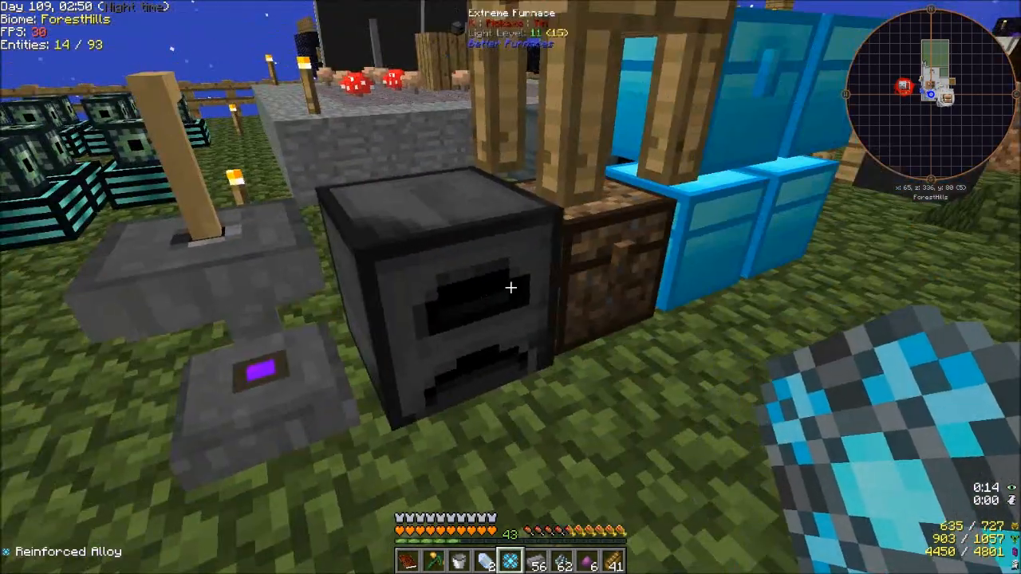
key("e")
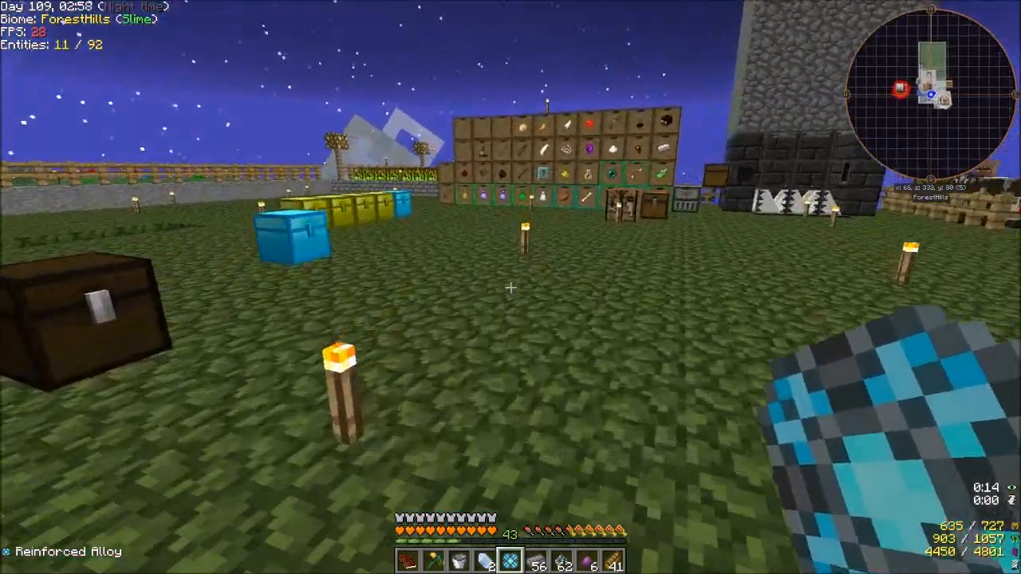
key("e")
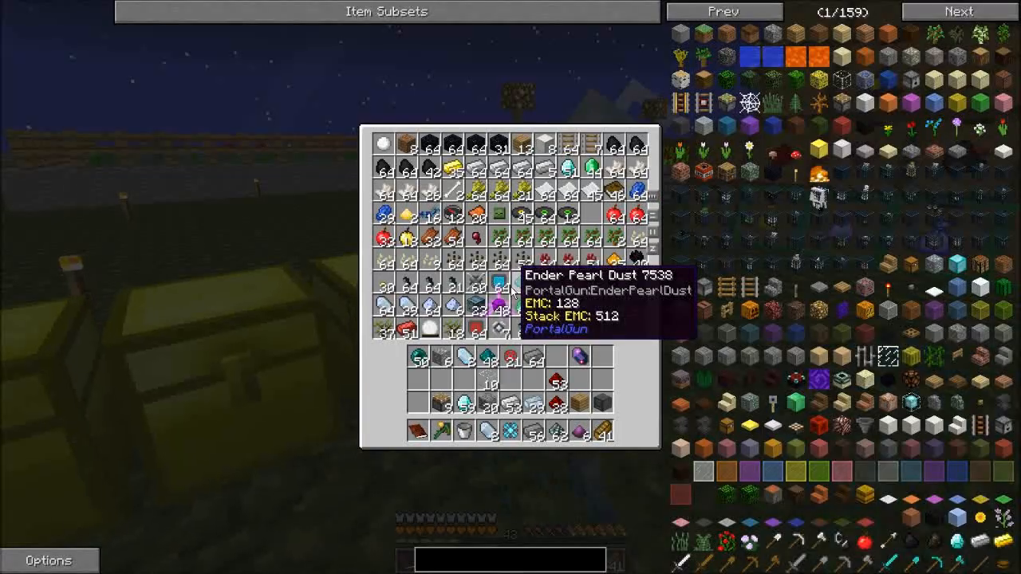
key("Escape")
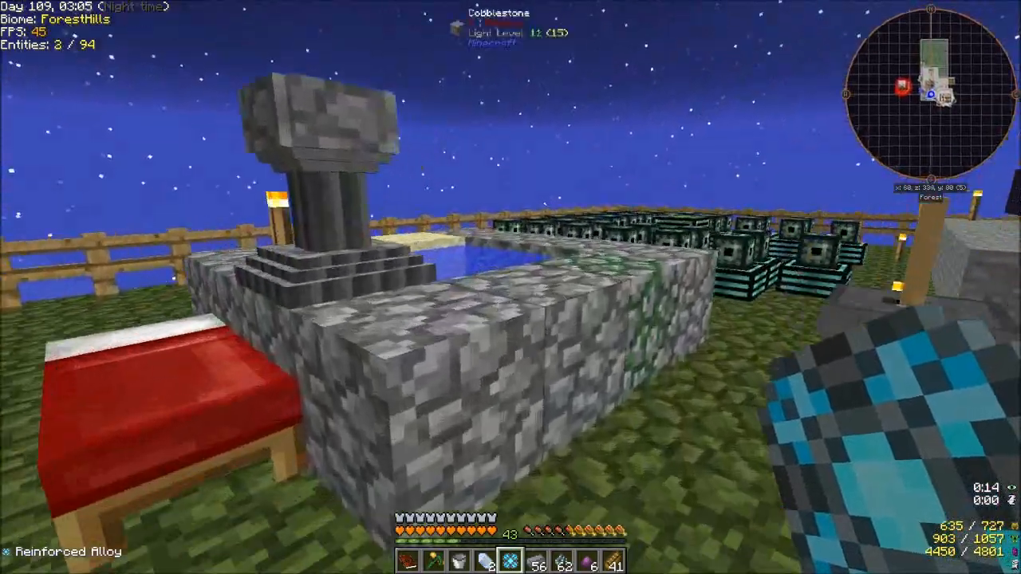
key("e")
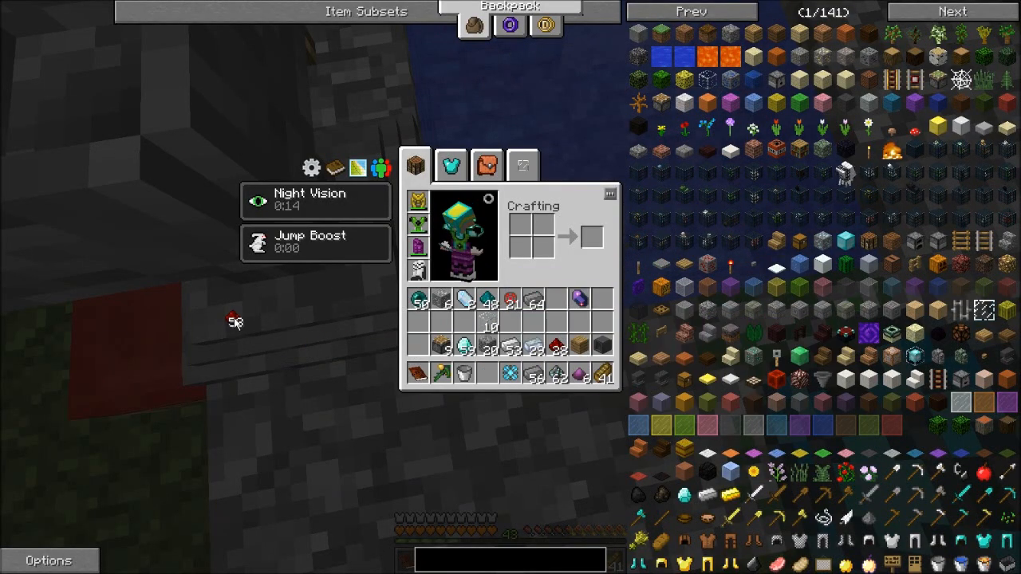
key("Escape")
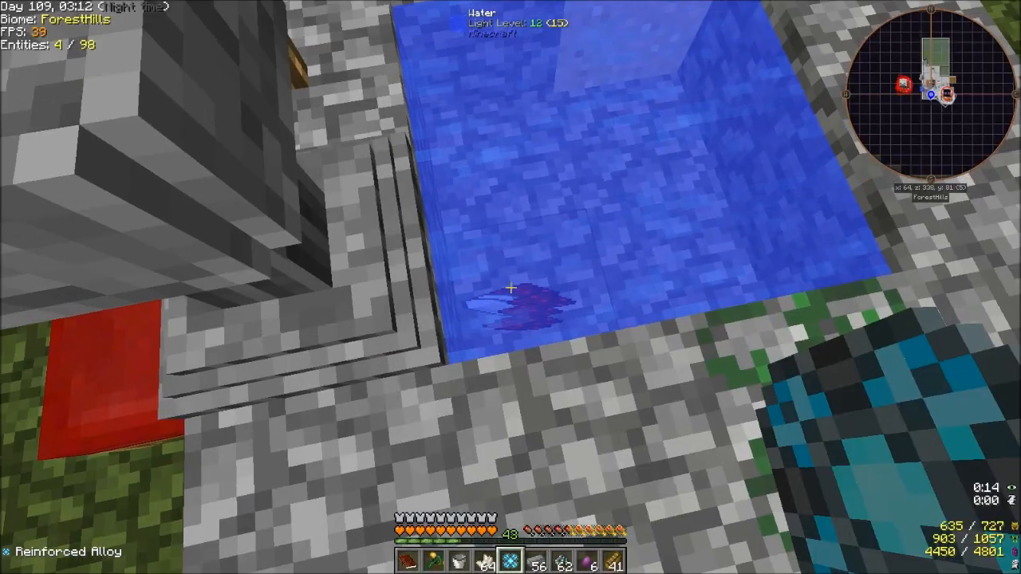
key("e")
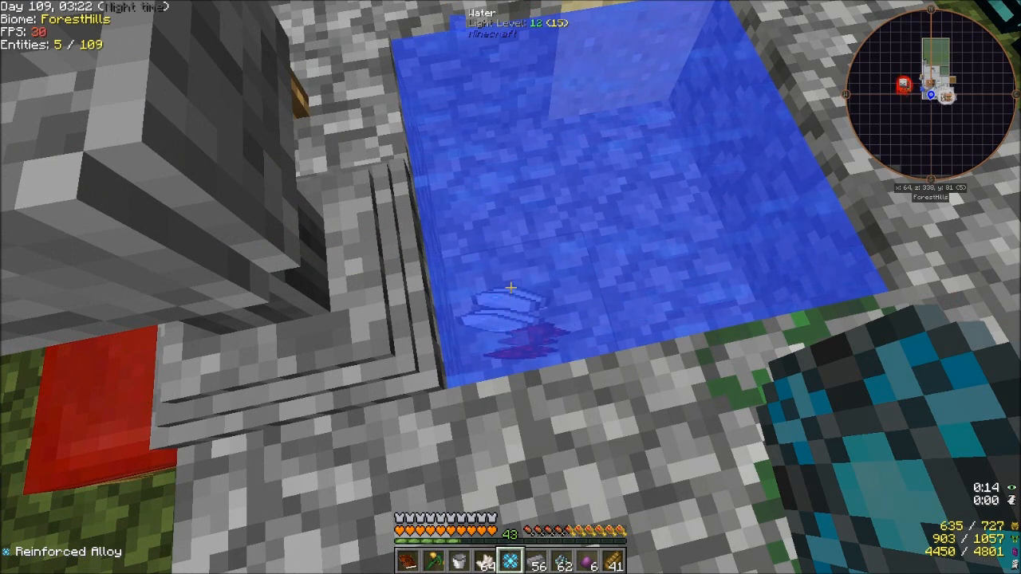
key("e")
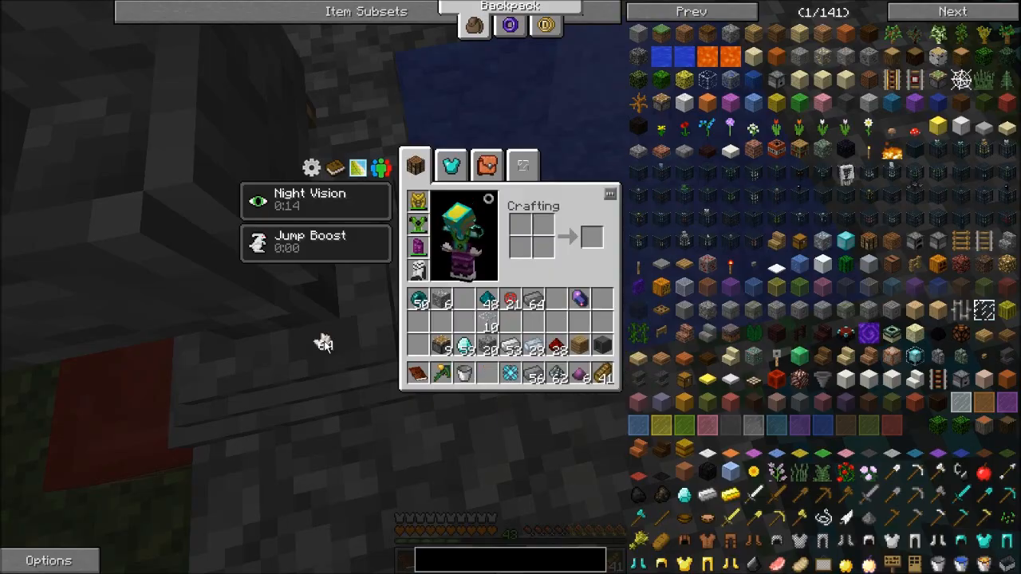
key("Escape")
type("accept")
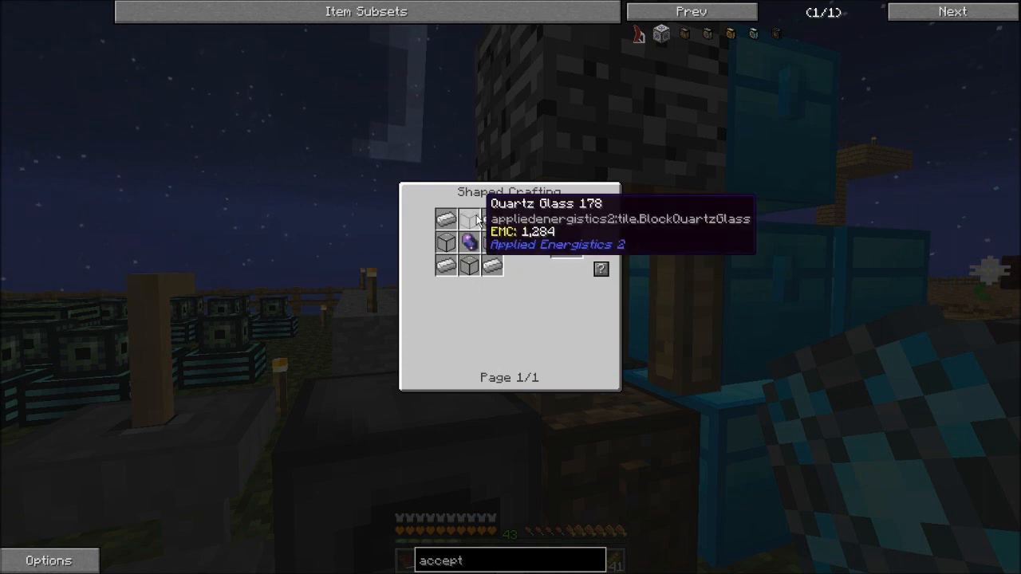
Step: Close the Quartz Glass recipe view and bring up the crafting station inventory
key("Escape")
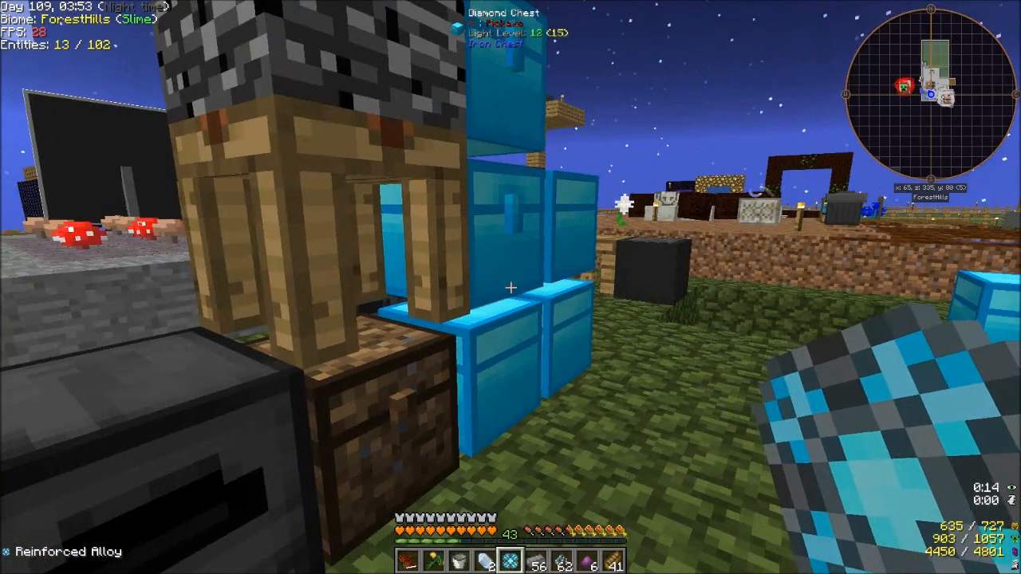
key("e")
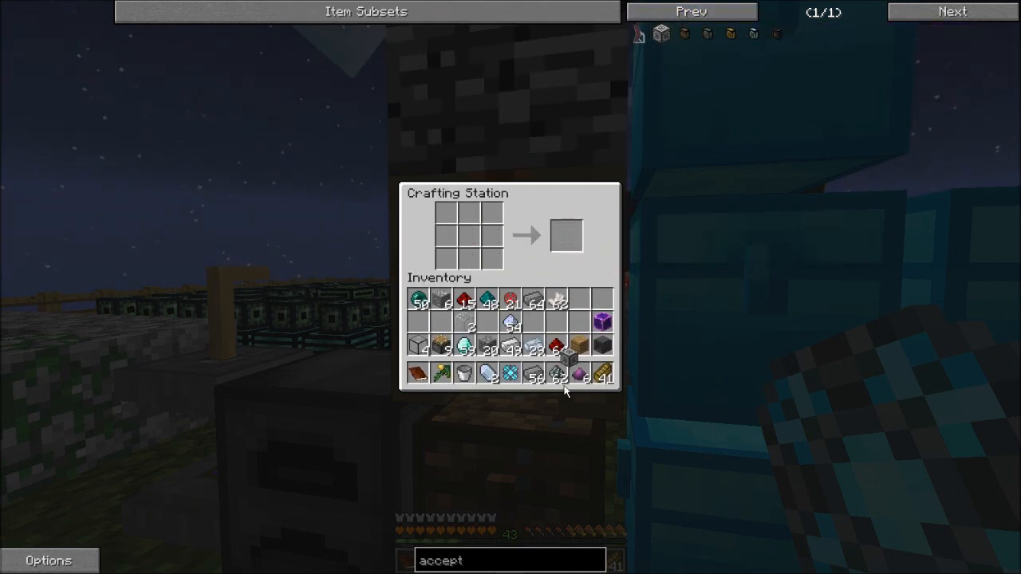
mouse_move(577, 374)
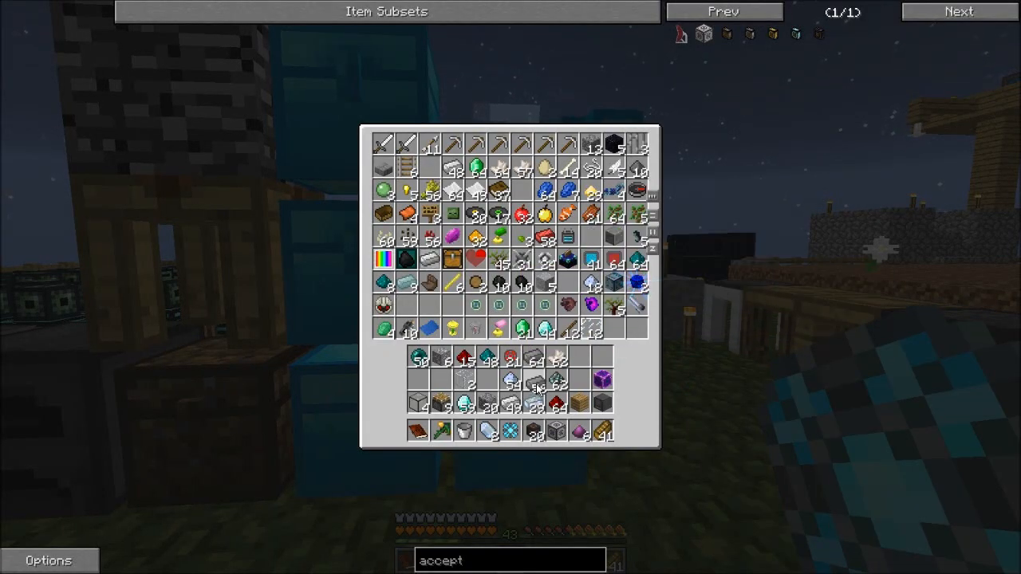
Step: Close the storage chest, walk to the Inscriber, and open the inventory with NEI
key("Escape")
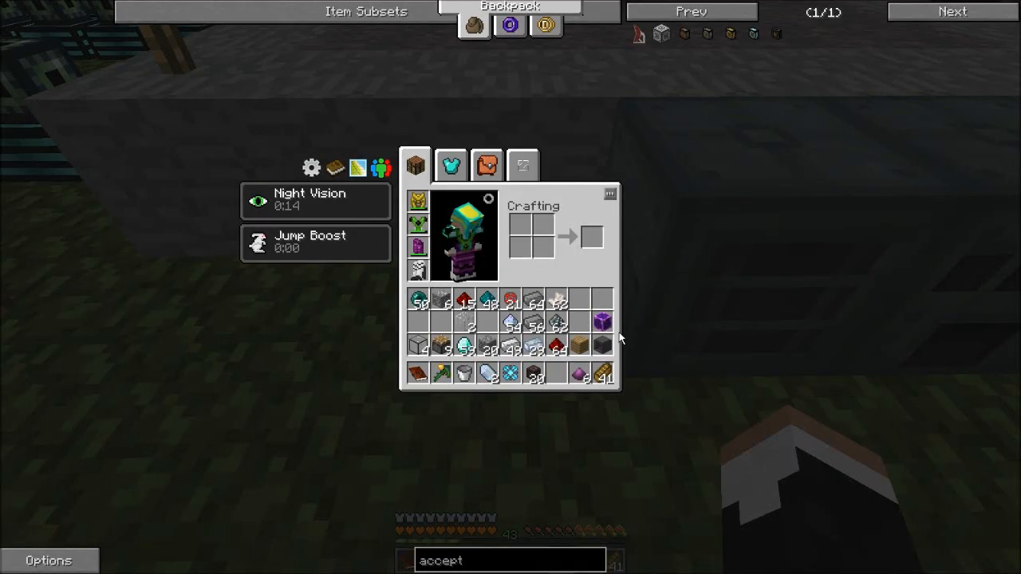
key("Escape")
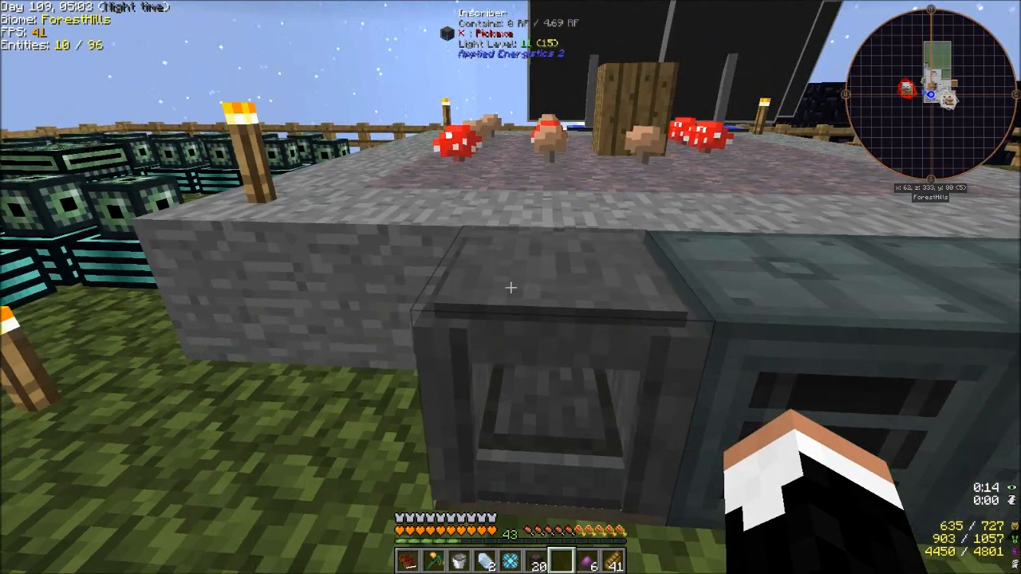
mouse_move(510, 287)
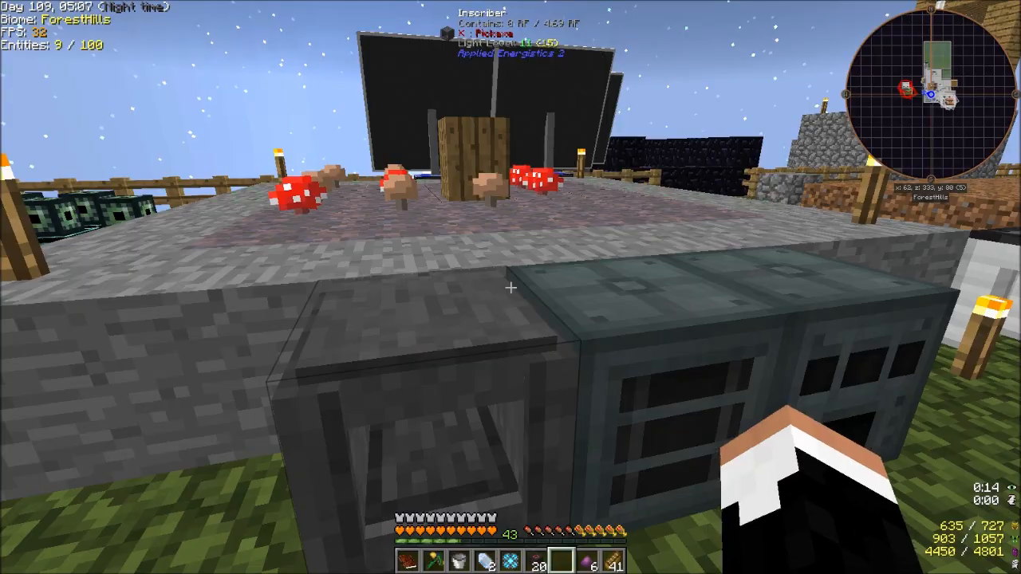
key("e")
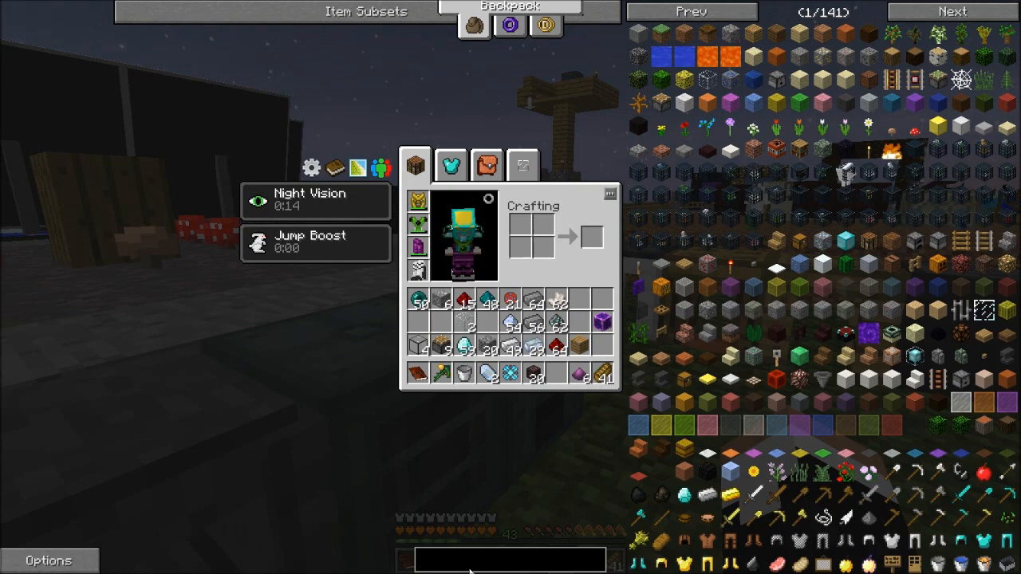
Step: Check 'inscrib' recipes, work iron ingots at the station, and stash spare items in chests
type("inscrib")
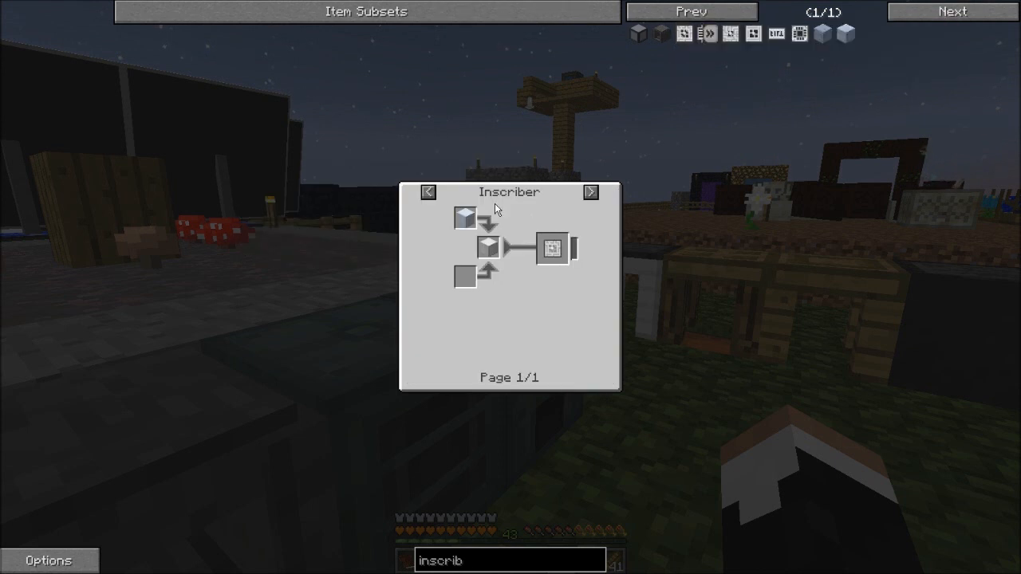
key("ESCAPE")
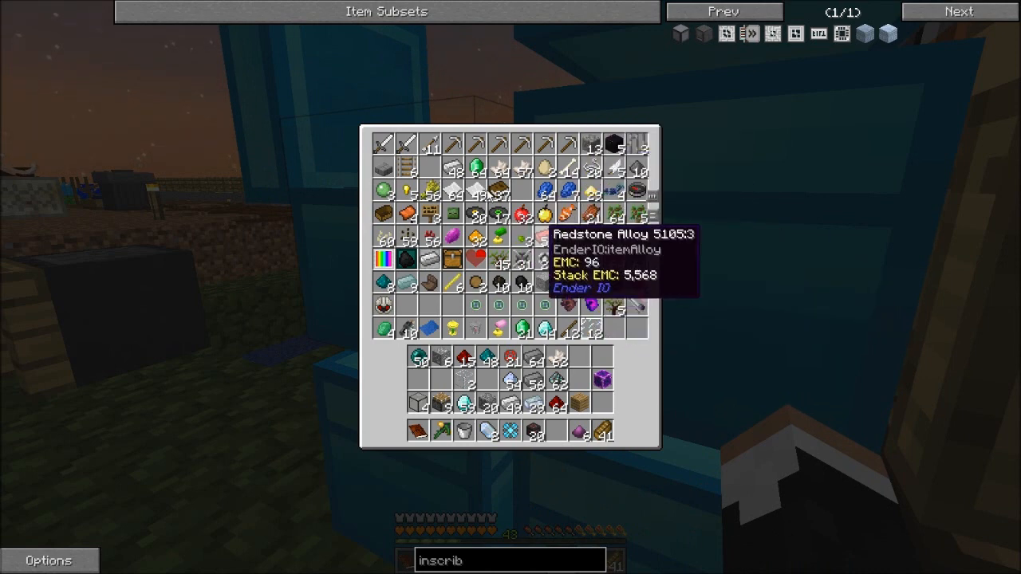
key("Escape")
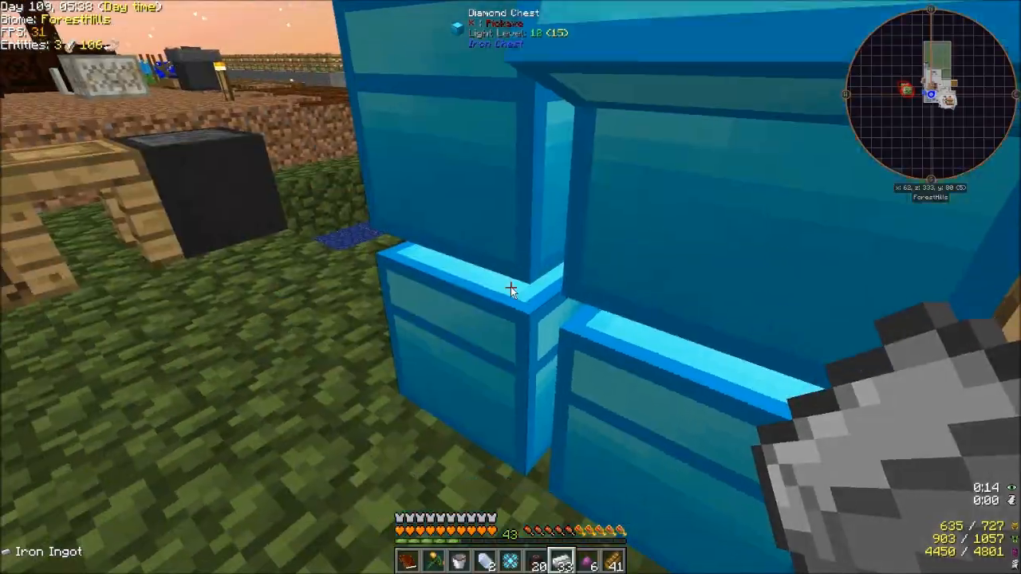
key("e")
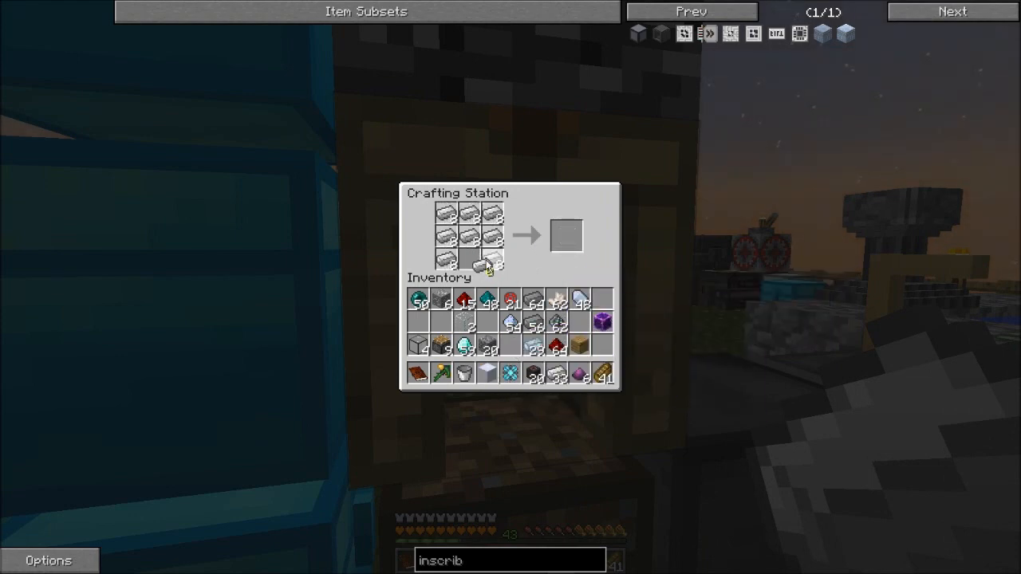
key("Escape")
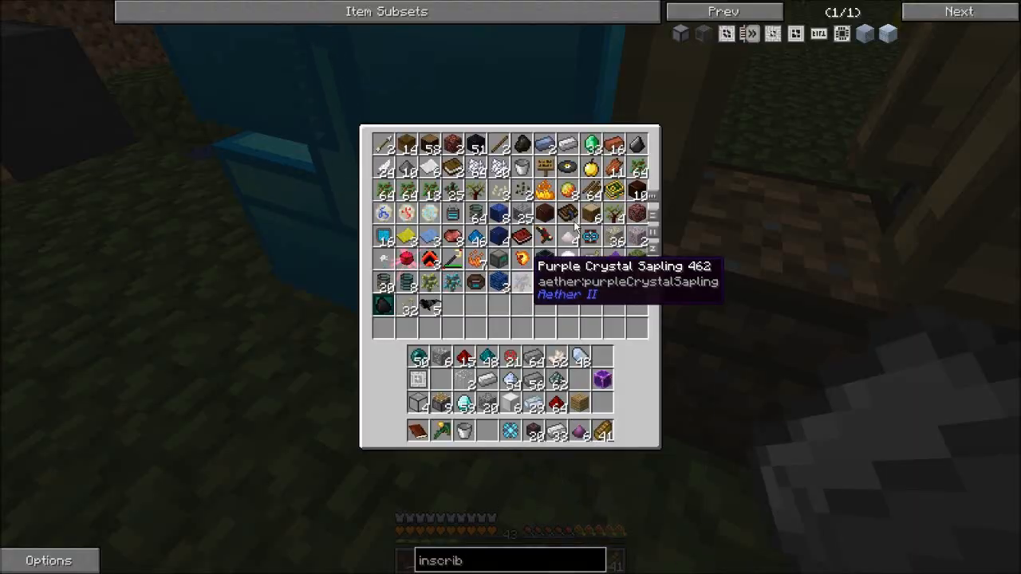
mouse_move(587, 144)
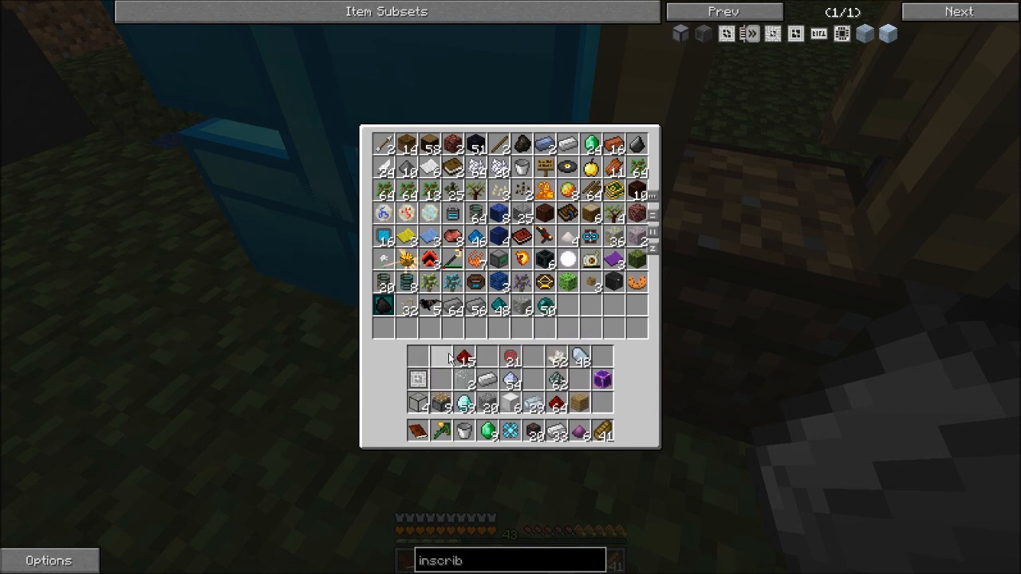
mouse_move(582, 305)
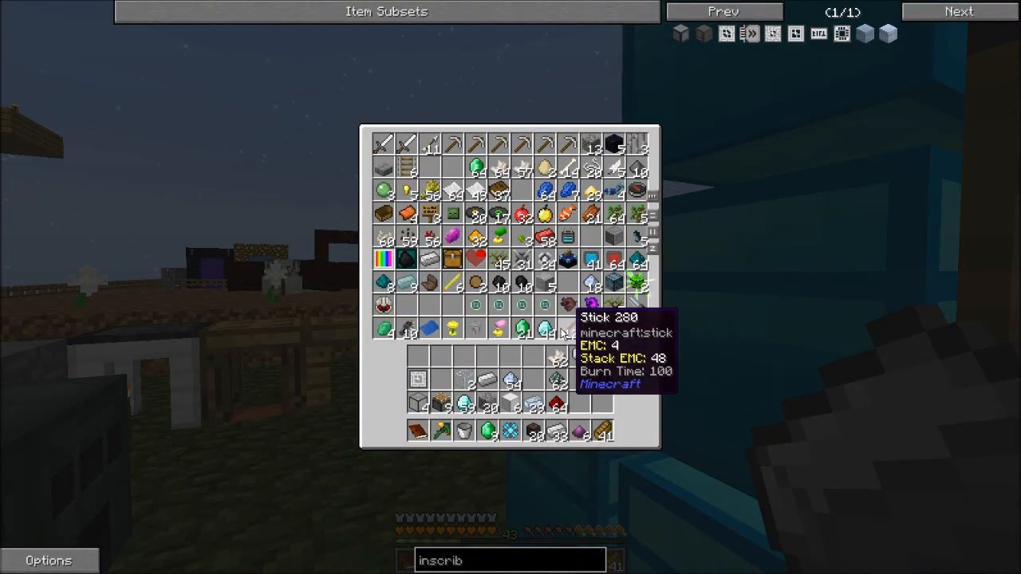
mouse_move(535, 327)
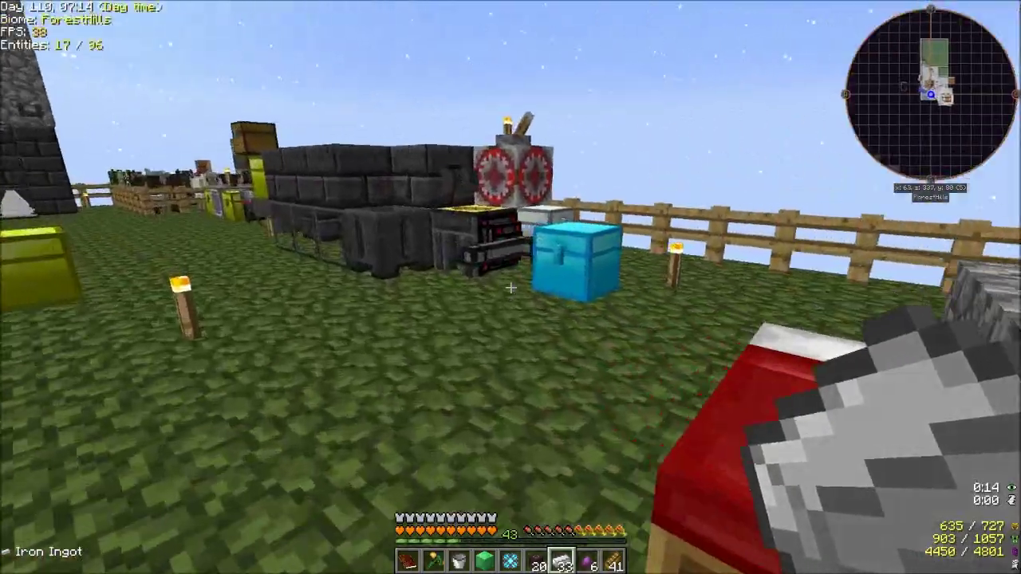
Step: Take silicon from the ingot chest and load it into the Inscriber
key("e")
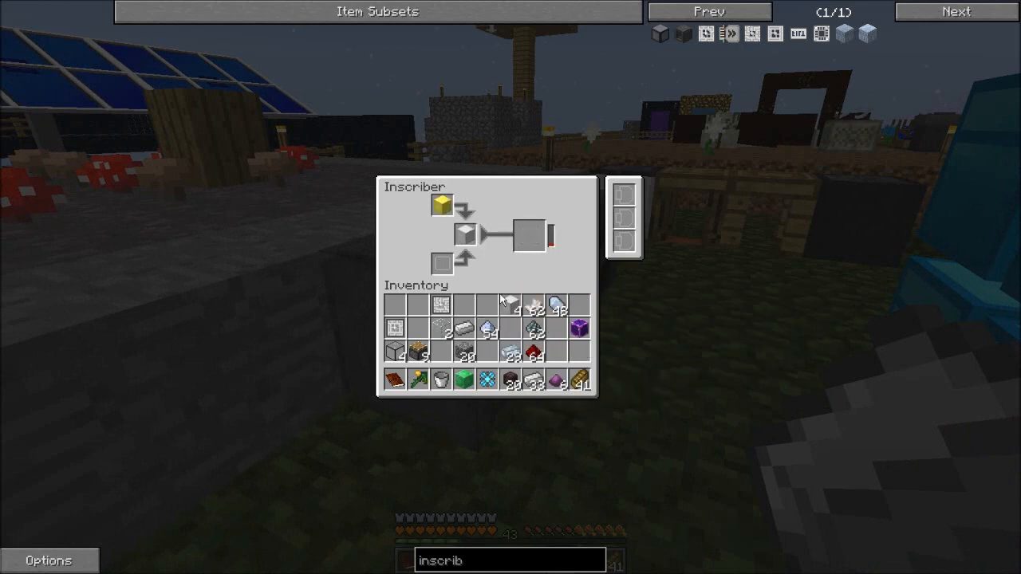
mouse_move(827, 39)
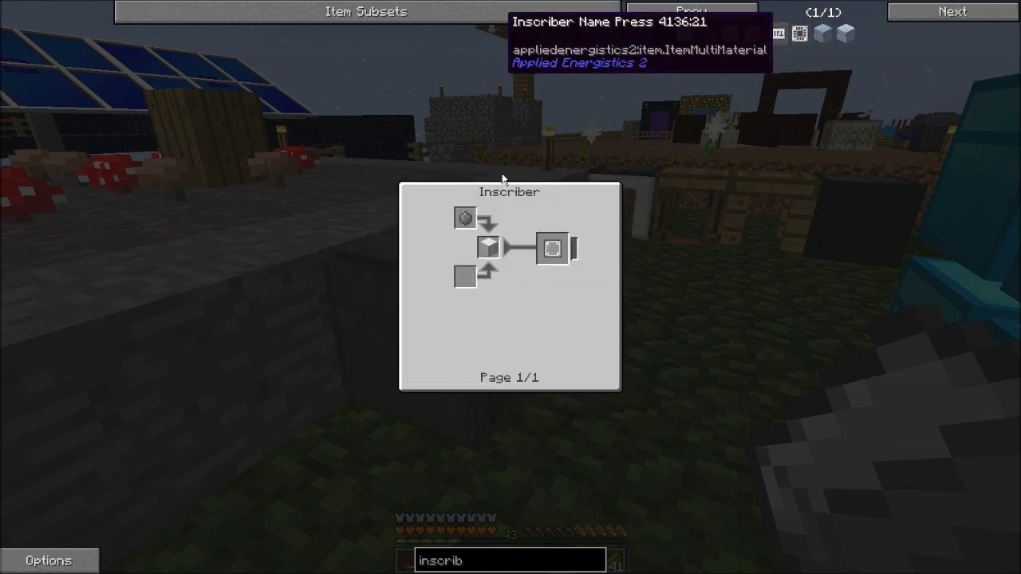
mouse_move(739, 65)
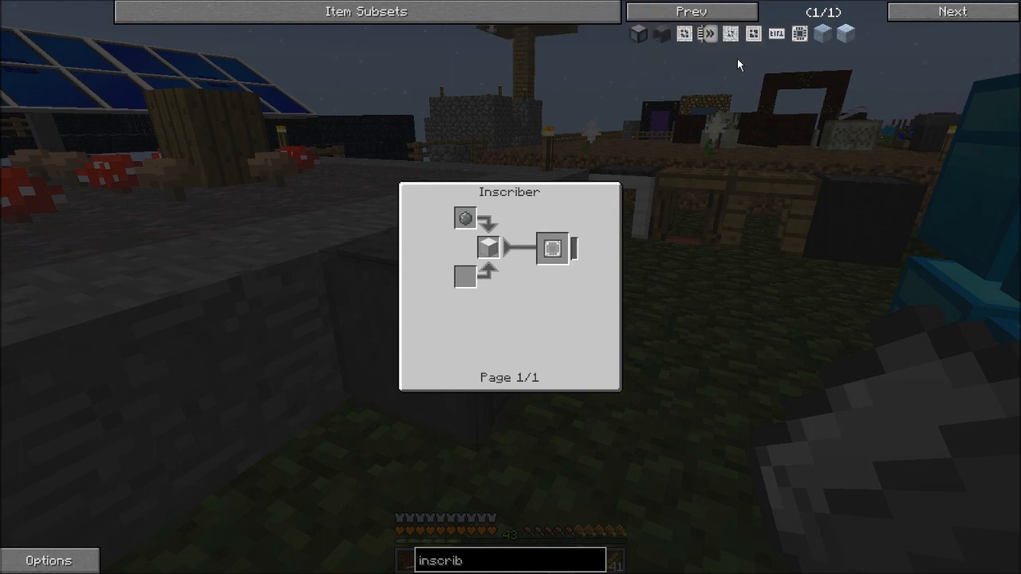
mouse_move(480, 248)
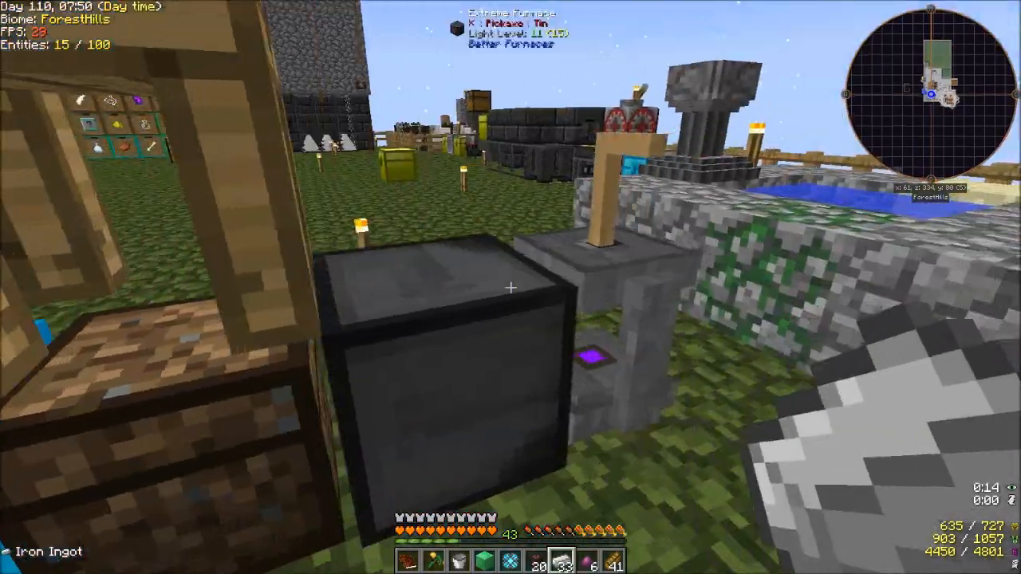
key("e")
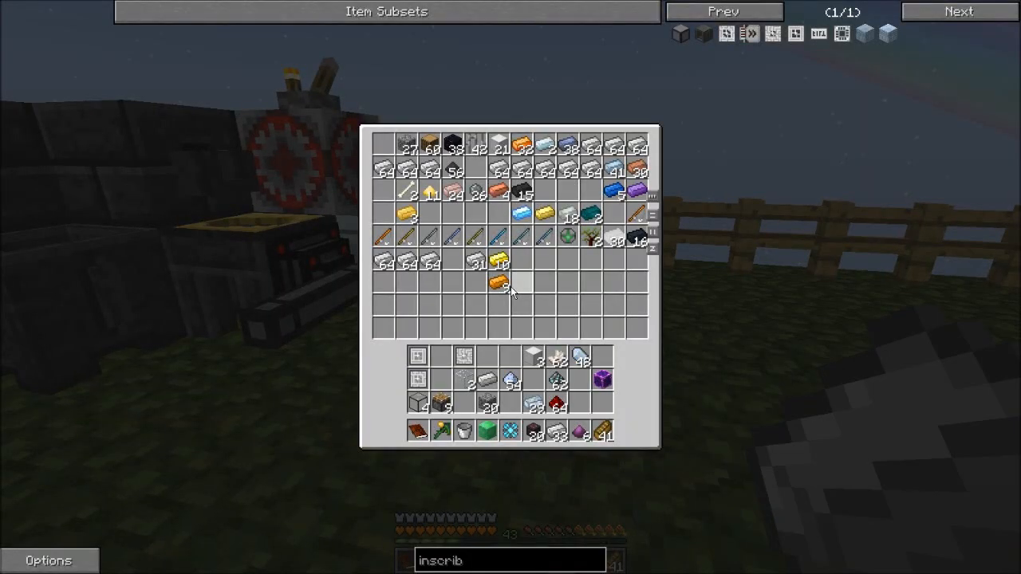
mouse_move(477, 193)
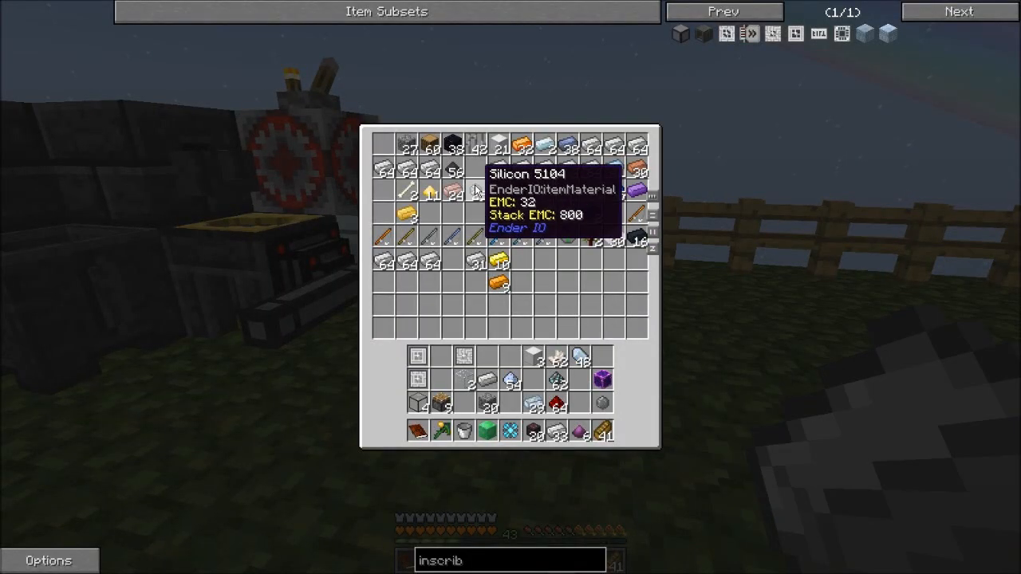
key("Escape")
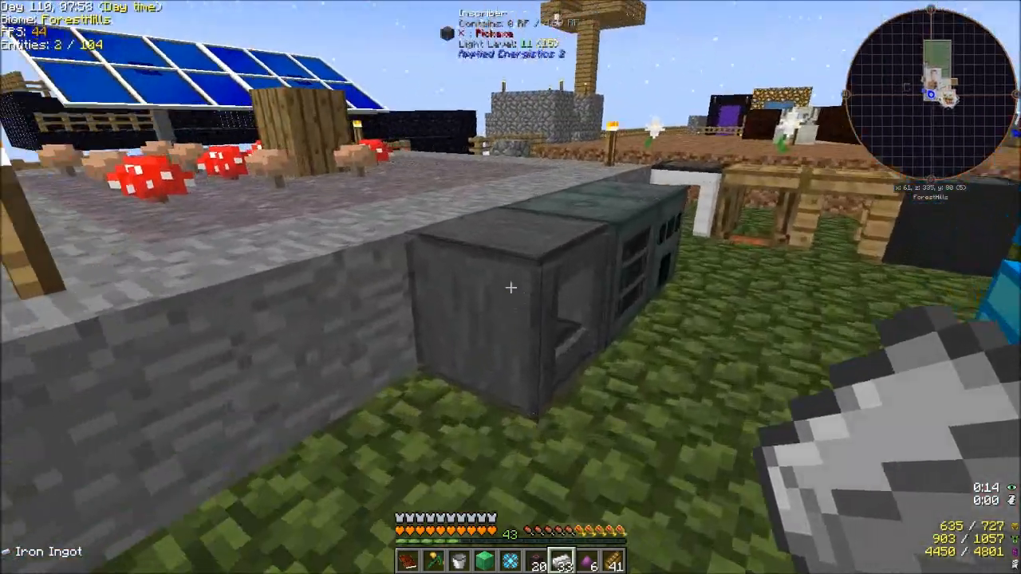
right_click(510, 287)
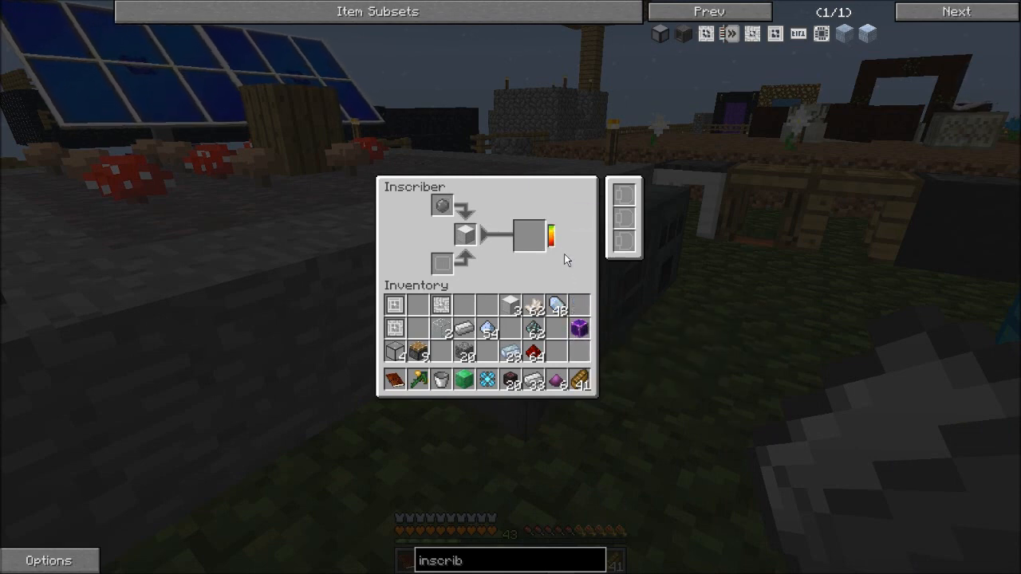
key("Escape")
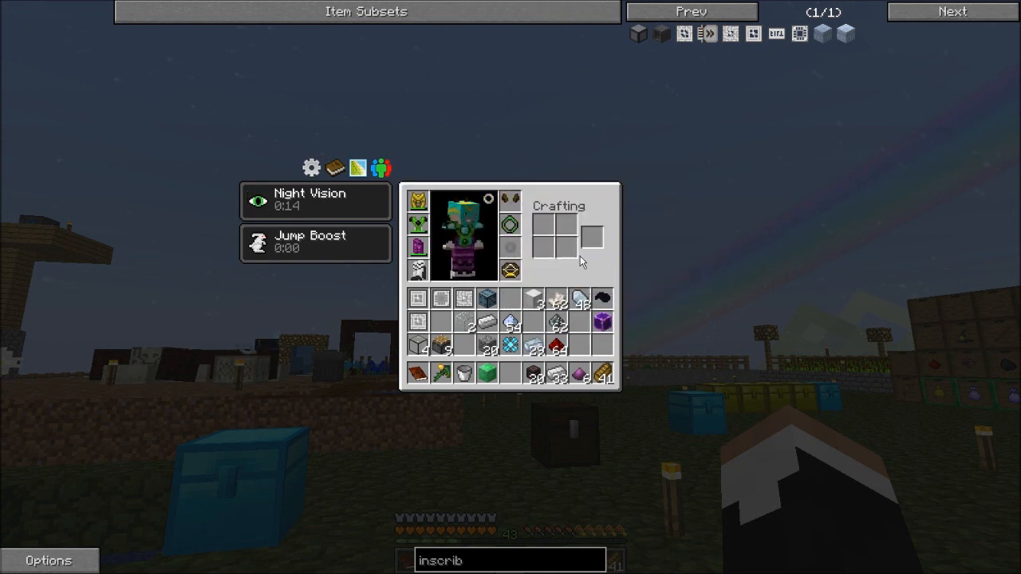
mouse_move(509, 198)
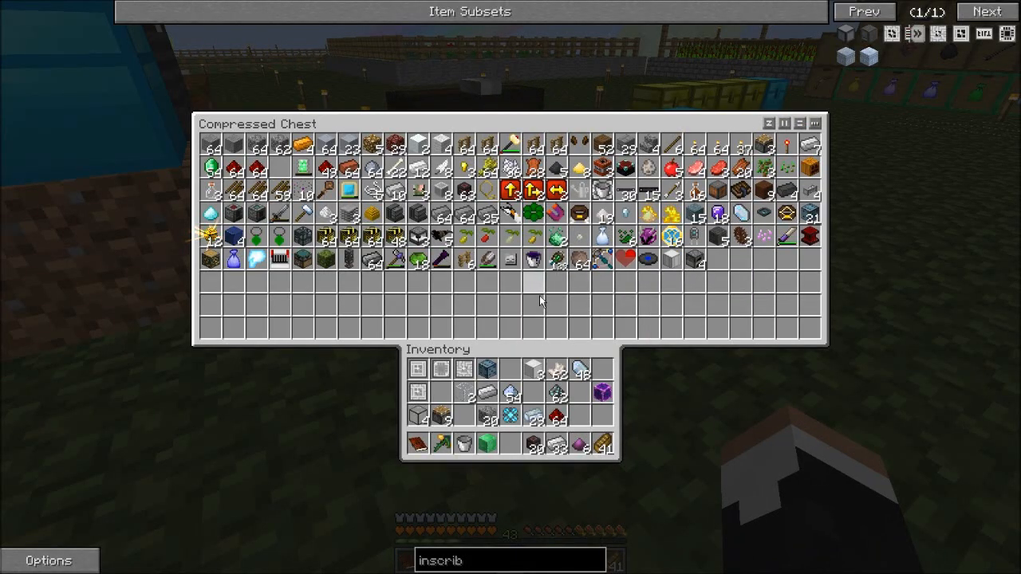
Step: Move a few items into the compressed chest after filtering NEI for 'inscrib'
key("Escape")
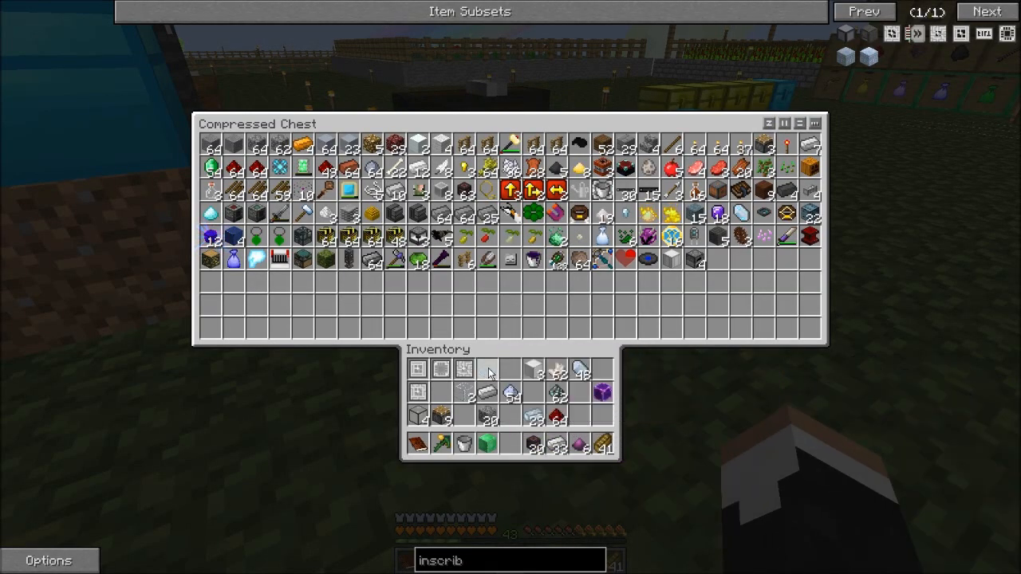
mouse_move(490, 444)
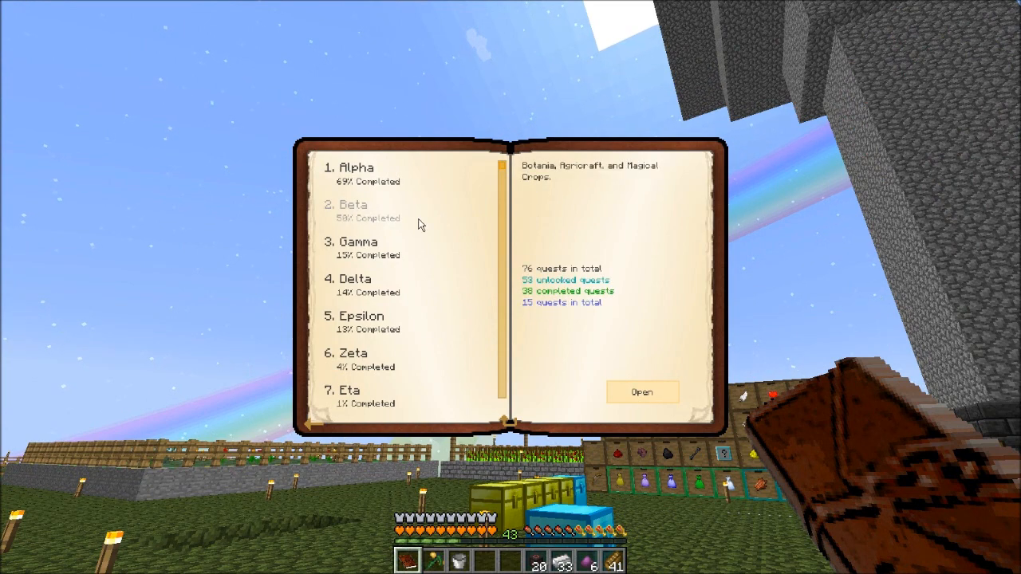
Step: Read the Botania and Agricraft quest chapter, then shift-click more items into the compressed chest
left_click(642, 391)
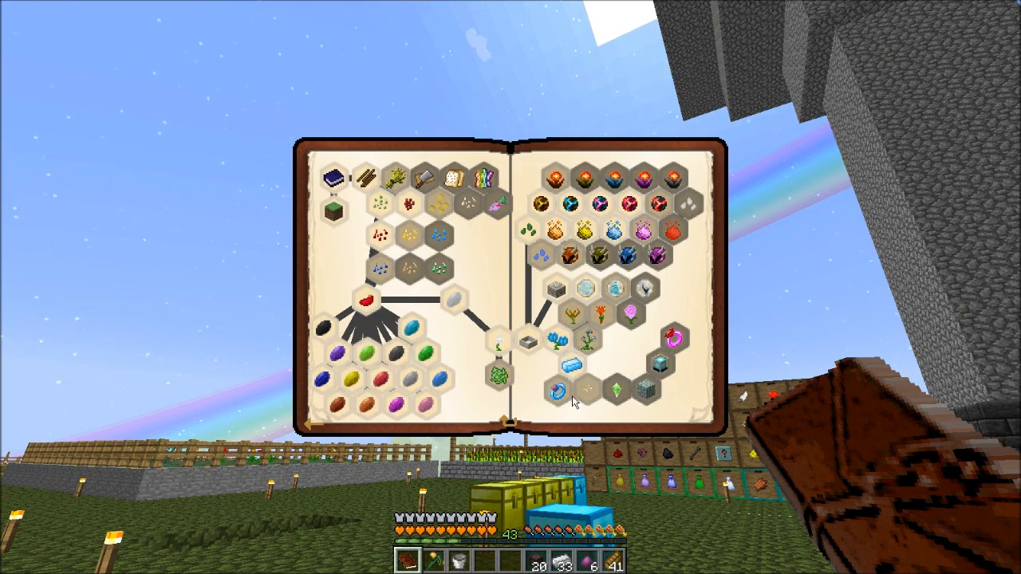
mouse_move(586, 392)
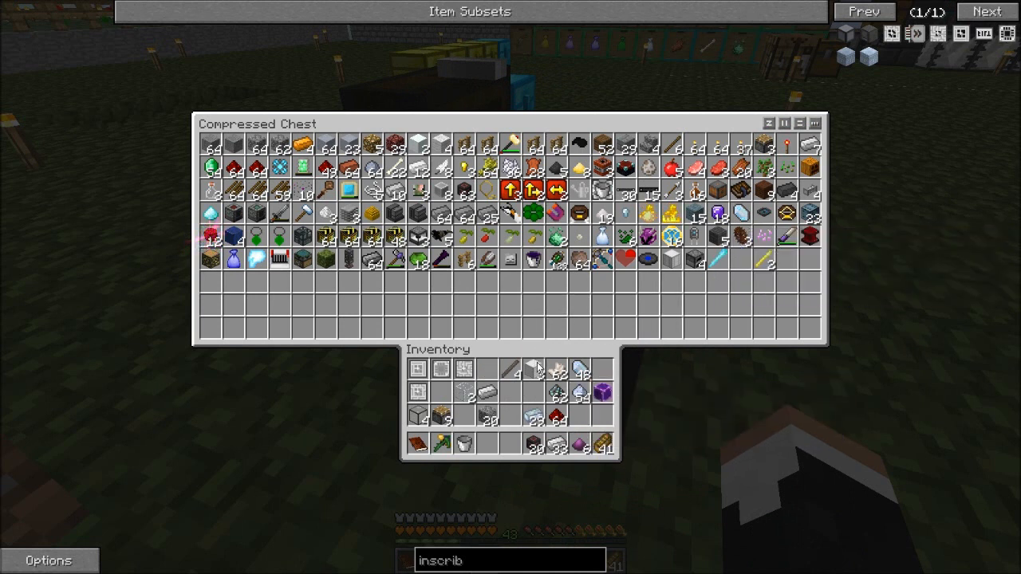
key("Escape")
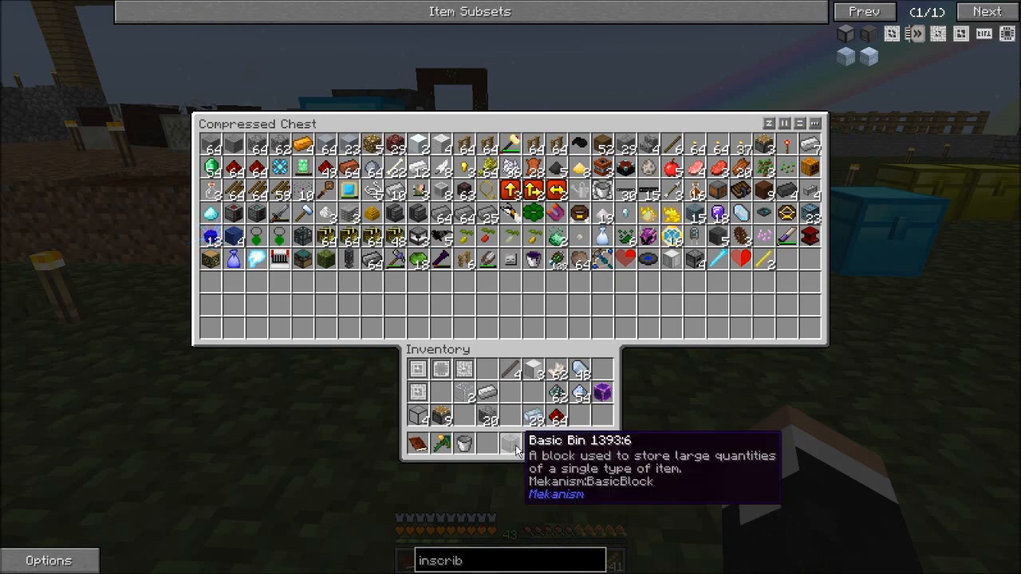
key("Escape")
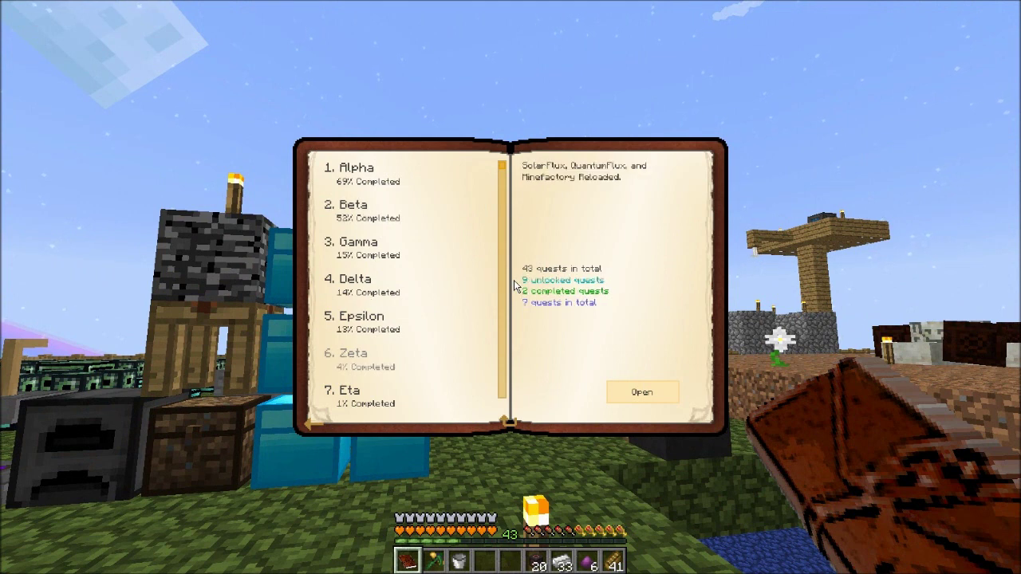
Step: View the Advanced Inscriber crafting recipe and the circuits the Inscriber presses
left_click(643, 392)
type("advanced inscrib")
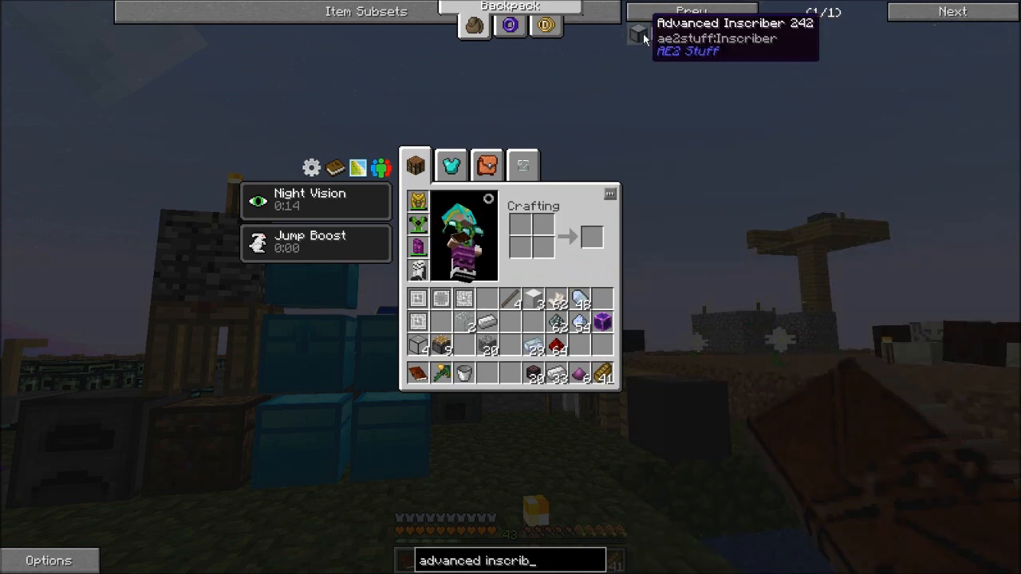
left_click(635, 33)
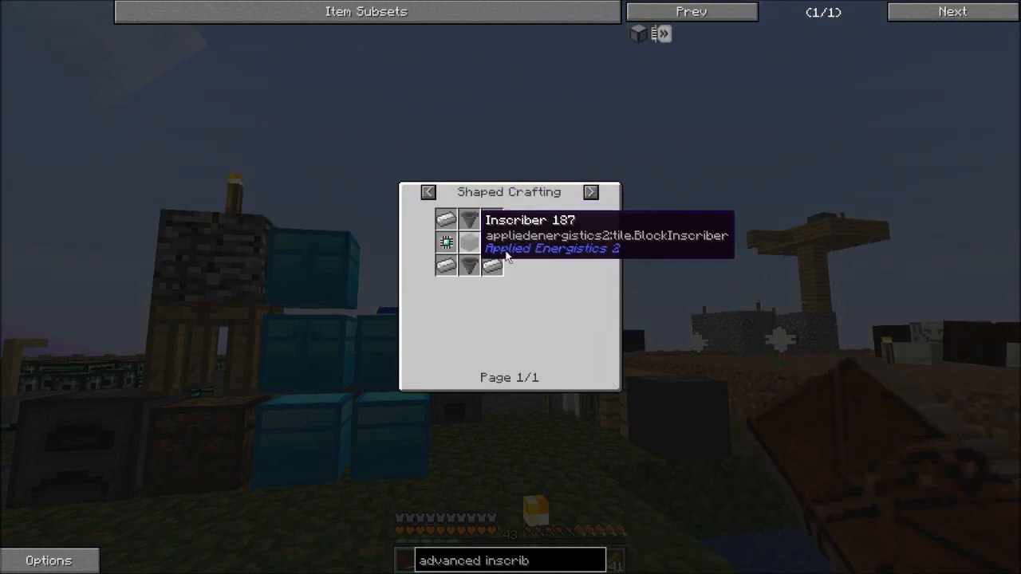
left_click(443, 243)
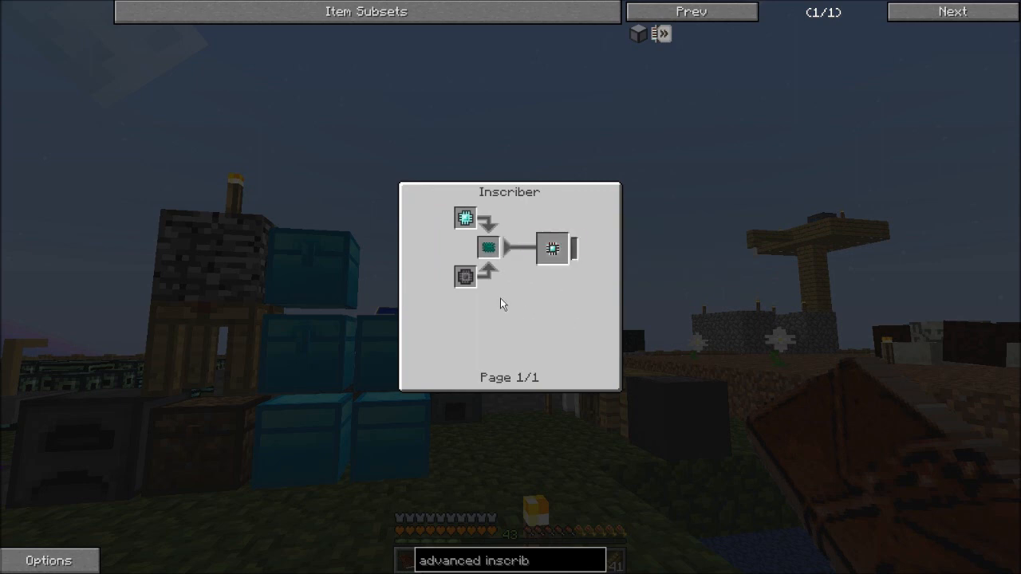
mouse_move(462, 221)
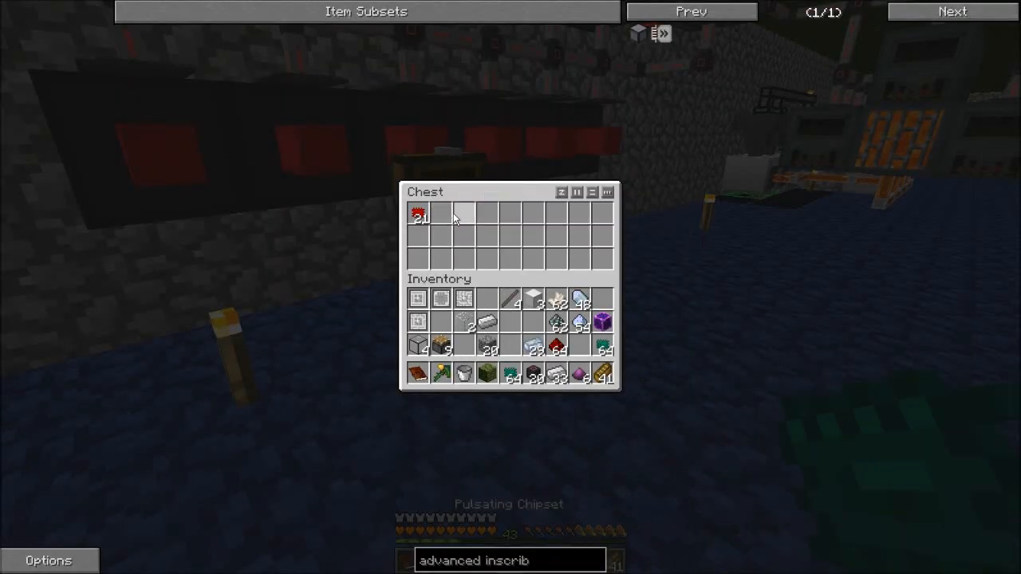
Step: Gather materials from the ingot chest and load the Inscriber with a press and 25 items
key("Escape")
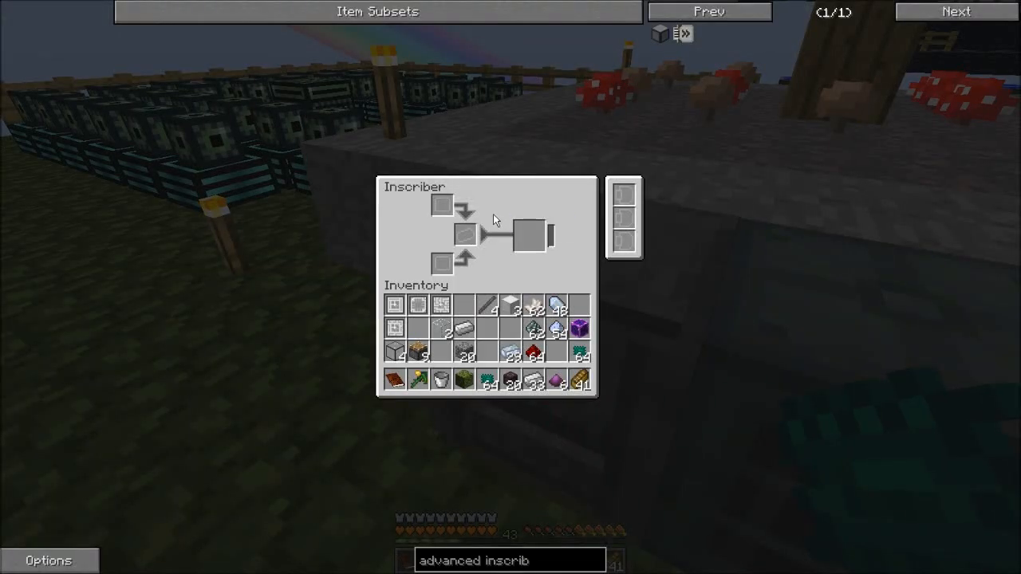
mouse_move(394, 327)
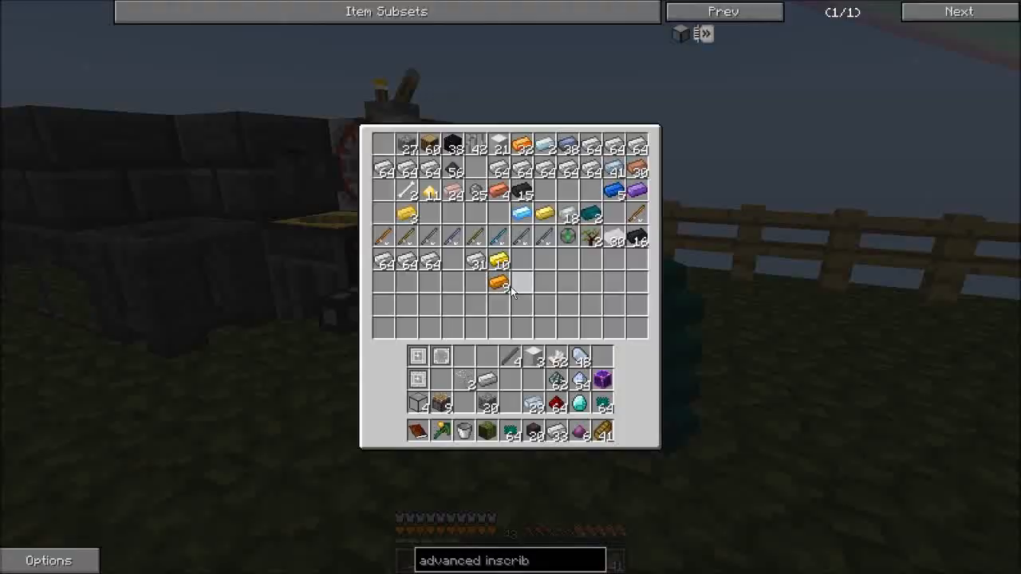
key("Escape")
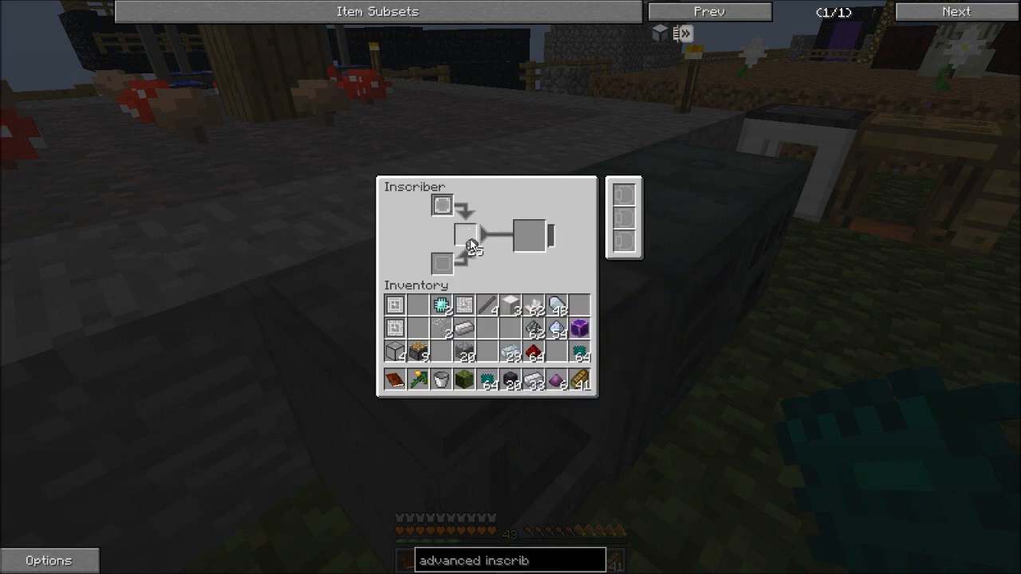
Step: Look up the printed circuit press recipes in NEI and browse the storage chest
key("Escape")
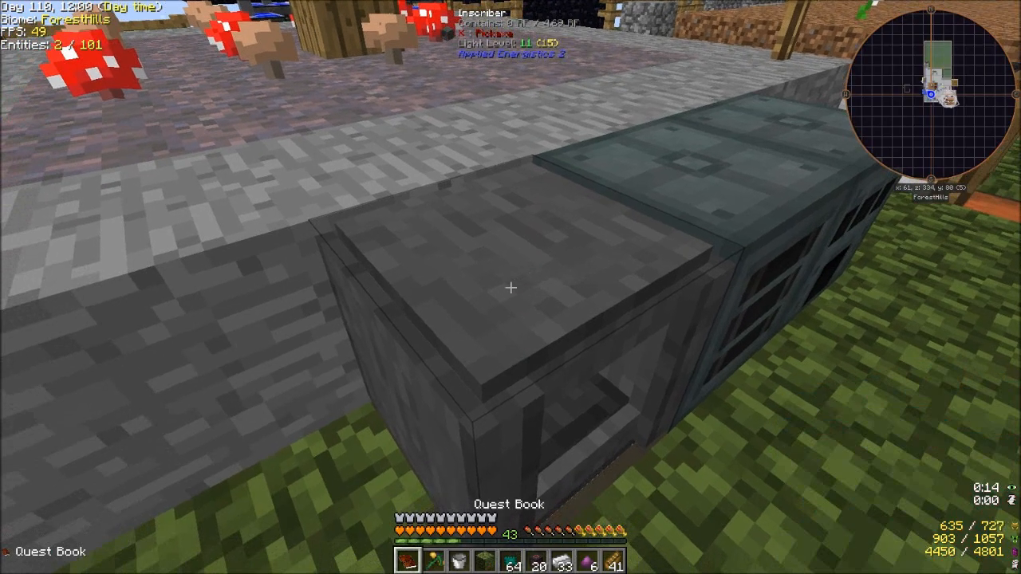
key("e")
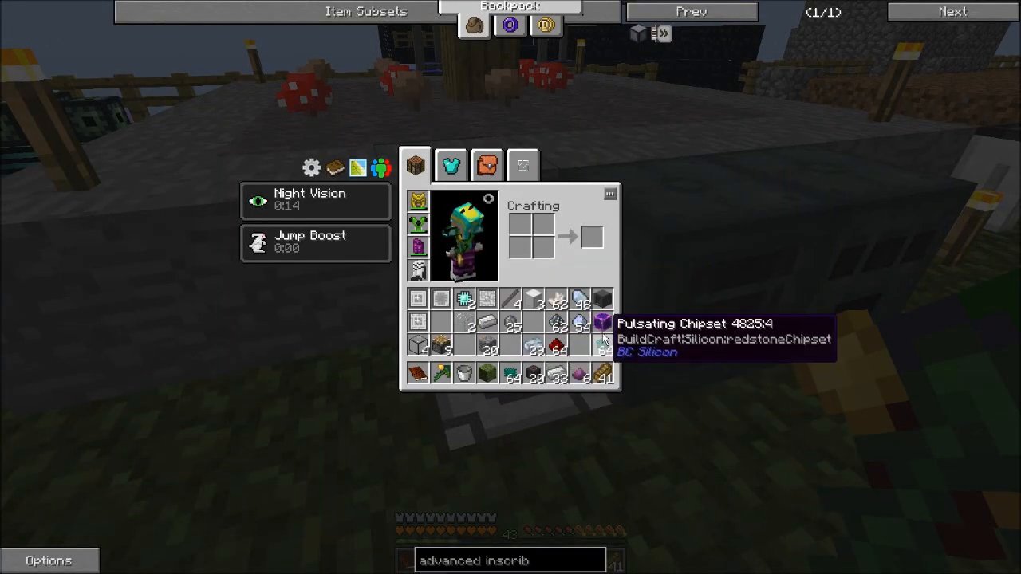
key("Escape")
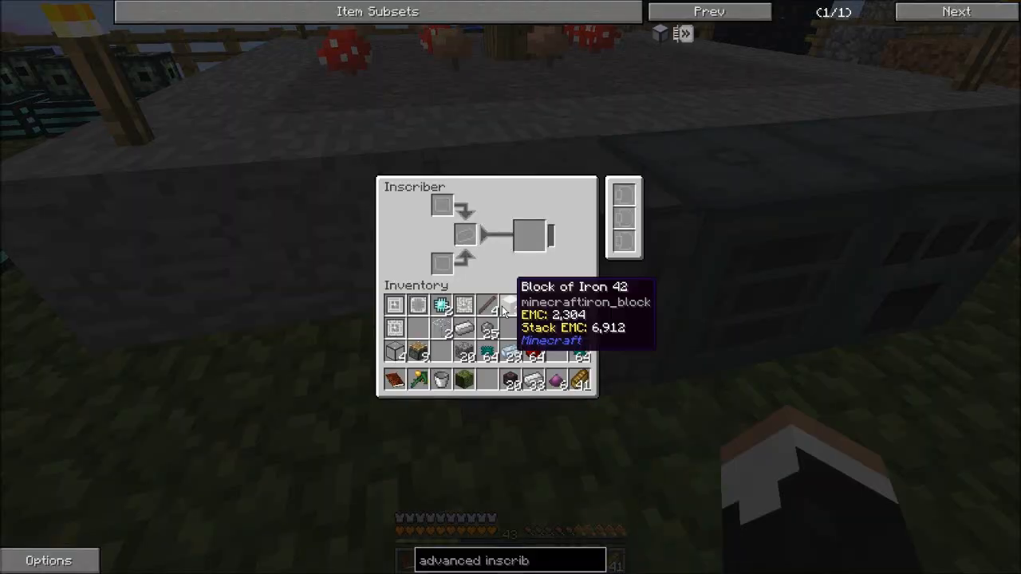
mouse_move(494, 307)
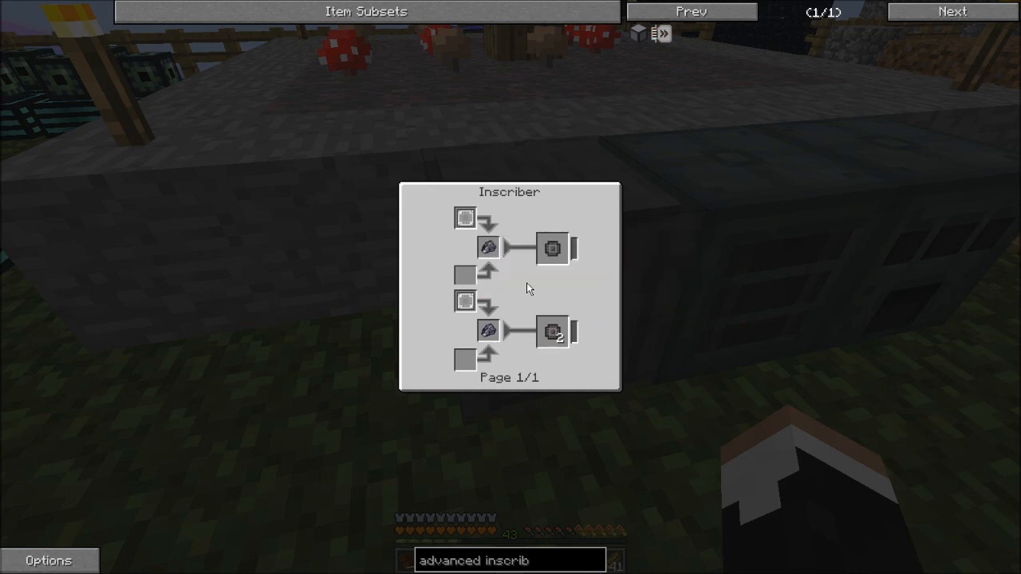
mouse_move(489, 331)
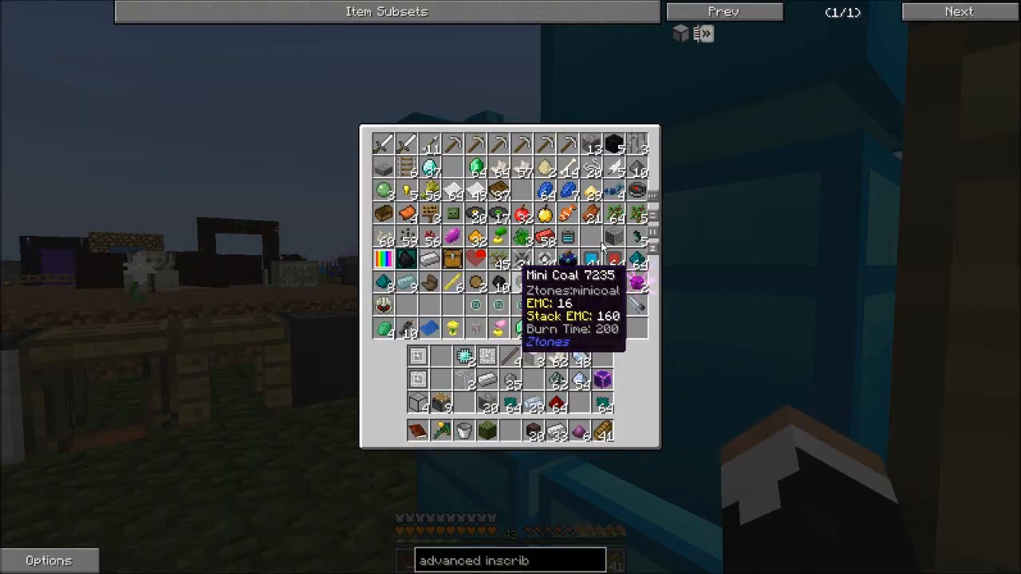
mouse_move(602, 148)
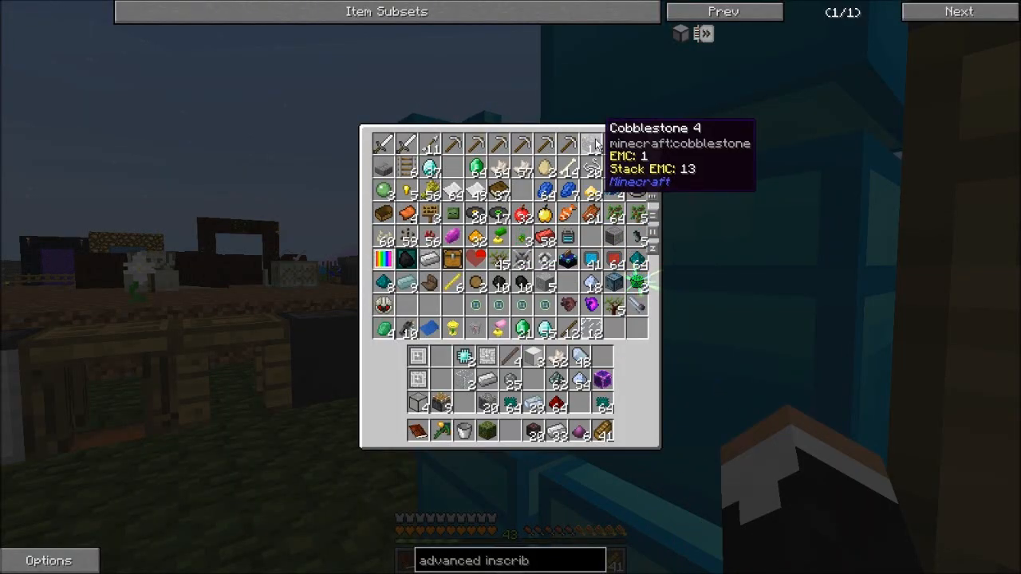
key("Escape")
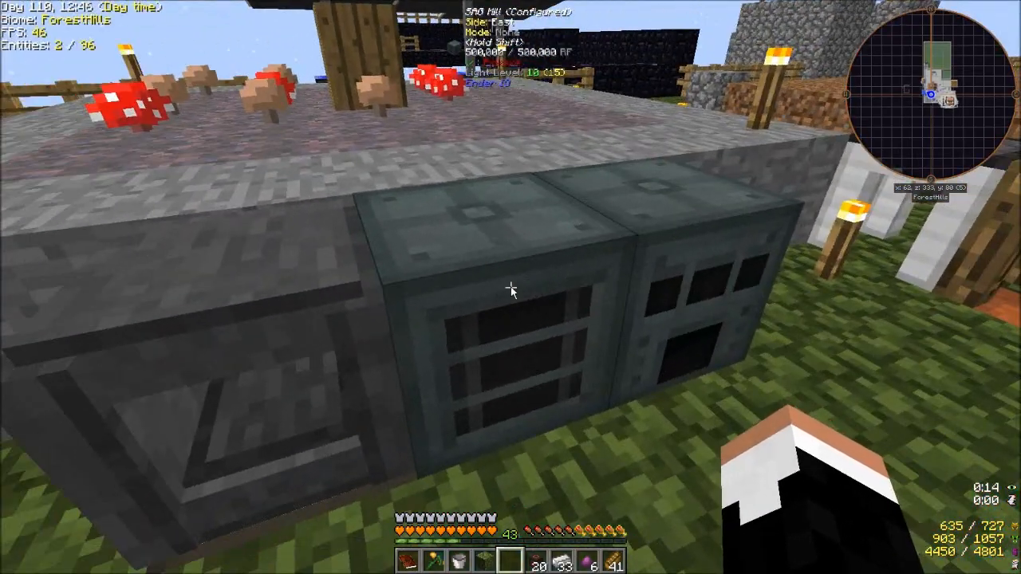
Step: Check the Crusher's progress on its 8 items, then open the ingot chest
right_click(513, 290)
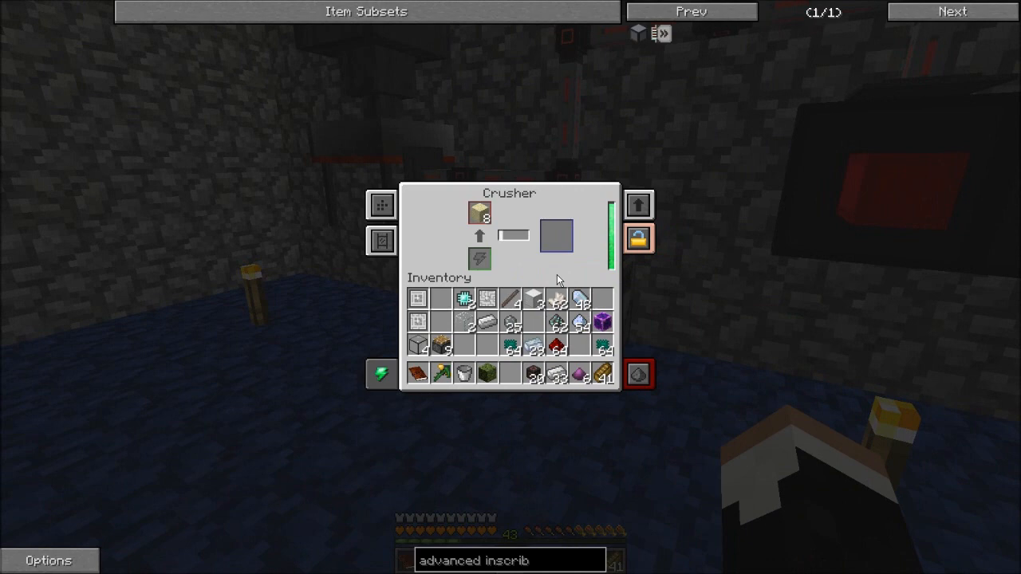
mouse_move(524, 276)
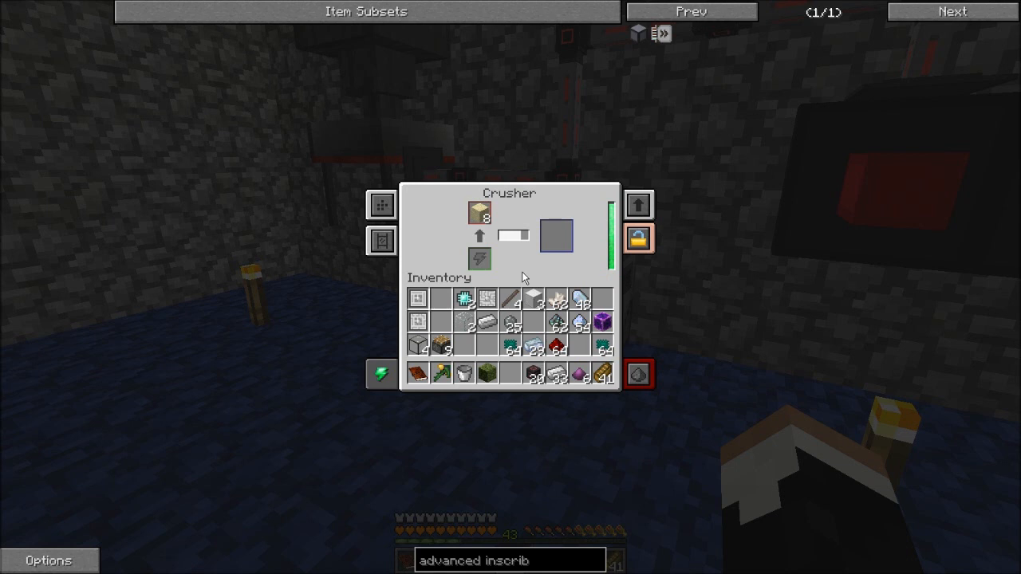
mouse_move(546, 277)
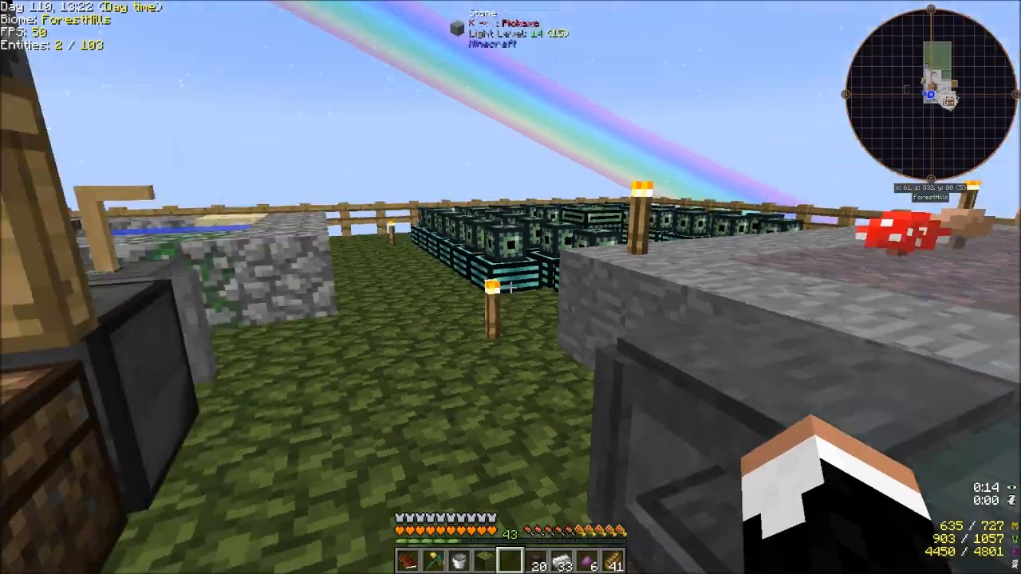
key("e")
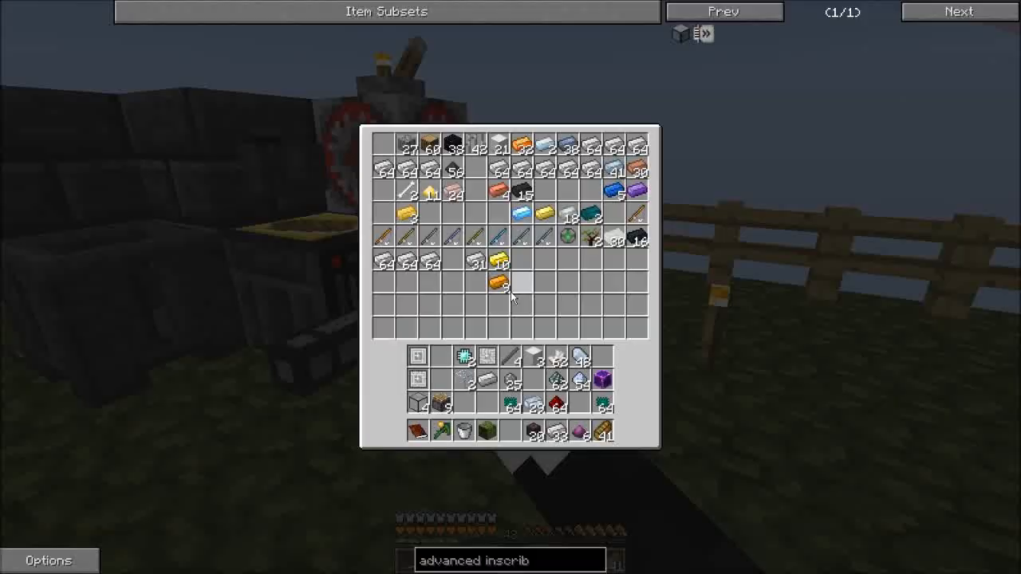
Step: Close the ingot chest and return to the world overlooking the blue pool
key("Escape")
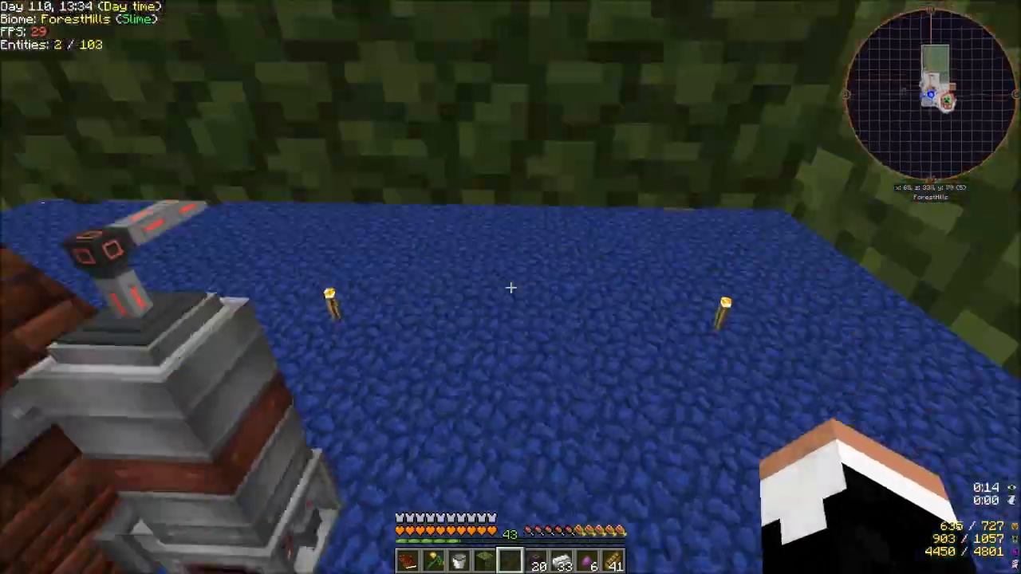
mouse_move(511, 287)
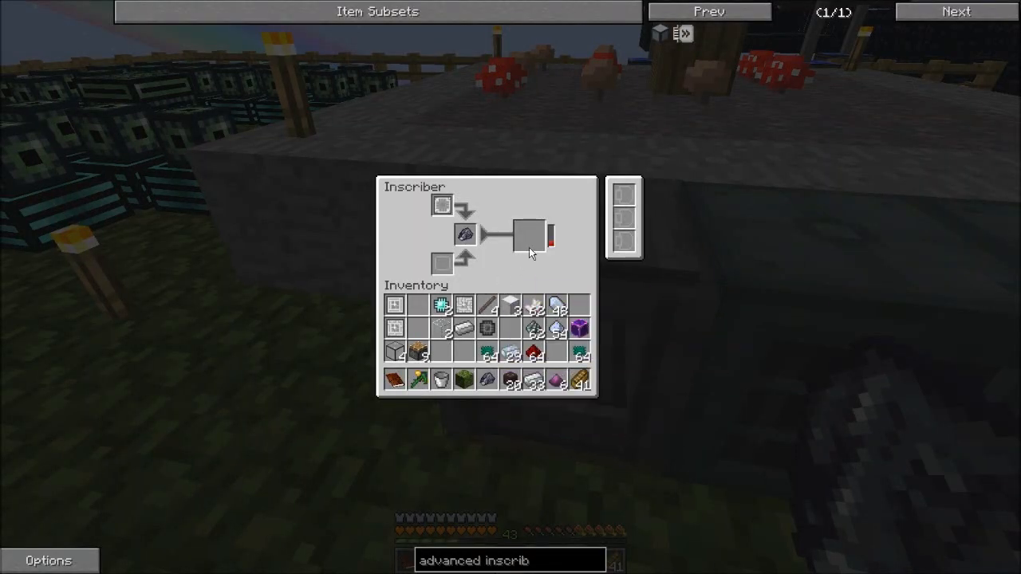
mouse_move(435, 306)
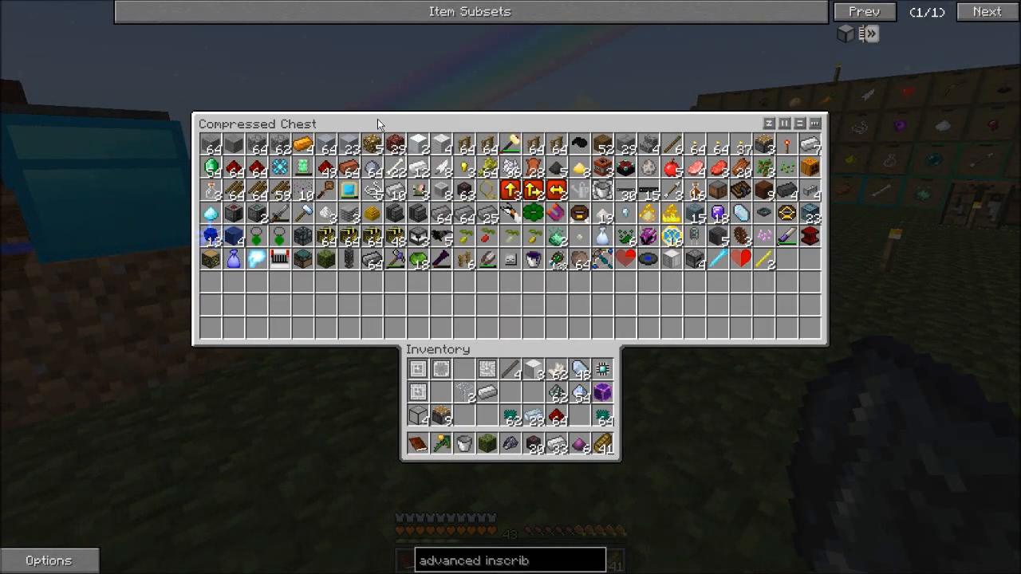
mouse_move(598, 144)
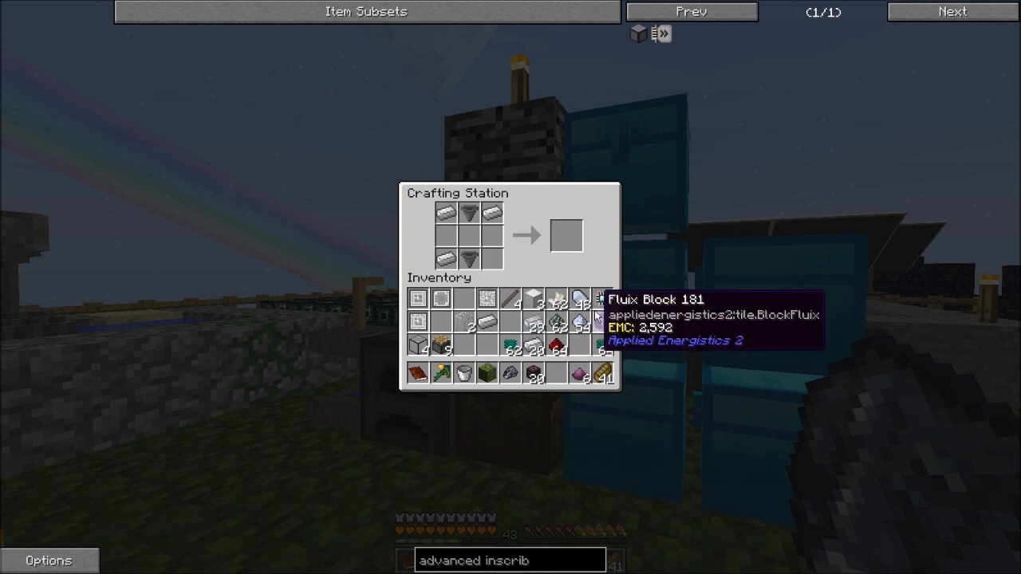
Step: Craft the Inscriber from iron ingots and parts at the Crafting Station
key("Escape")
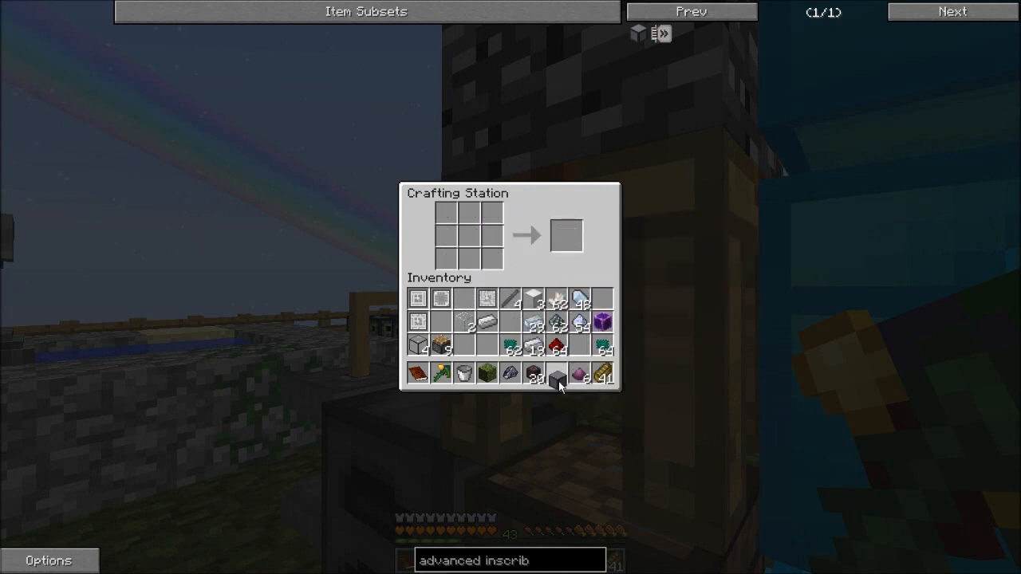
key("Escape")
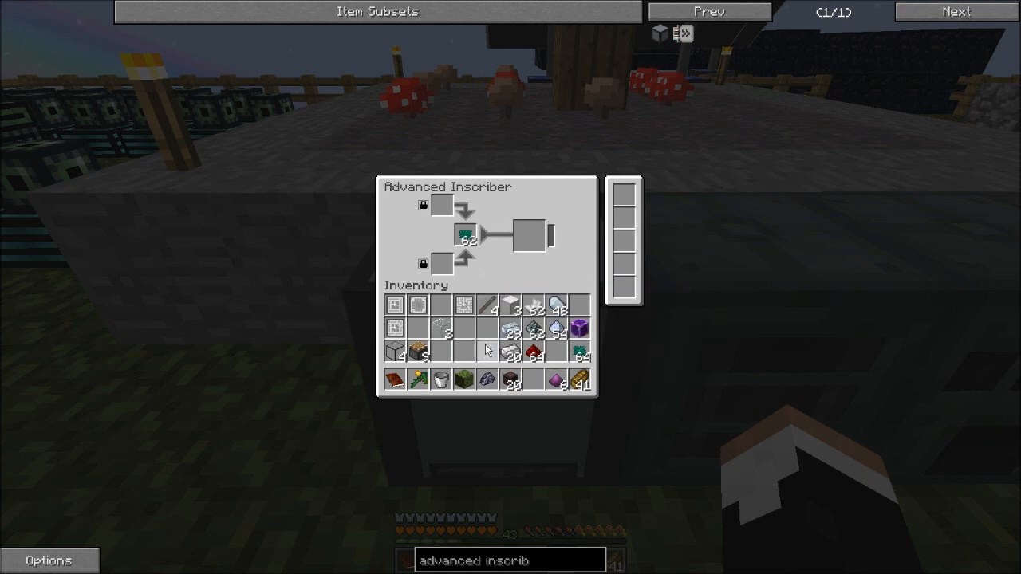
mouse_move(468, 240)
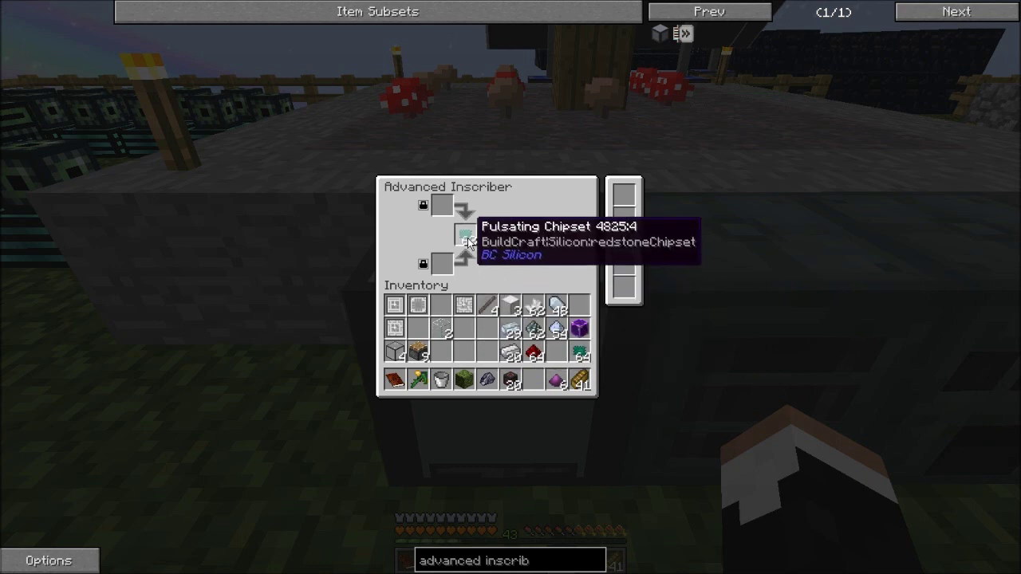
Step: Close the Advanced Inscriber and quest book and return to the chests
key("Escape")
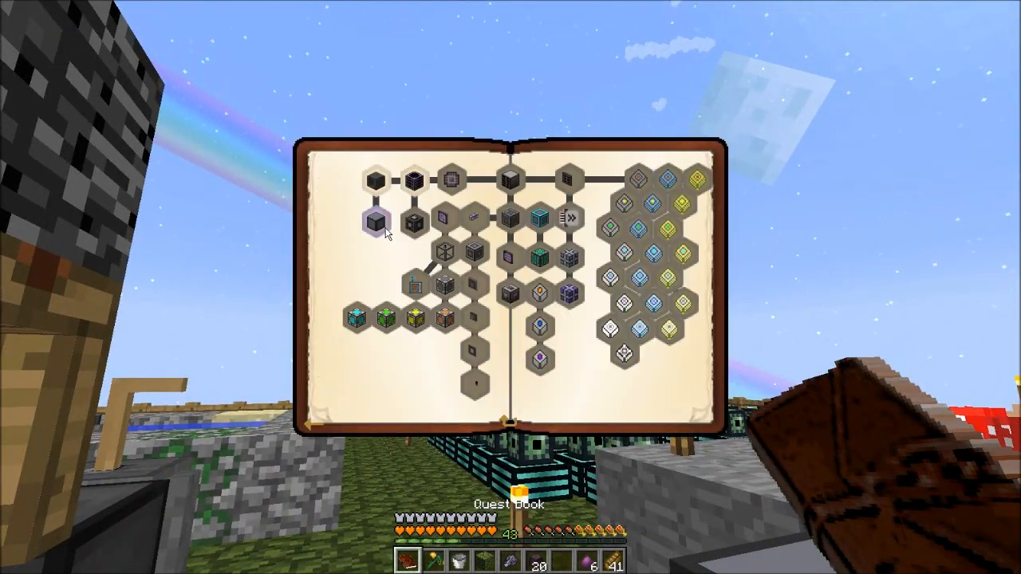
key("Escape")
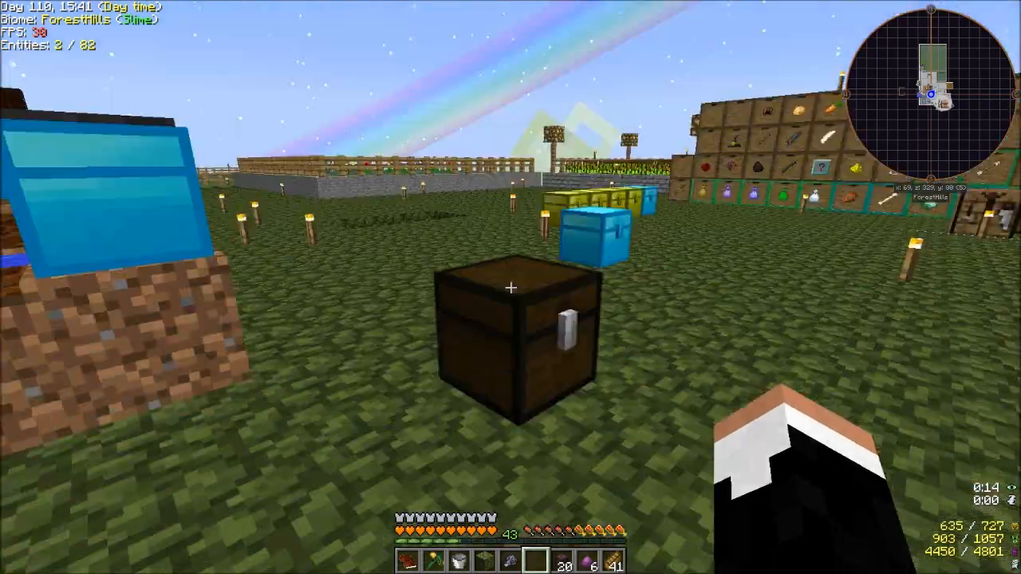
Step: Take materials from the compressed chest and load the Advanced Inscriber with a press and five items
left_click(510, 335)
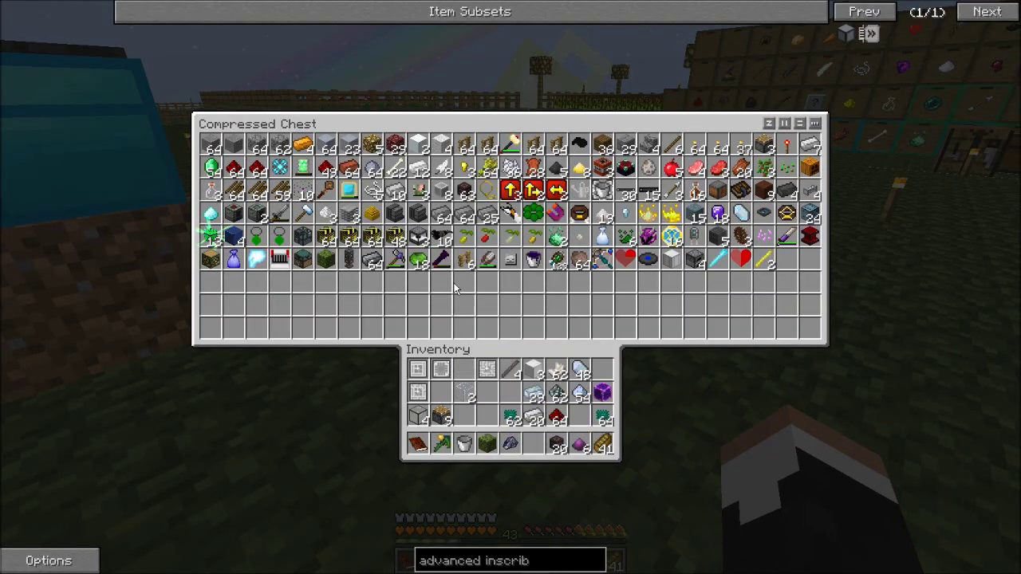
mouse_move(446, 235)
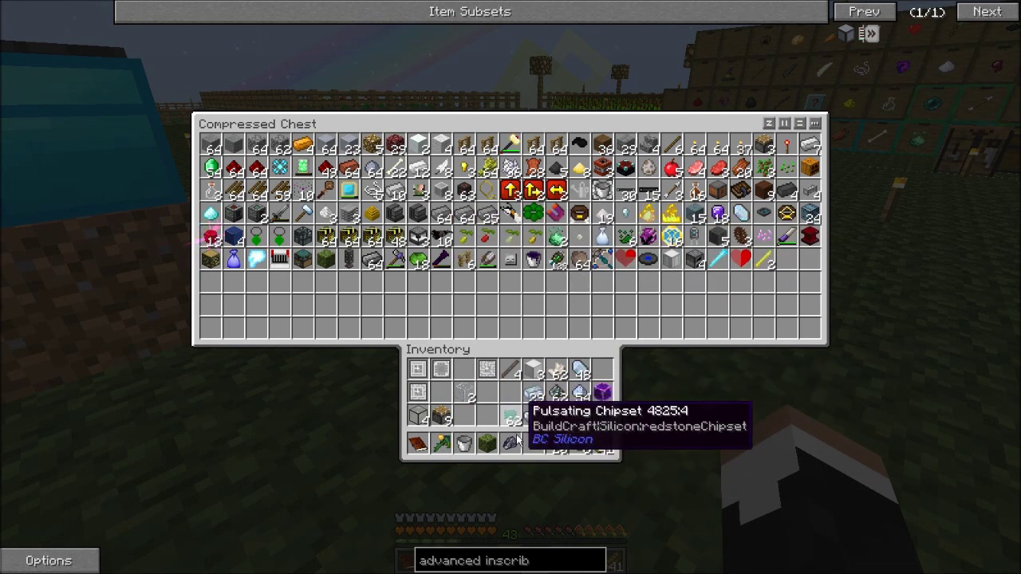
key("Escape")
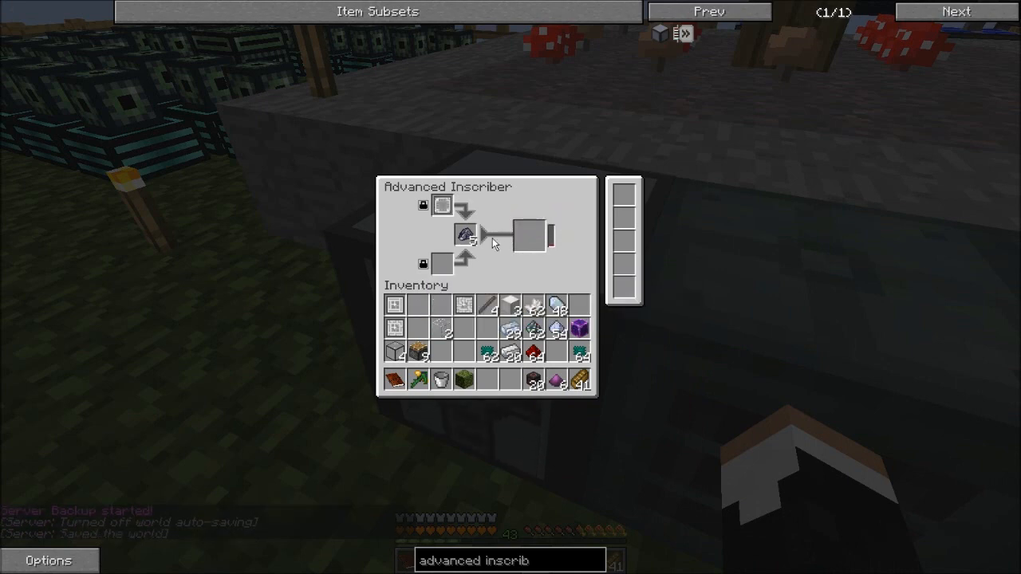
key("Escape")
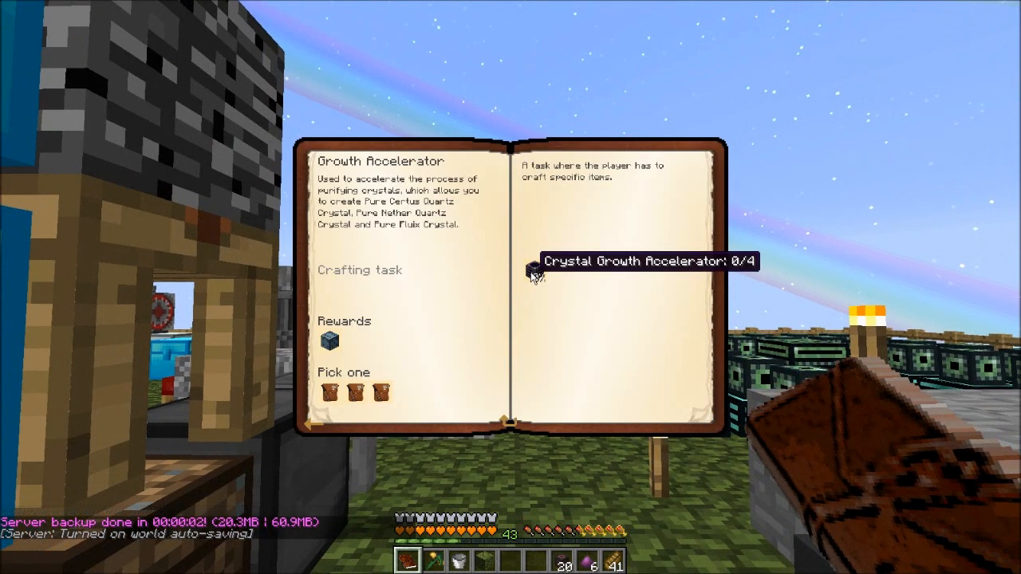
key("Escape")
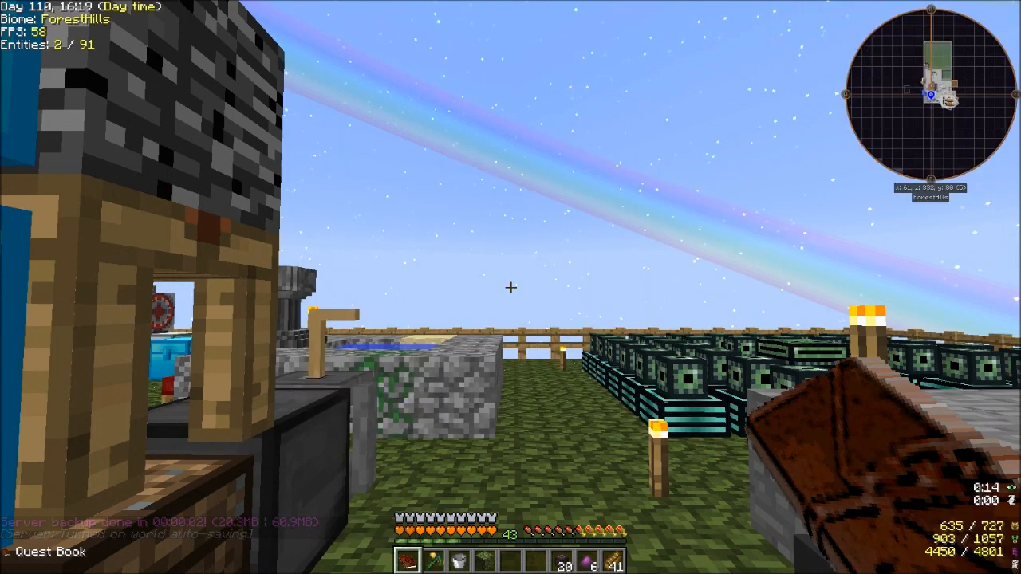
key("e")
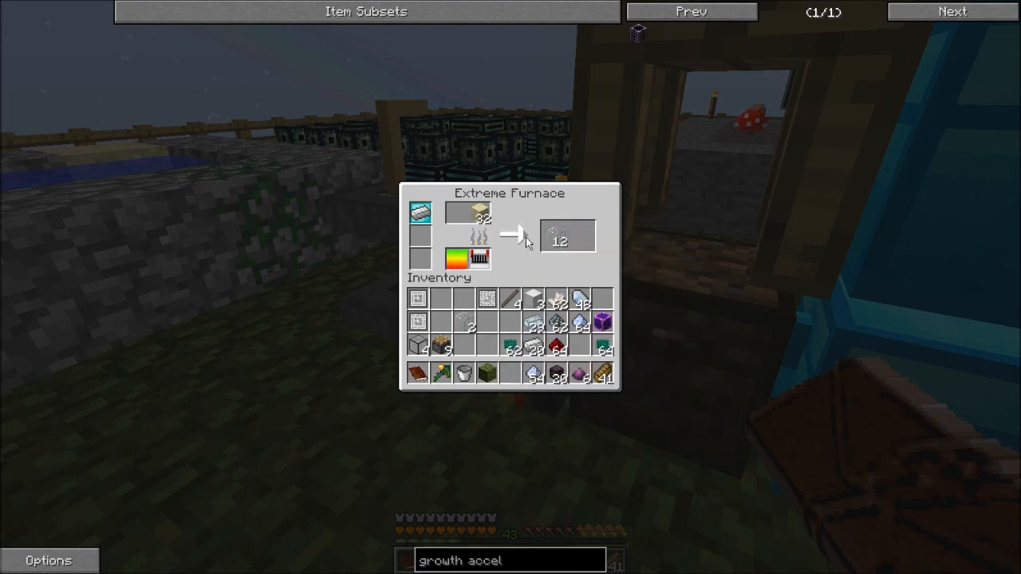
mouse_move(556, 239)
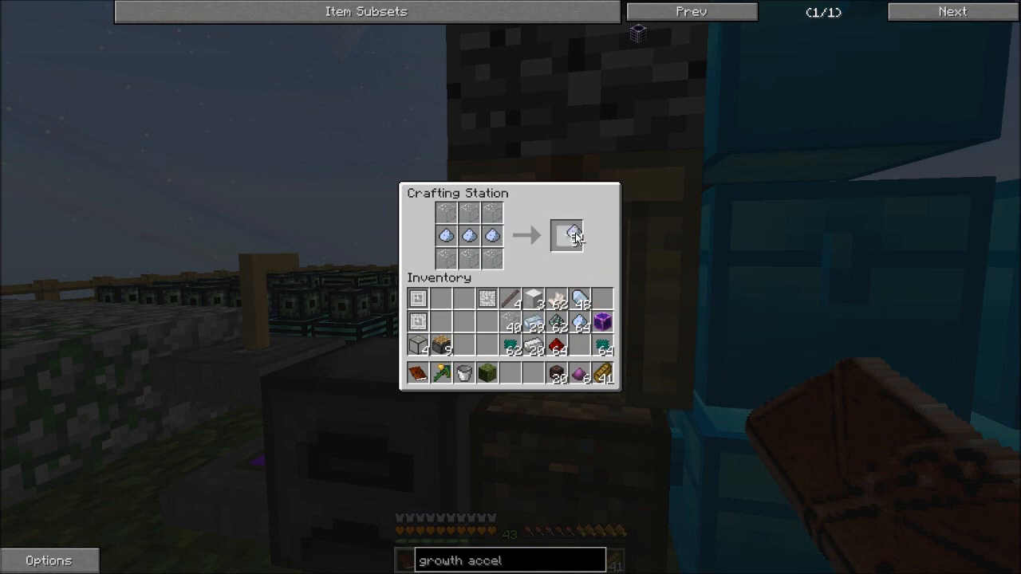
Step: Collect the crafted dust and the Fluix ME Glass Cables from the Crafting Station
left_click(568, 236)
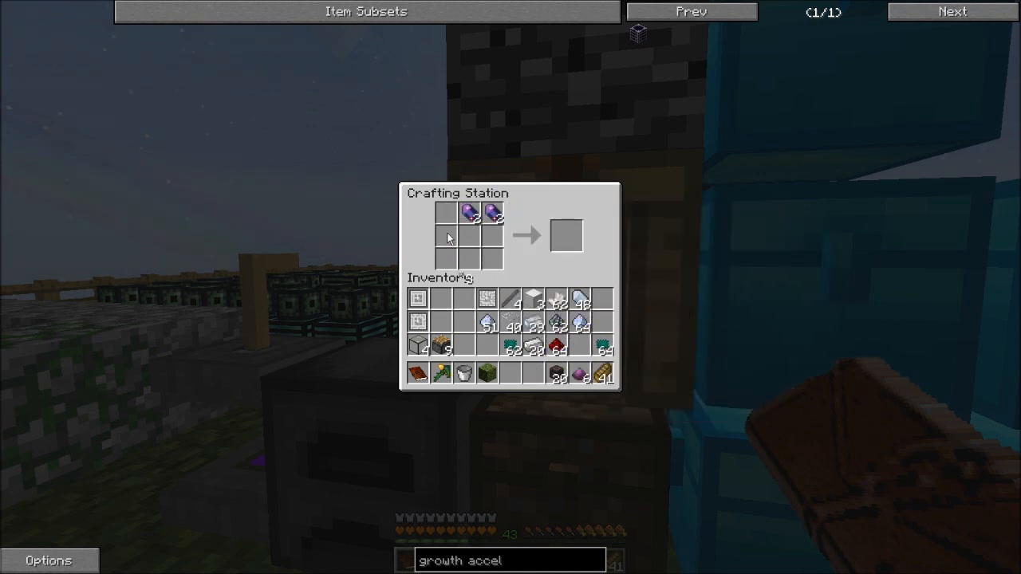
mouse_move(566, 237)
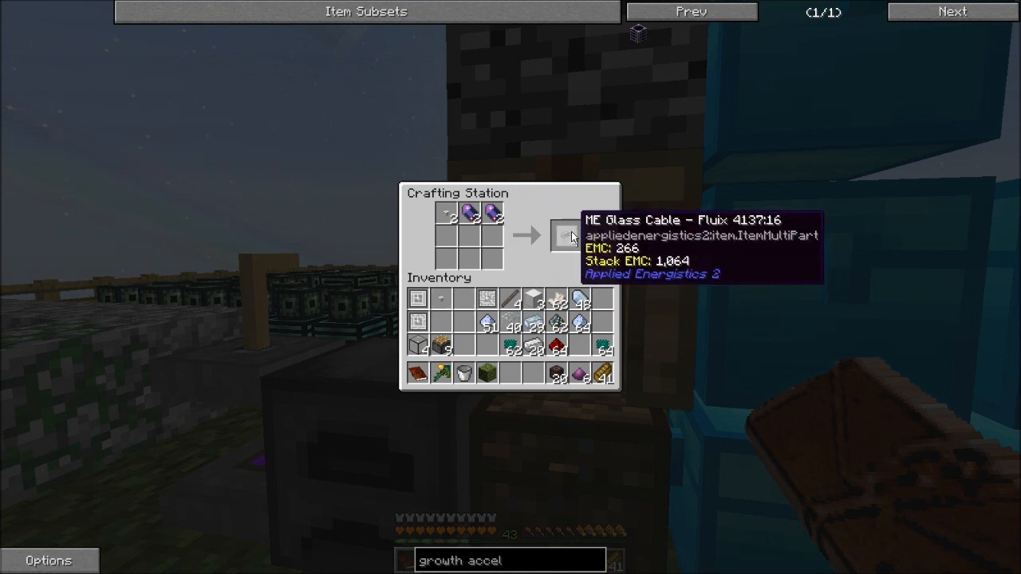
left_click(561, 236)
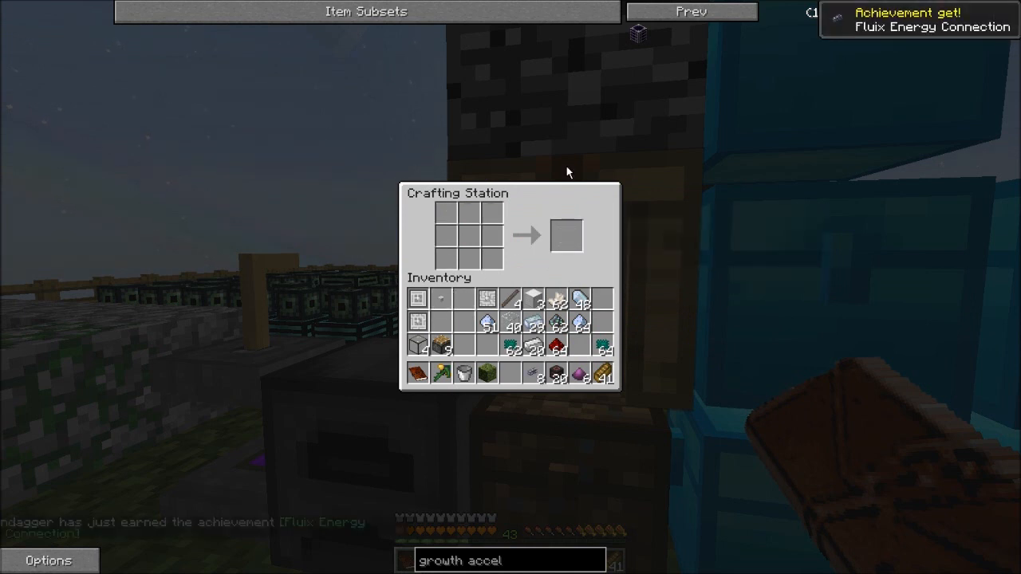
key("Escape")
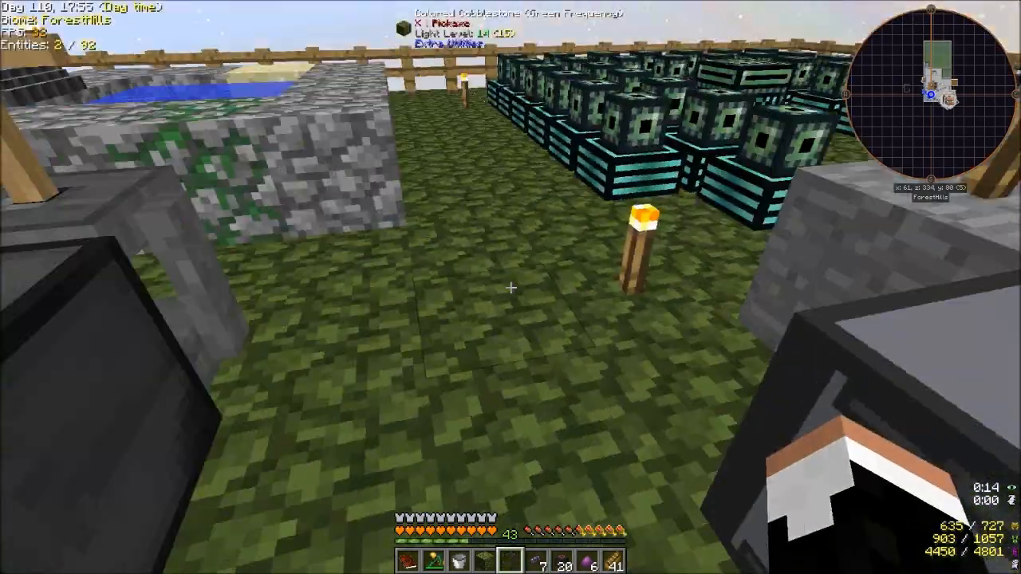
mouse_move(510, 287)
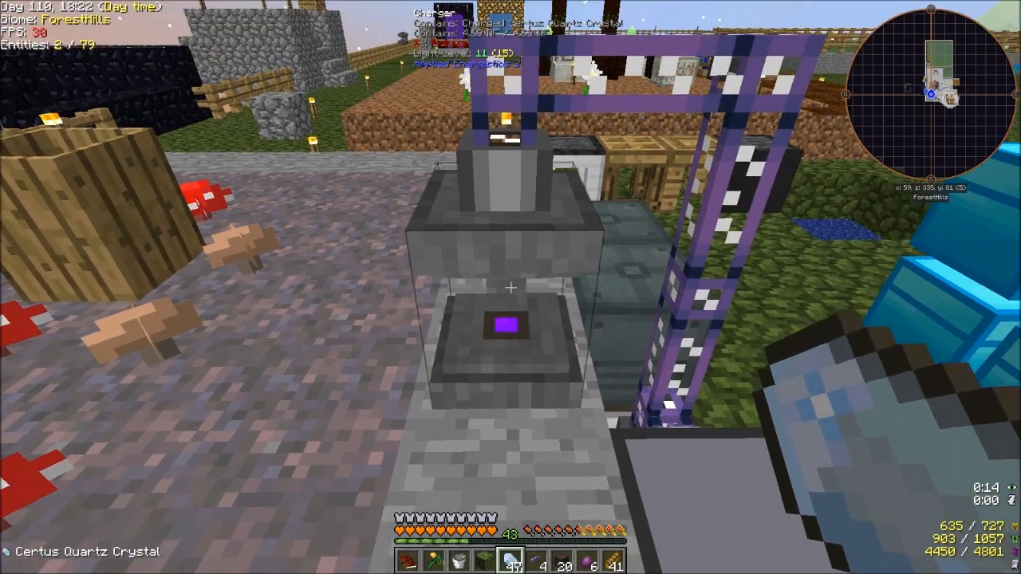
Step: Move the Charged Certus Quartz Crystal into the hotbar and look up the Growth Accelerator recipe
key("e")
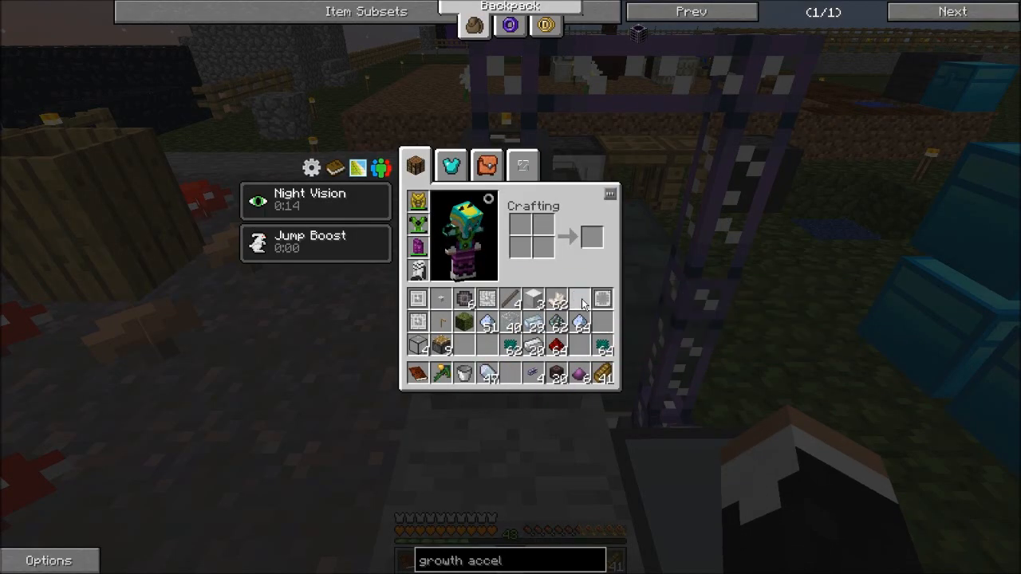
key("Escape")
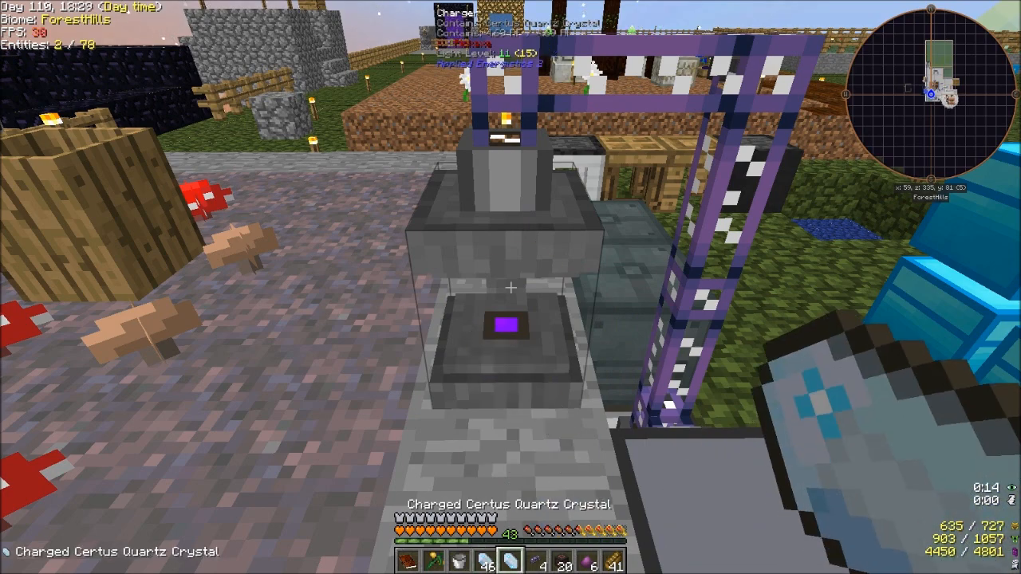
mouse_move(511, 287)
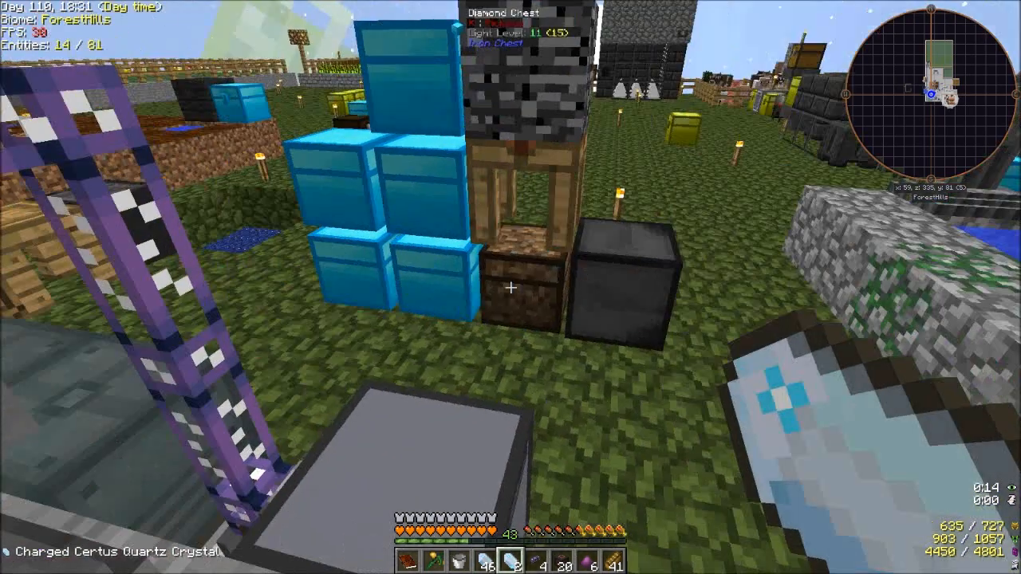
key("e")
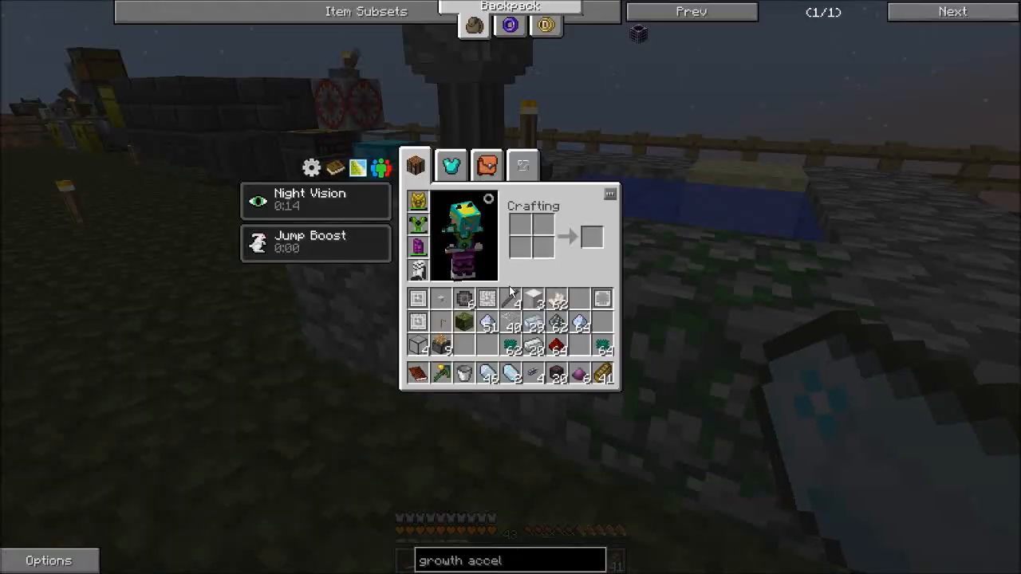
mouse_move(486, 372)
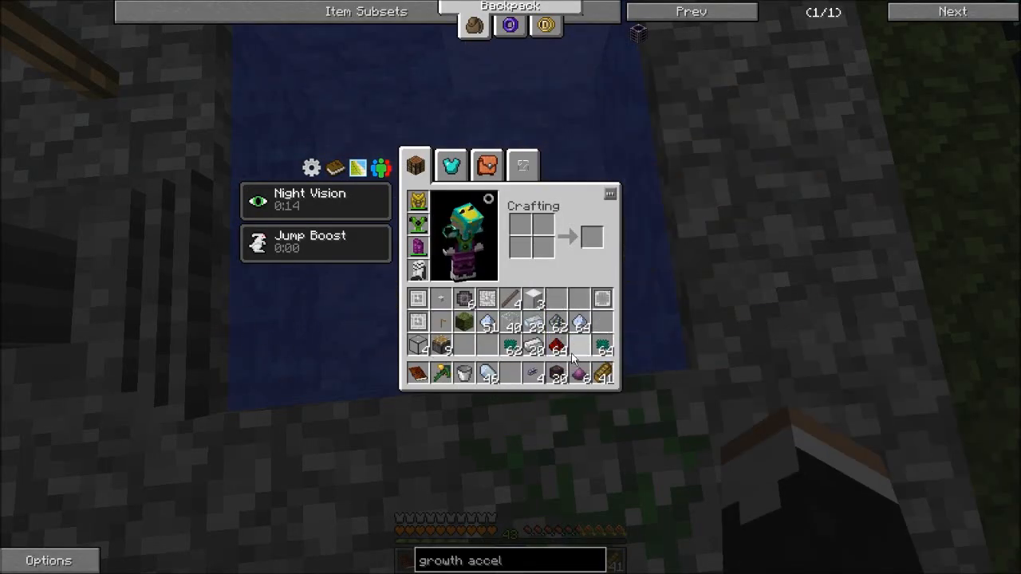
key("Escape")
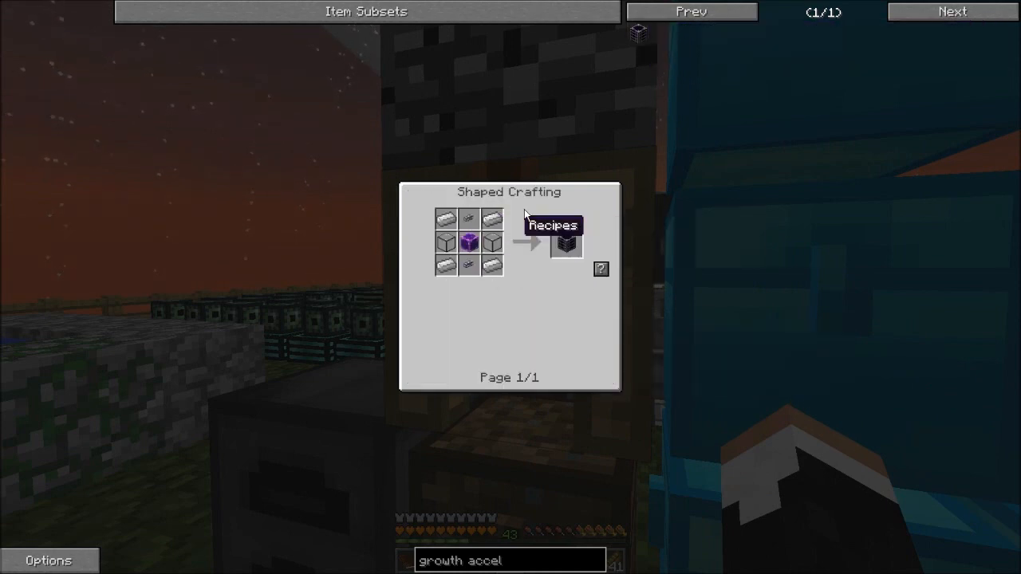
mouse_move(461, 242)
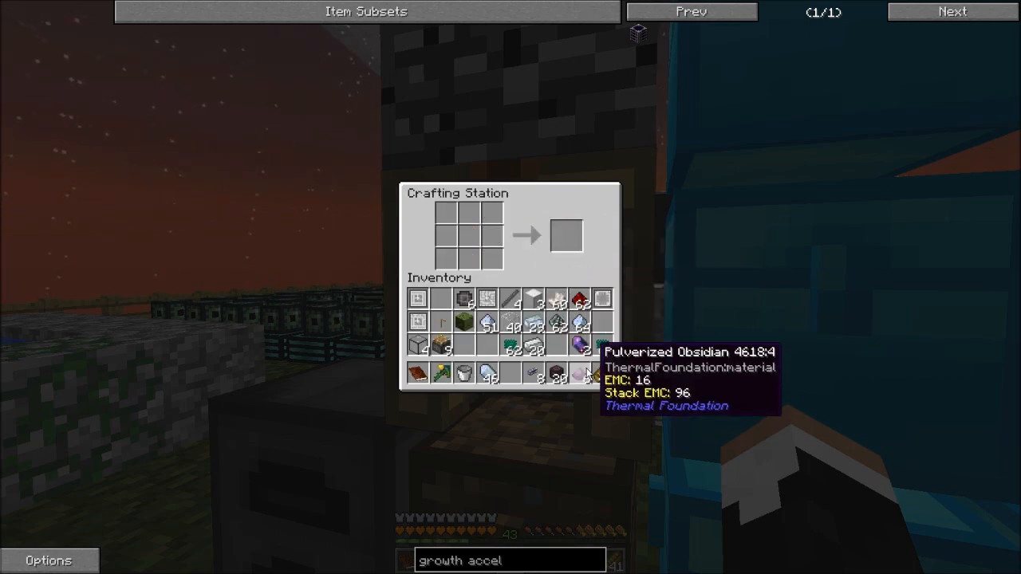
Step: Fetch supplies from the compressed chest and lay iron ingots around a chest in the crafting grid
key("Escape")
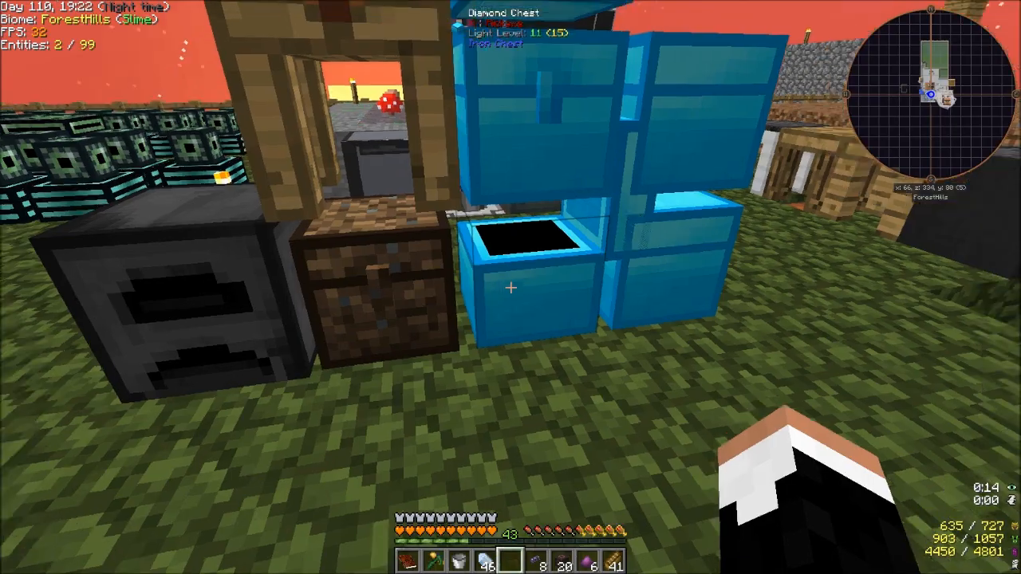
key("e")
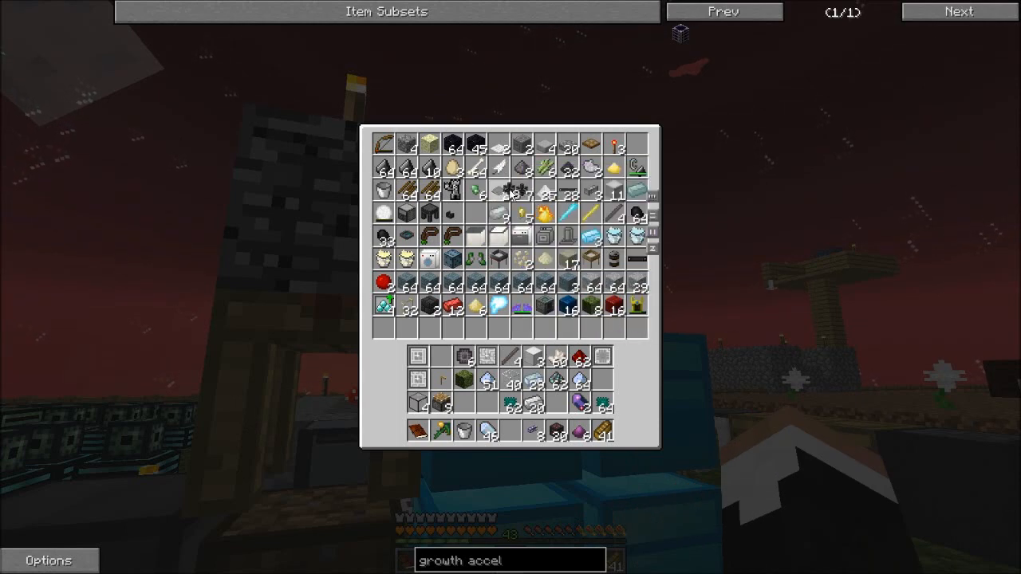
mouse_move(519, 191)
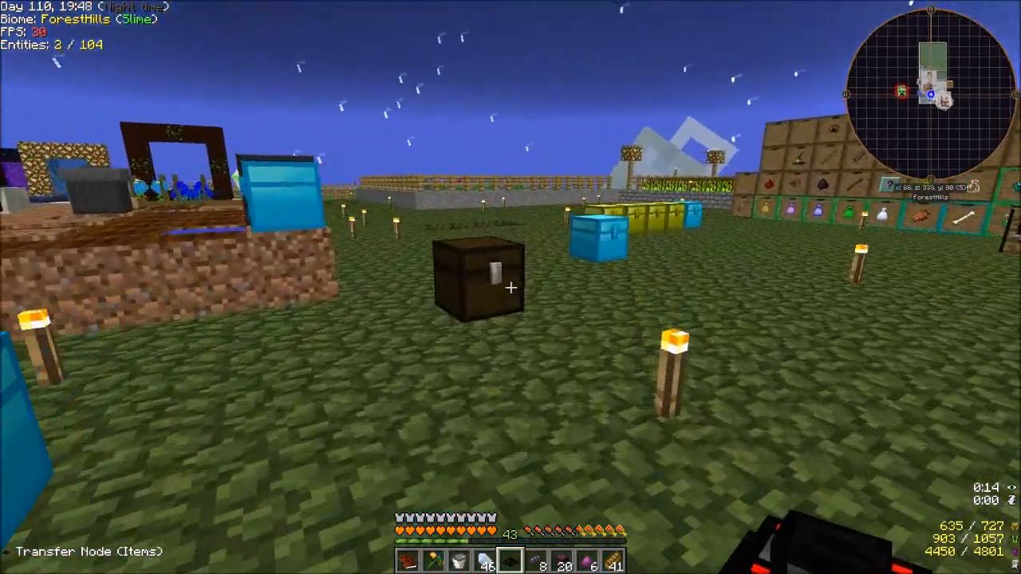
right_click(479, 287)
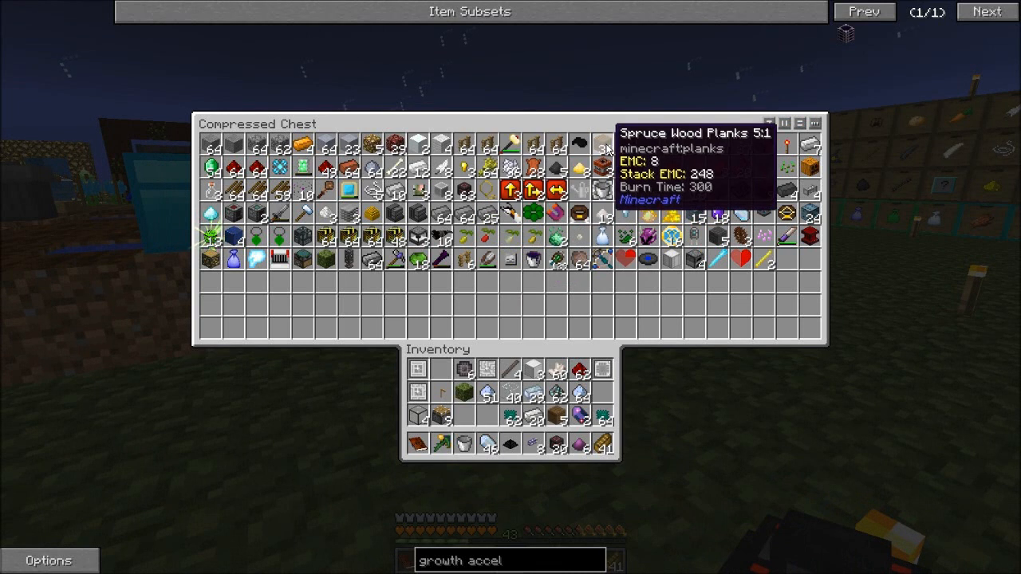
key("Escape")
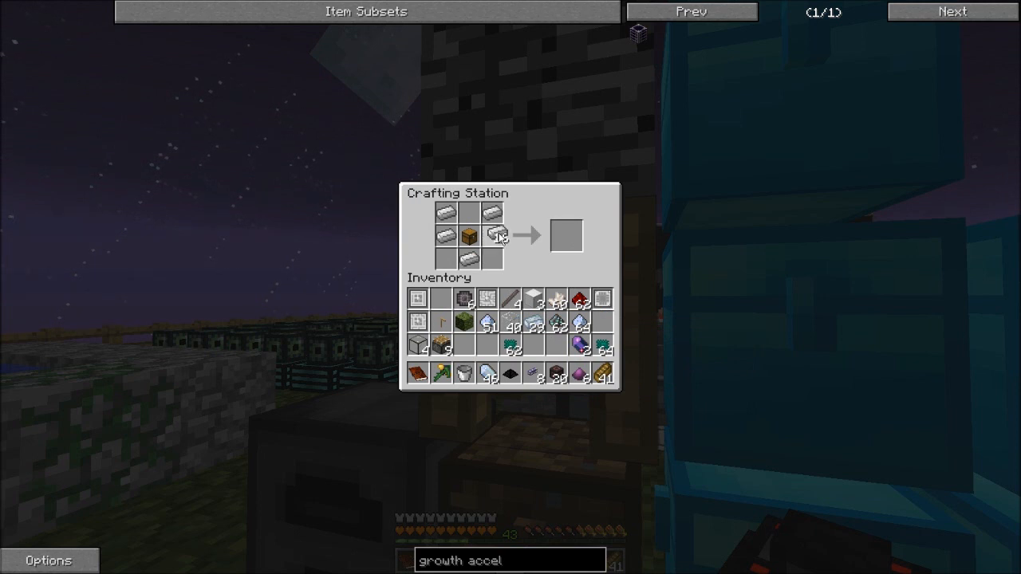
key("Escape")
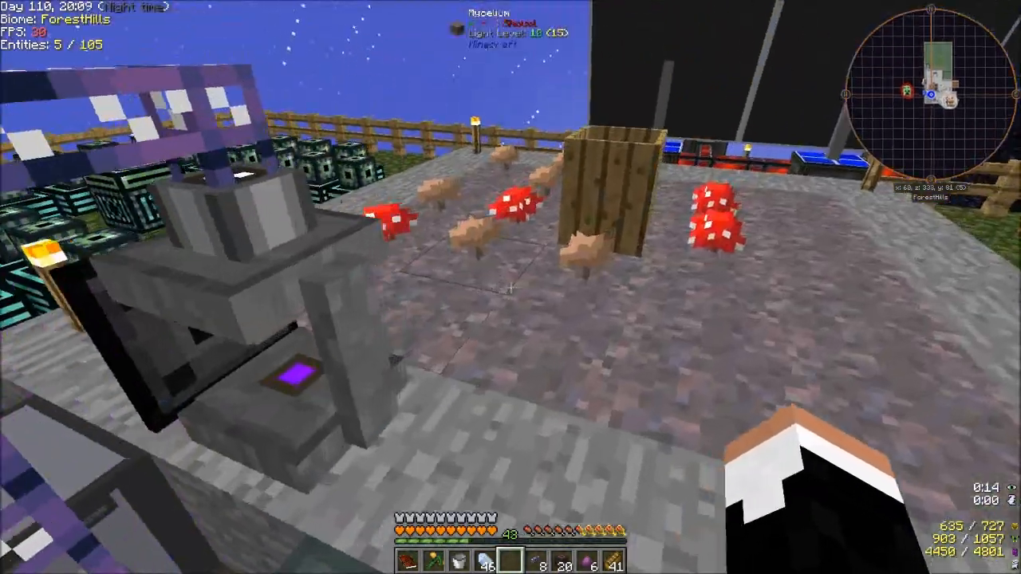
Step: Load Charged Certus Quartz Crystals into the Transfer Node, then open a Quest Book chapter
key("e")
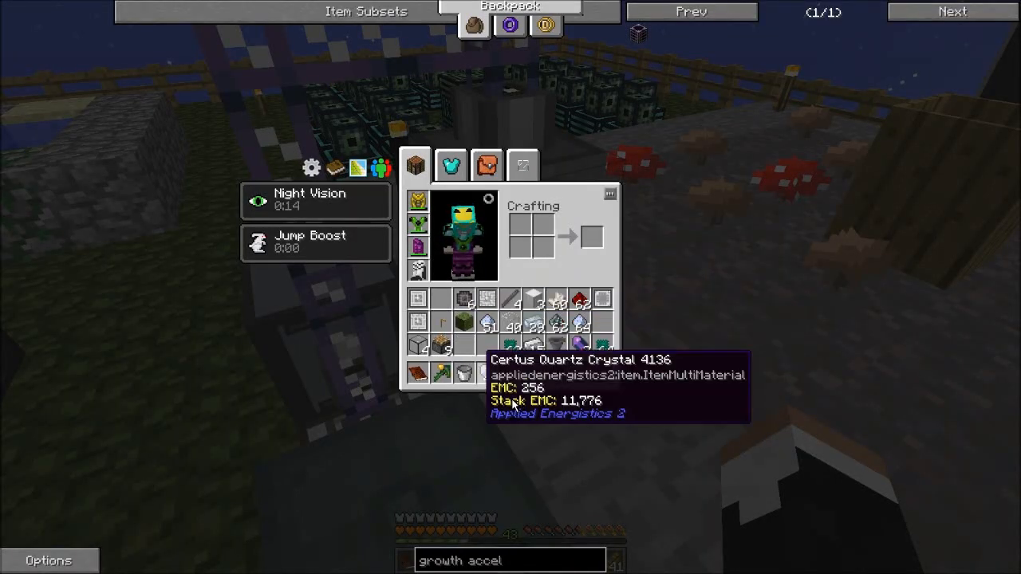
key("Escape")
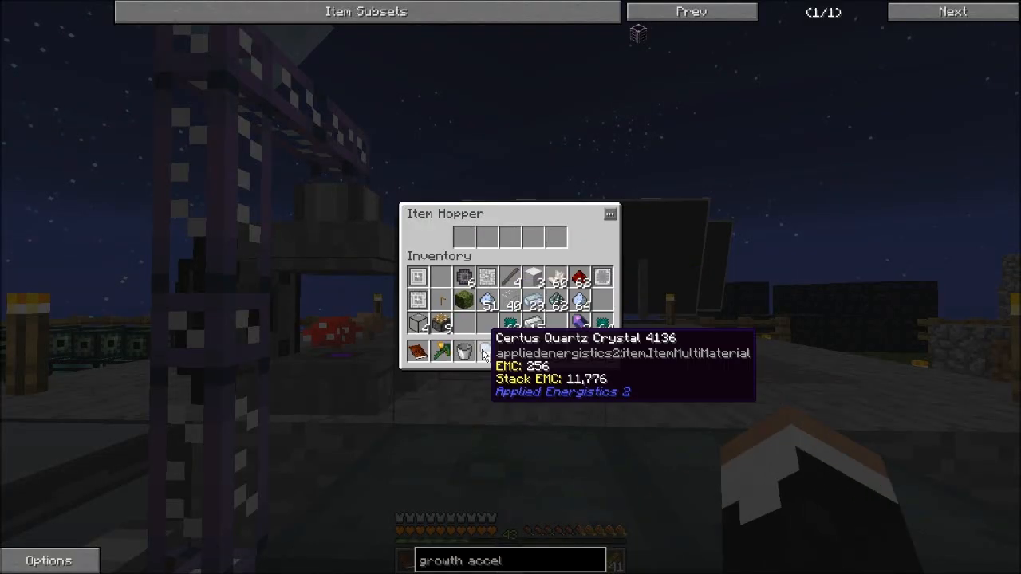
key("Escape")
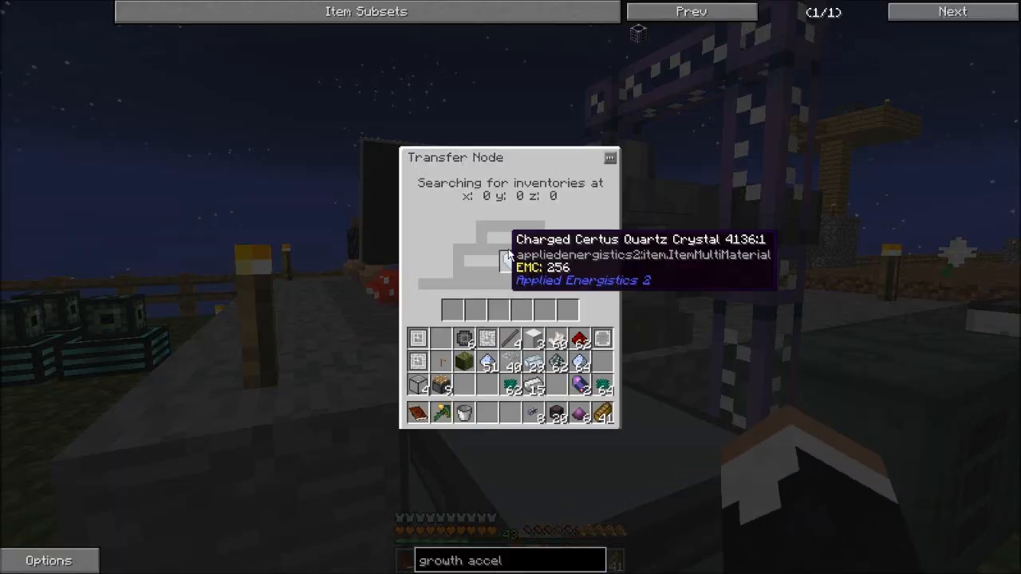
mouse_move(568, 293)
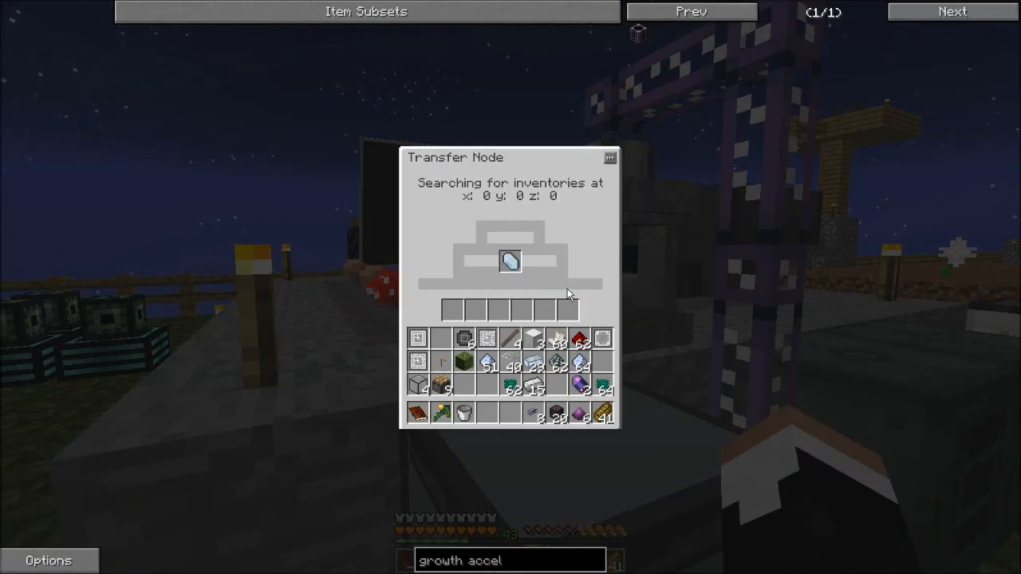
mouse_move(550, 279)
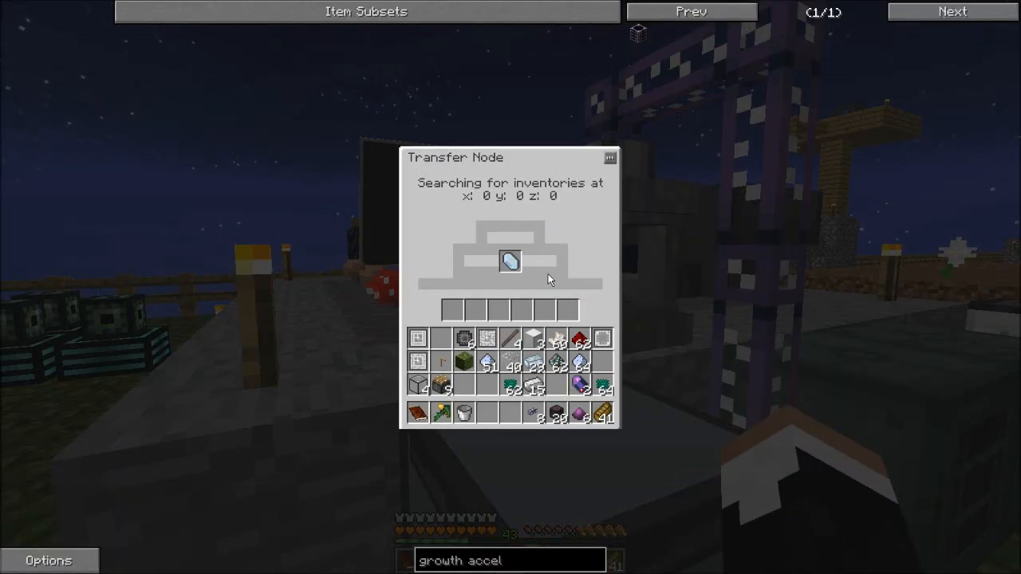
key("Escape")
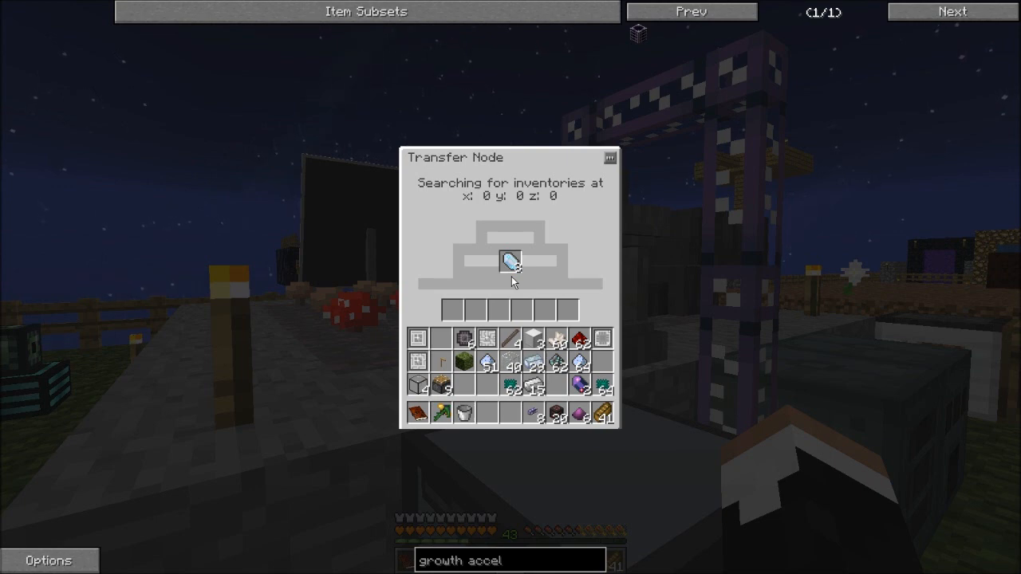
mouse_move(509, 262)
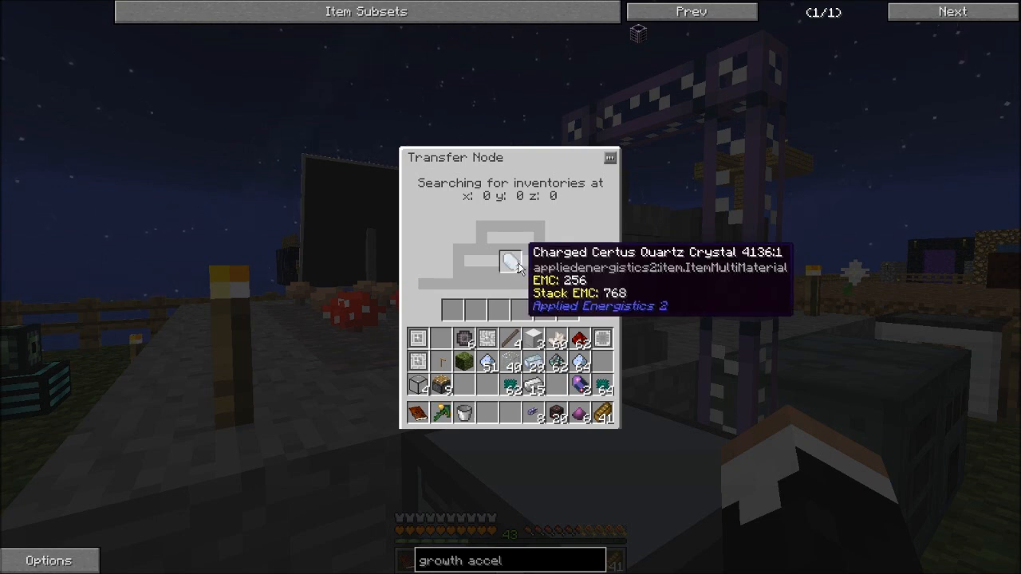
key("Escape")
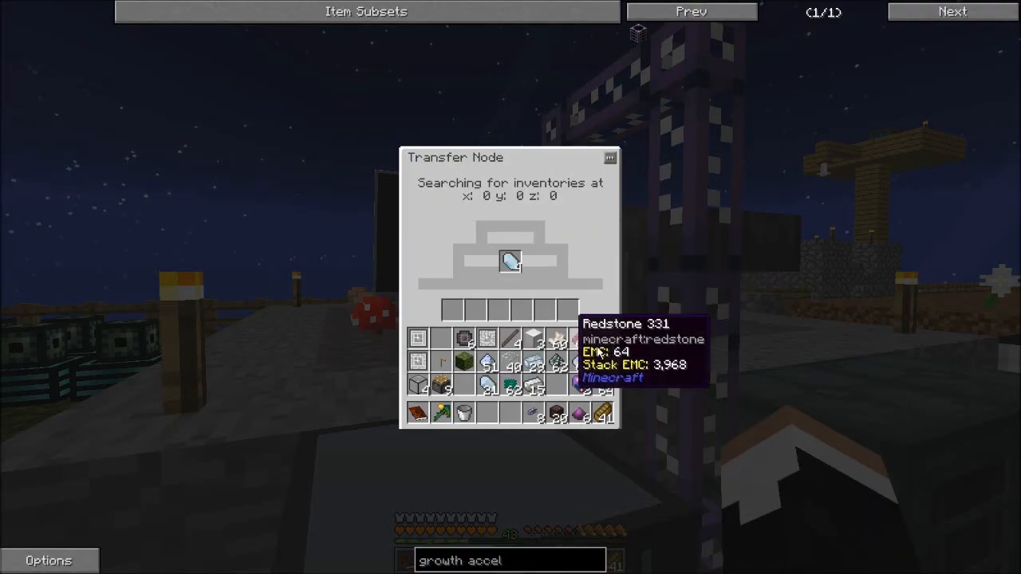
key("Escape")
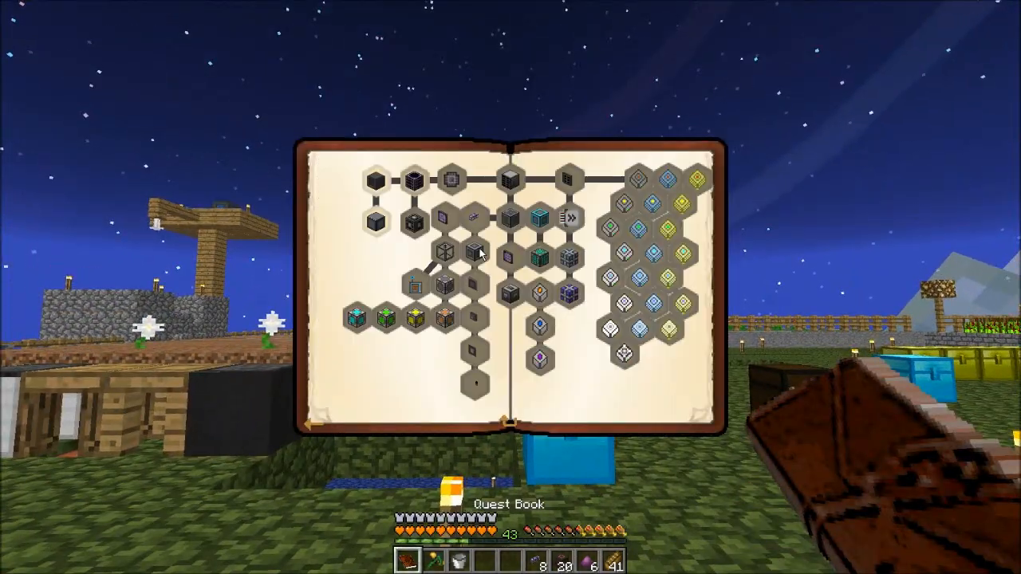
Step: Open the Silicon Circuits quest, showing Engineering Processor marked 1/1
left_click(475, 254)
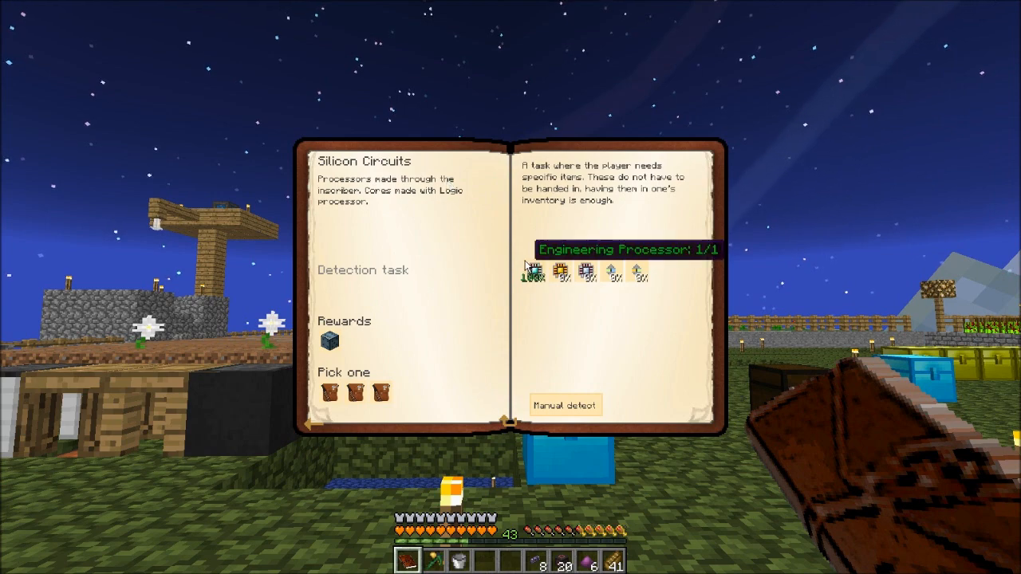
mouse_move(578, 278)
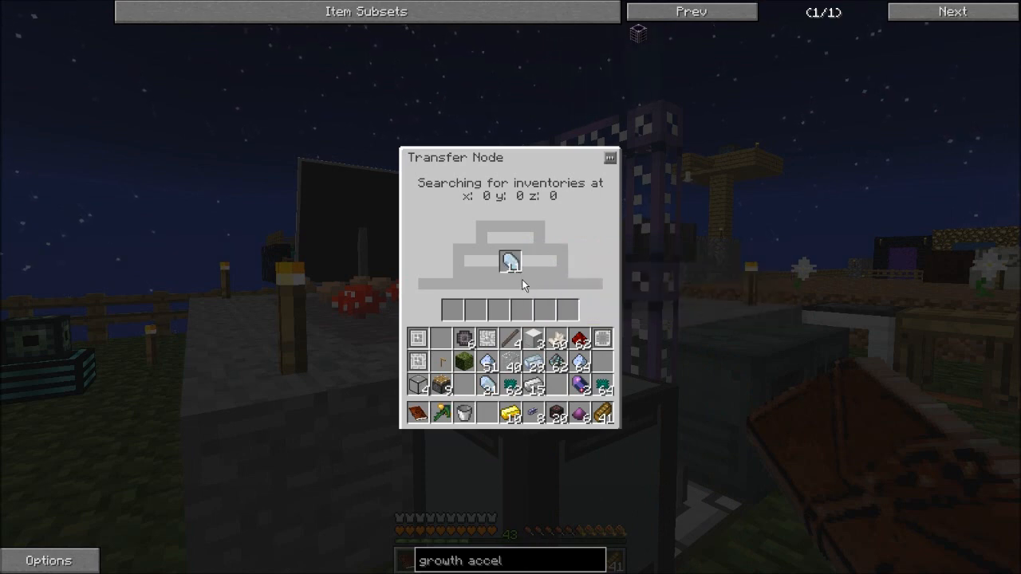
mouse_move(516, 289)
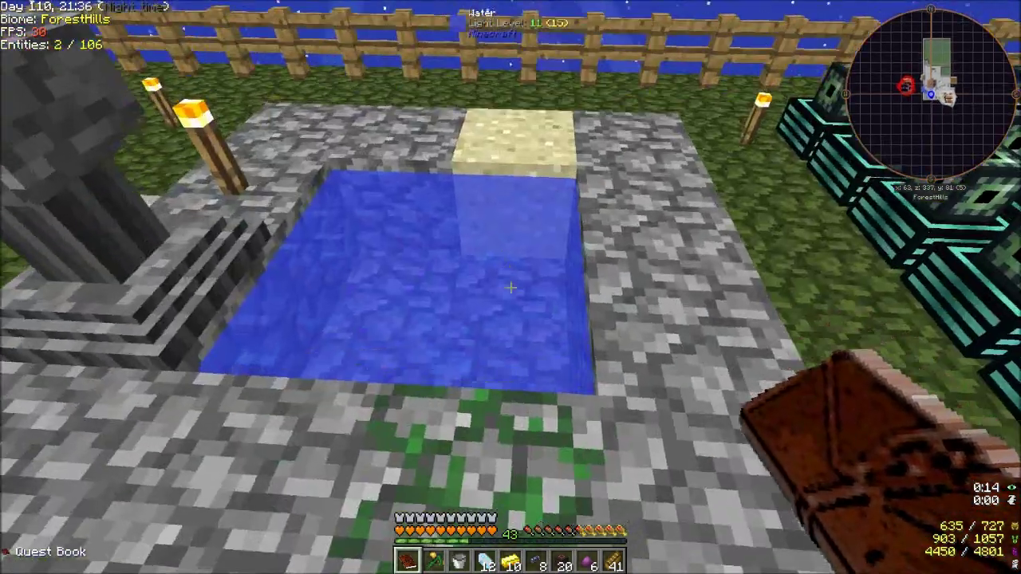
Step: Drop certus, redstone and quartz into the pool, then combine four fluix crystals in the grid
key("e")
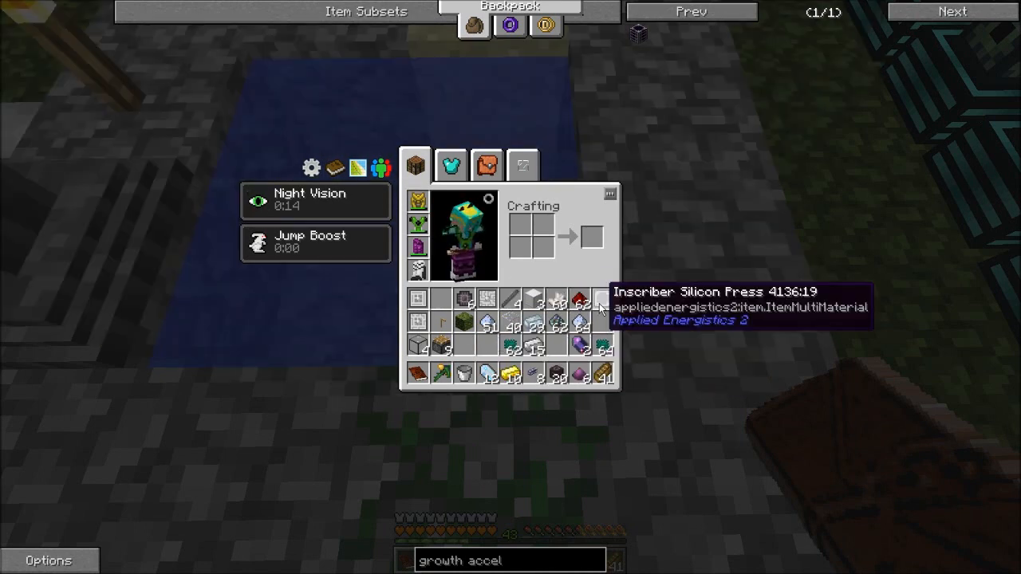
key("Escape")
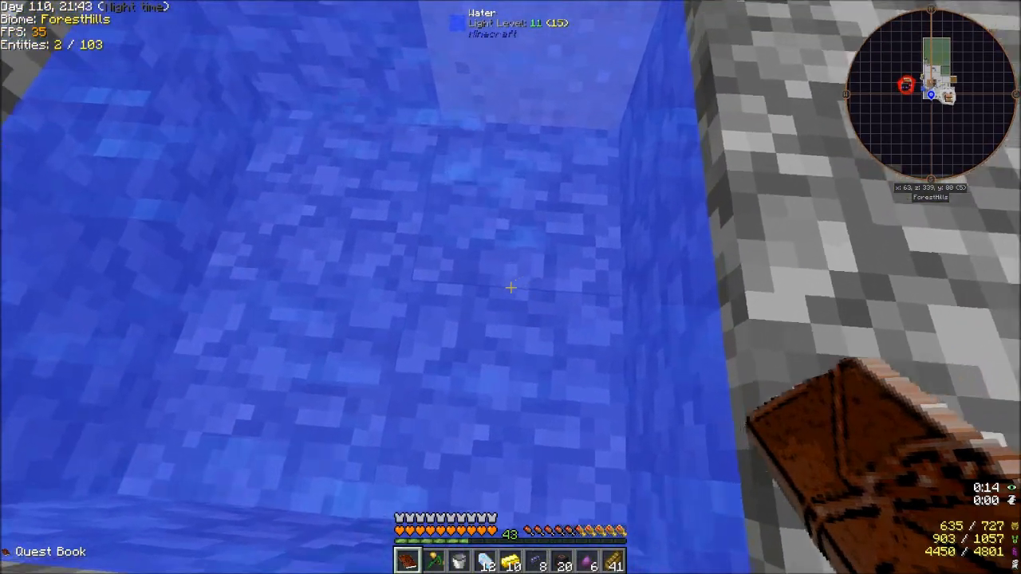
key("e")
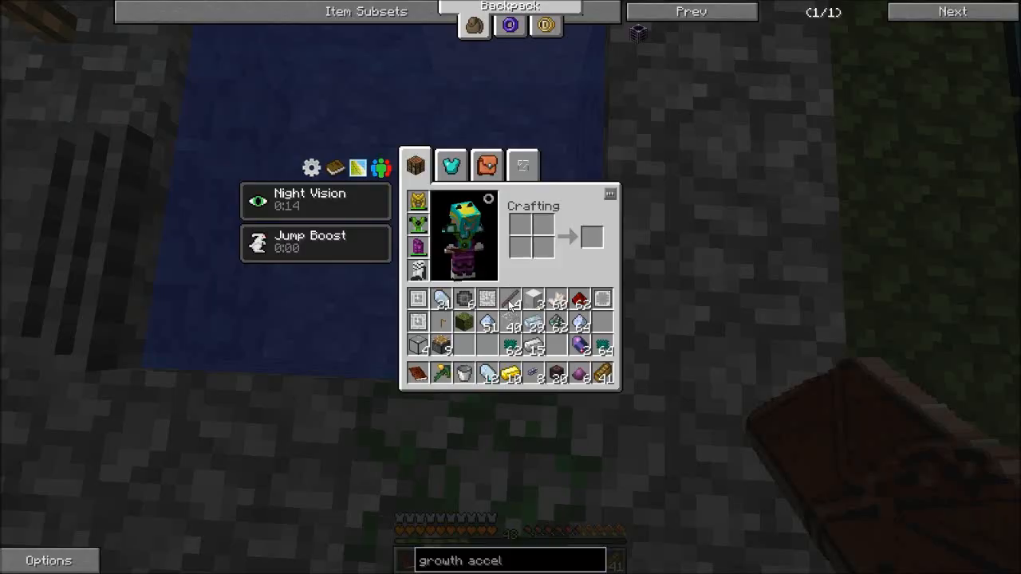
mouse_move(572, 297)
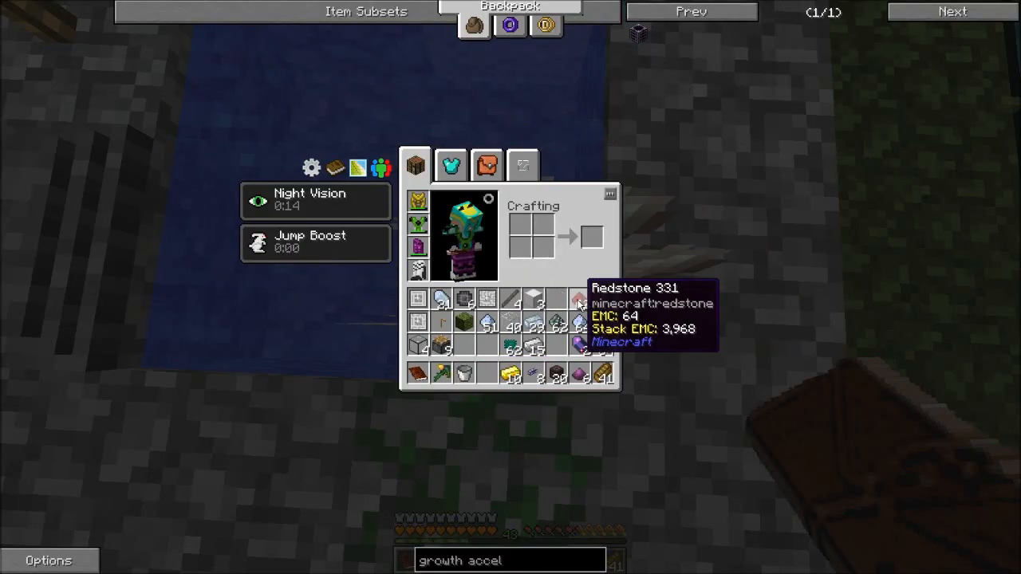
key("Escape")
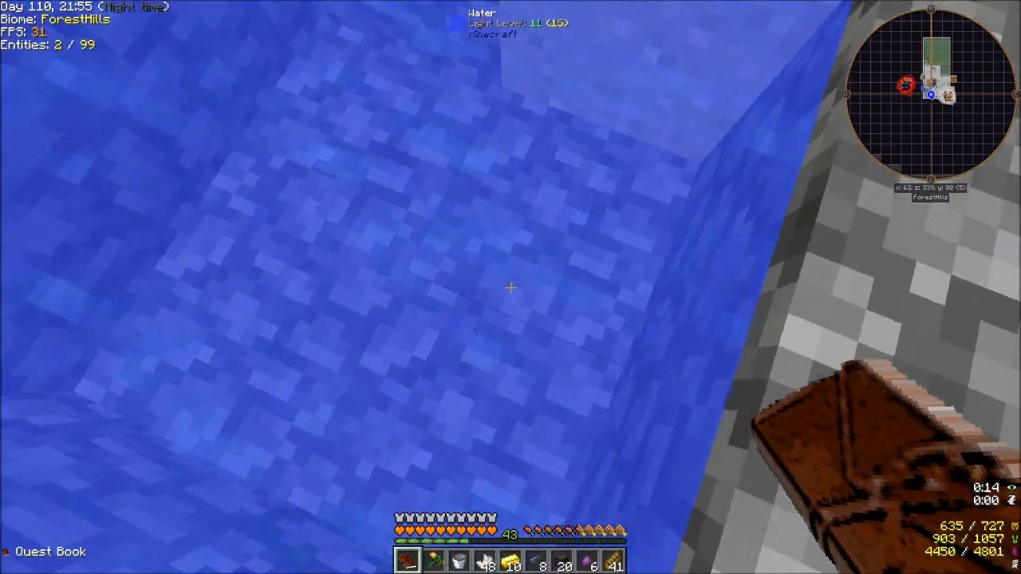
key("e")
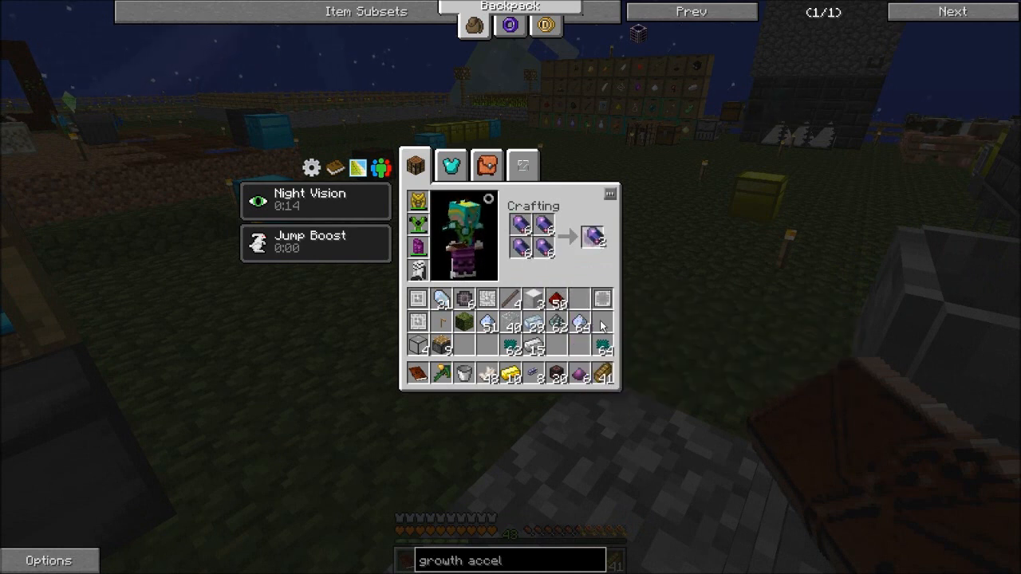
key("Escape")
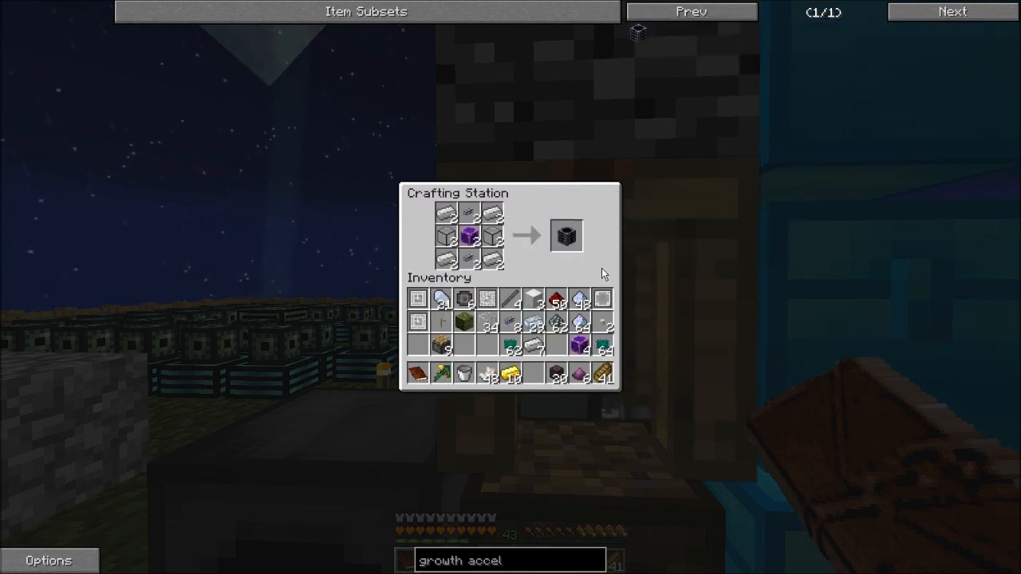
mouse_move(566, 237)
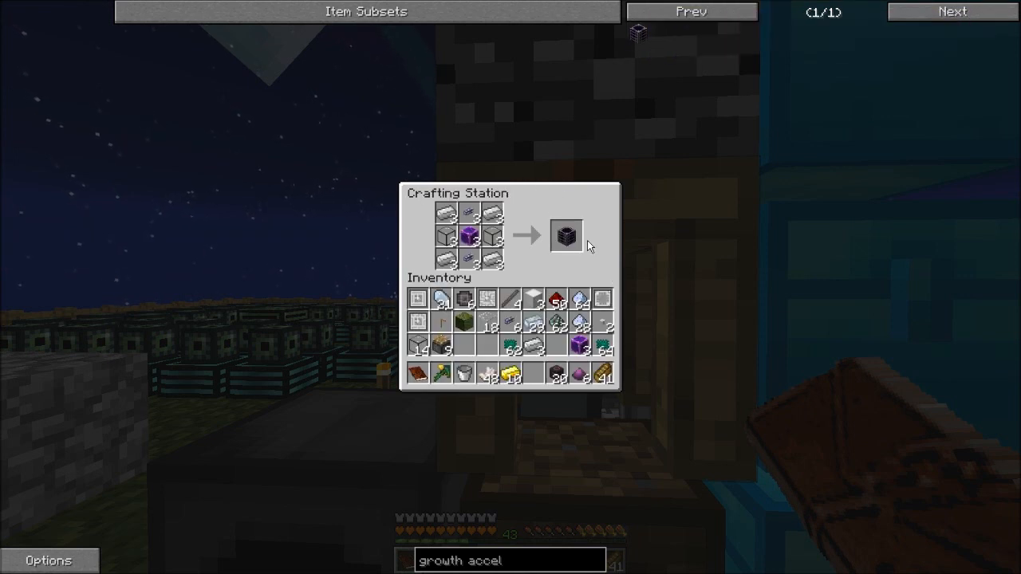
Step: Take the crafted Growth Accelerators, earning the 'Accelerator is an understatement' achievement
key("Escape")
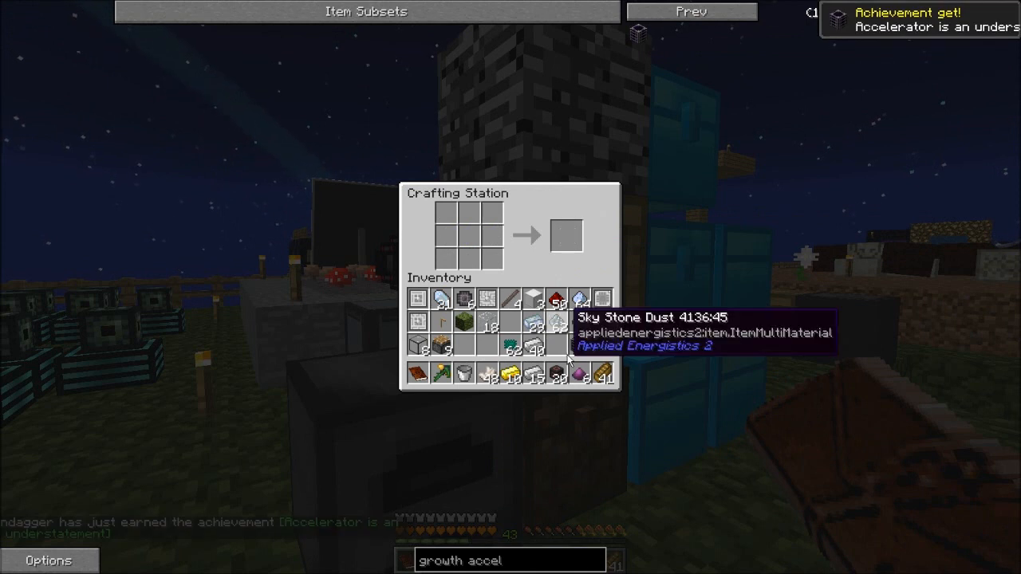
key("Escape")
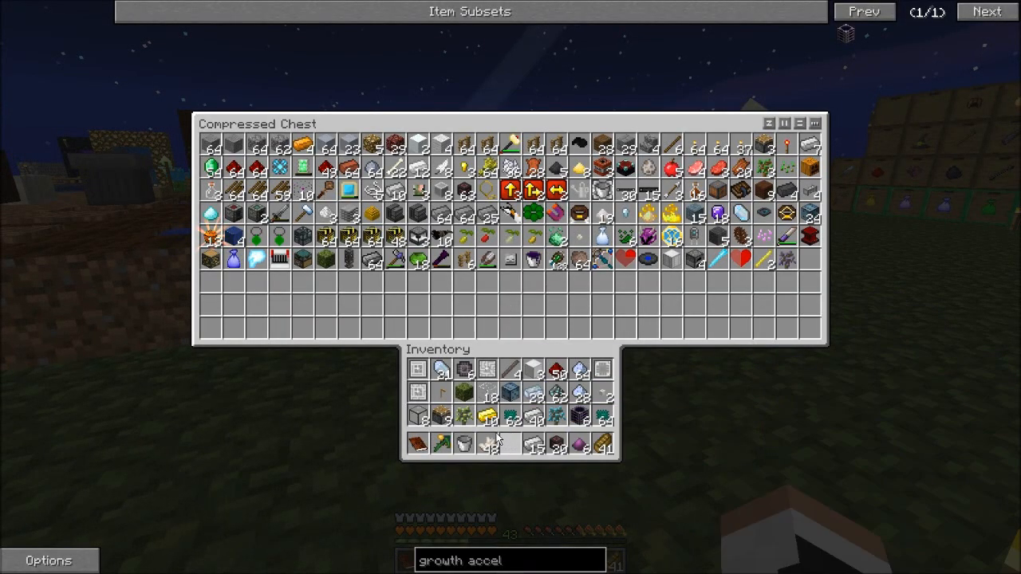
mouse_move(581, 370)
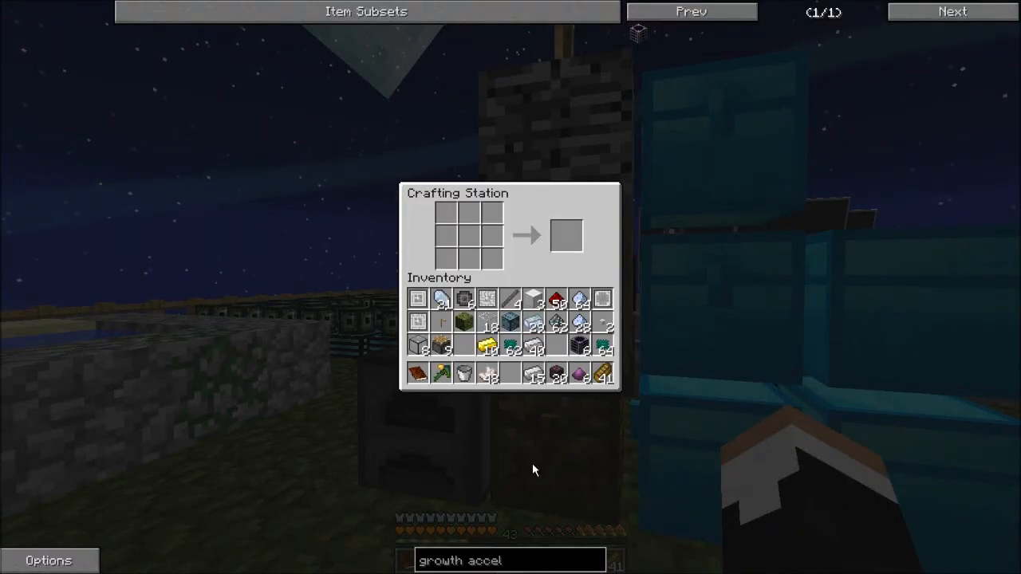
Step: Look up the growth chamber in NEI, grab a chest, and lay out Quartz Fiber
type("growtch")
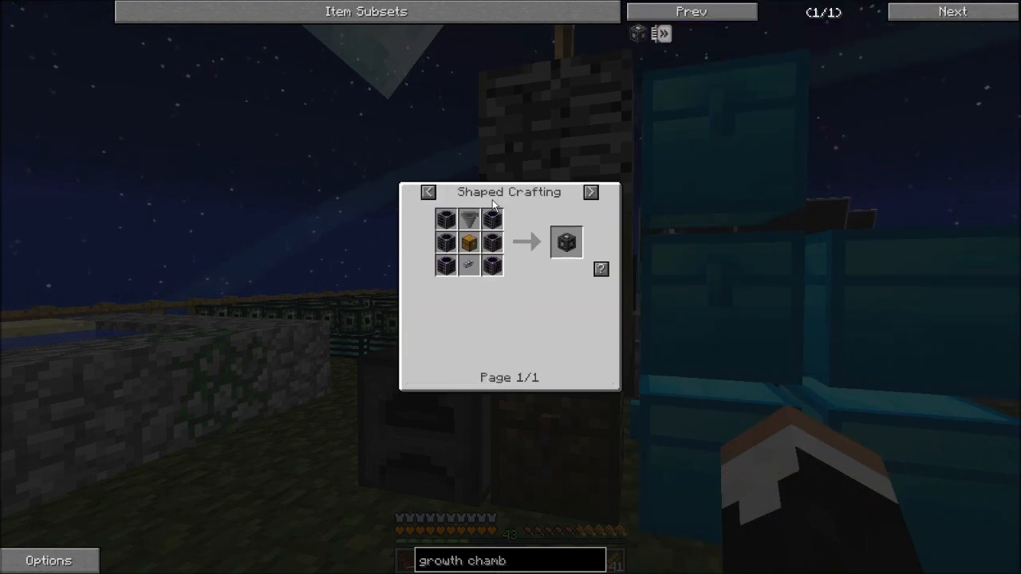
mouse_move(468, 223)
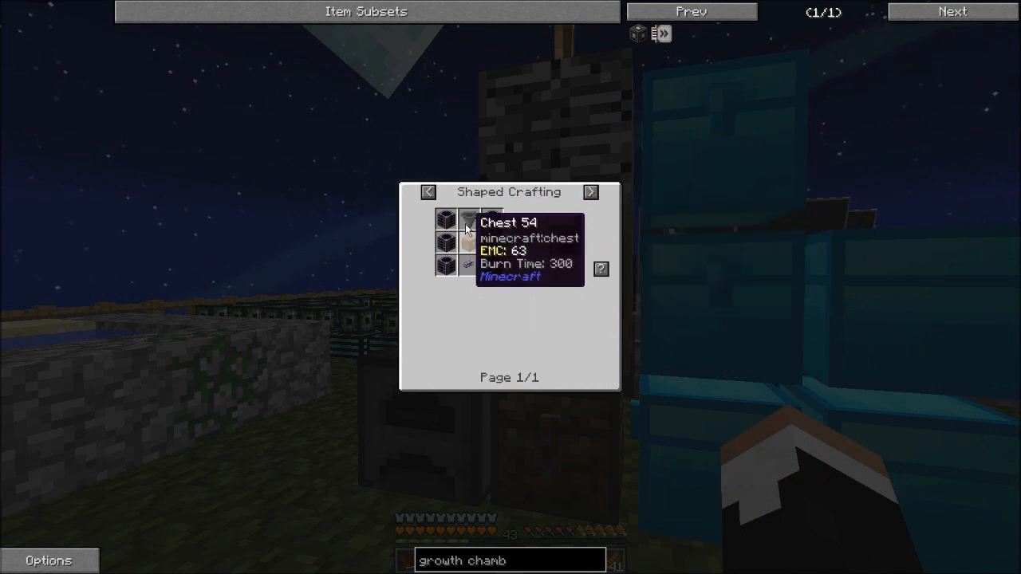
key("Escape")
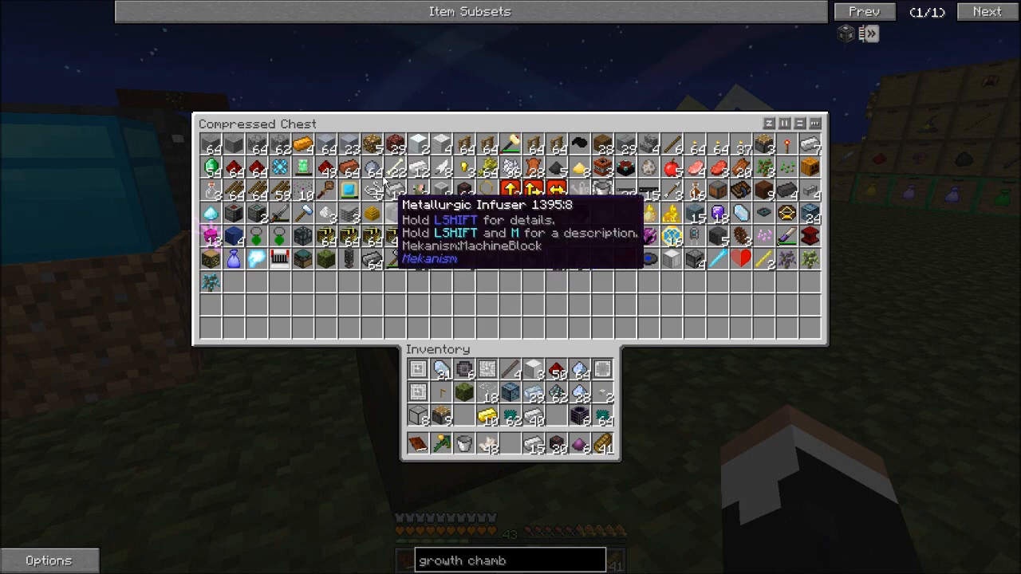
mouse_move(598, 143)
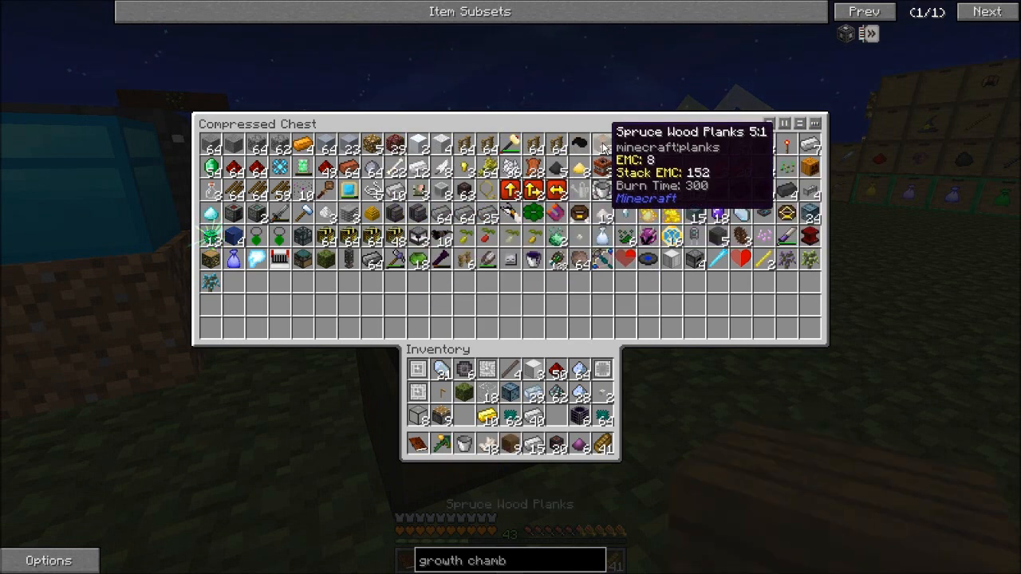
key("Escape")
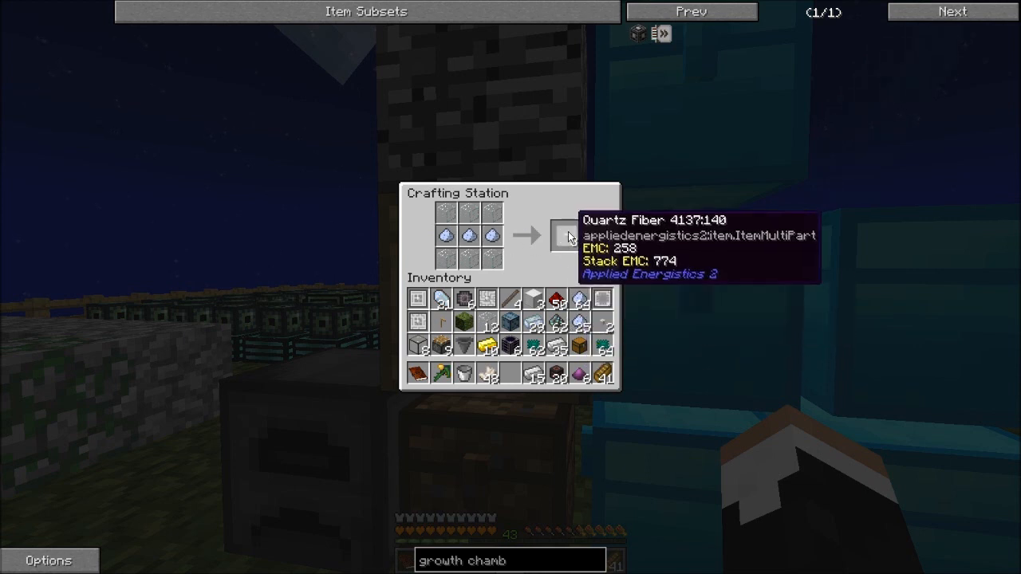
key("Escape")
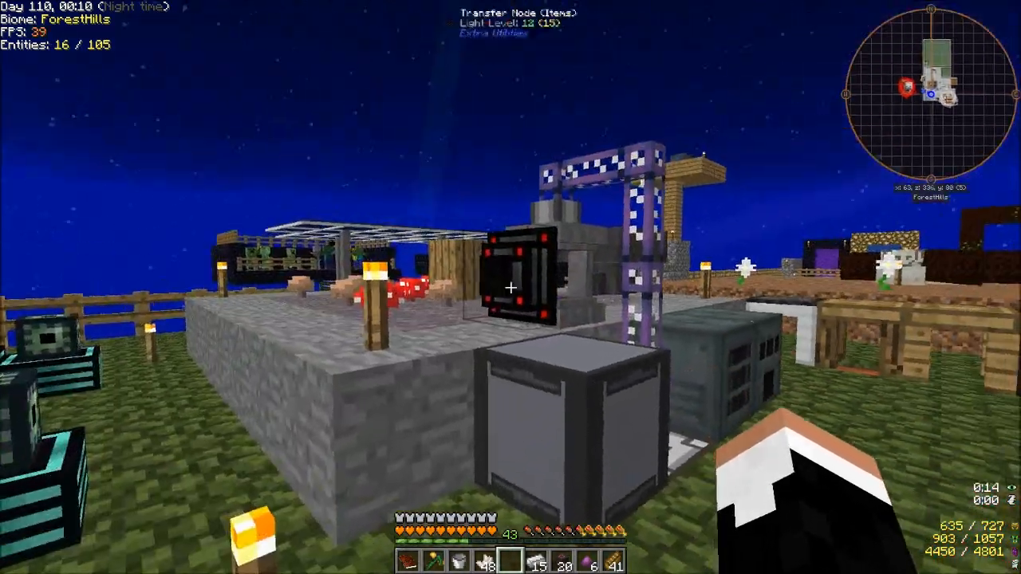
Step: Open the Crystal Growth Chamber and confirm its crystal slots are still empty
right_click(510, 287)
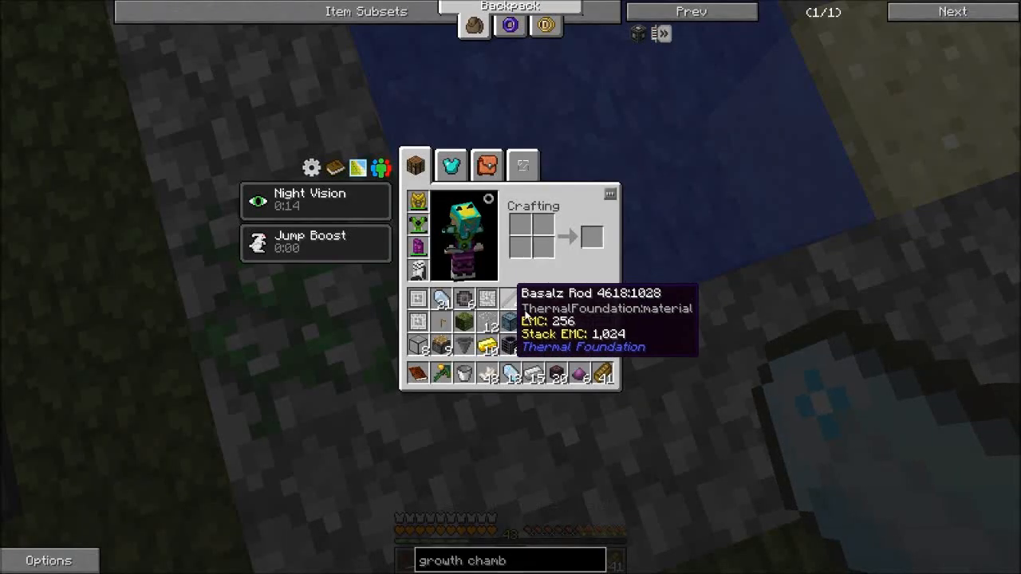
mouse_move(484, 370)
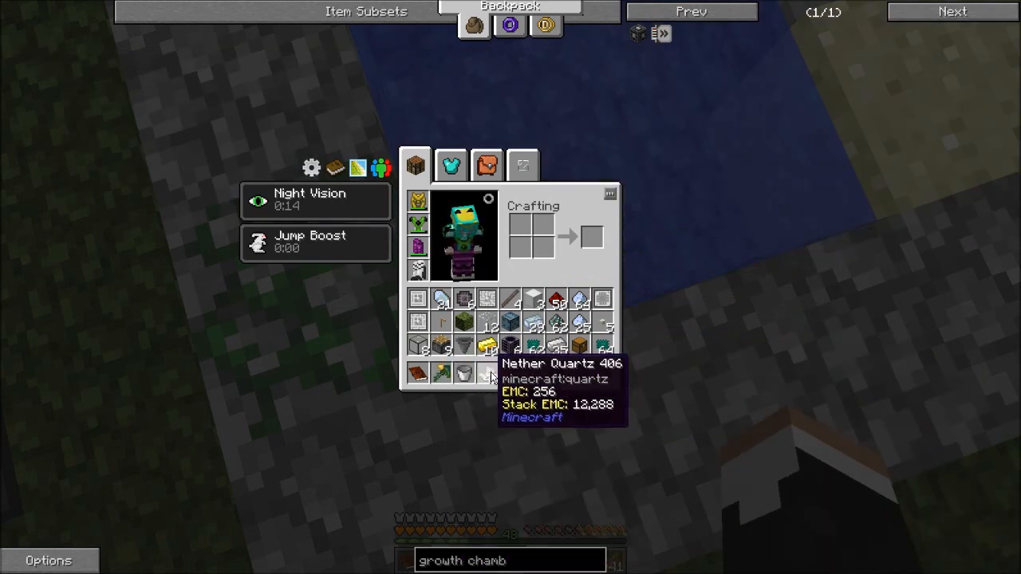
mouse_move(248, 295)
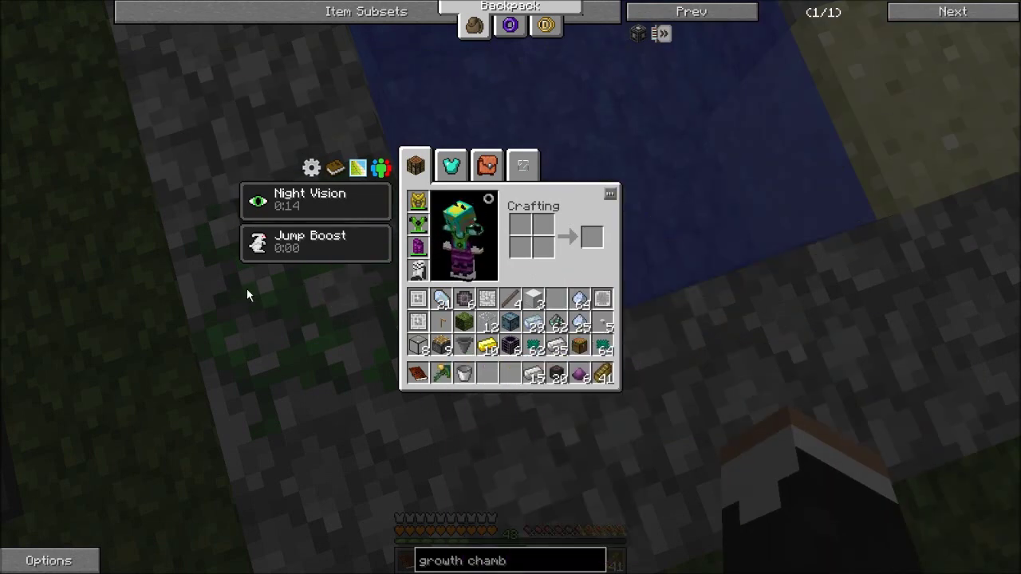
key("Escape")
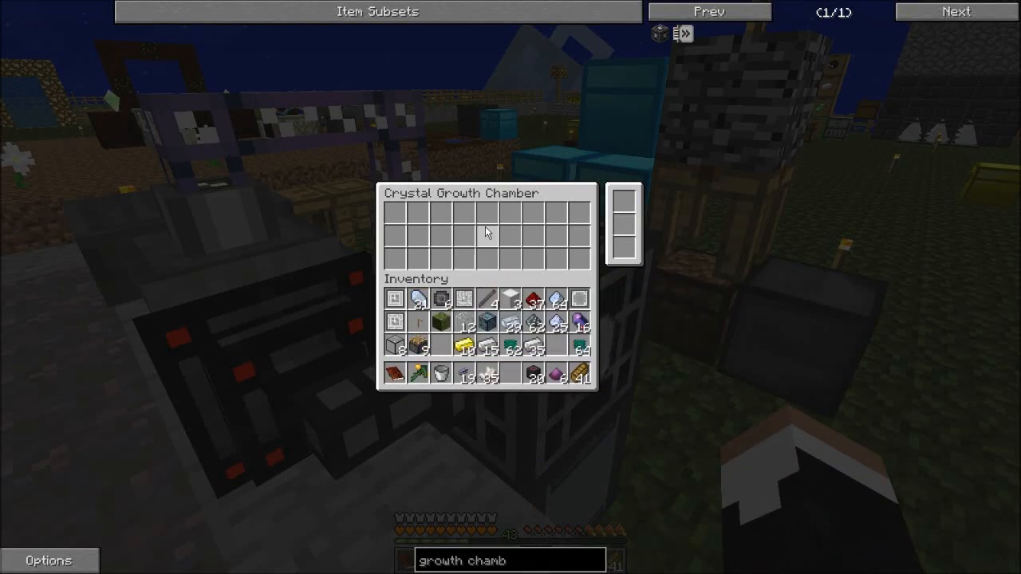
mouse_move(479, 359)
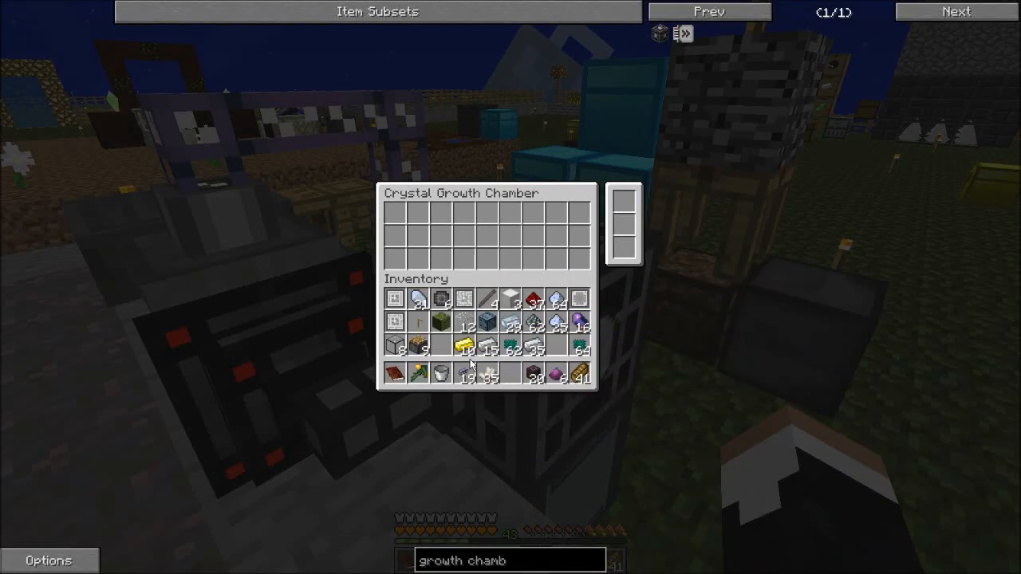
key("Escape")
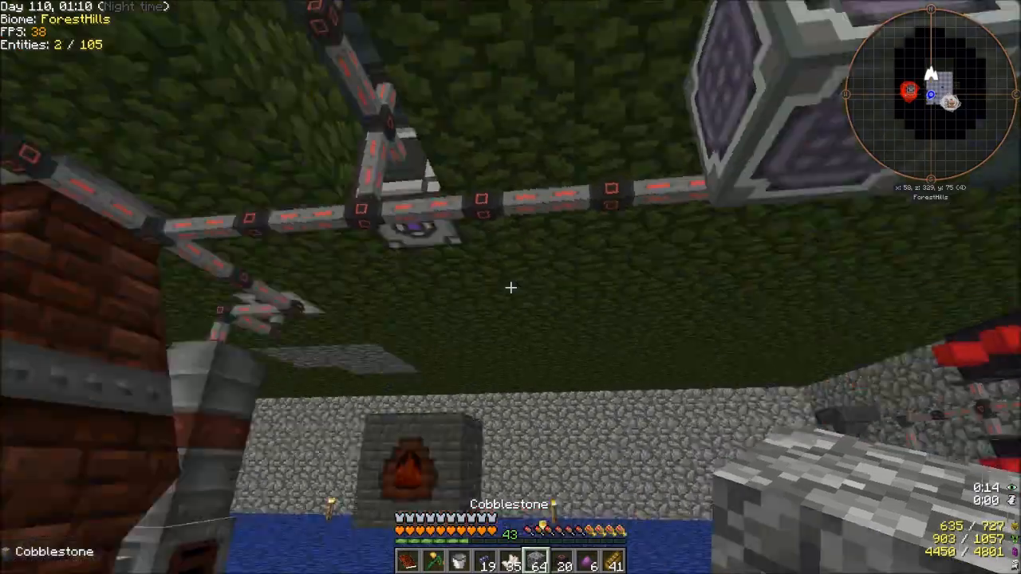
mouse_move(511, 287)
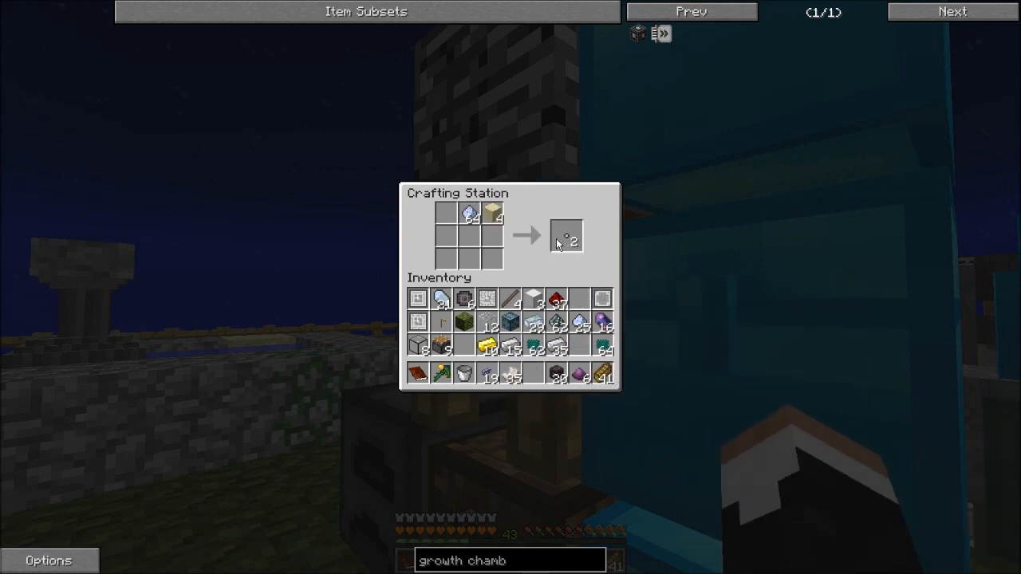
mouse_move(568, 238)
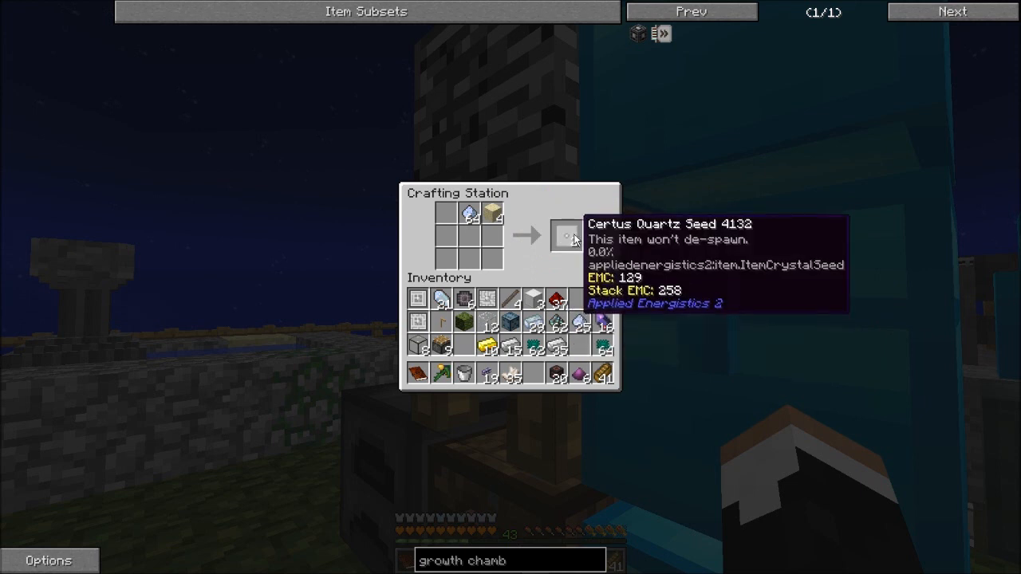
Step: Craft Certus Quartz Seeds from certus dust and sand at the Crafting Station
key("Escape")
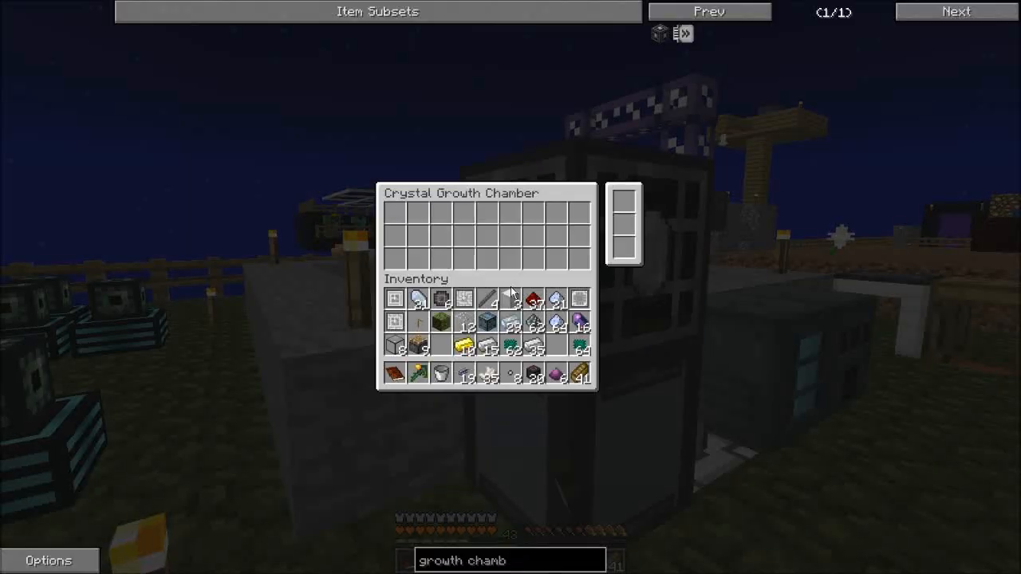
mouse_move(396, 216)
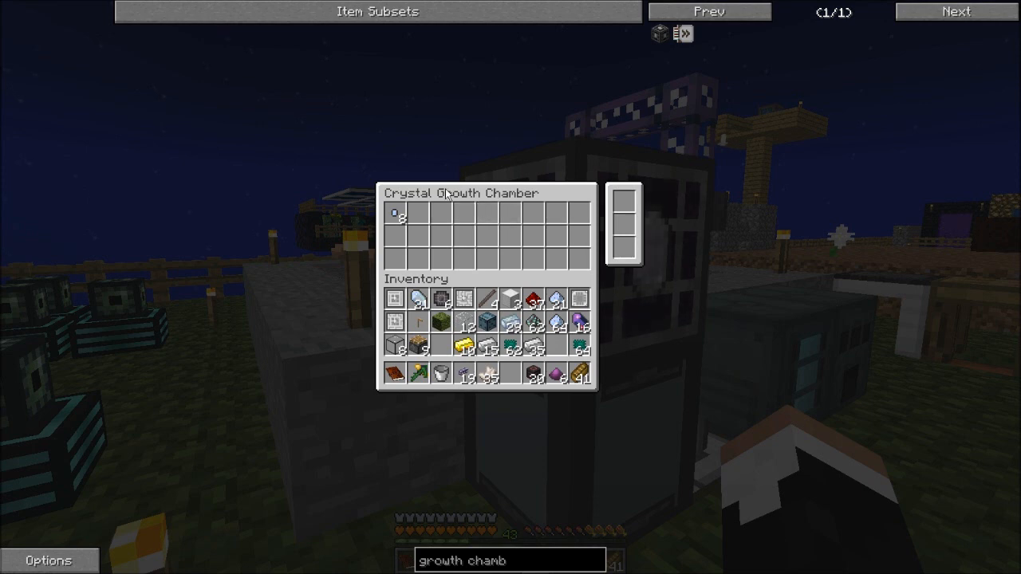
mouse_move(471, 201)
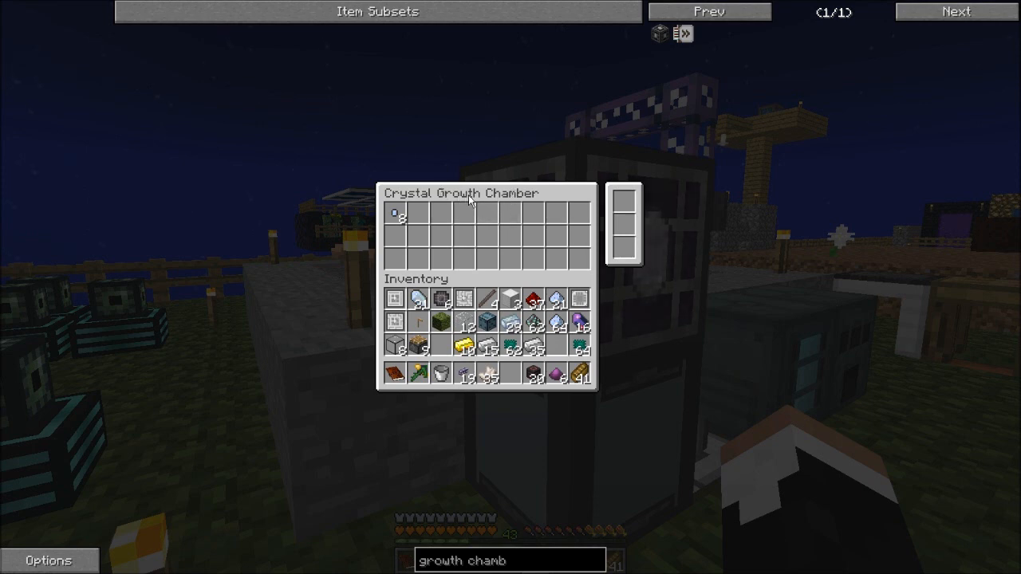
mouse_move(397, 217)
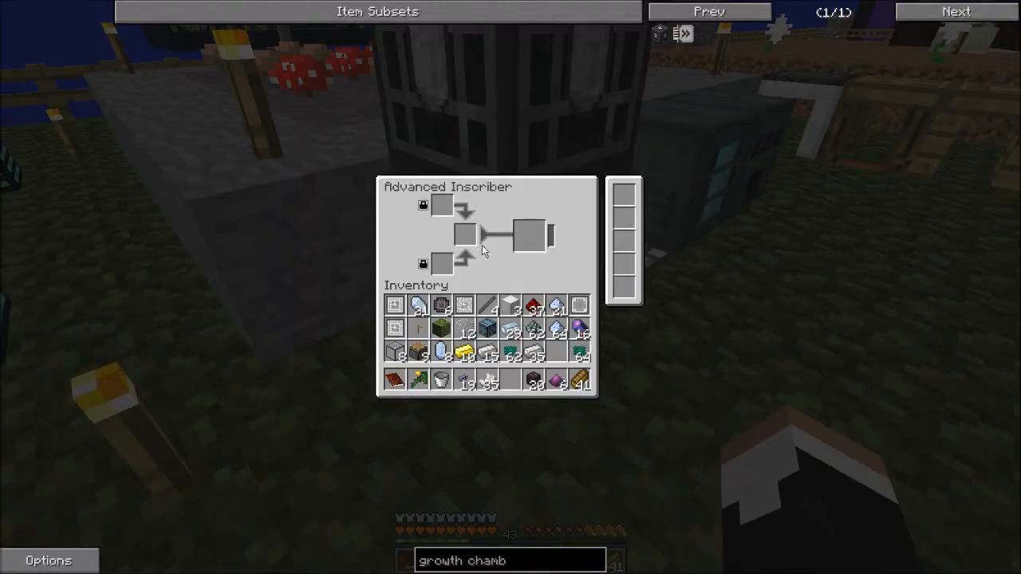
mouse_move(393, 329)
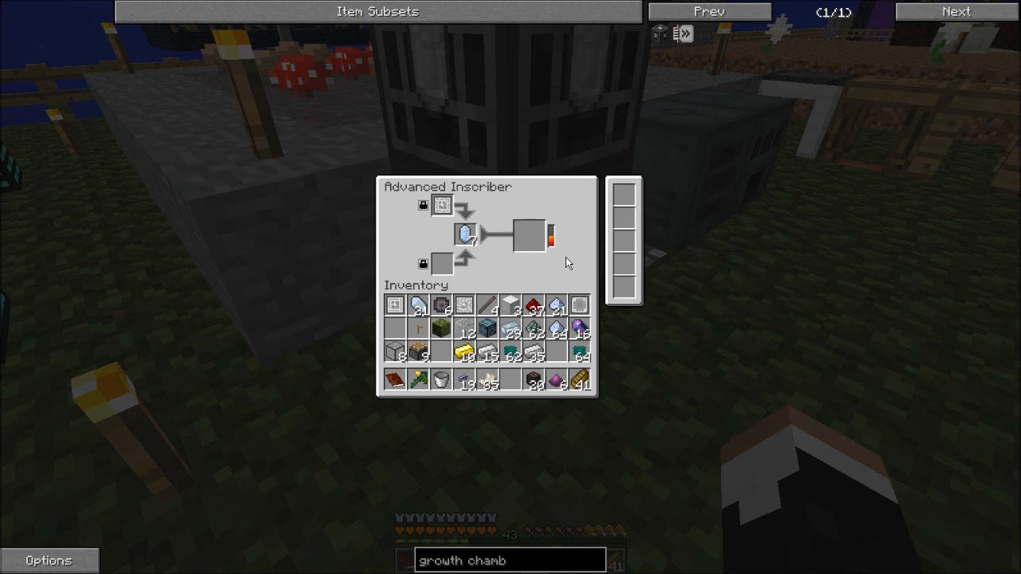
mouse_move(513, 280)
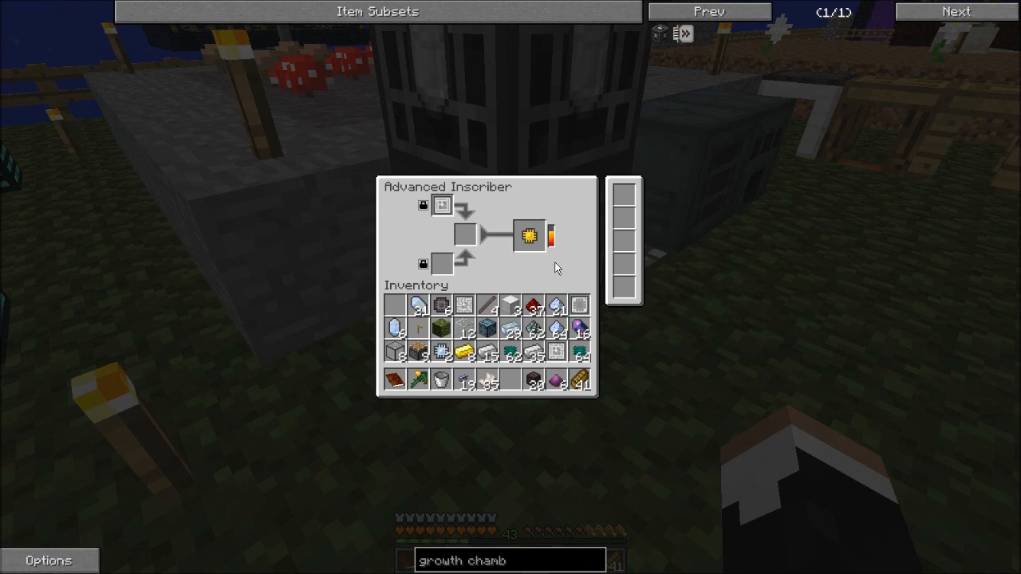
mouse_move(528, 239)
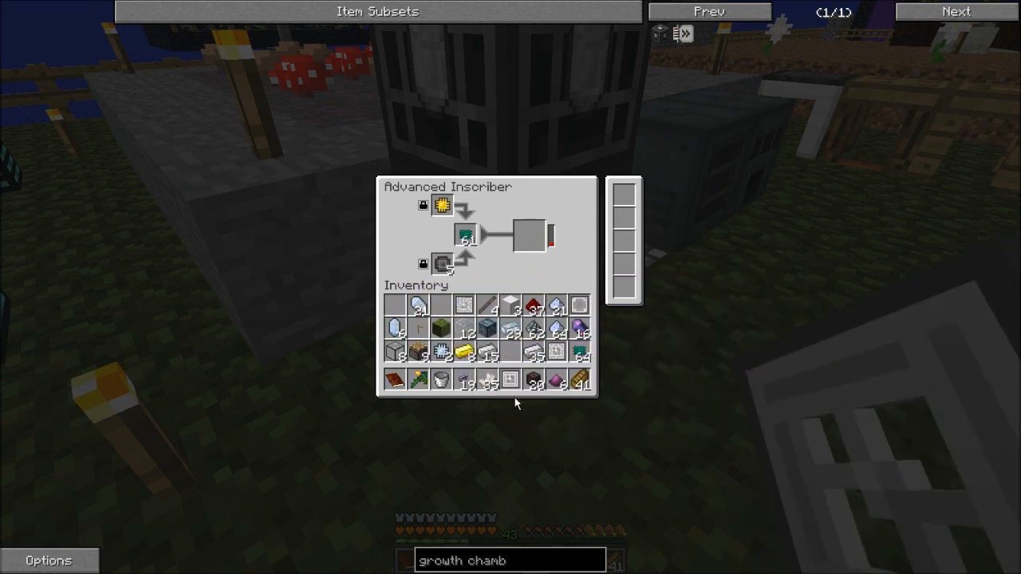
mouse_move(484, 381)
type("formation core")
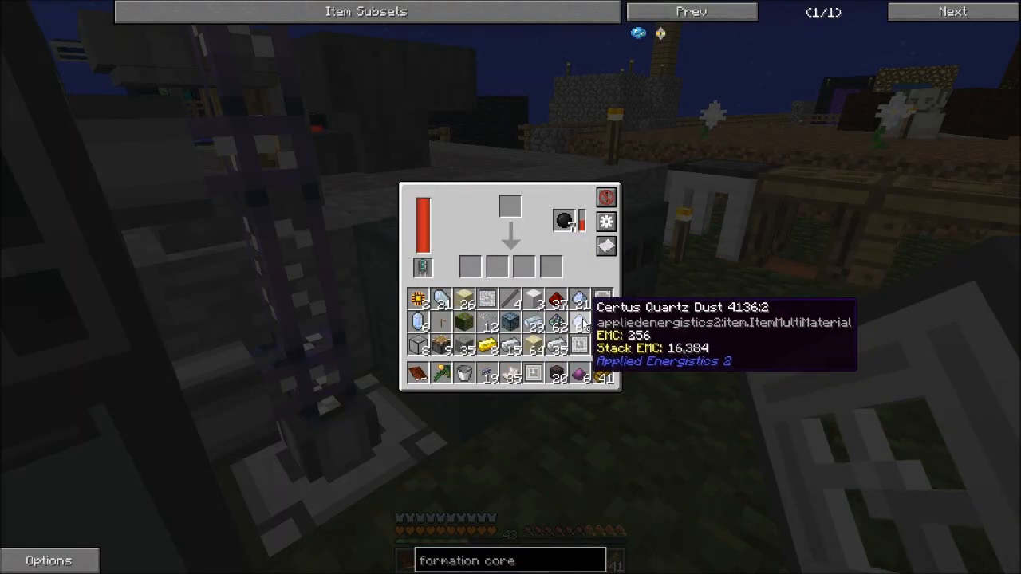
mouse_move(596, 274)
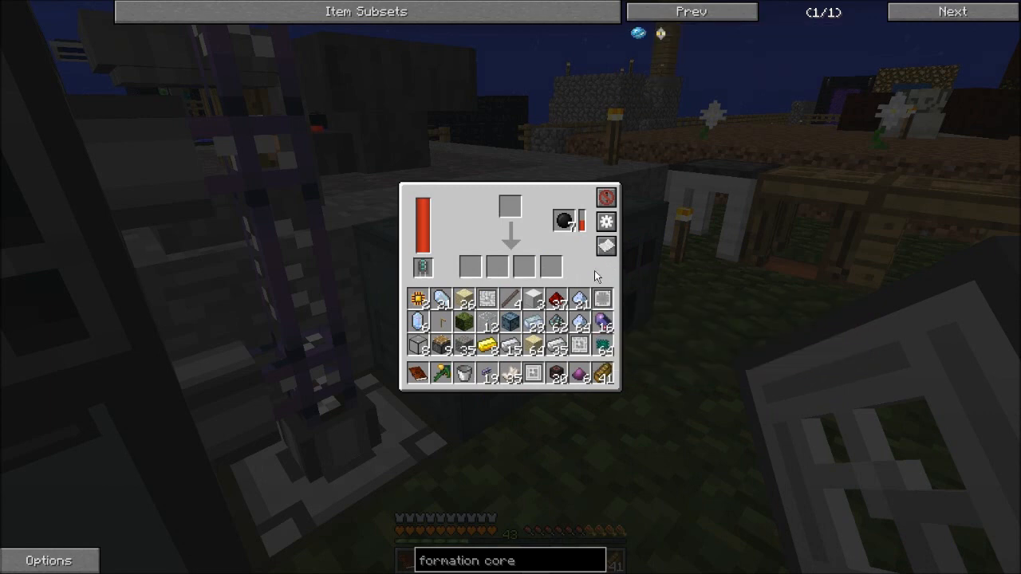
mouse_move(580, 300)
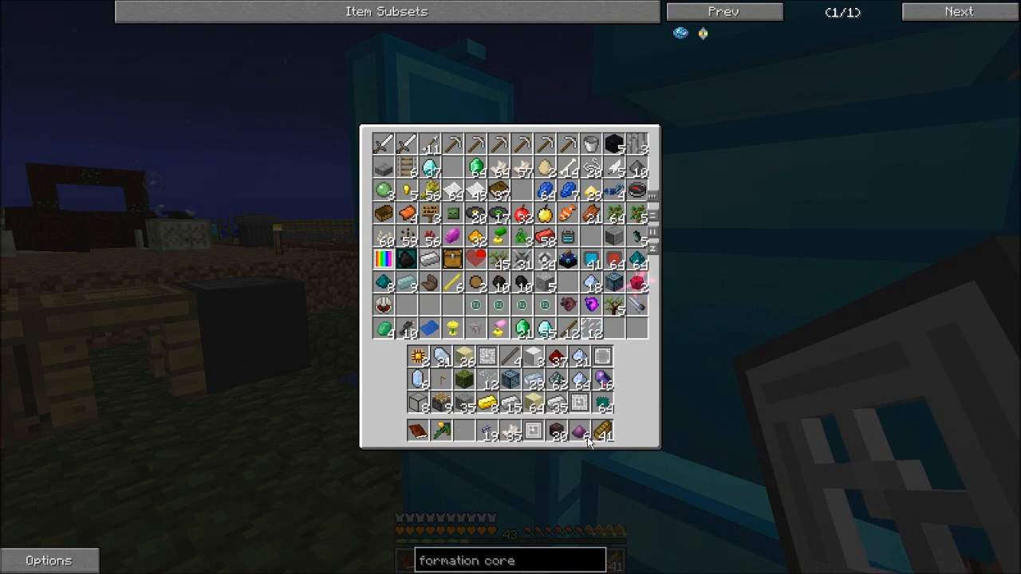
mouse_move(544, 371)
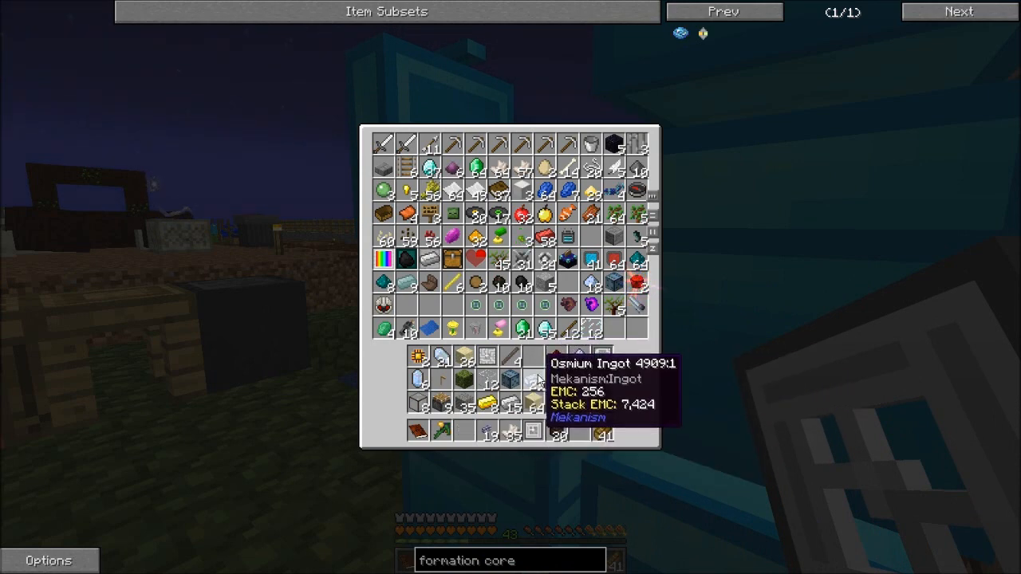
Step: Collect quartz, fluix dust and a logic processor, then craft two Formation Cores
key("Escape")
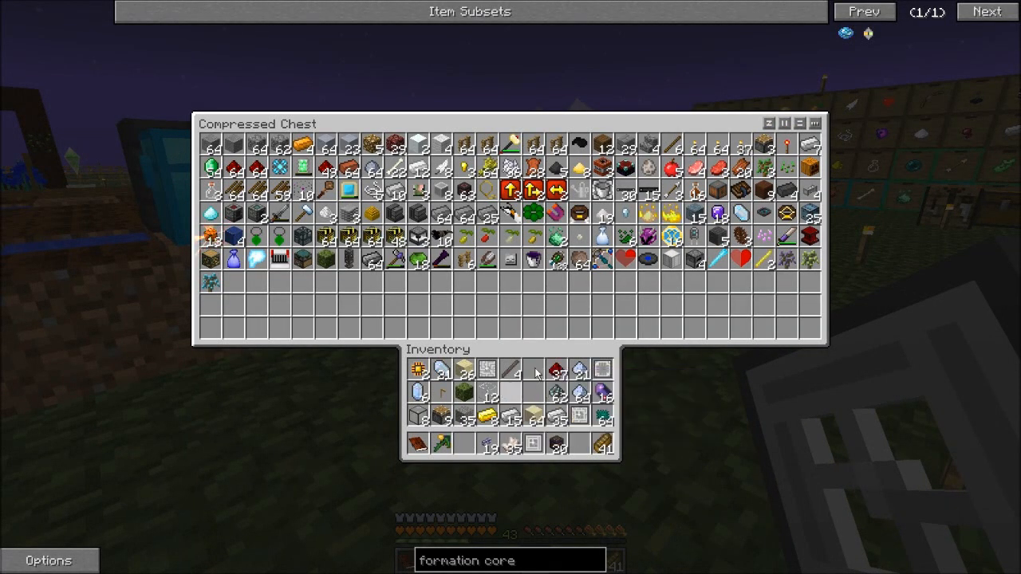
key("Escape")
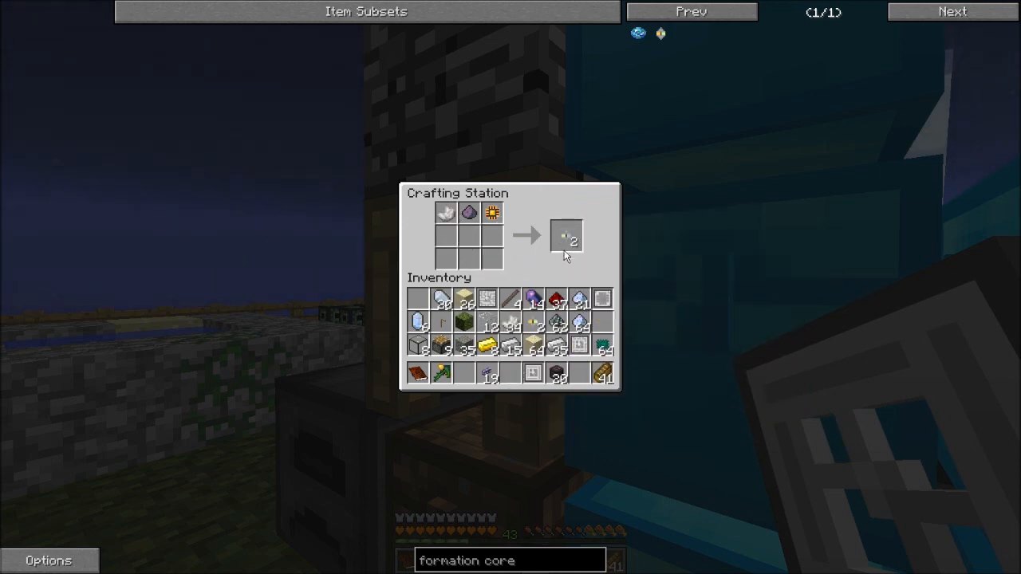
key("Escape")
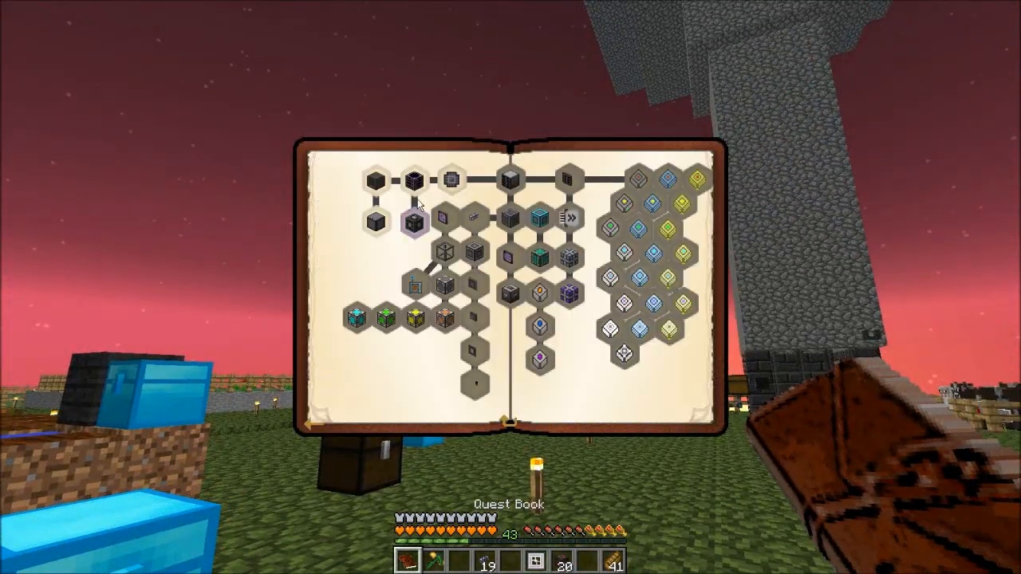
Step: Open the Silicon Circuits quest and choose a reward bag under Pick one
left_click(407, 222)
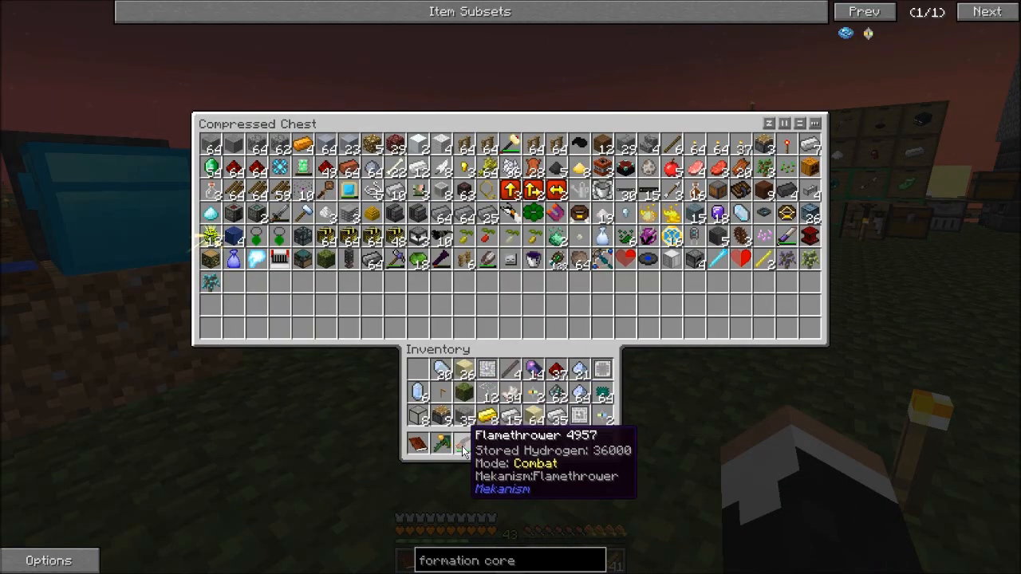
key("Escape")
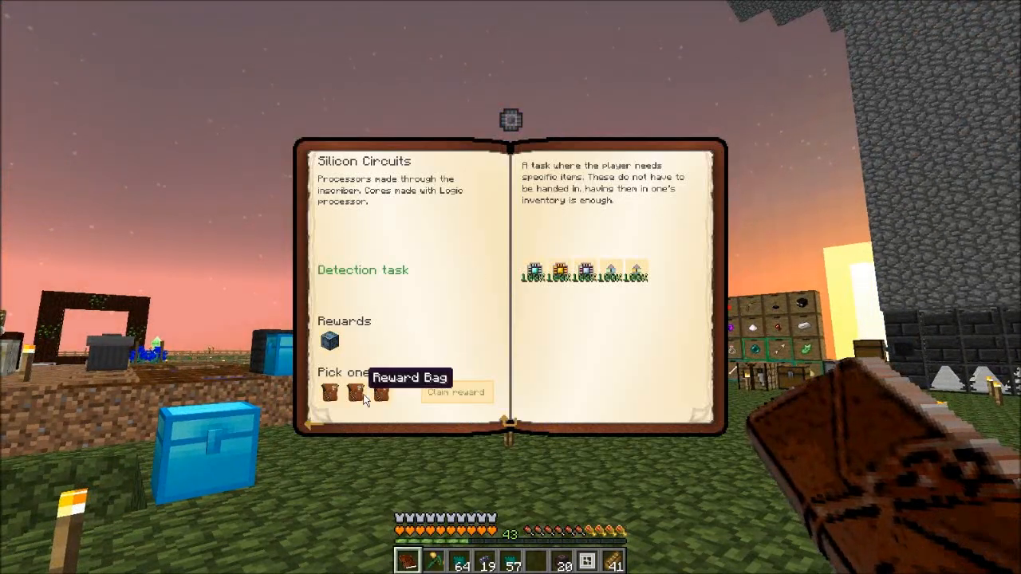
left_click(352, 397)
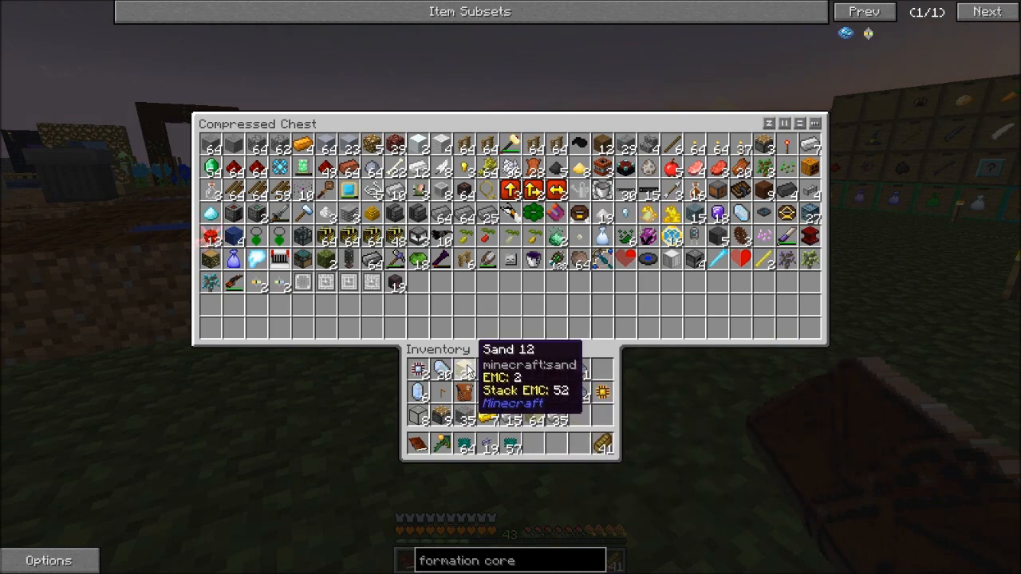
Step: Stash leftover items in the Compressed Chest and check the ME Drive quest at 0/1
key("Escape")
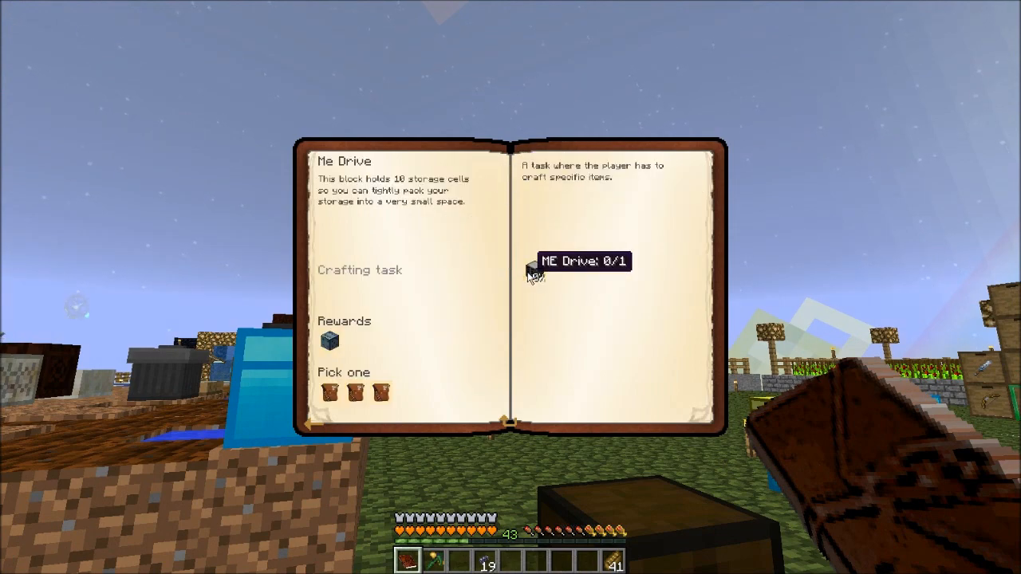
key("Escape")
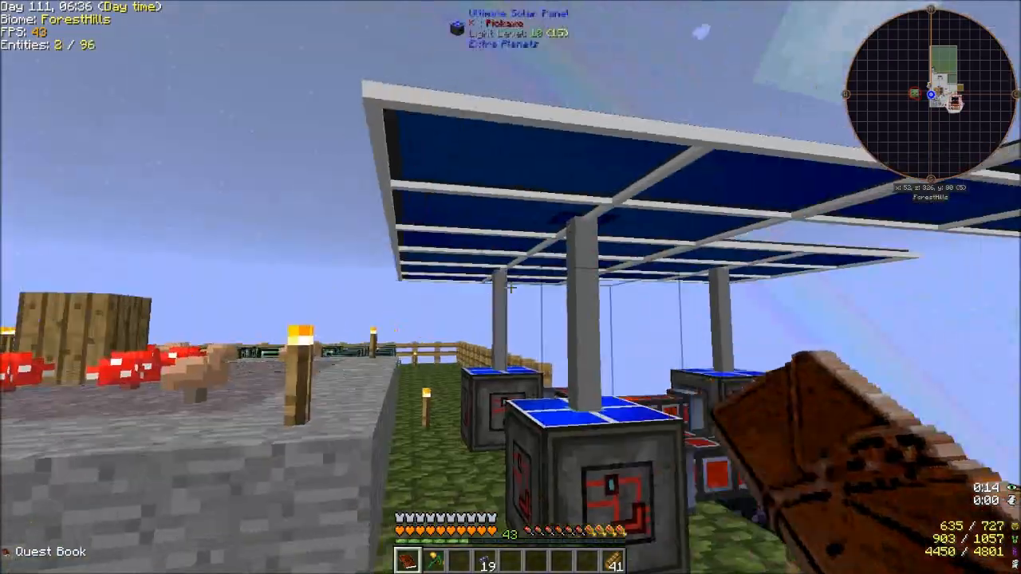
mouse_move(511, 287)
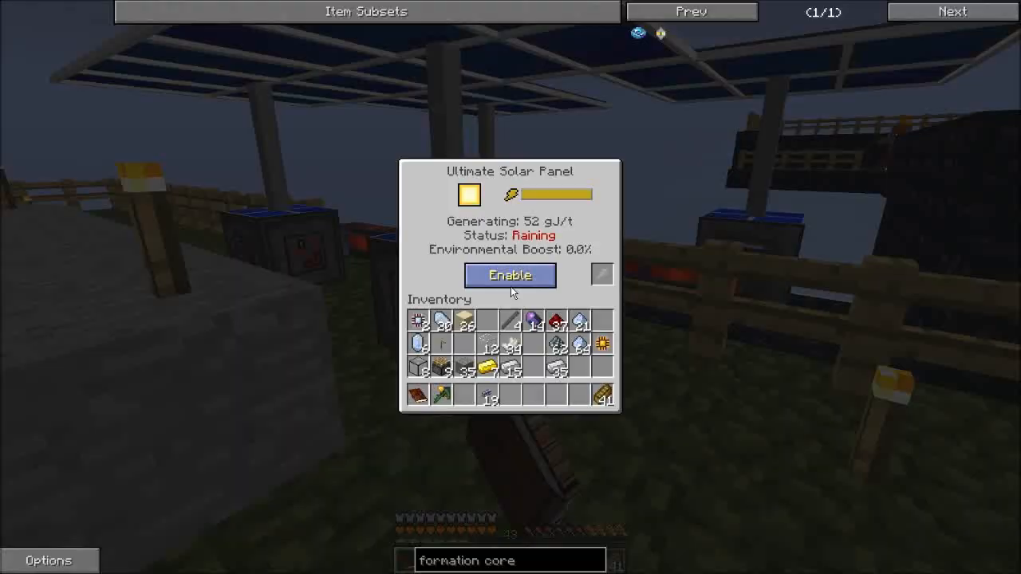
Step: Enable the Ultimate Solar Panel and check the Hybrid Solar Panel is full at 60,000 gJ
left_click(510, 275)
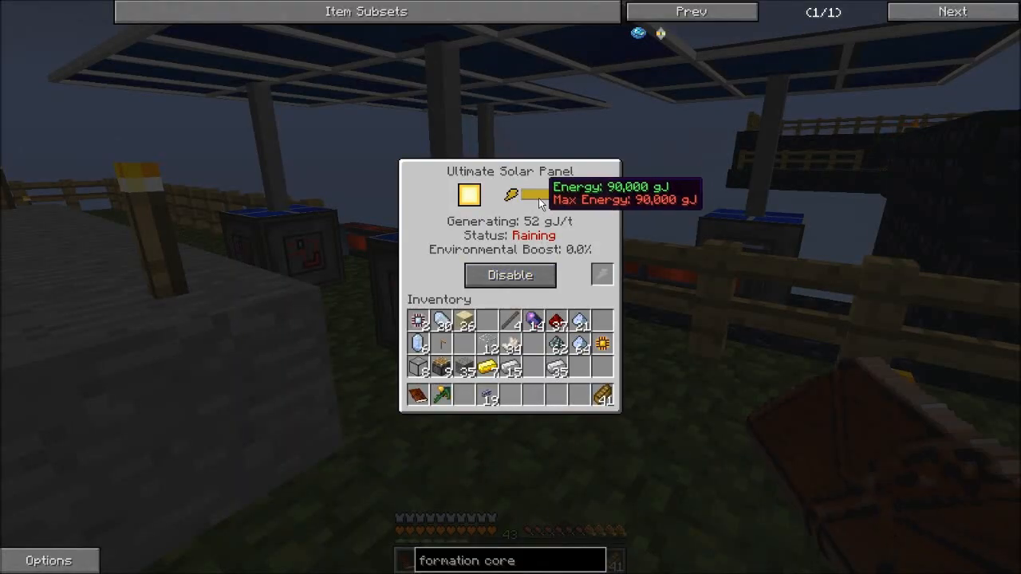
key("Escape")
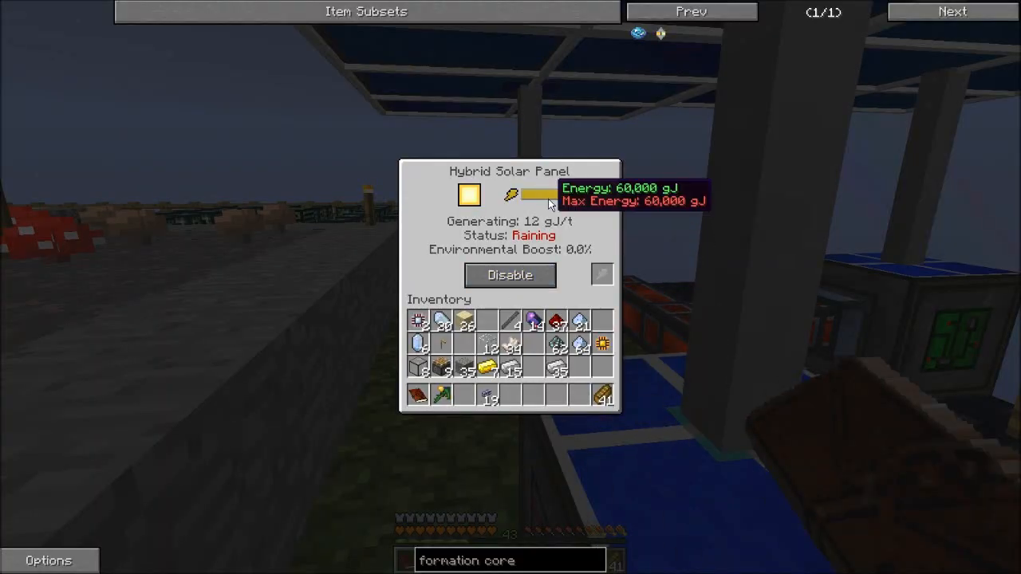
key("Escape")
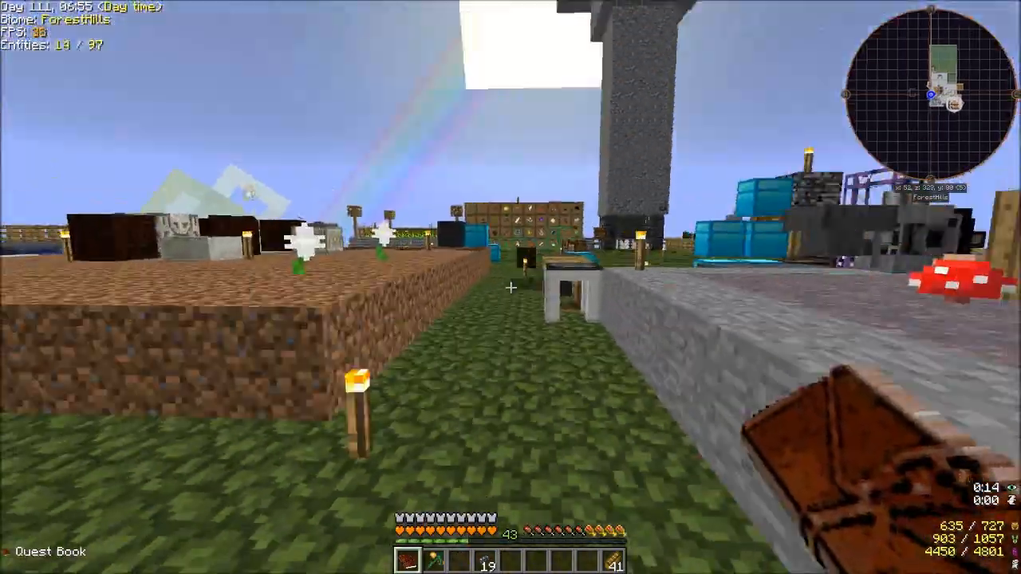